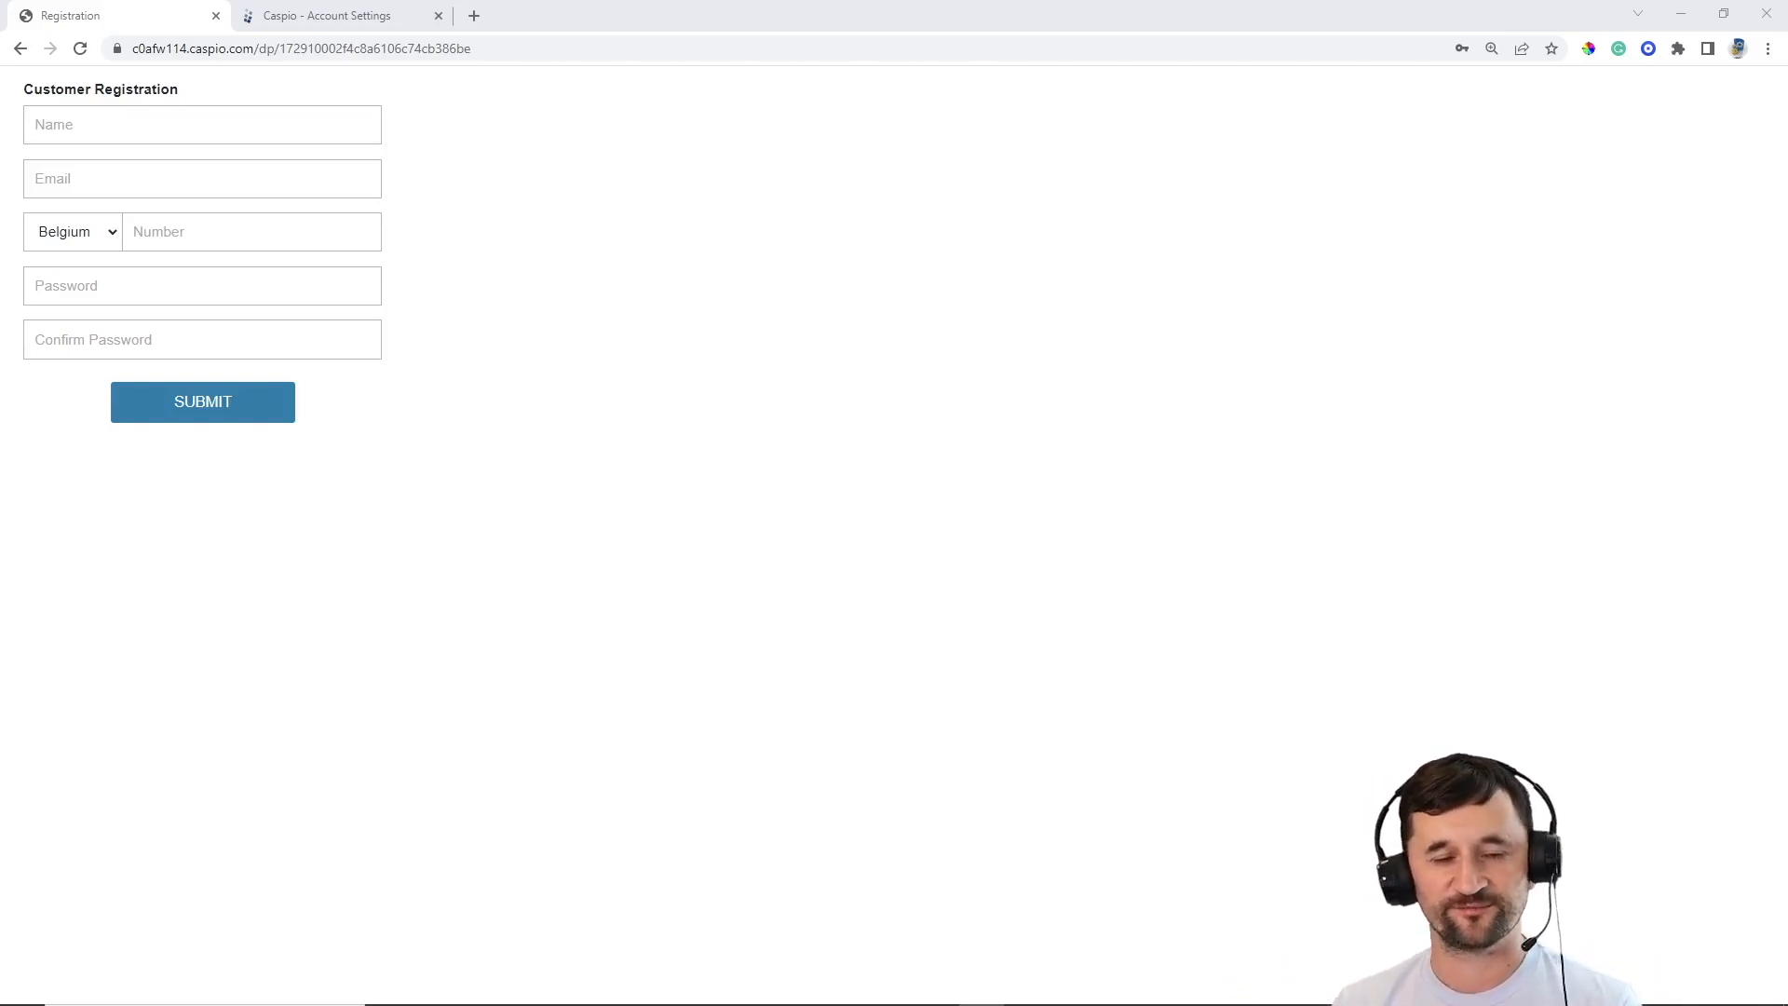
pyautogui.moveTo(306, 107)
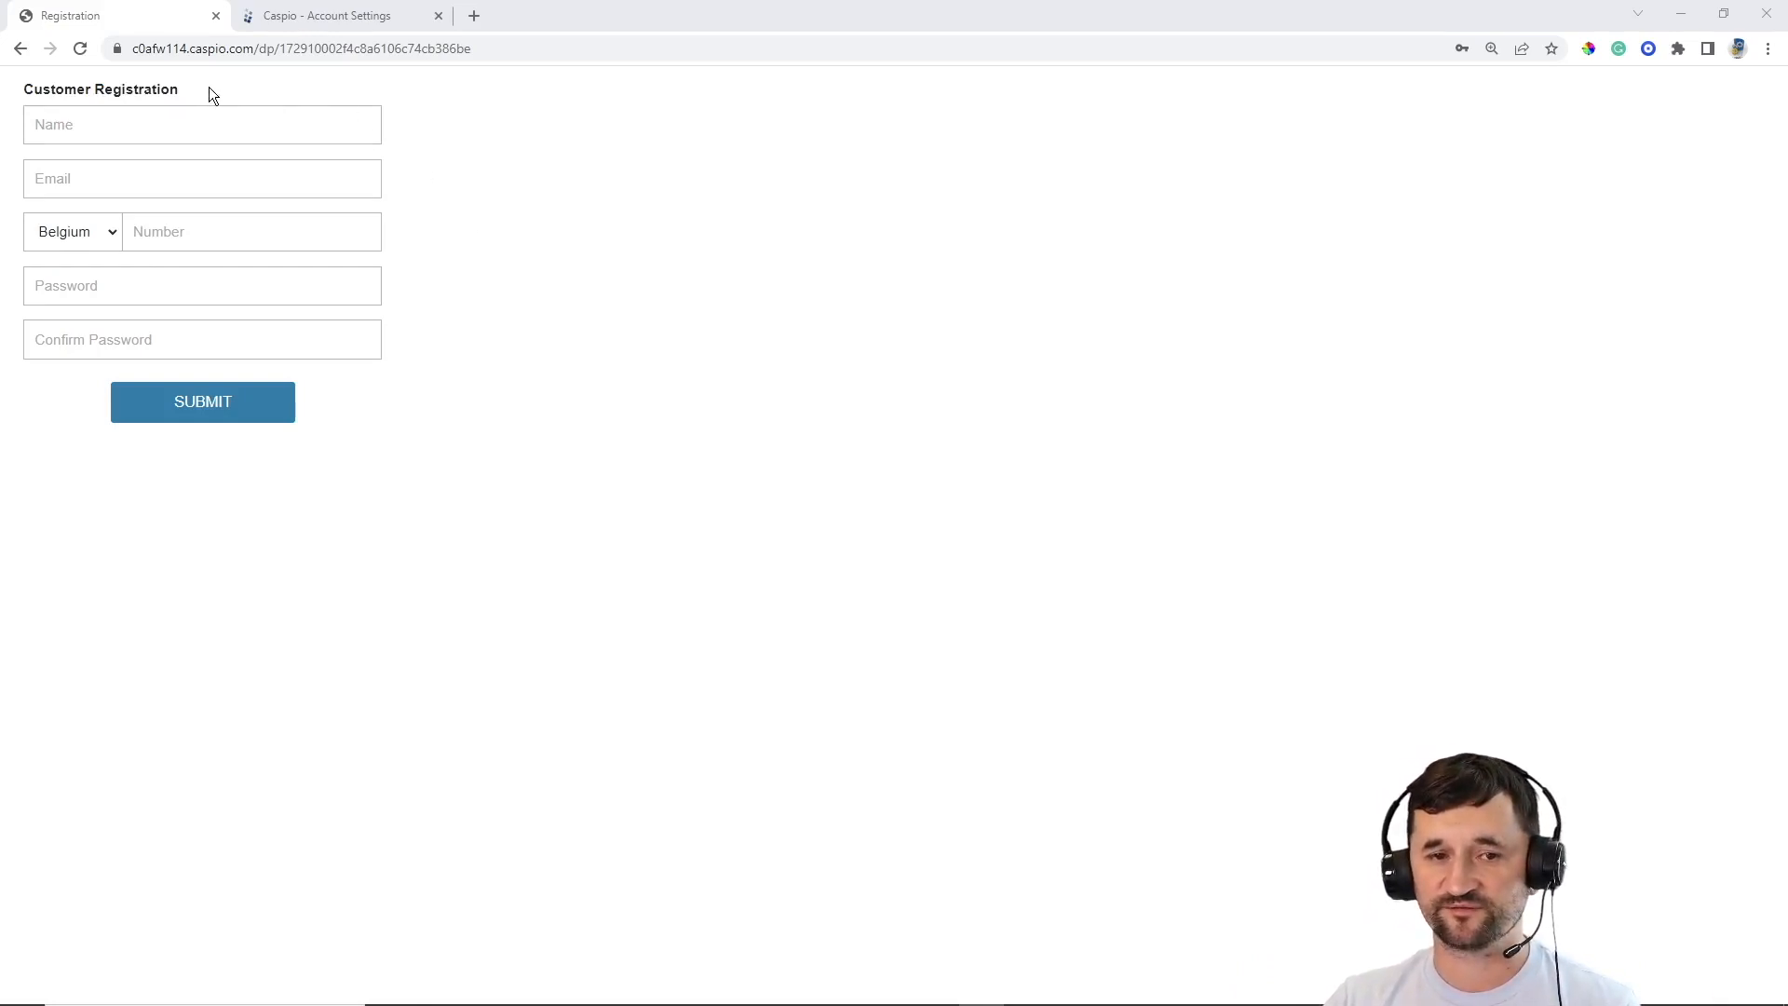
pyautogui.moveTo(125, 268)
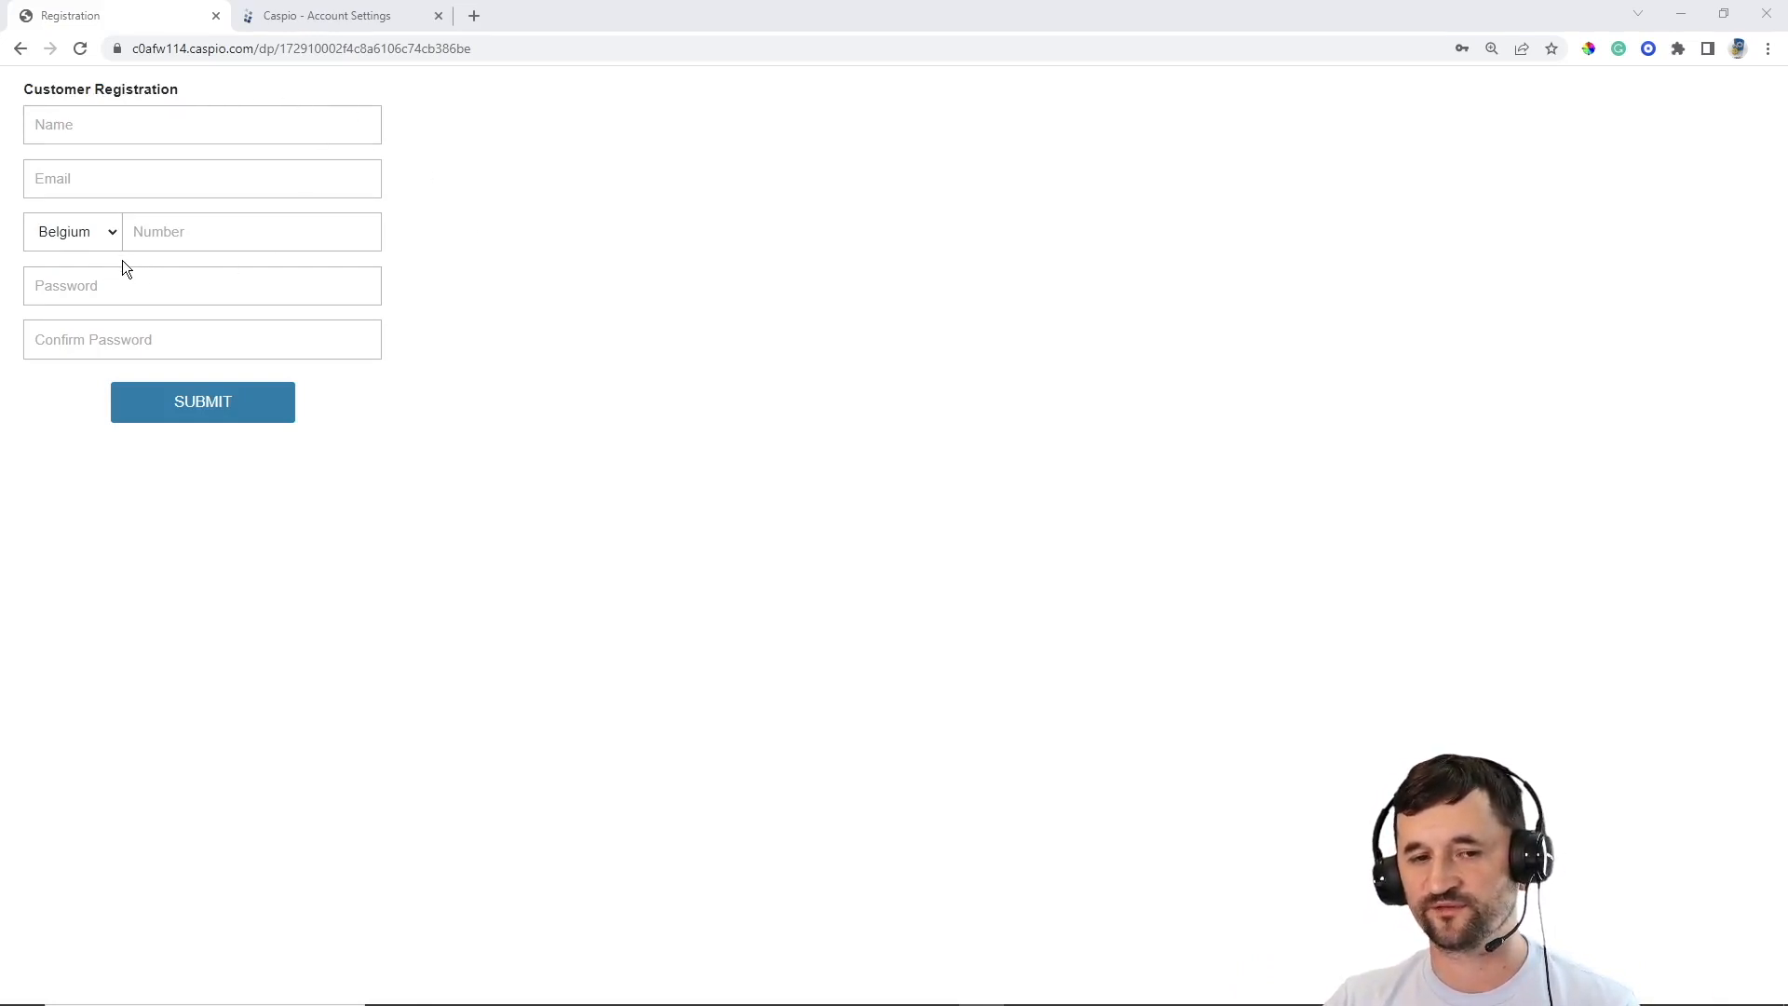
# Compare the account's SMS-enabled countries with the registration form's Country dropdown choices.
pyautogui.click(72, 232)
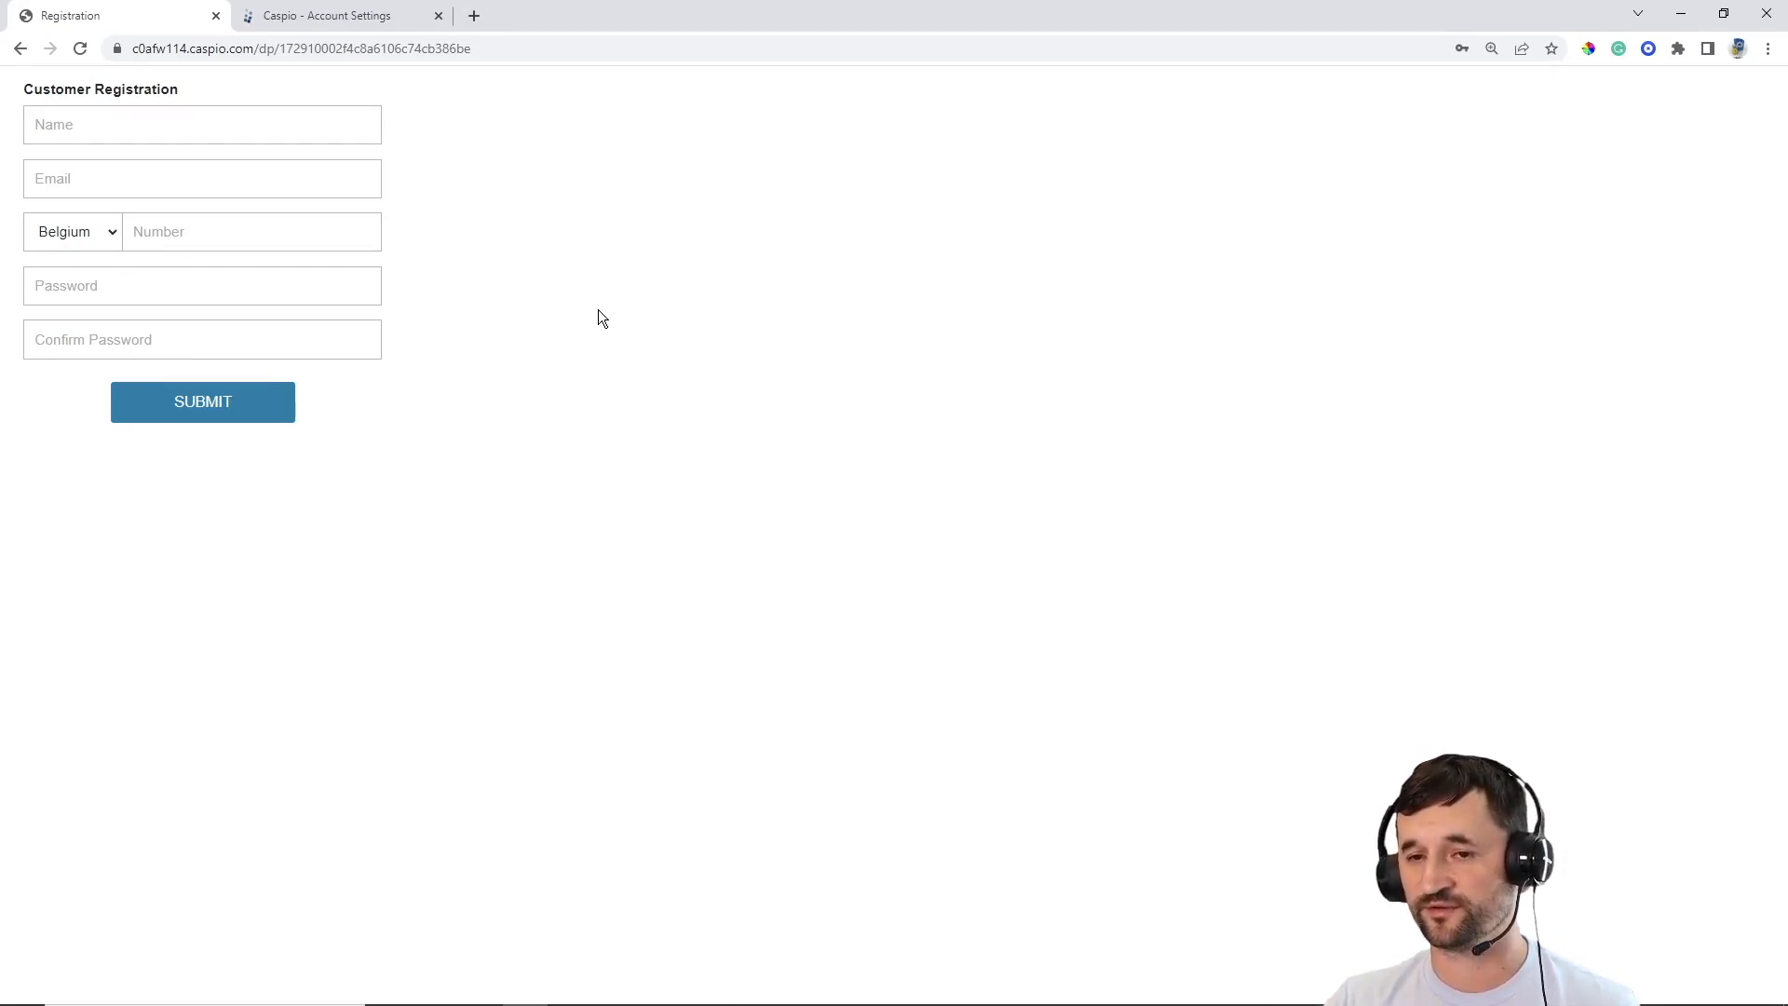
pyautogui.click(330, 15)
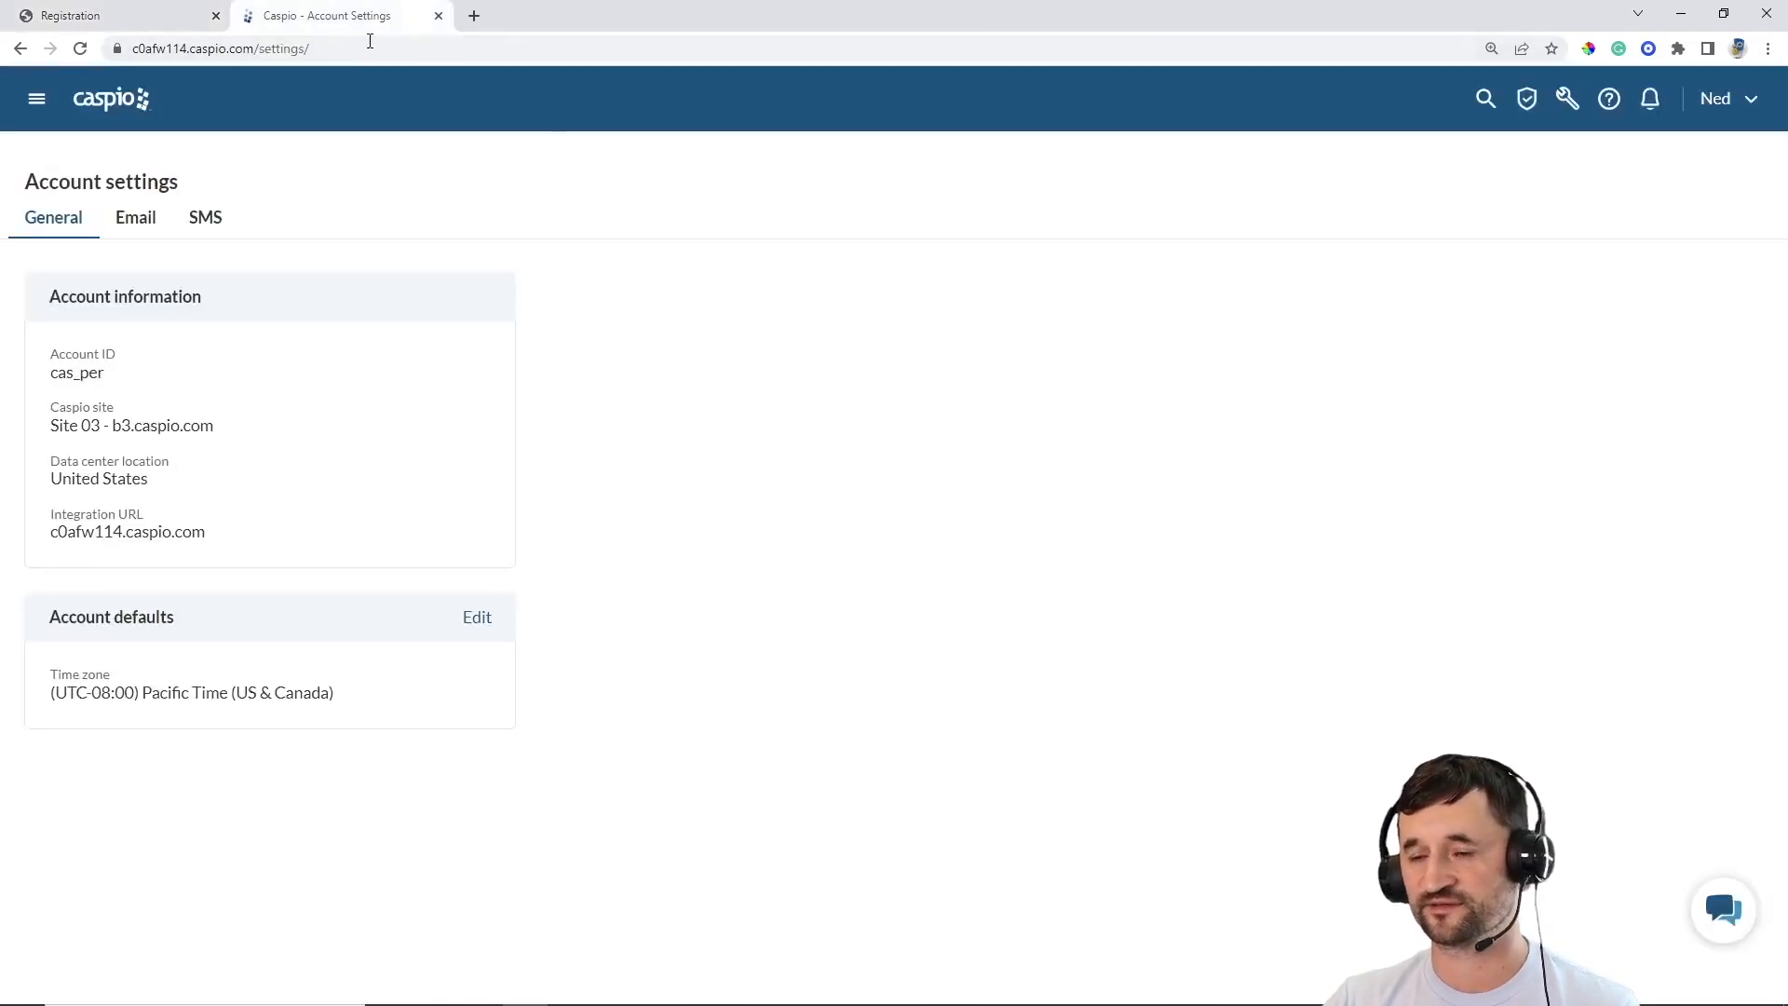
pyautogui.click(1526, 98)
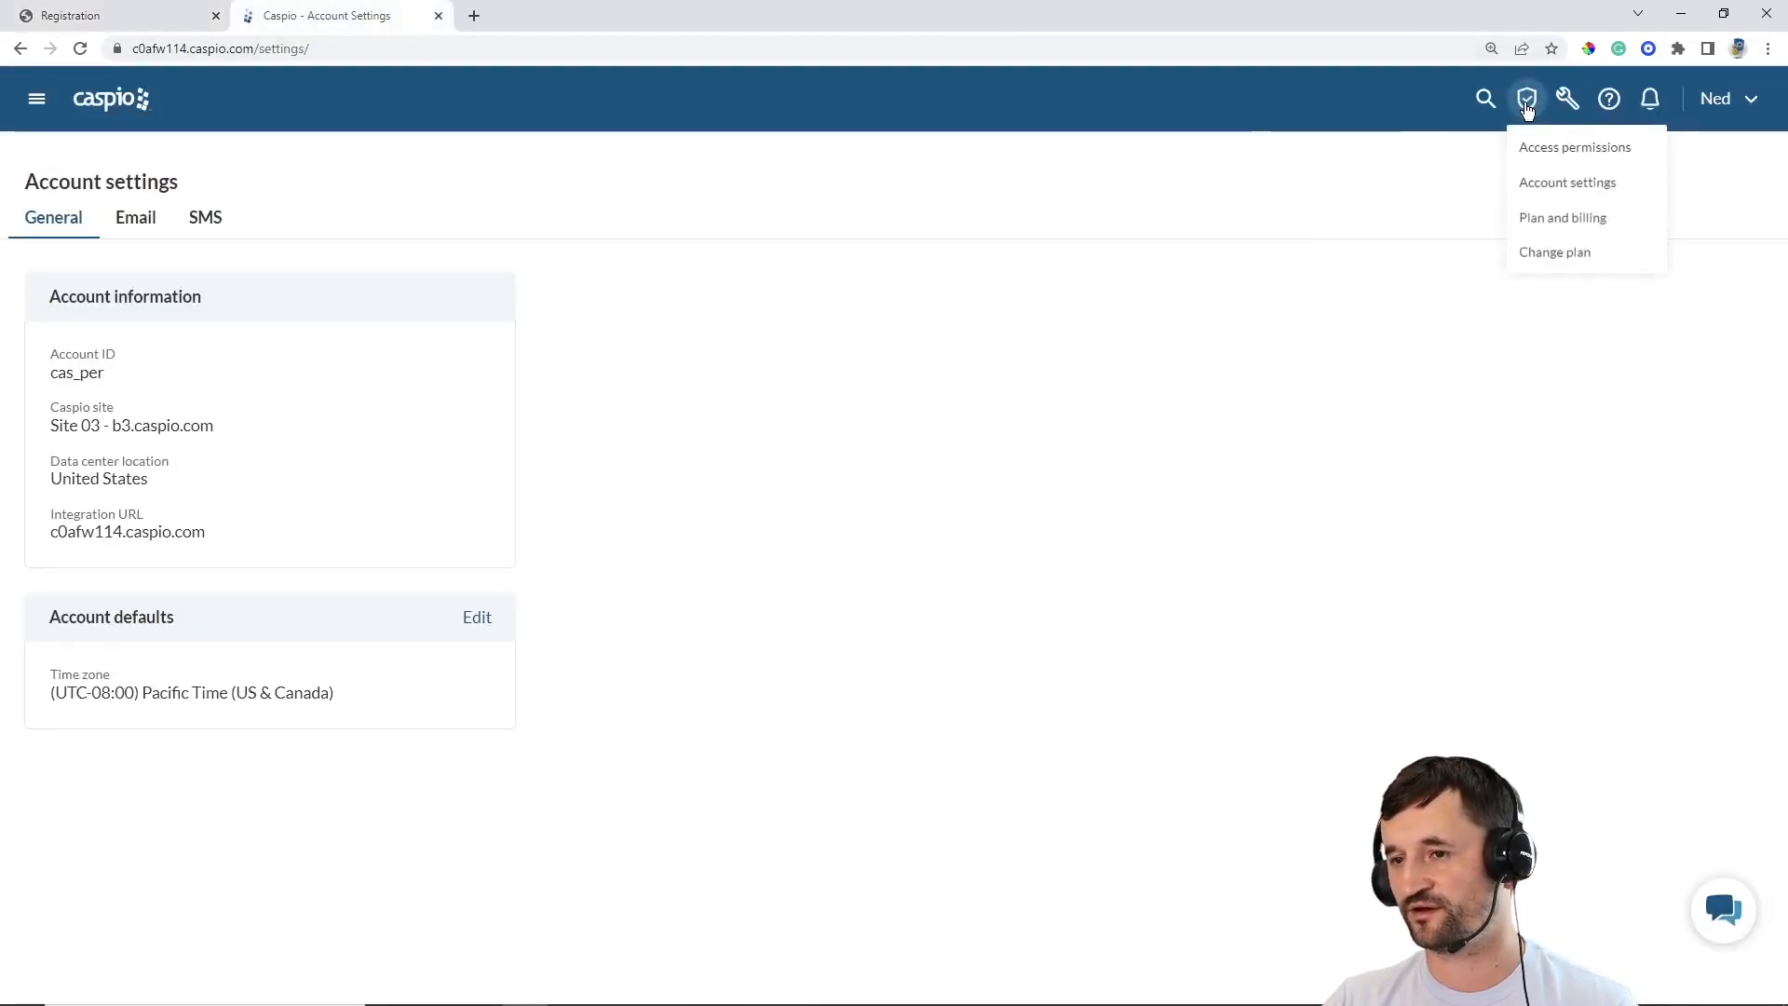
pyautogui.click(479, 190)
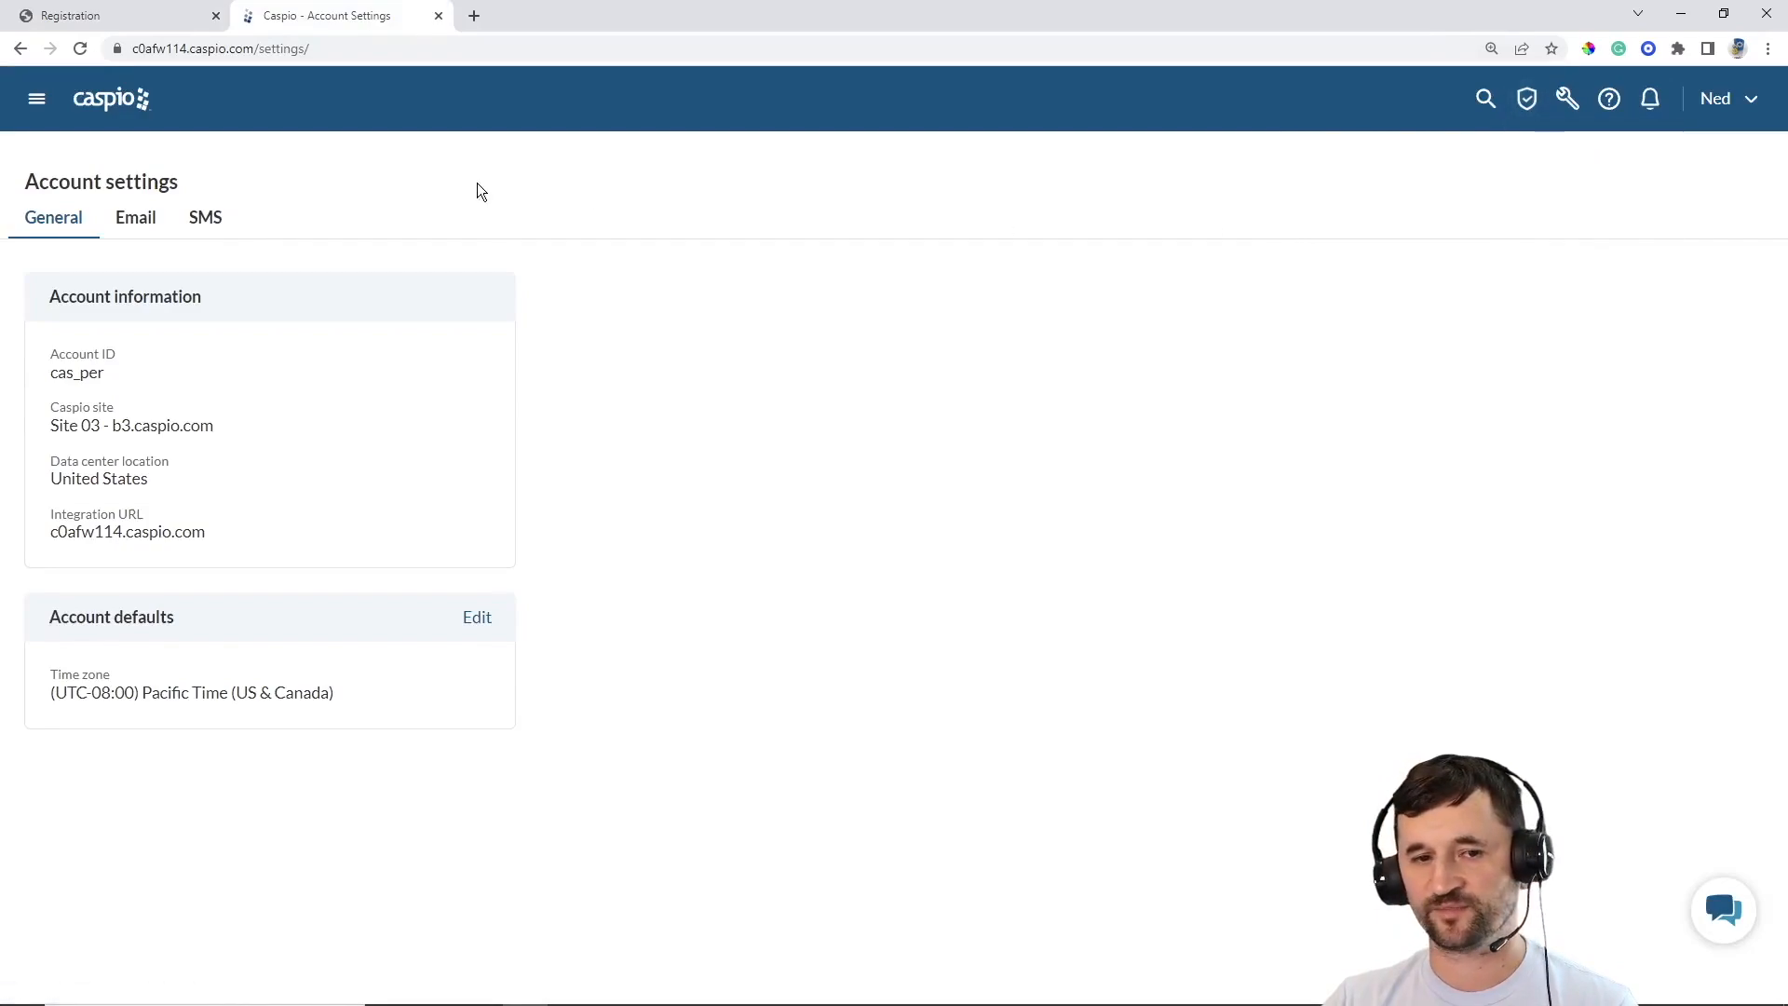
pyautogui.click(204, 217)
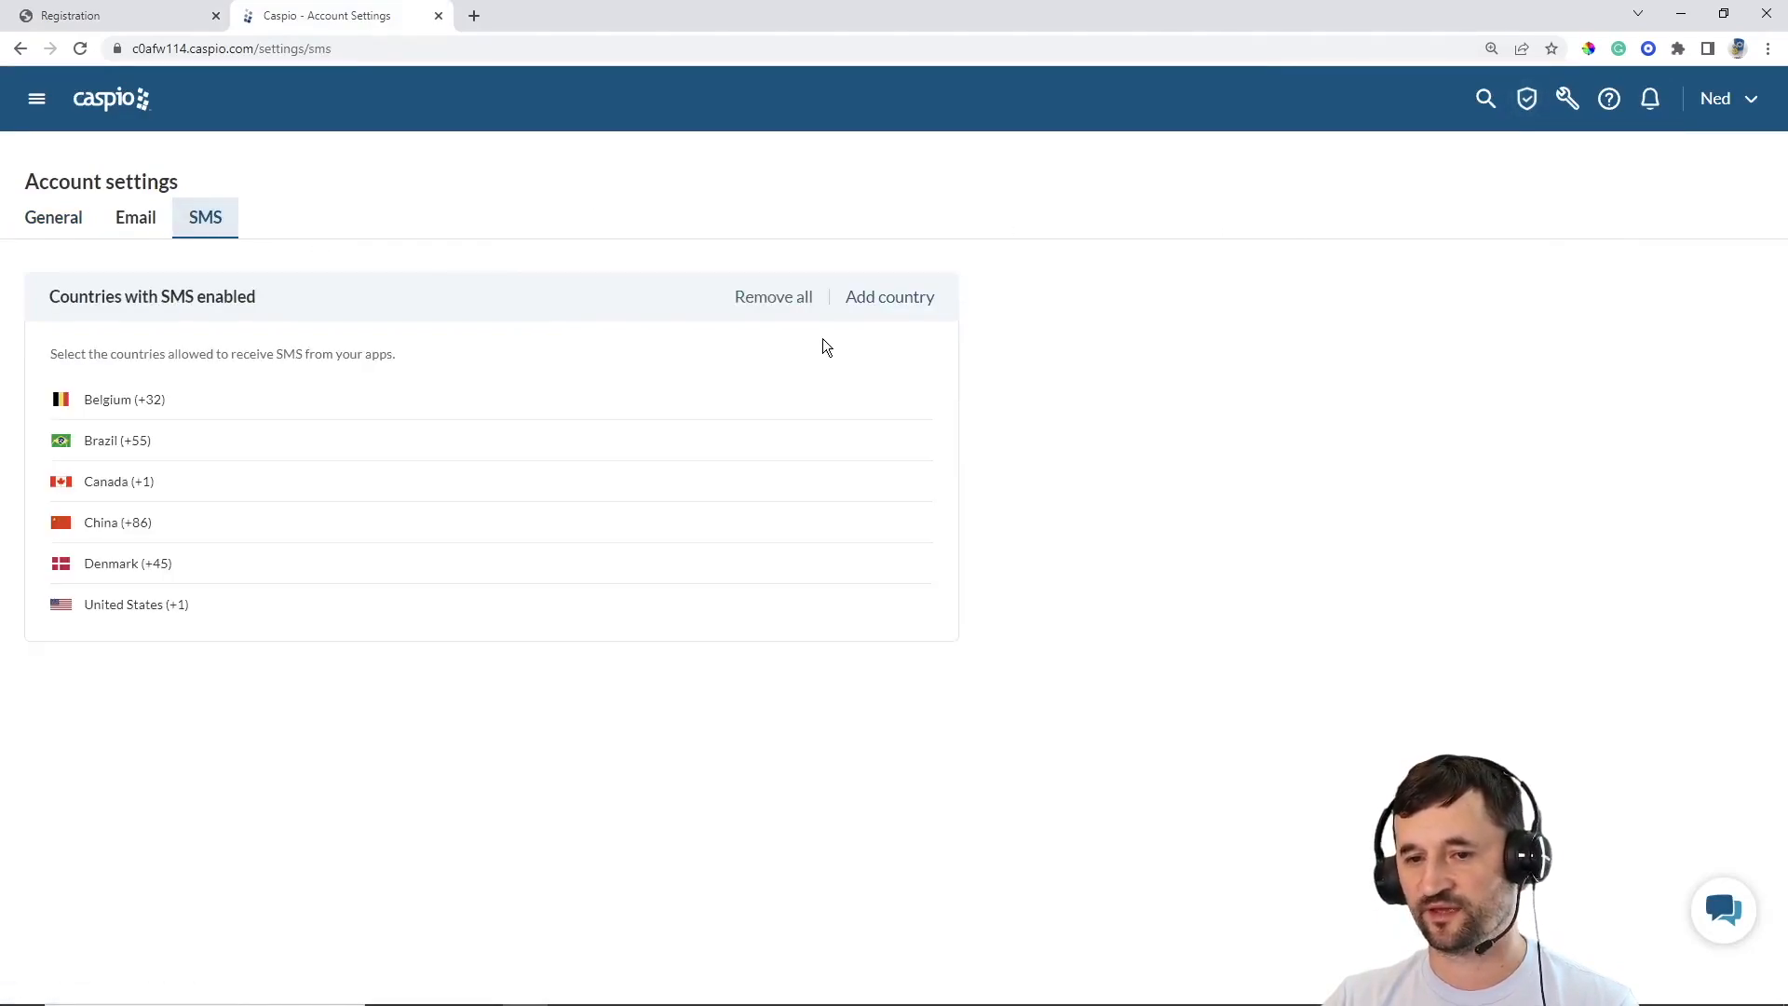
pyautogui.click(889, 296)
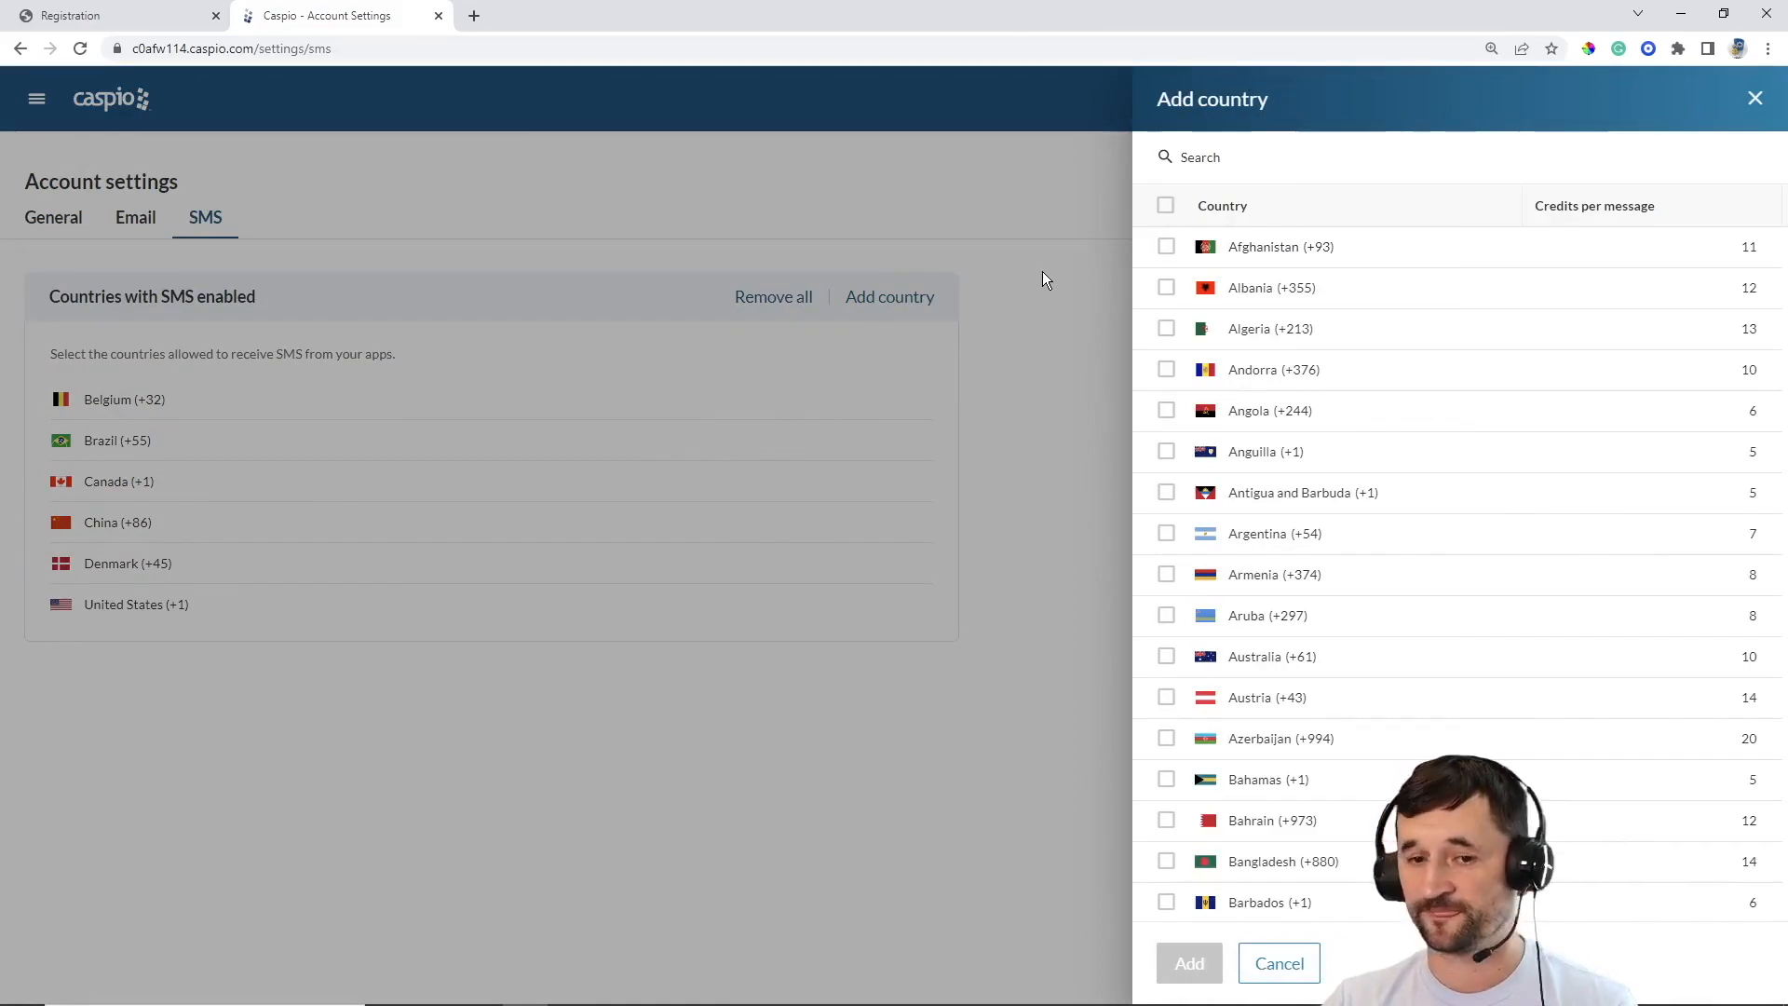
pyautogui.moveTo(197, 490)
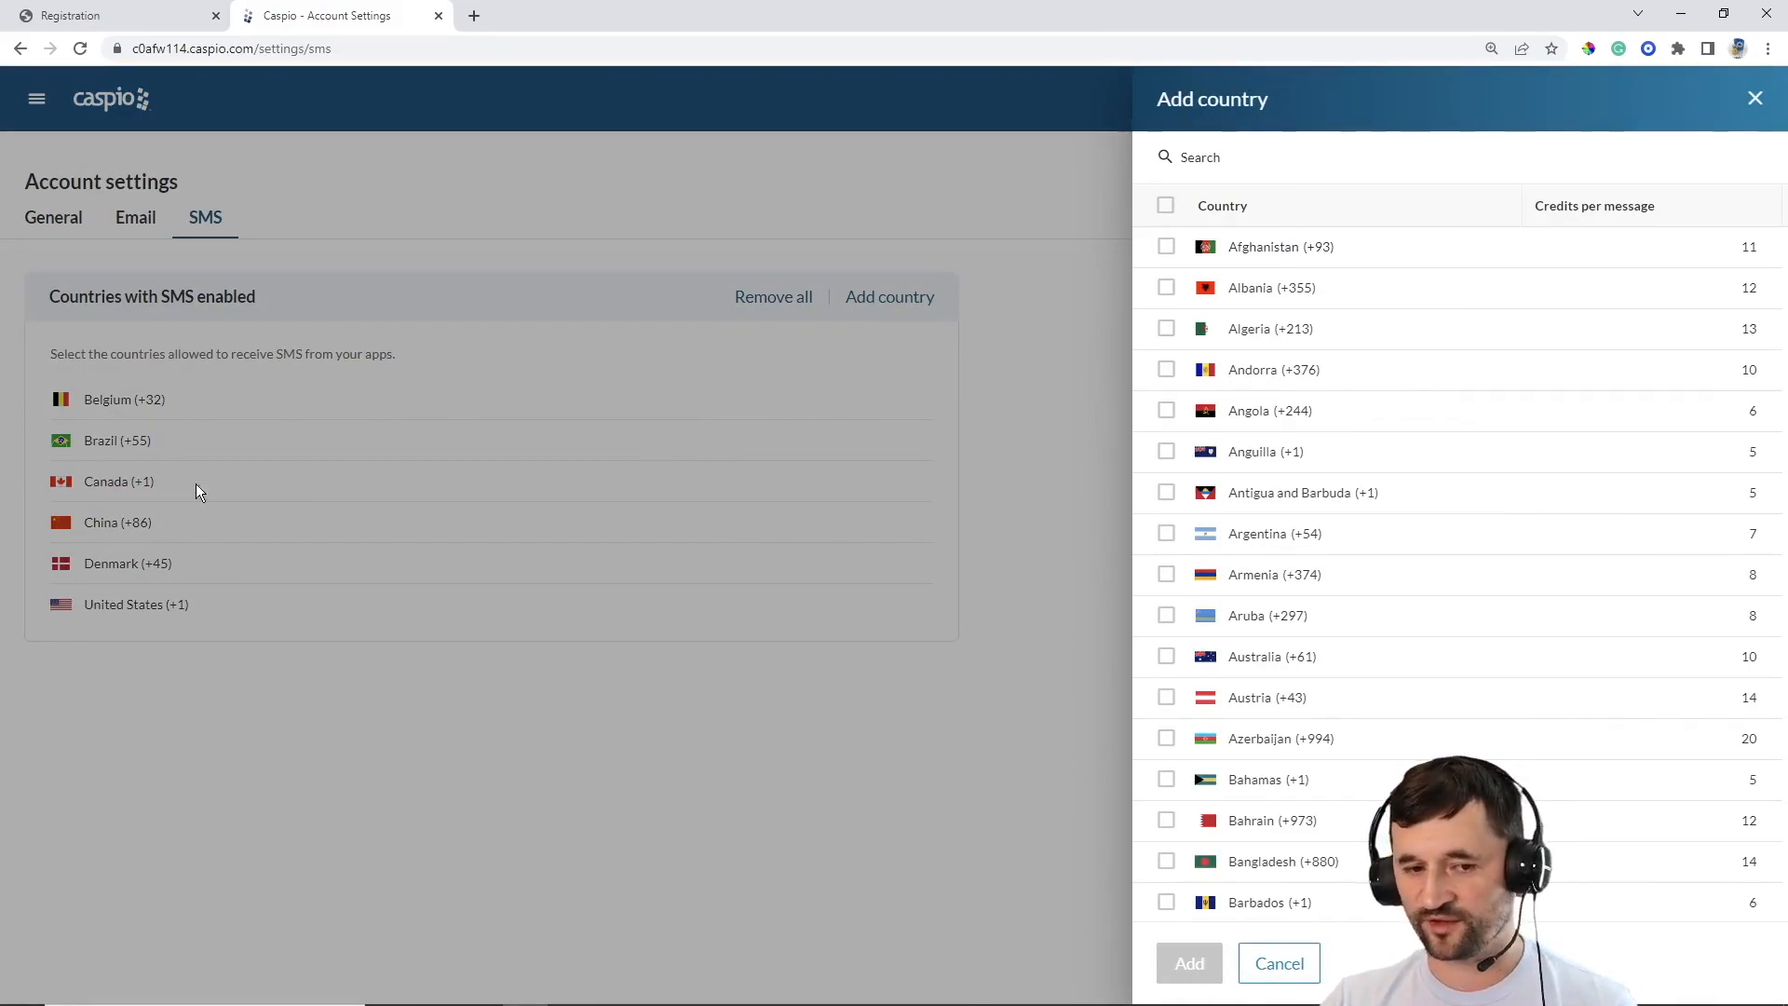
pyautogui.moveTo(172, 437)
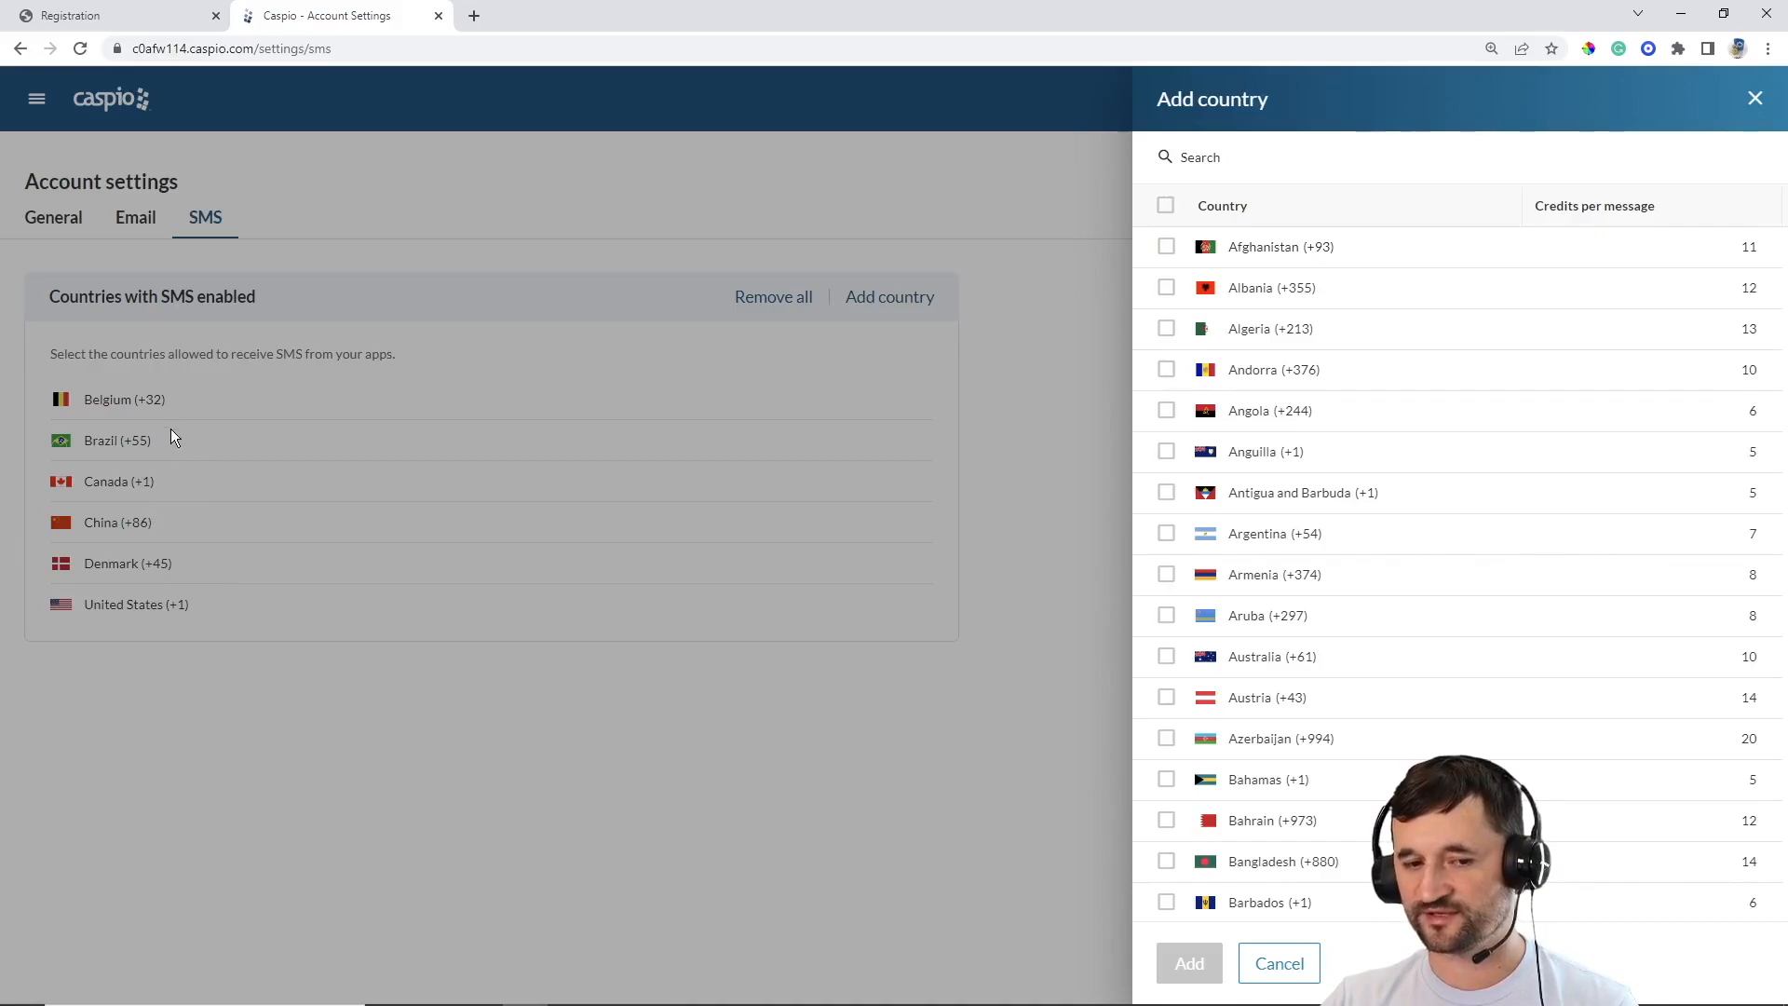
pyautogui.moveTo(163, 425)
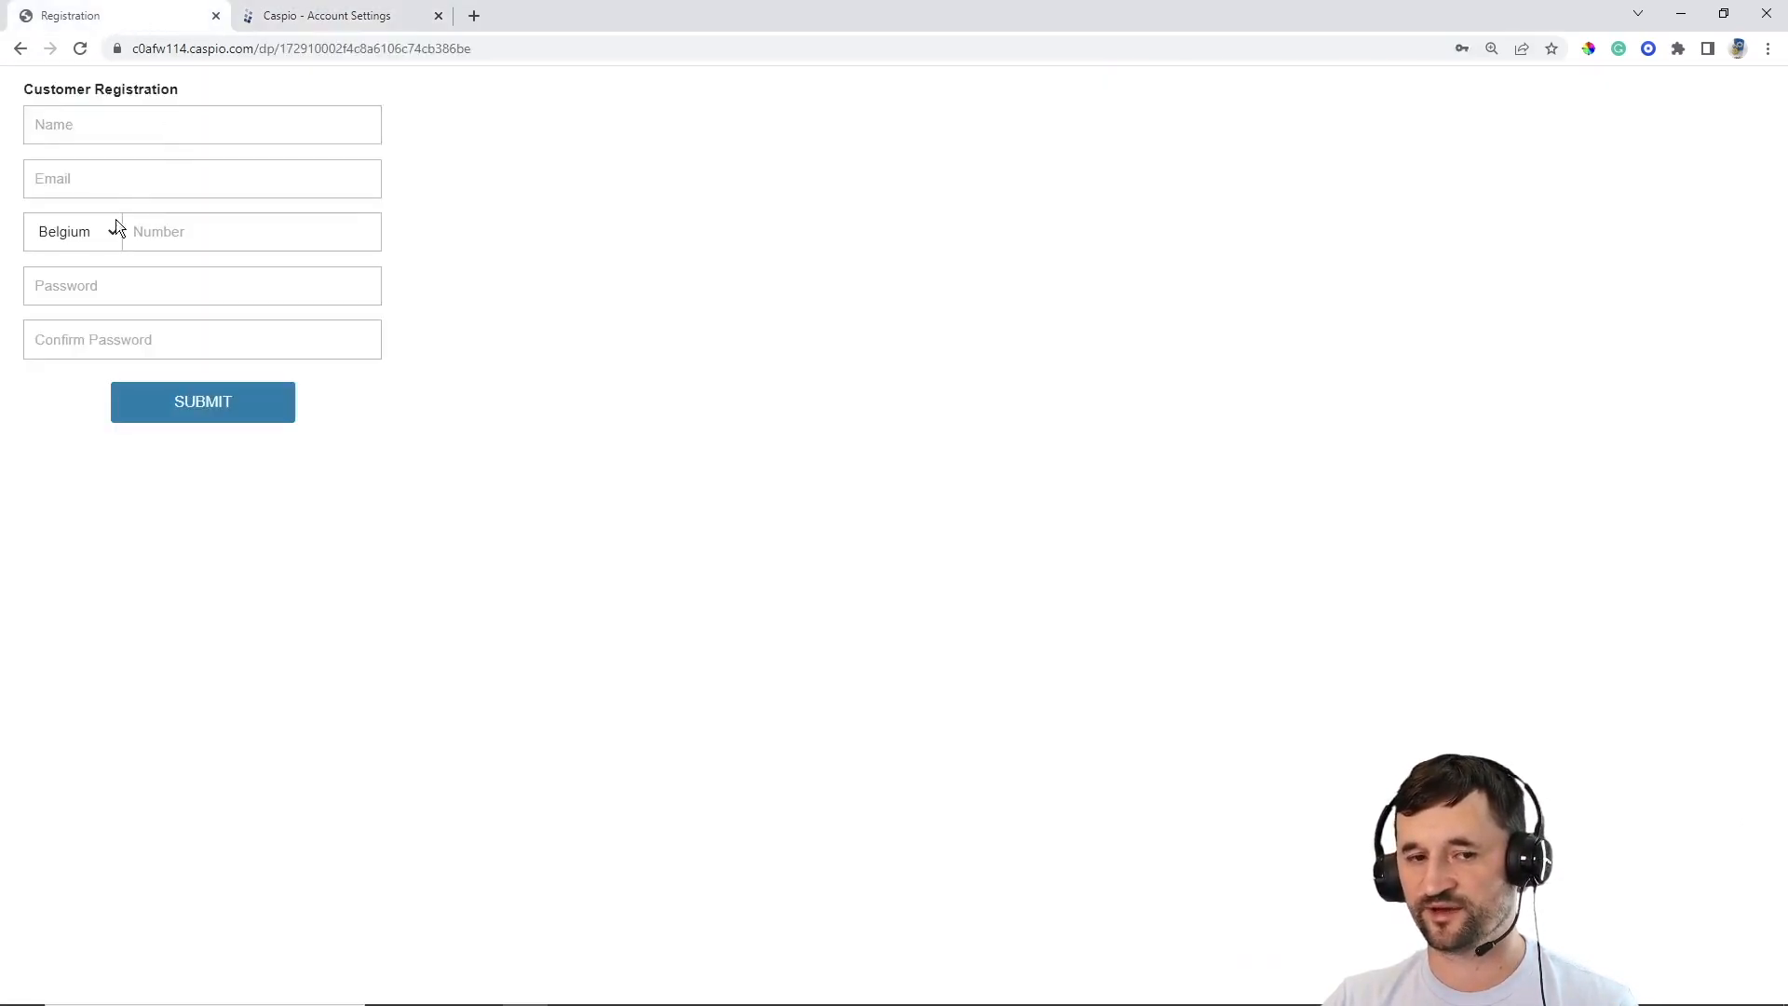
pyautogui.click(74, 232)
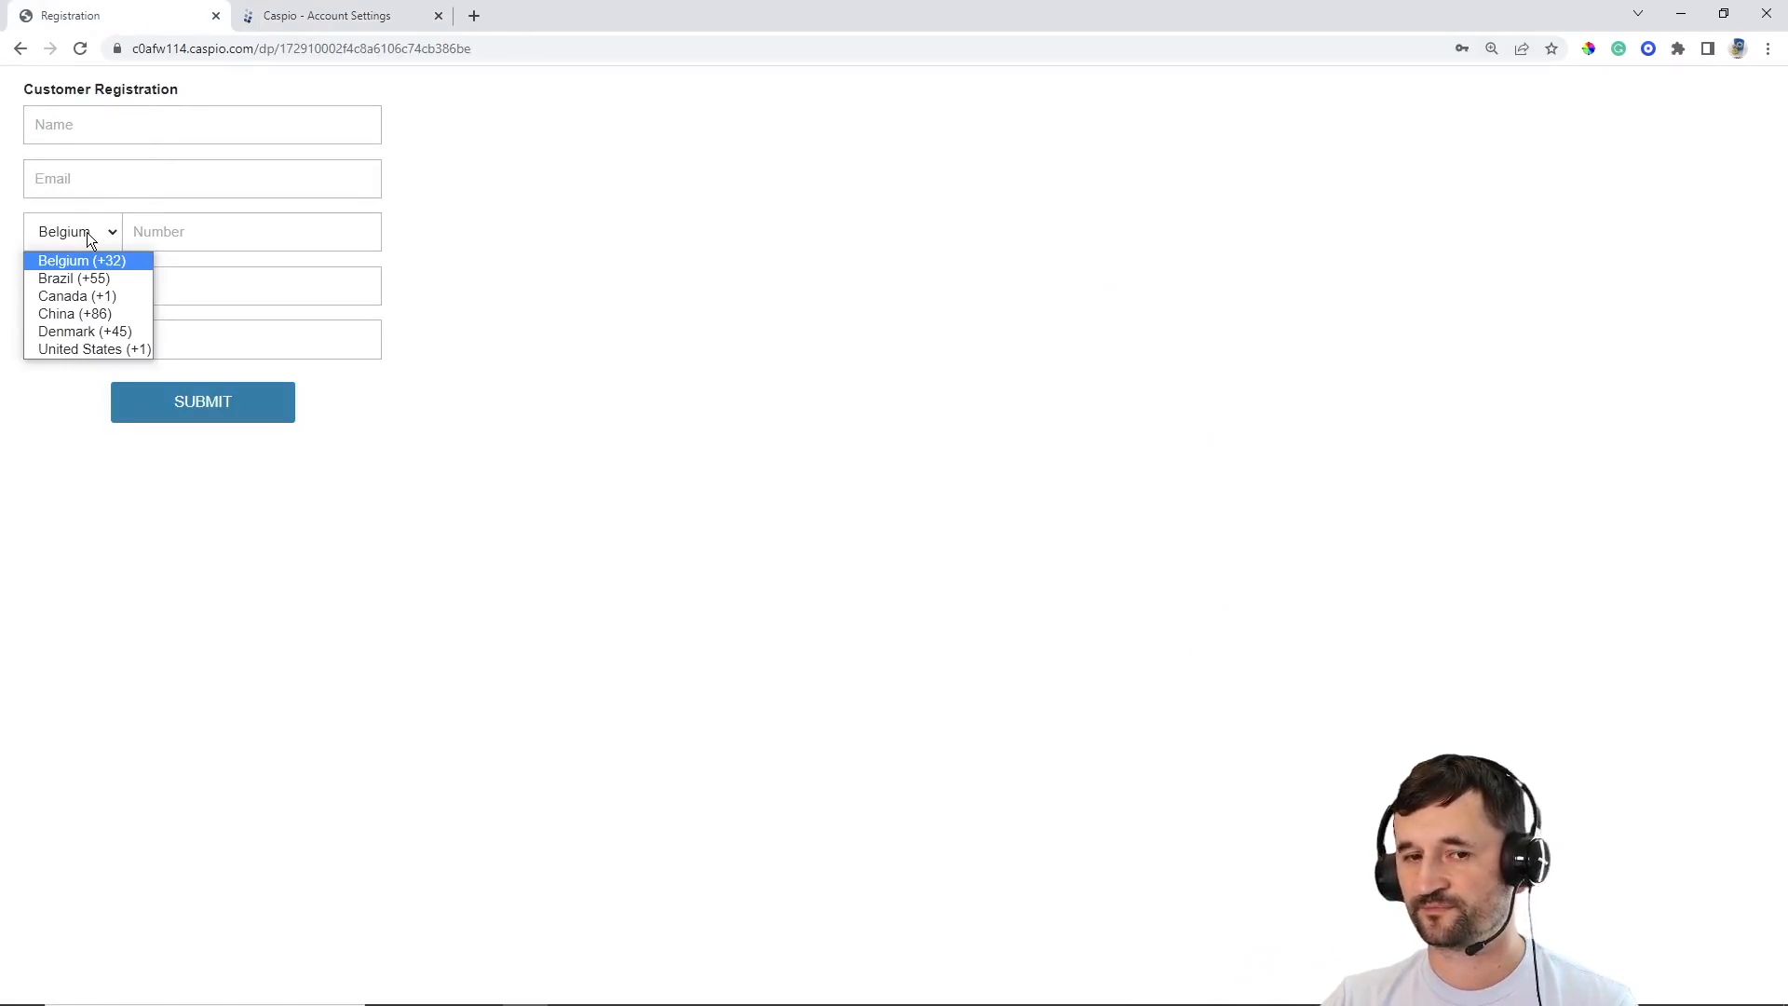
pyautogui.click(327, 15)
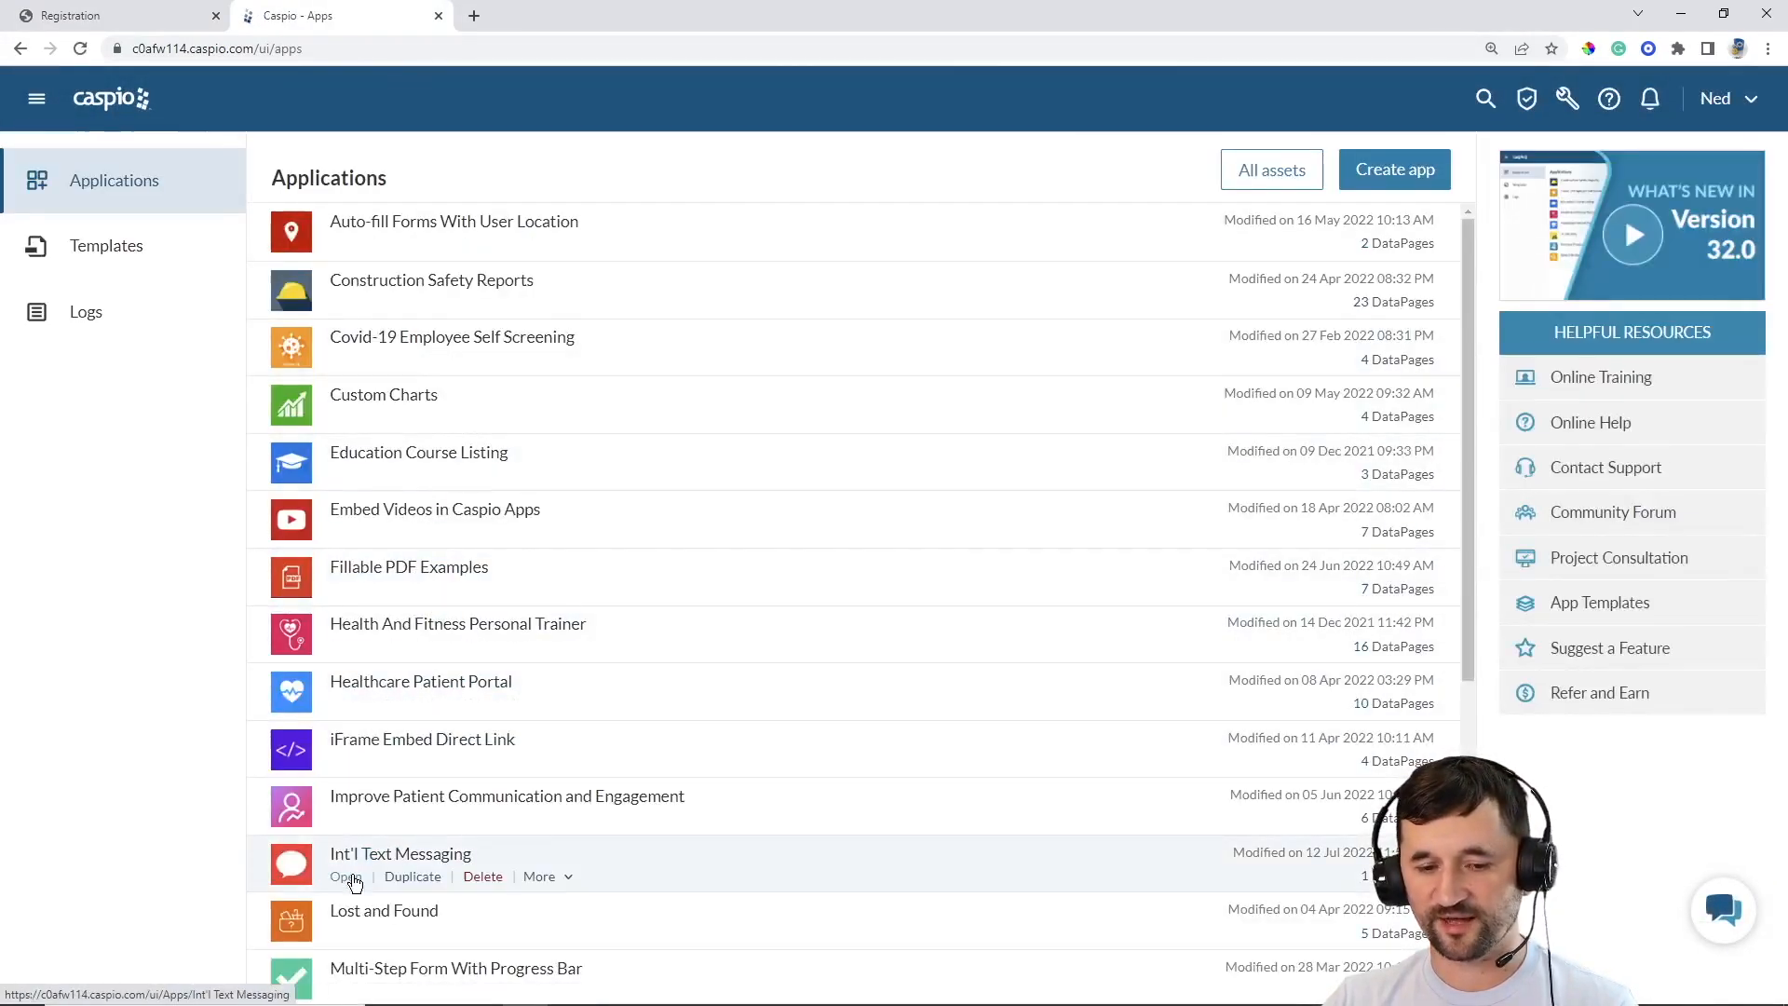
# Open the Int'l Text Messaging app and list its three tables, including intl_country_codes.
pyautogui.click(345, 876)
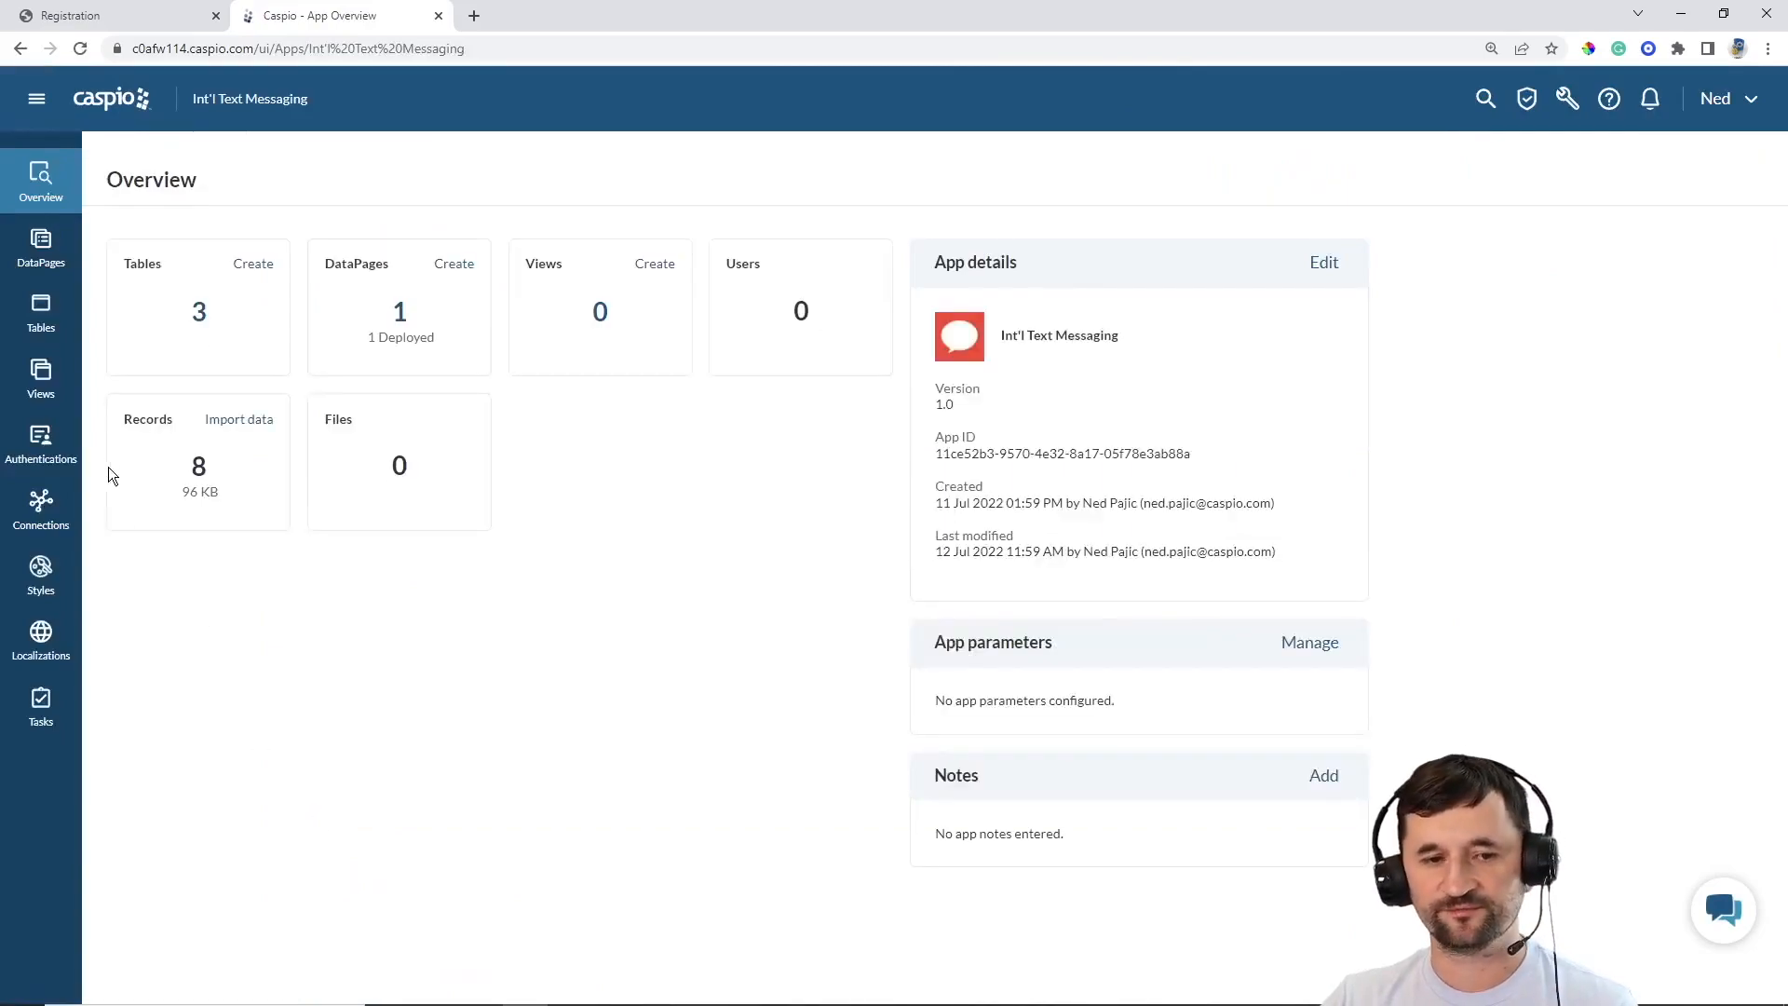
pyautogui.click(40, 310)
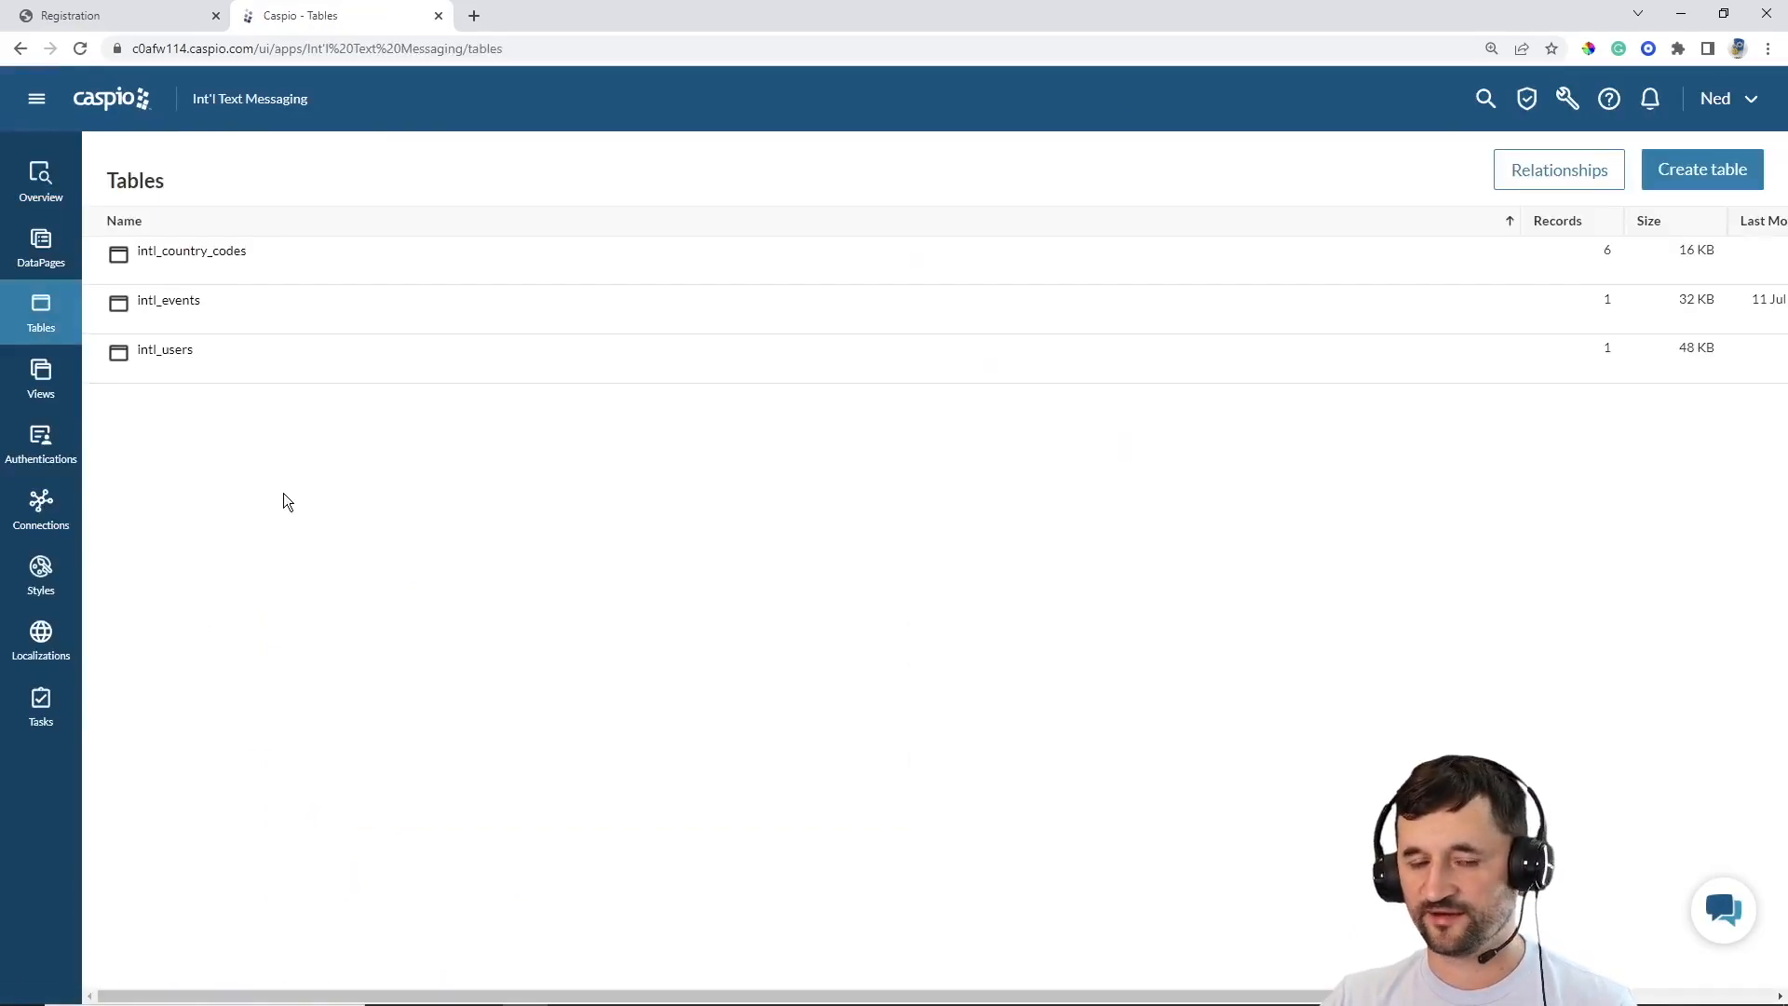
pyautogui.moveTo(164, 349)
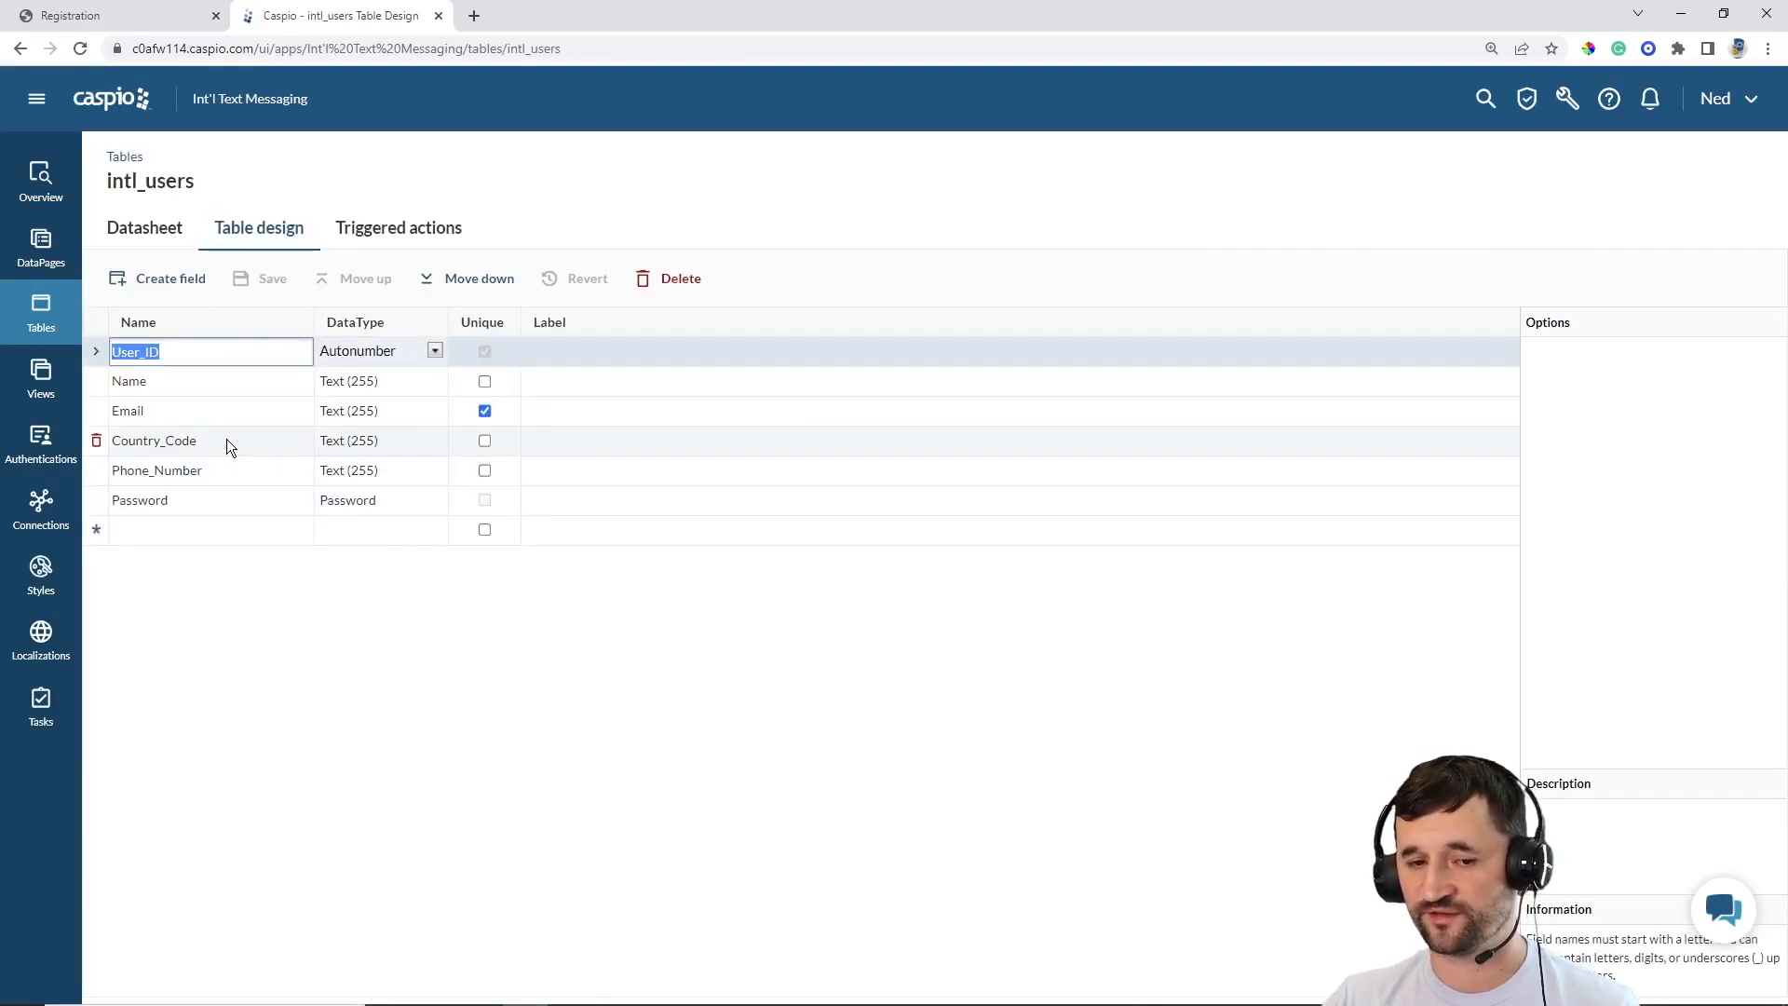
pyautogui.moveTo(224, 469)
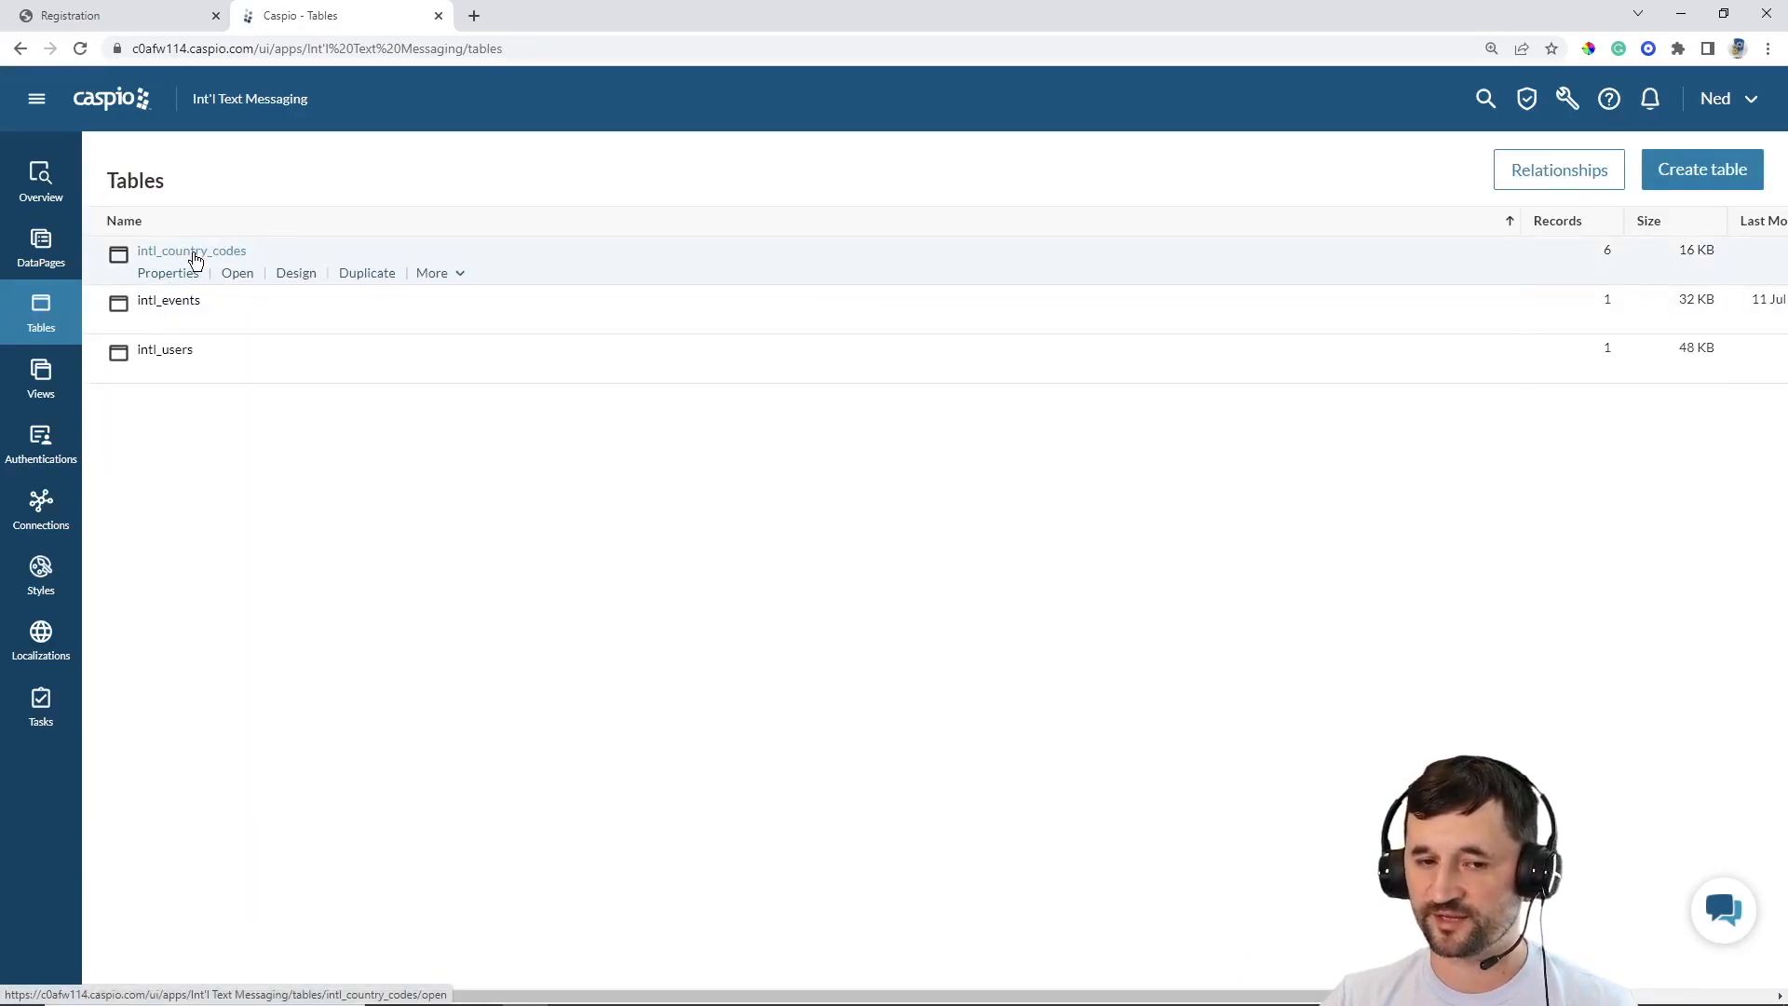
pyautogui.click(237, 273)
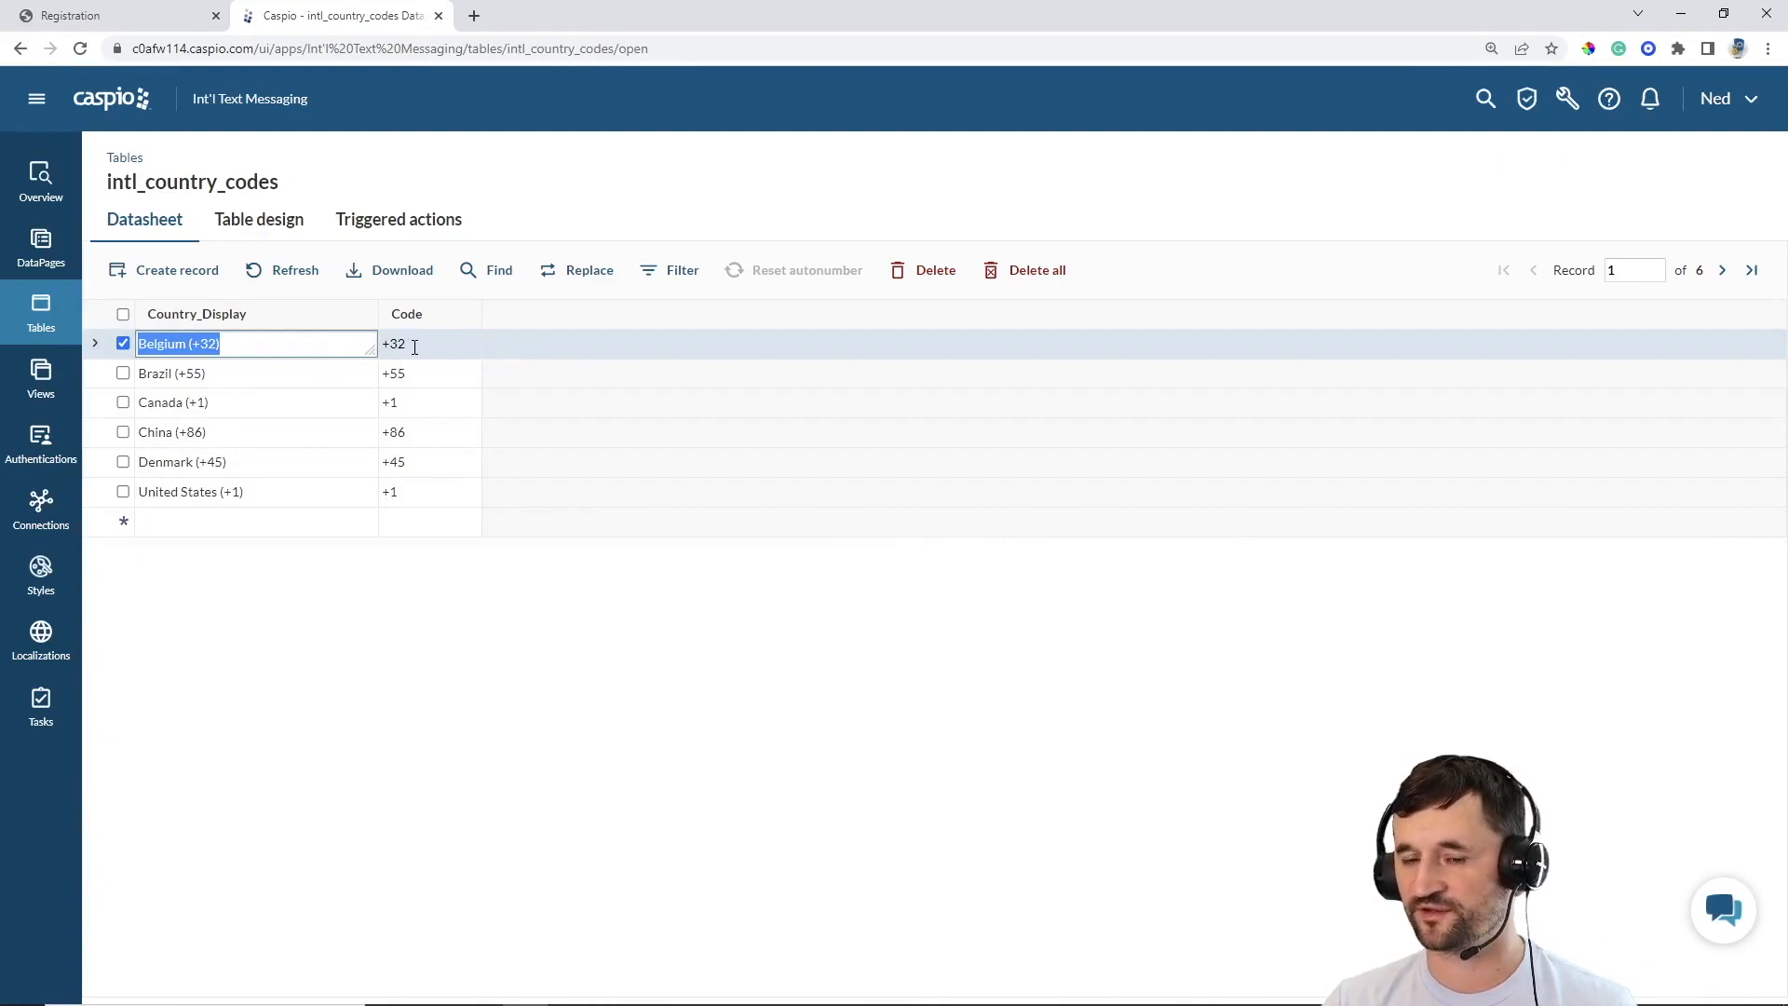
pyautogui.moveTo(197, 372)
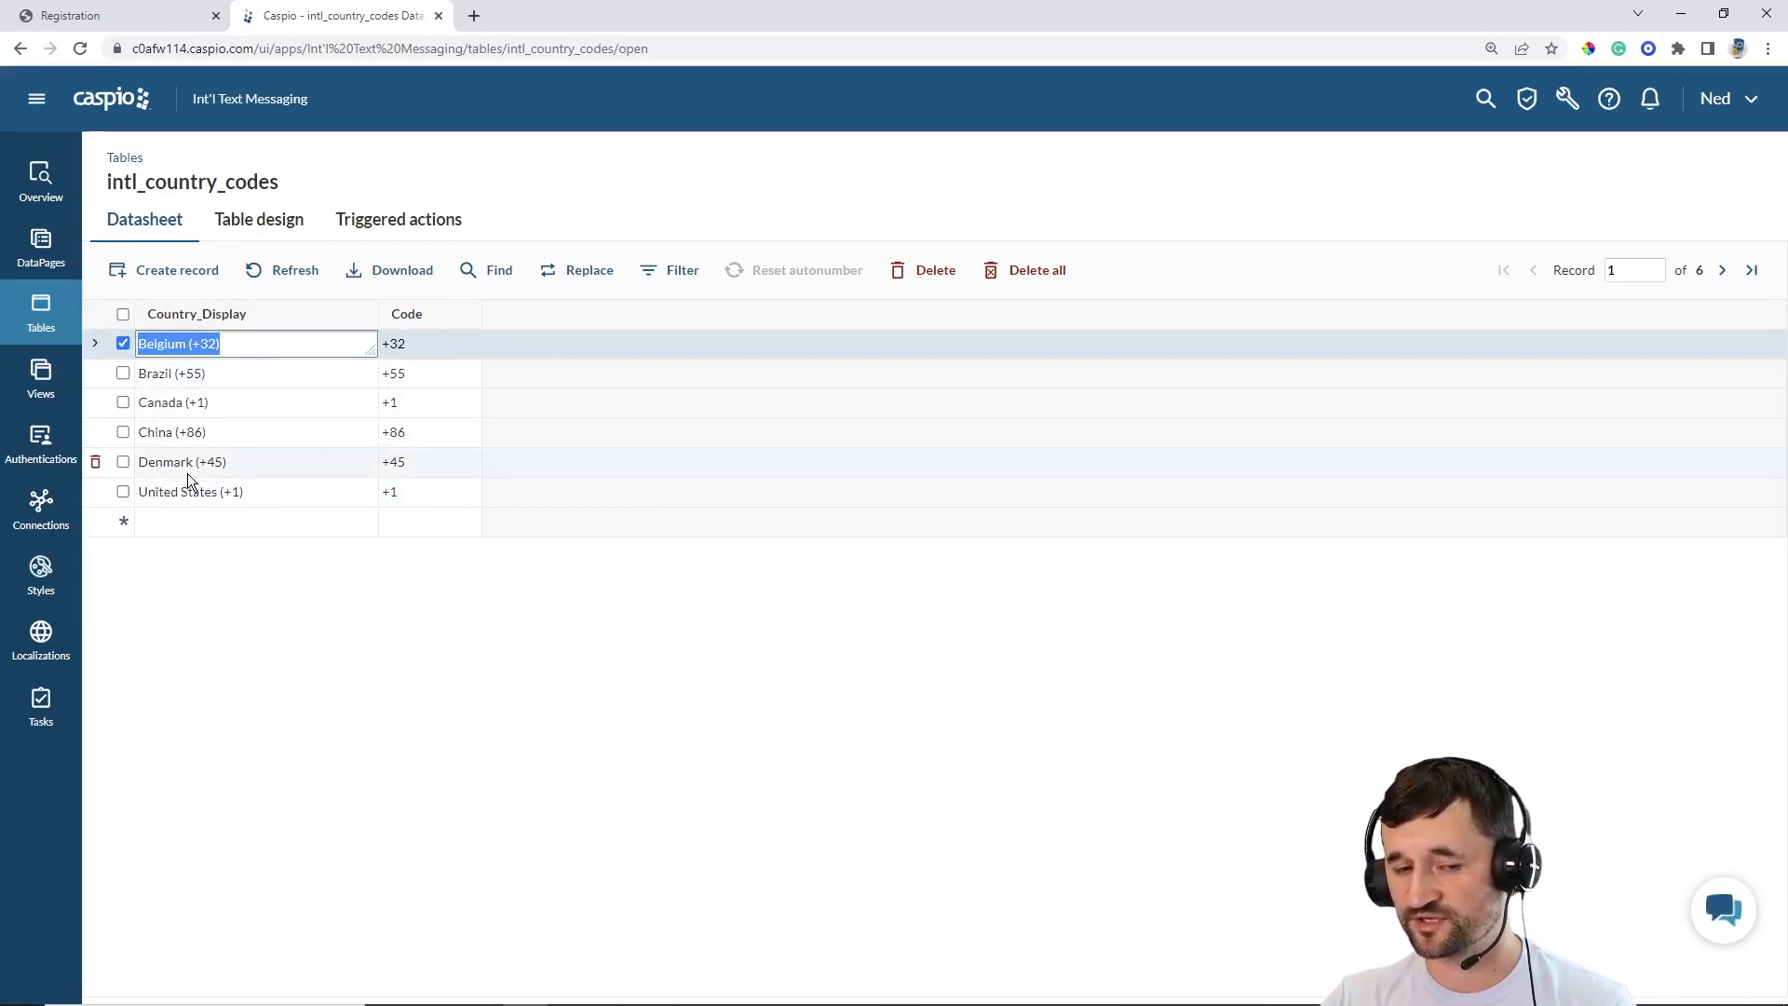
pyautogui.moveTo(393, 441)
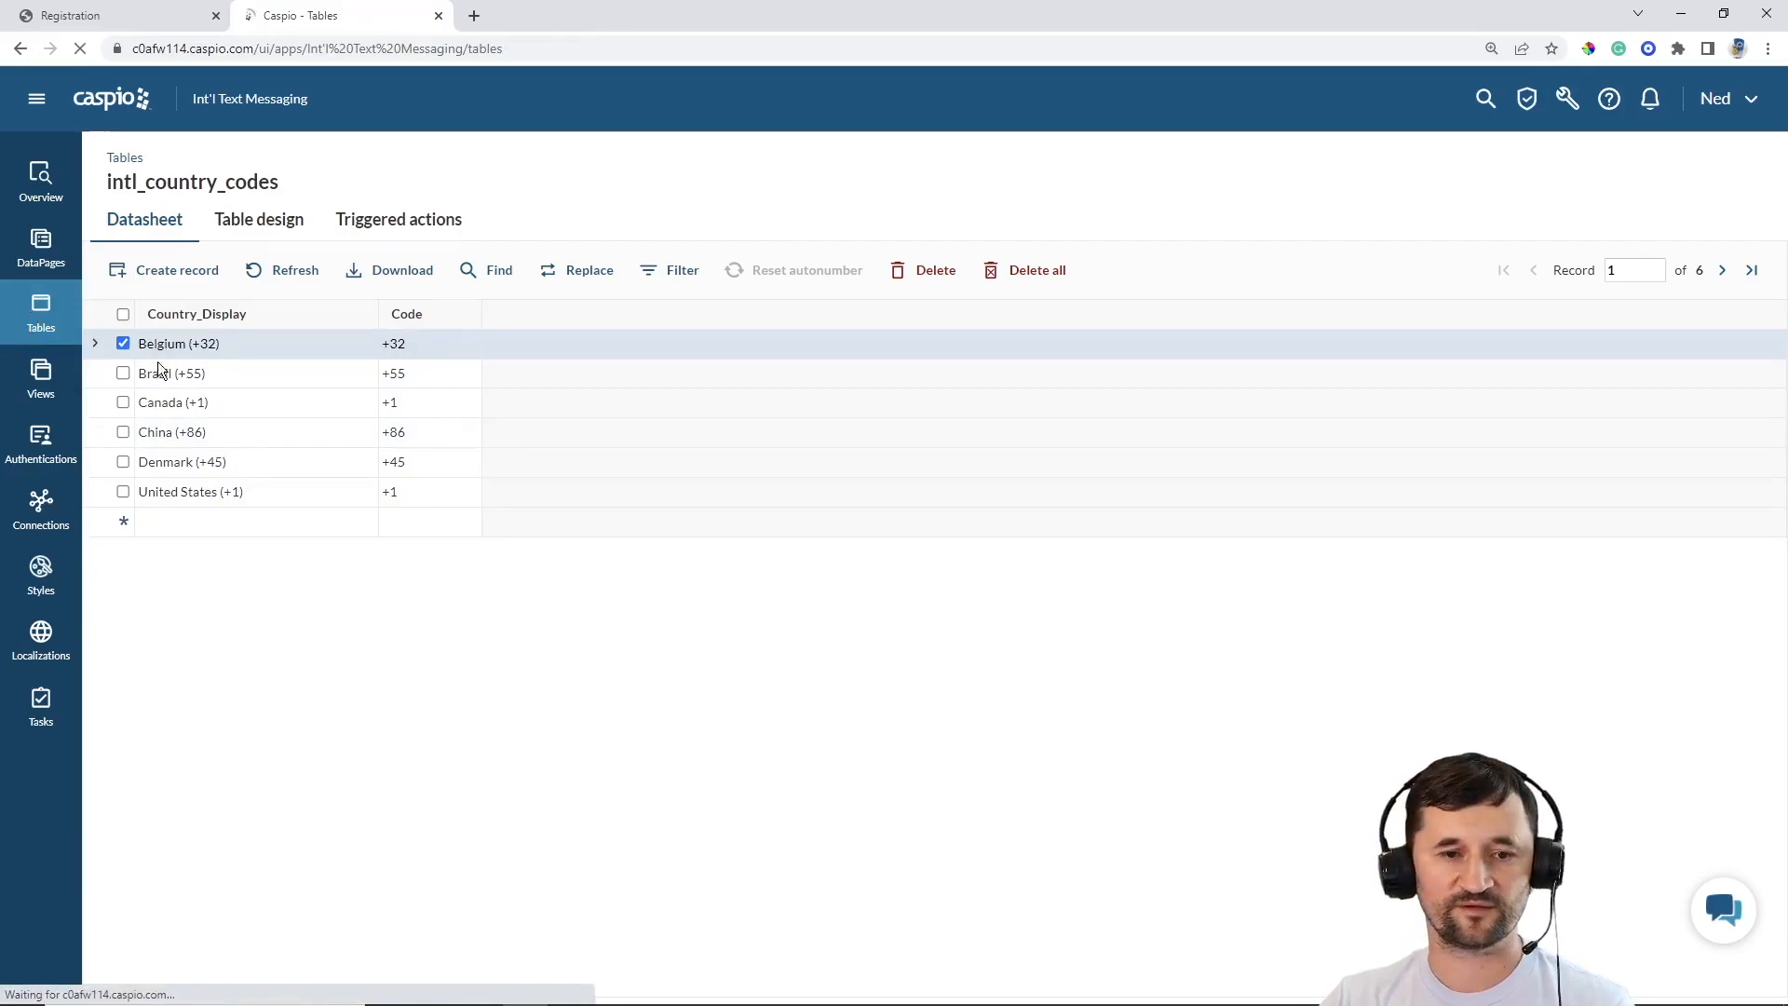
pyautogui.click(41, 311)
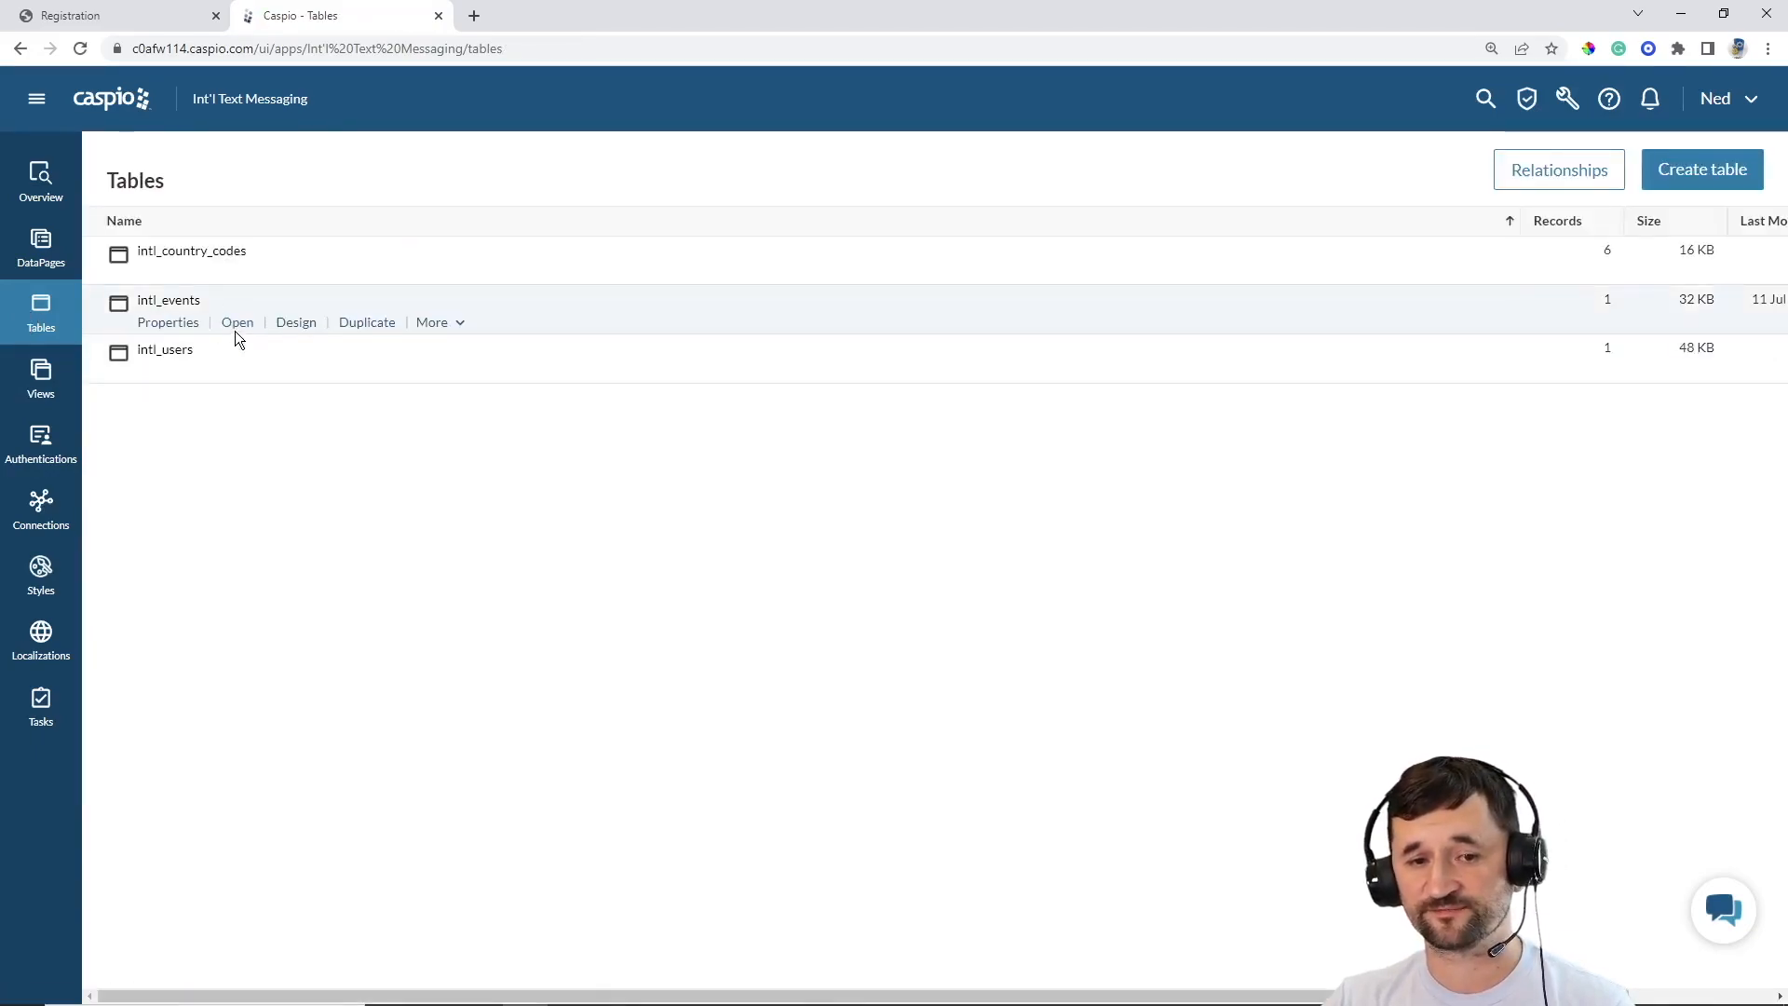
# Review the intl_events table fields, then go to the DataPages list showing Registration.
pyautogui.click(295, 322)
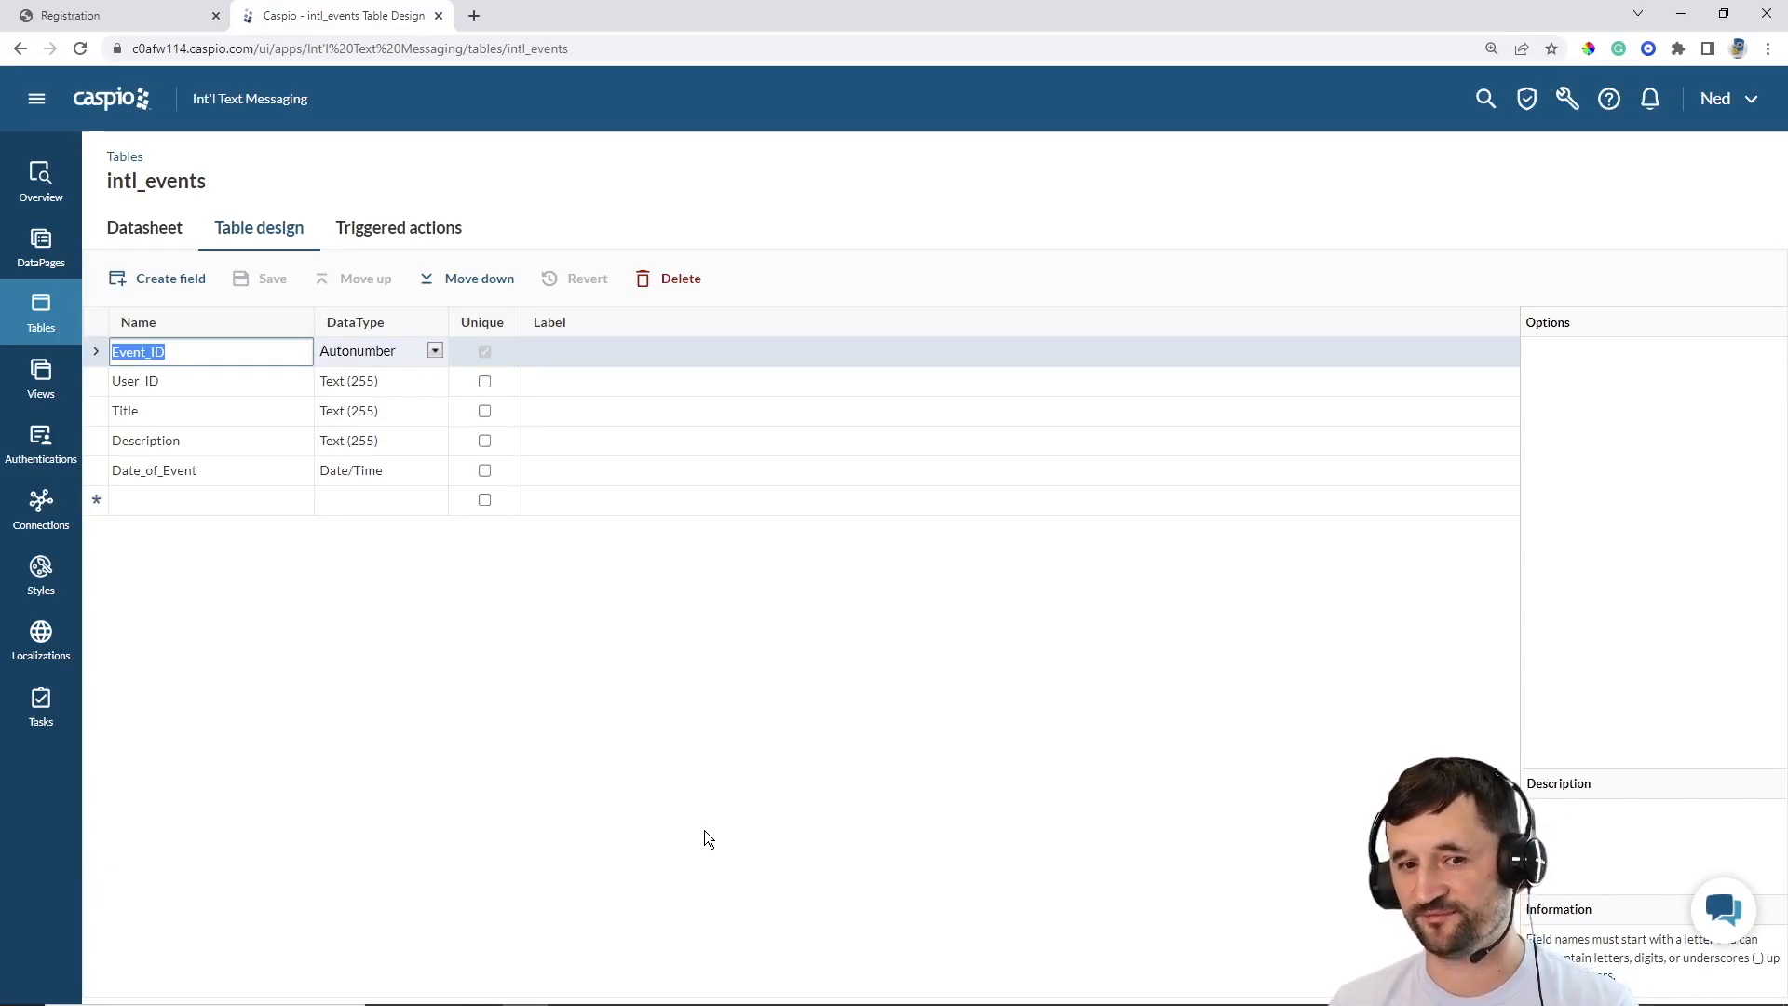
pyautogui.moveTo(646, 783)
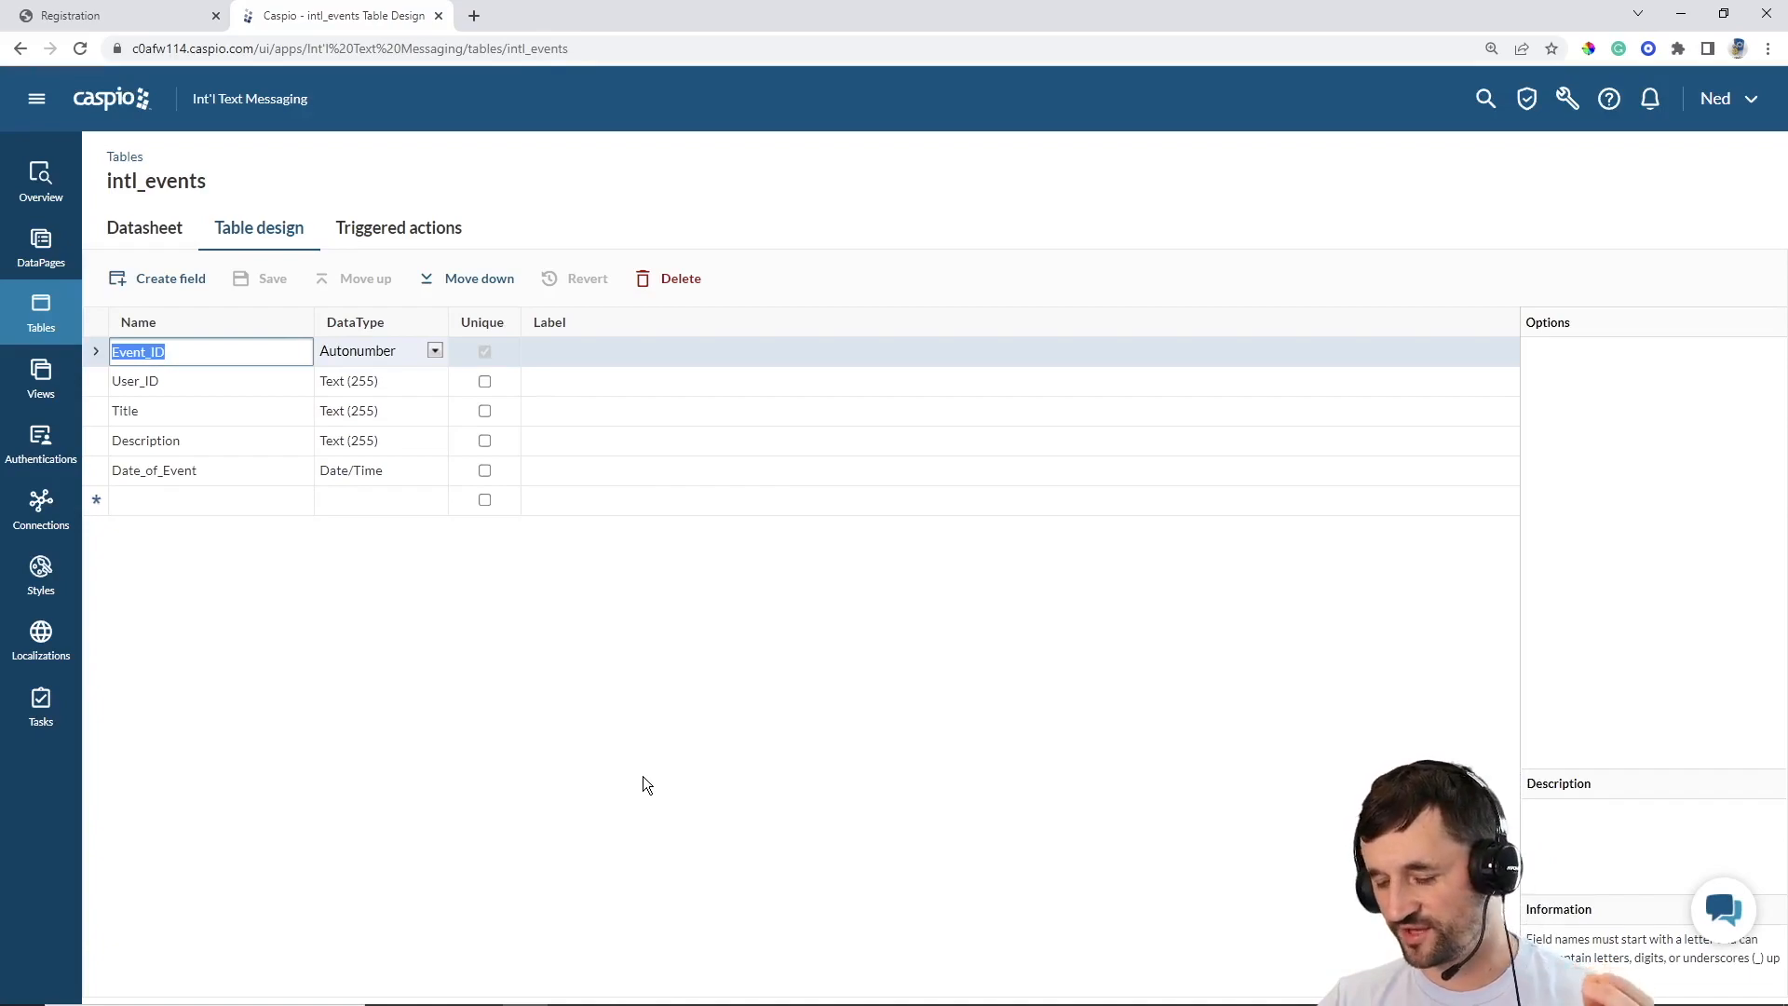
pyautogui.moveTo(203, 381)
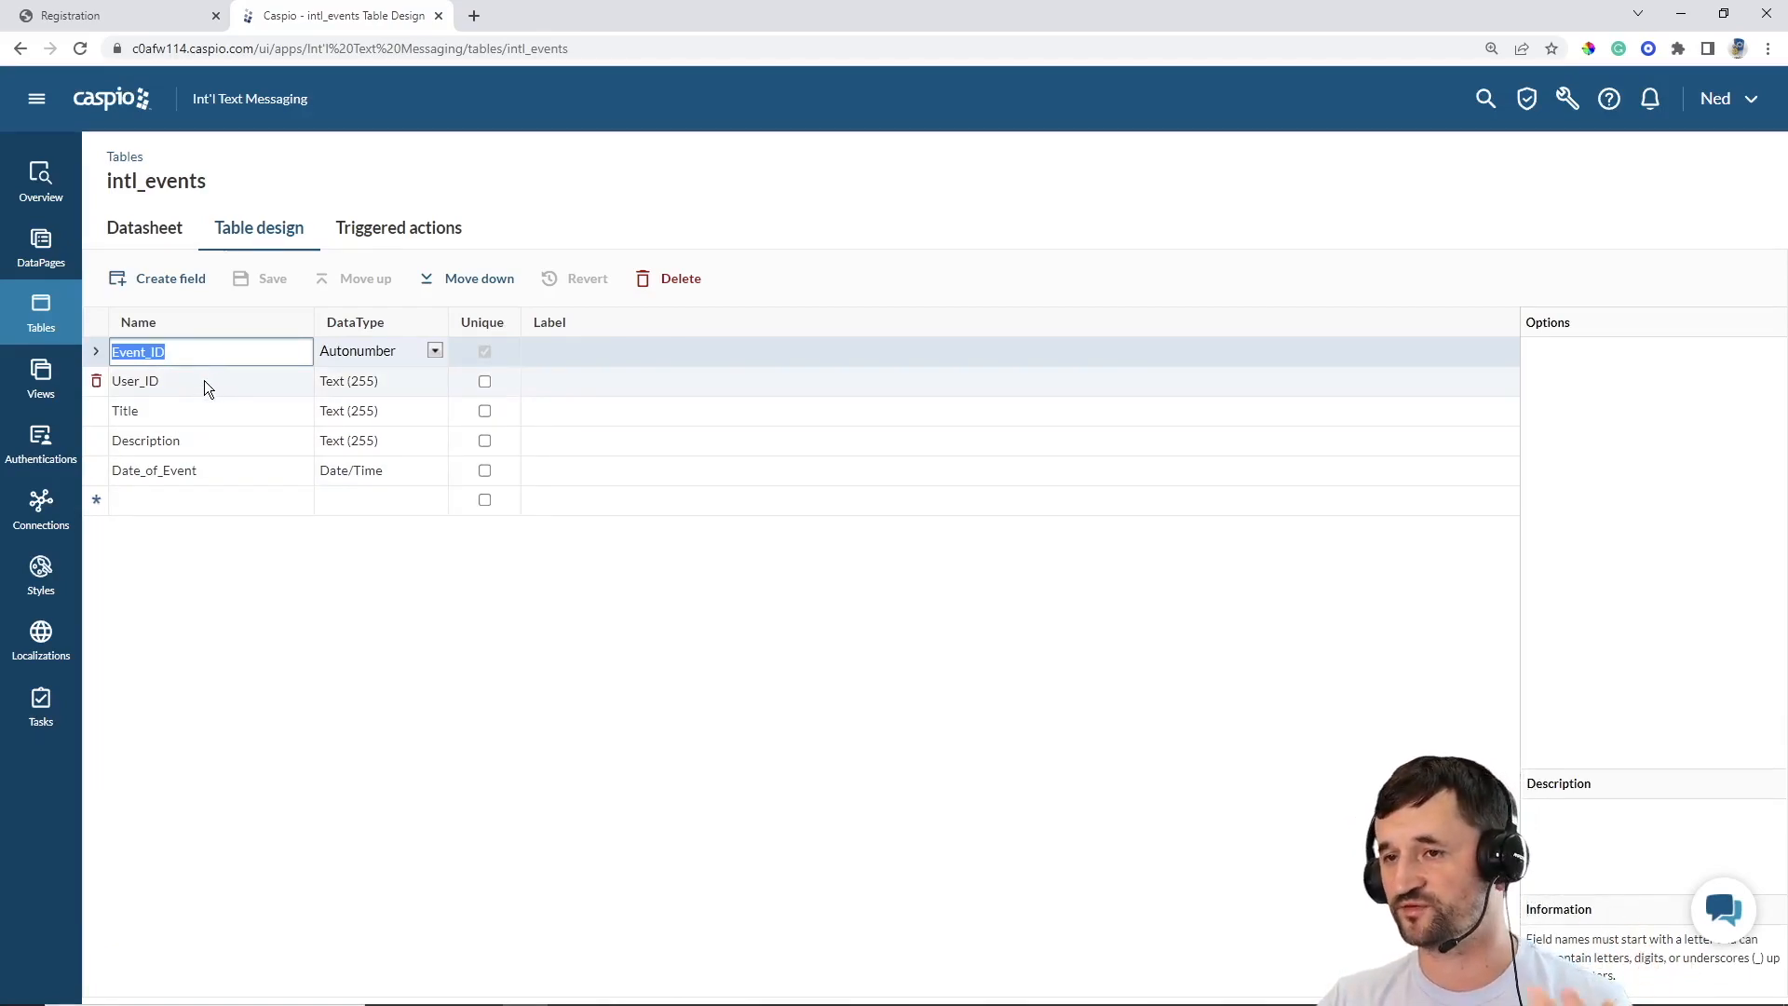
pyautogui.moveTo(207, 469)
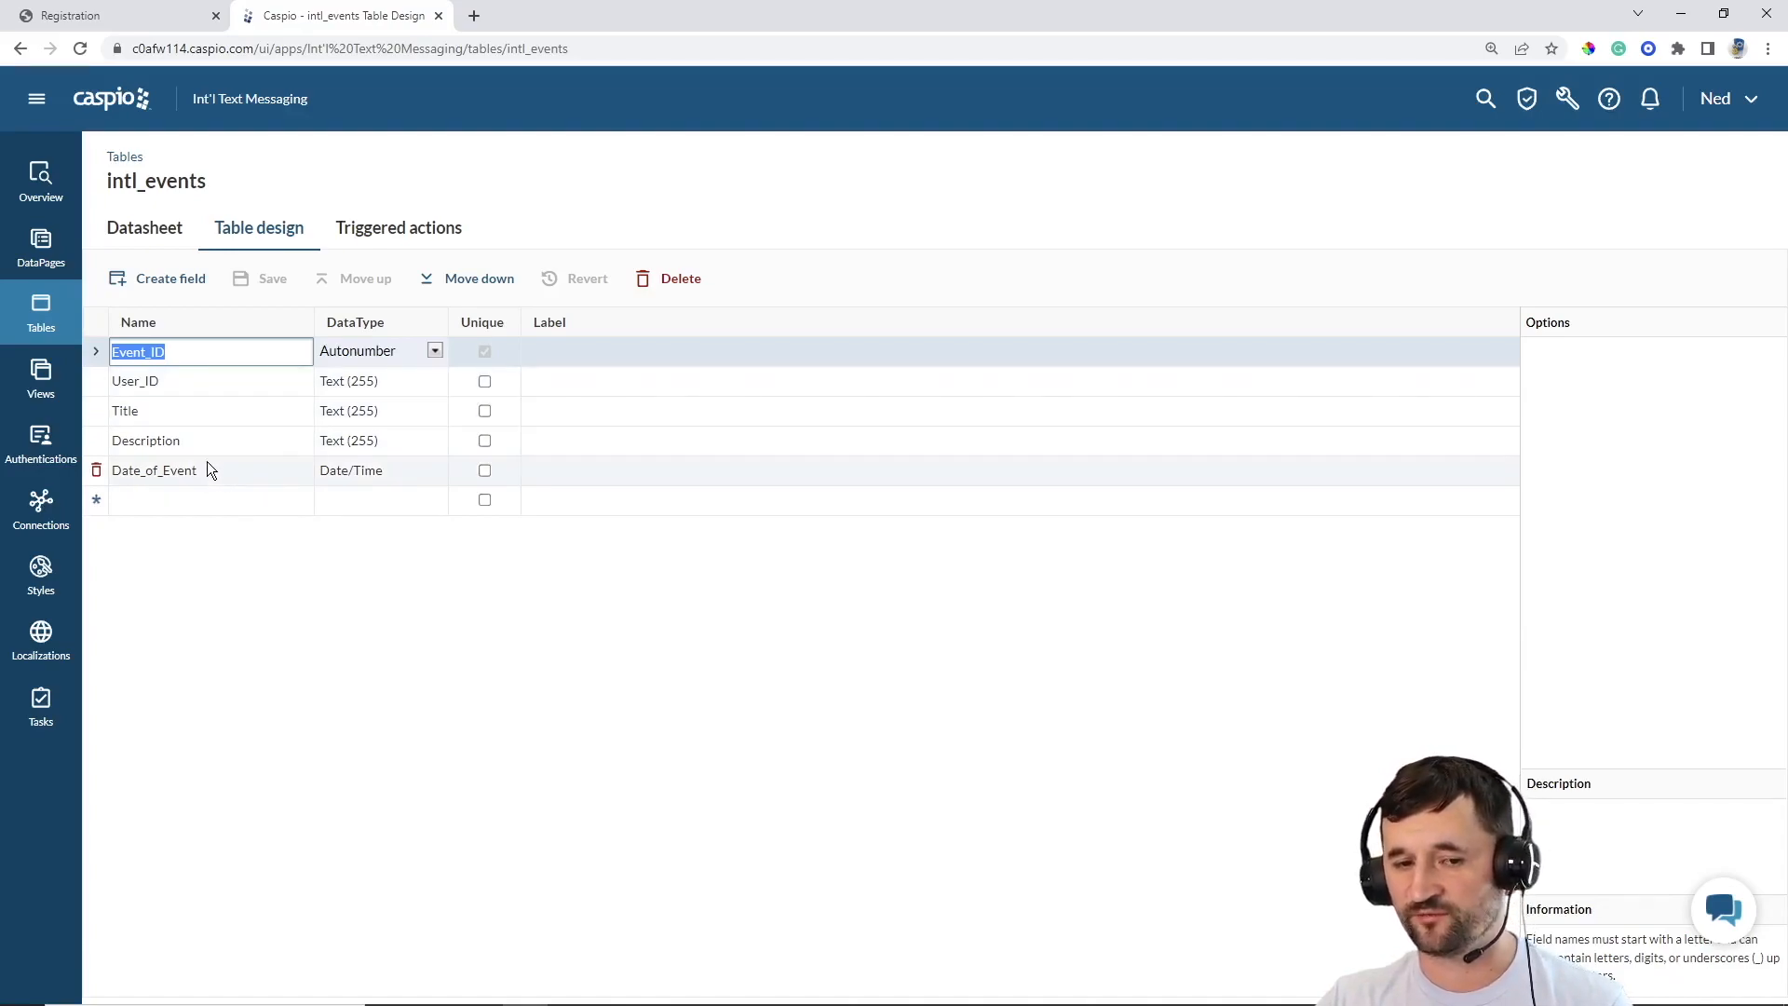
pyautogui.moveTo(196, 481)
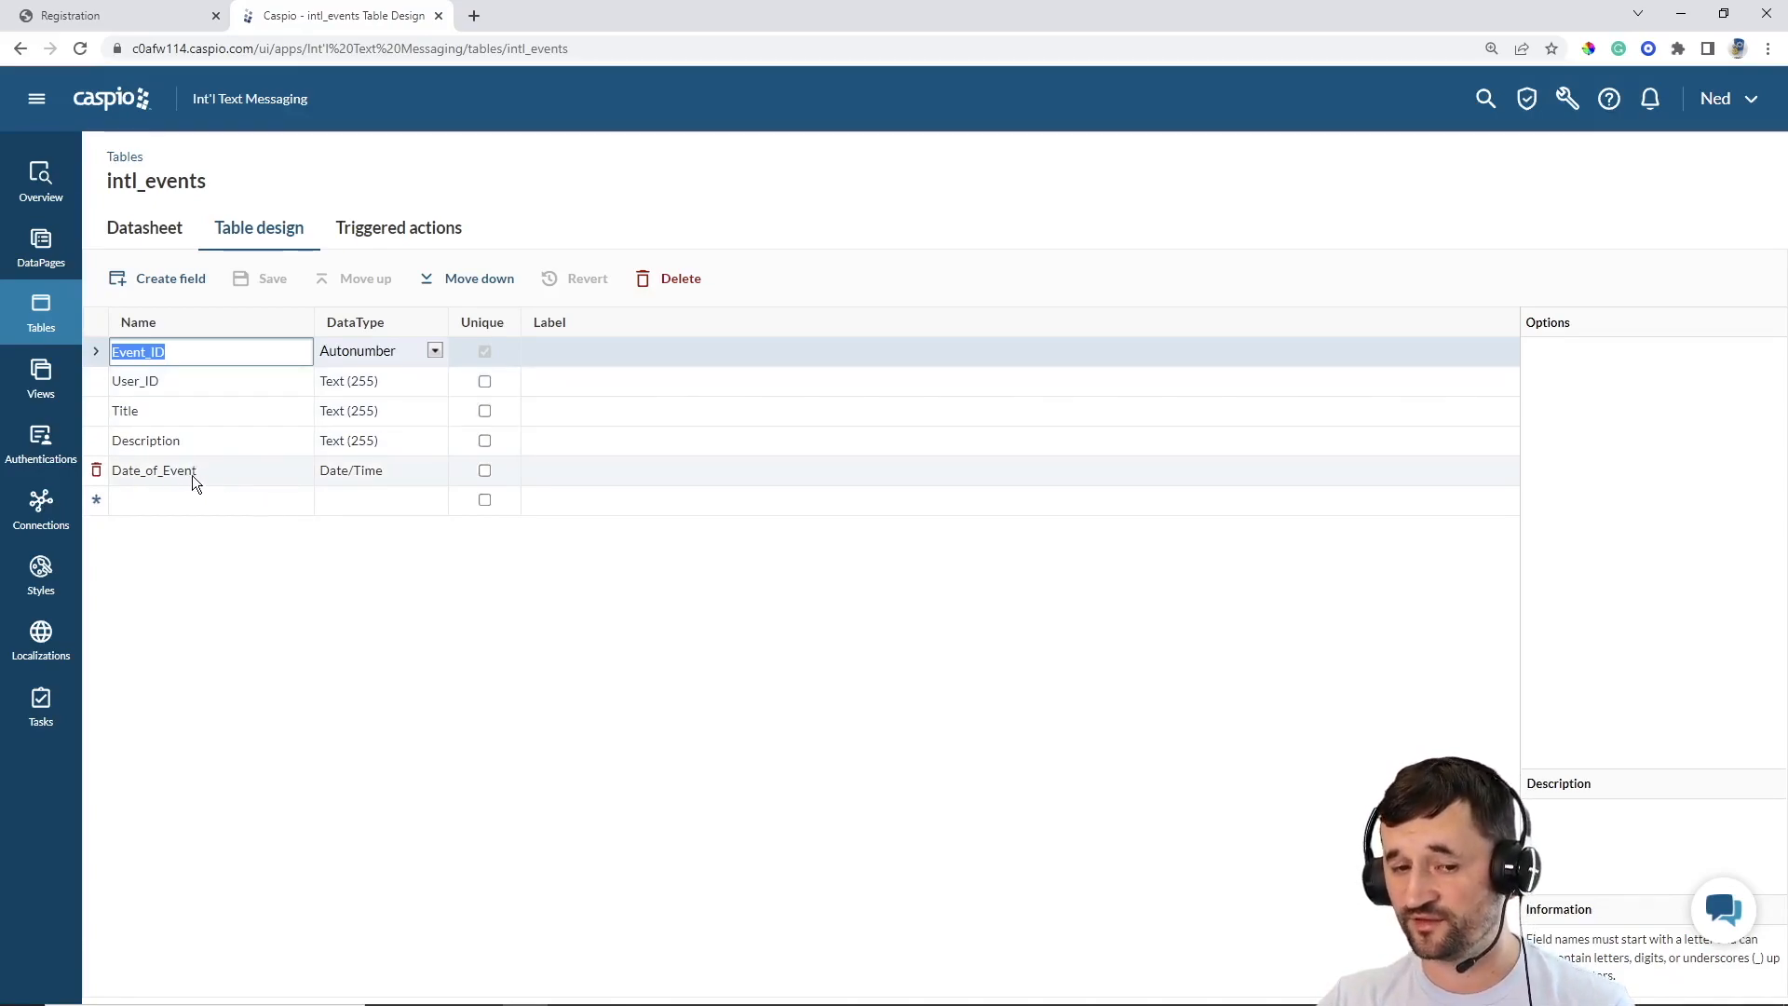
pyautogui.moveTo(494, 746)
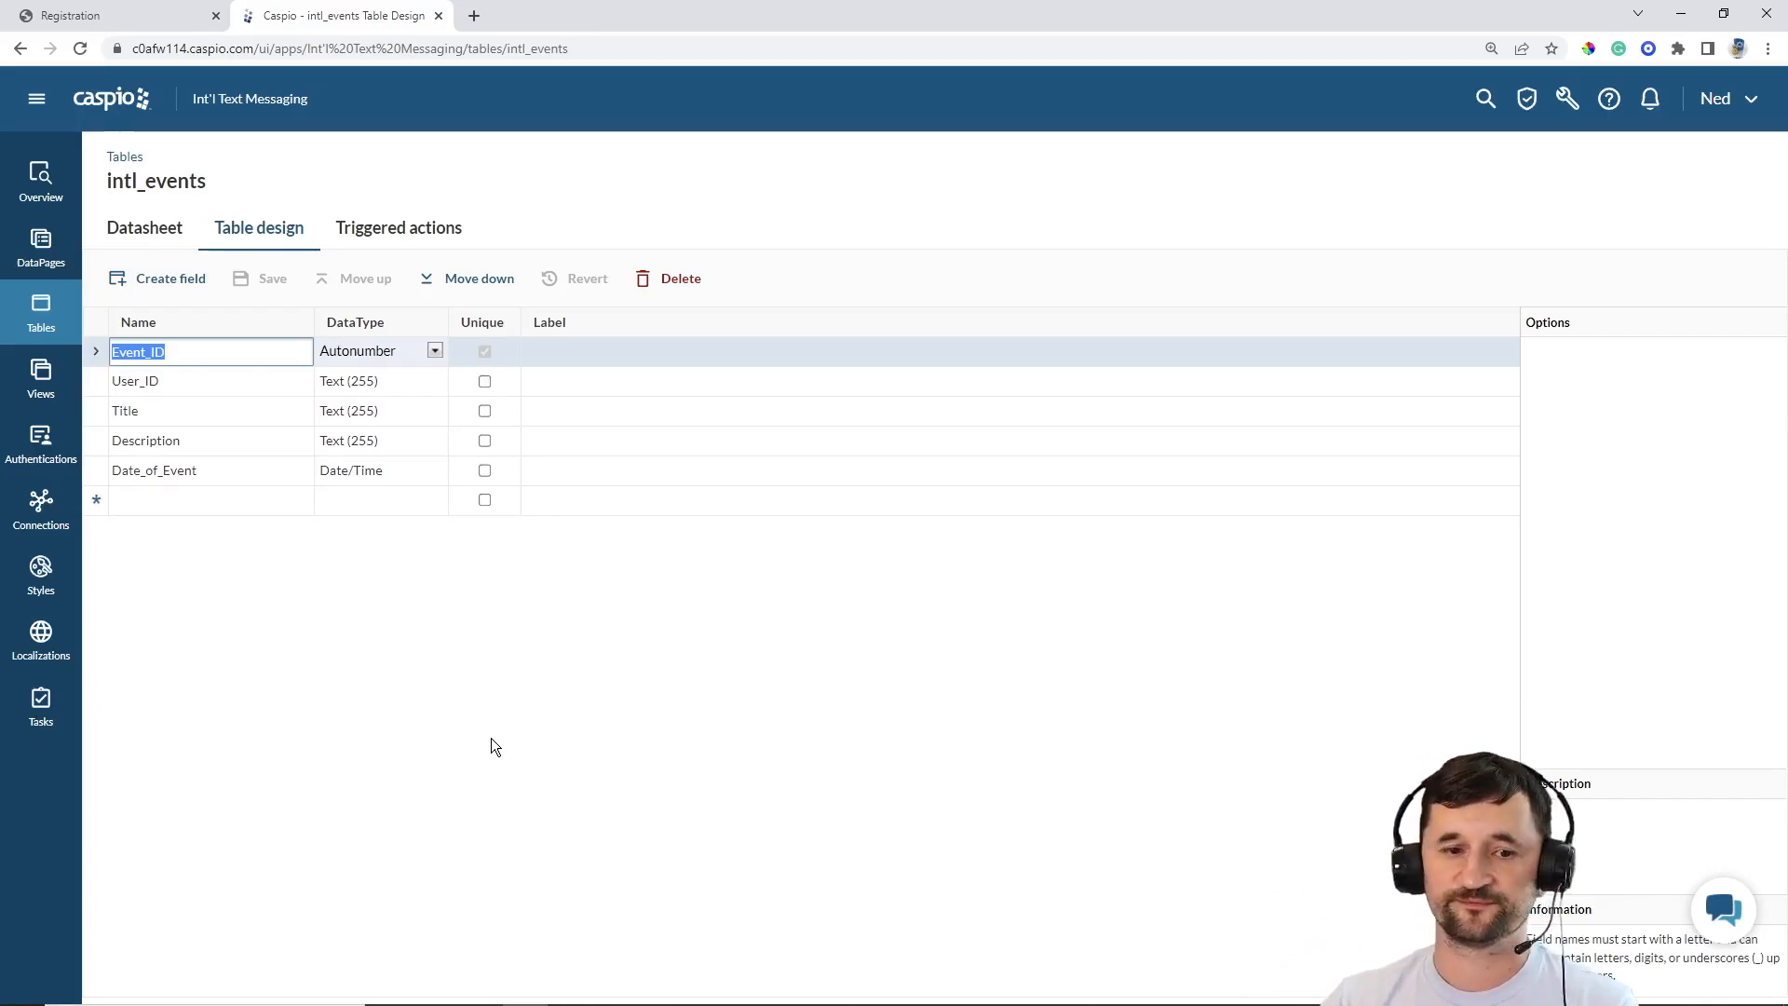
pyautogui.moveTo(40, 245)
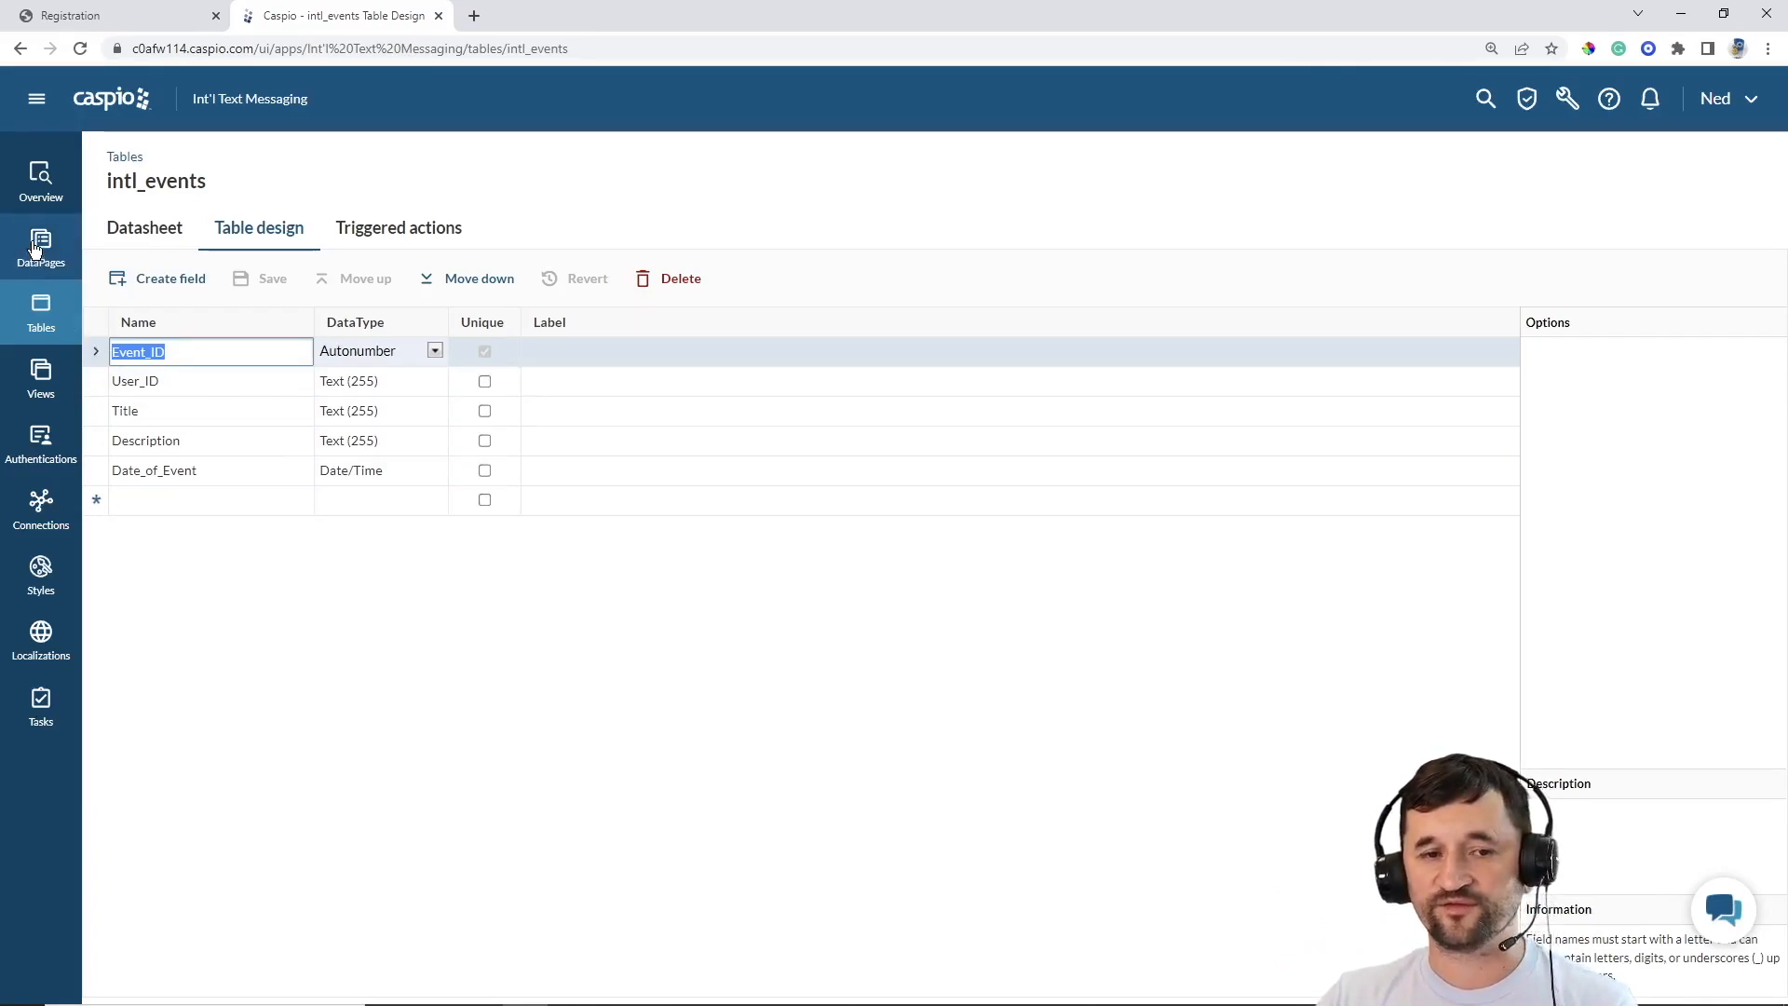
pyautogui.click(41, 246)
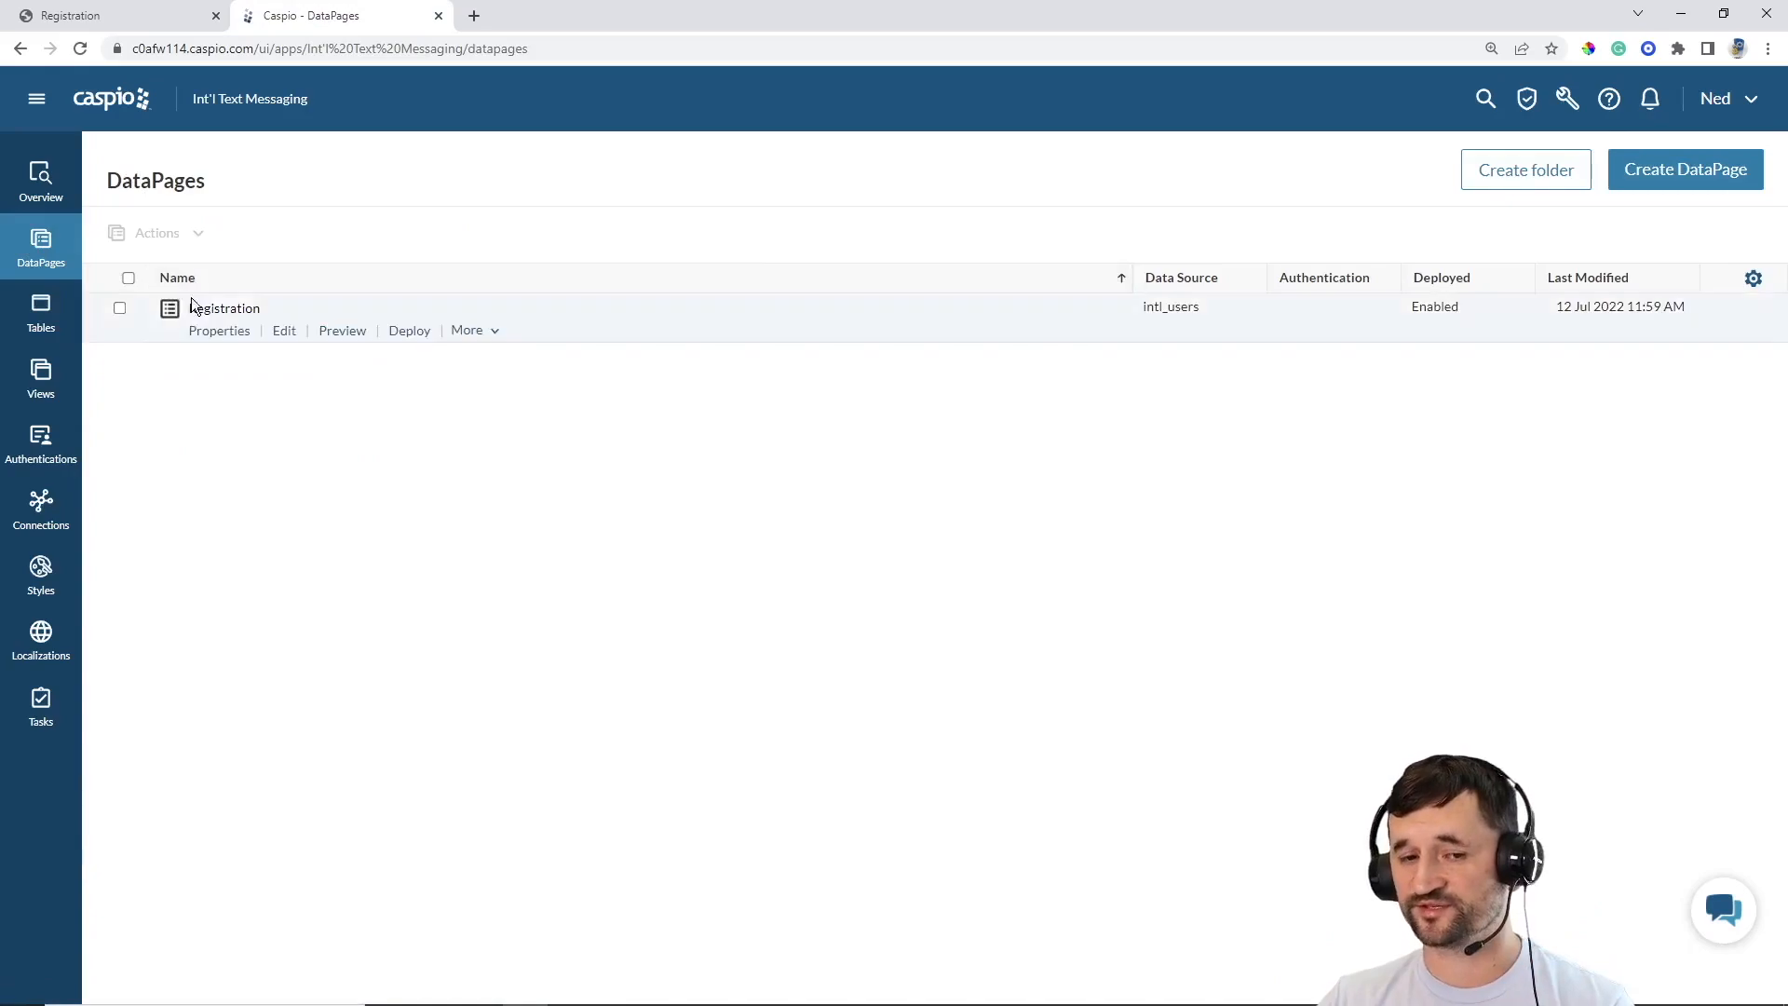
# Edit Registration and check Country_Code's intl_country_codes lookup displaying Country_Display, plus Phone_Number.
pyautogui.click(284, 330)
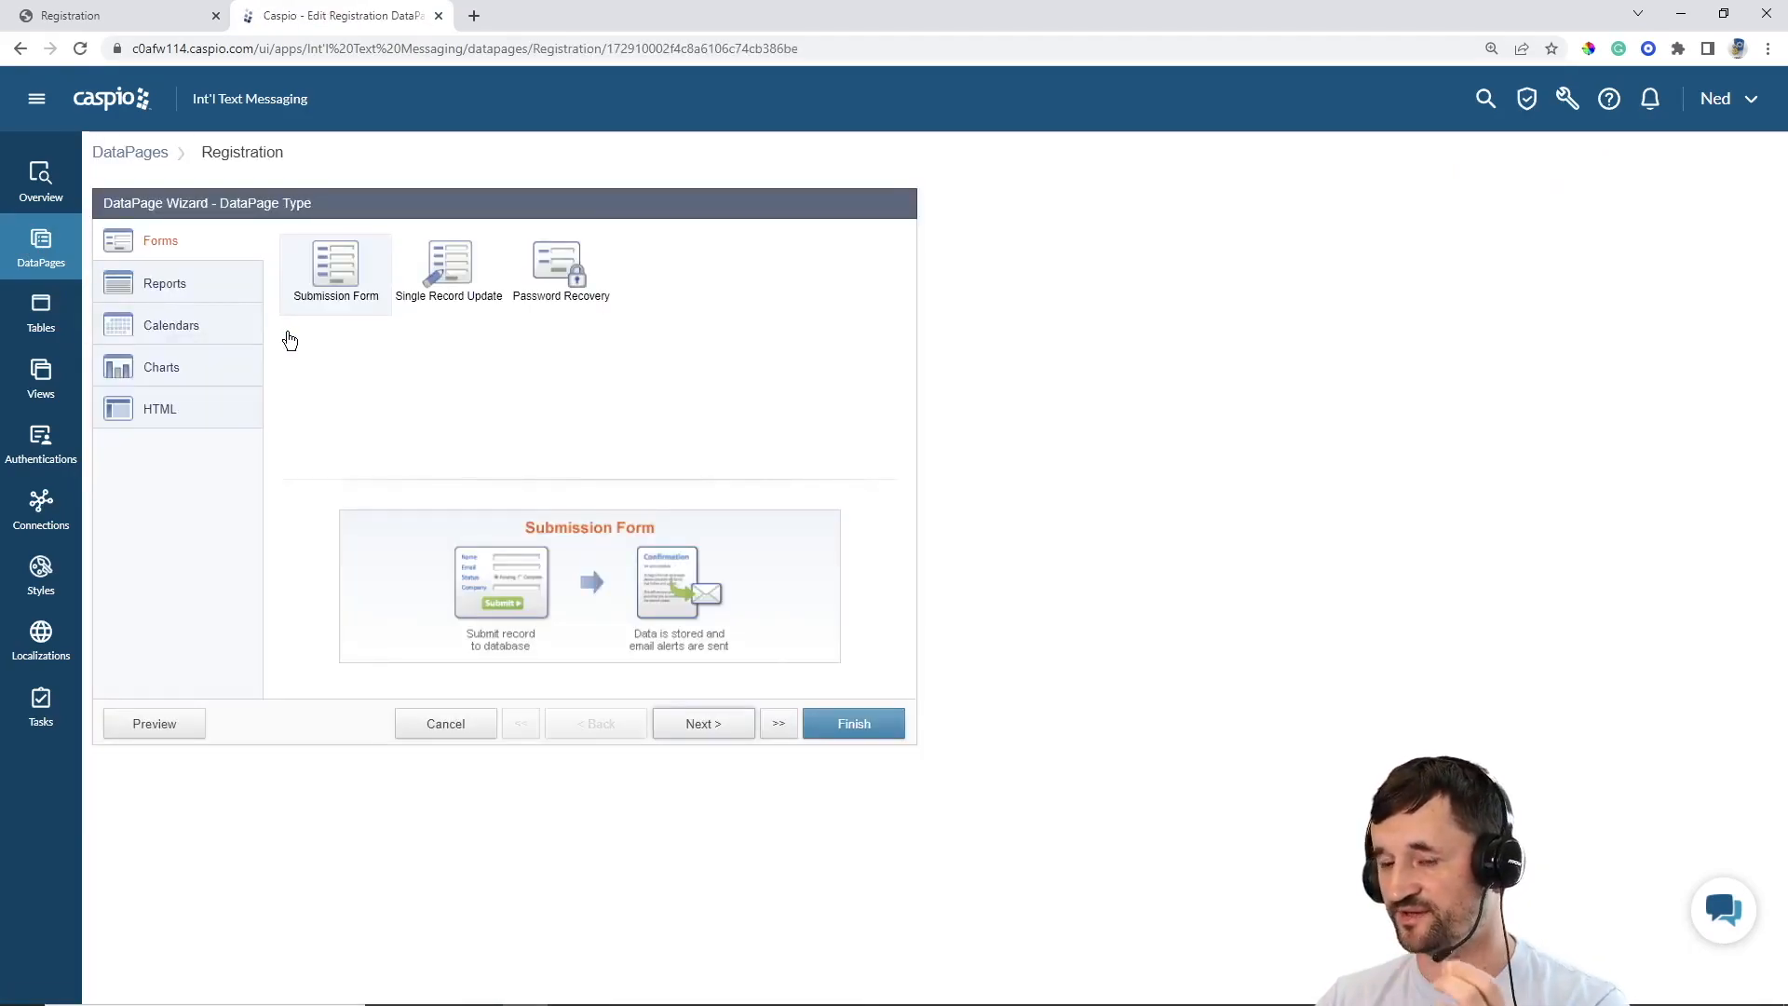
pyautogui.click(702, 723)
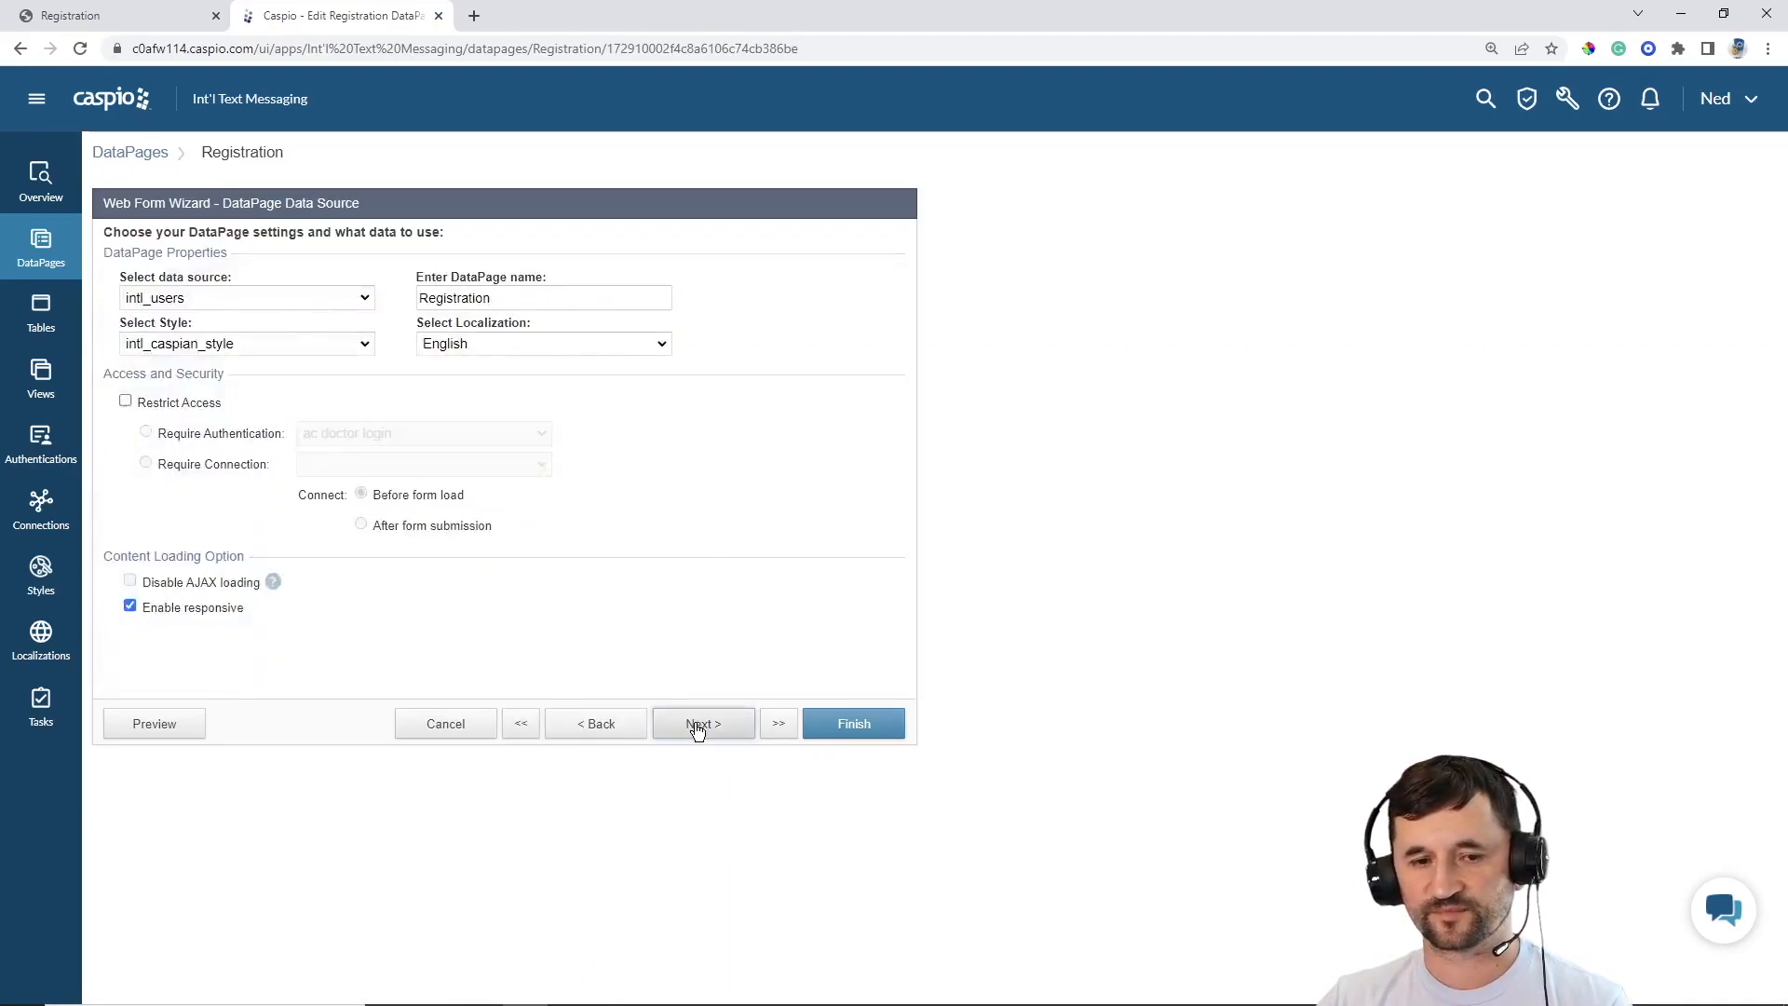
pyautogui.click(702, 722)
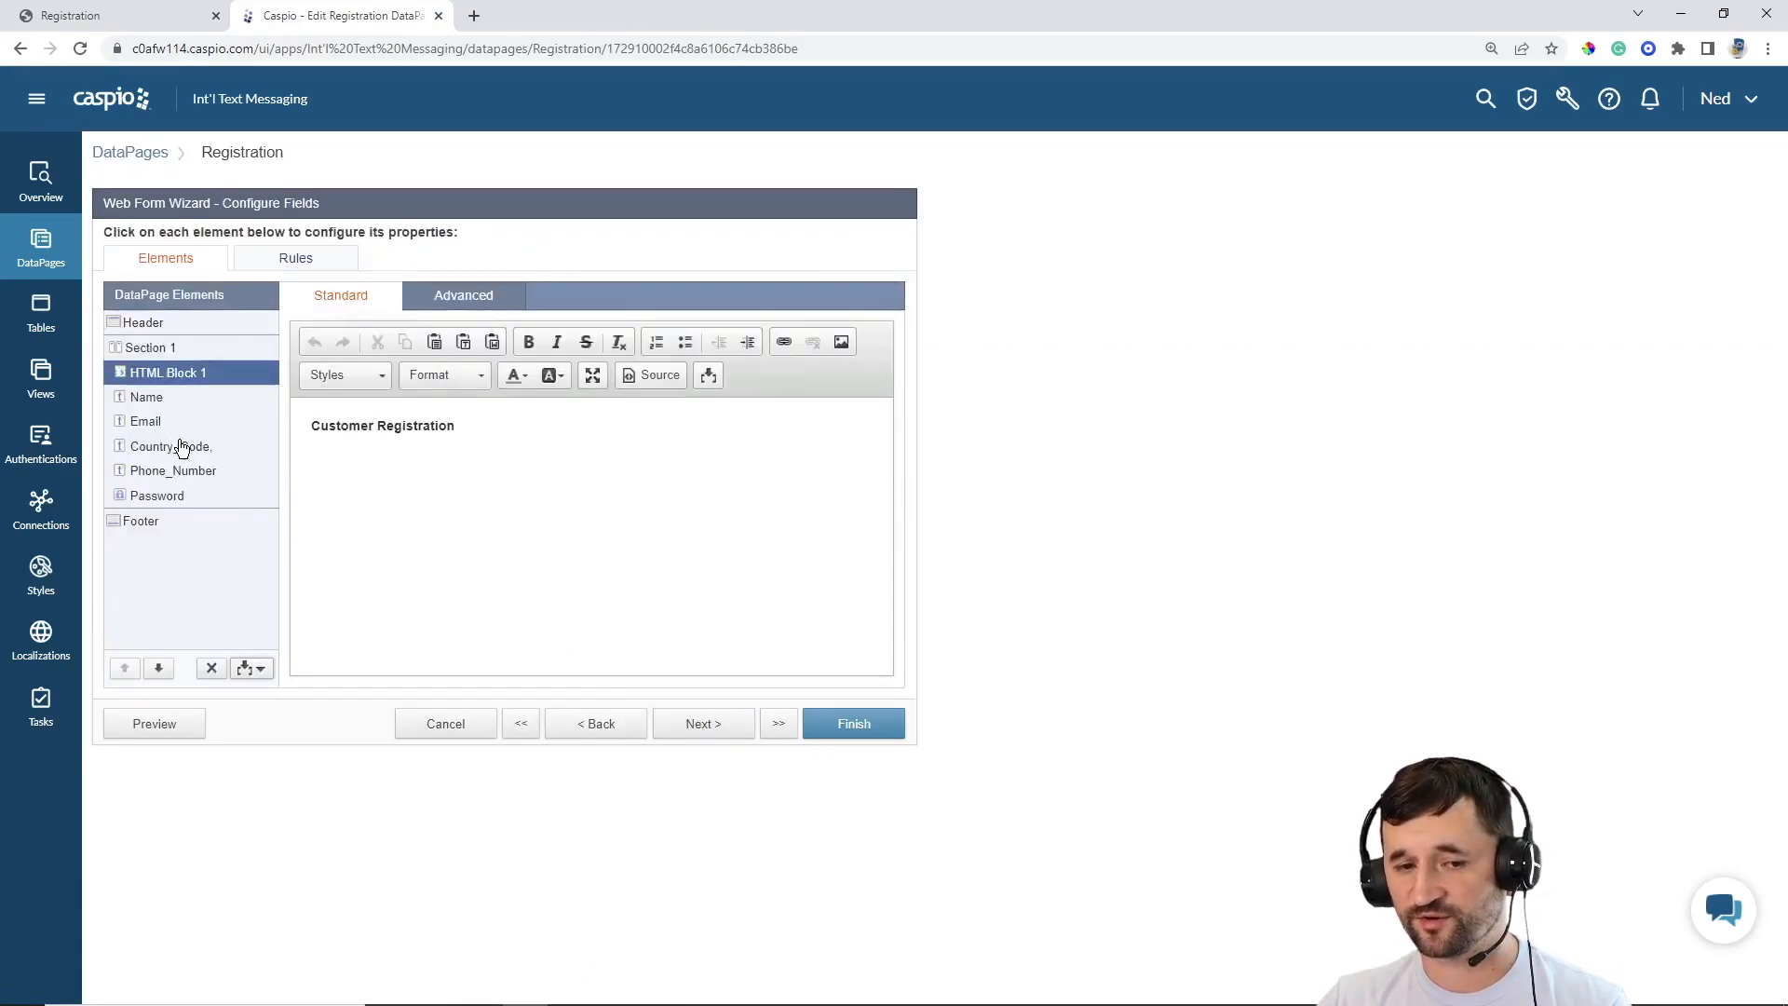
pyautogui.click(170, 446)
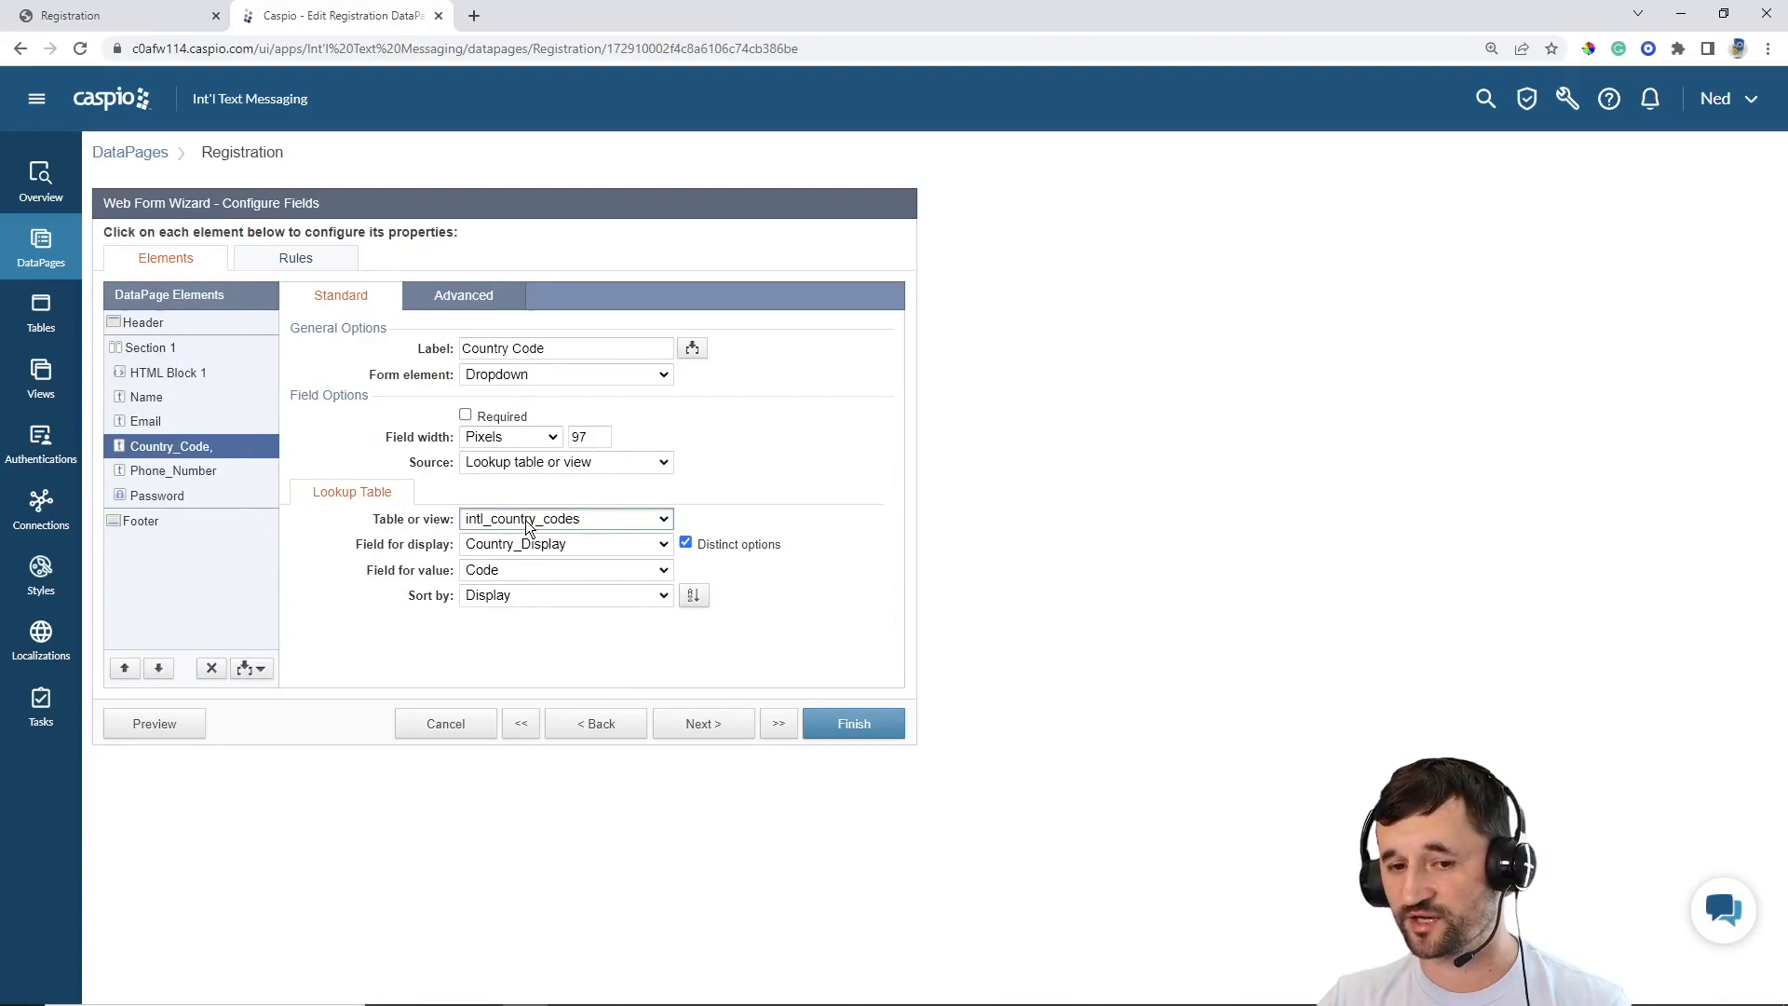
pyautogui.moveTo(536, 549)
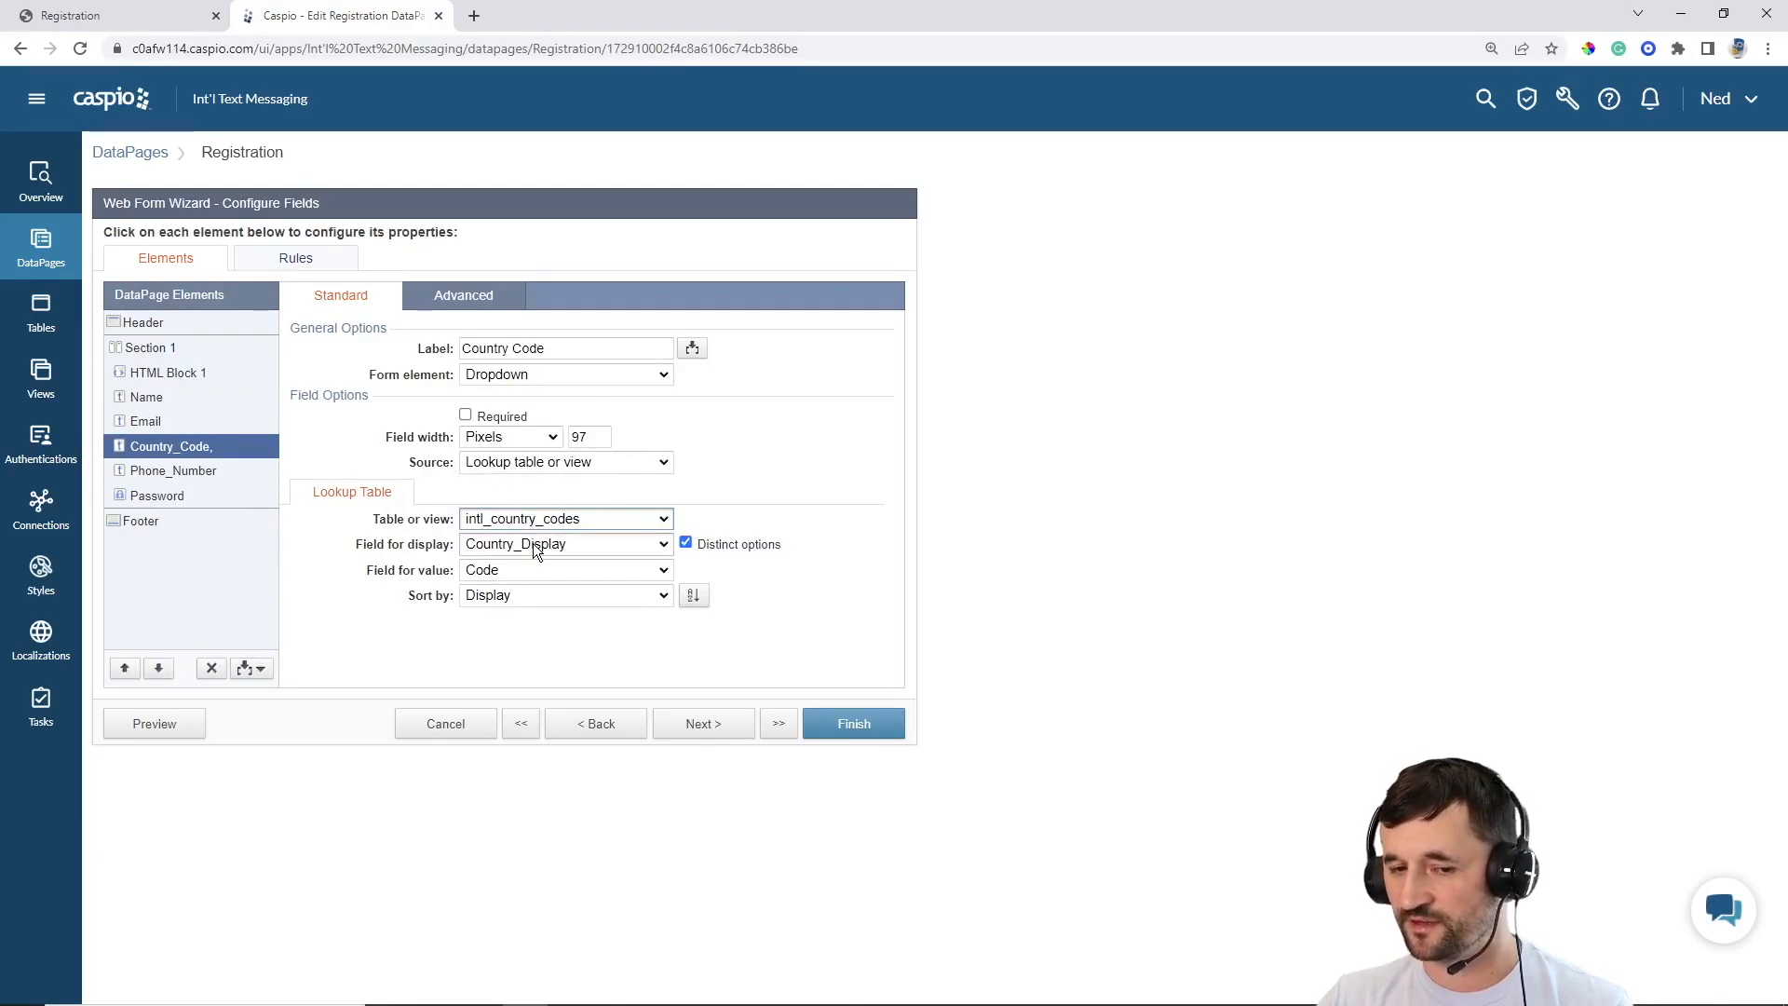
pyautogui.click(564, 543)
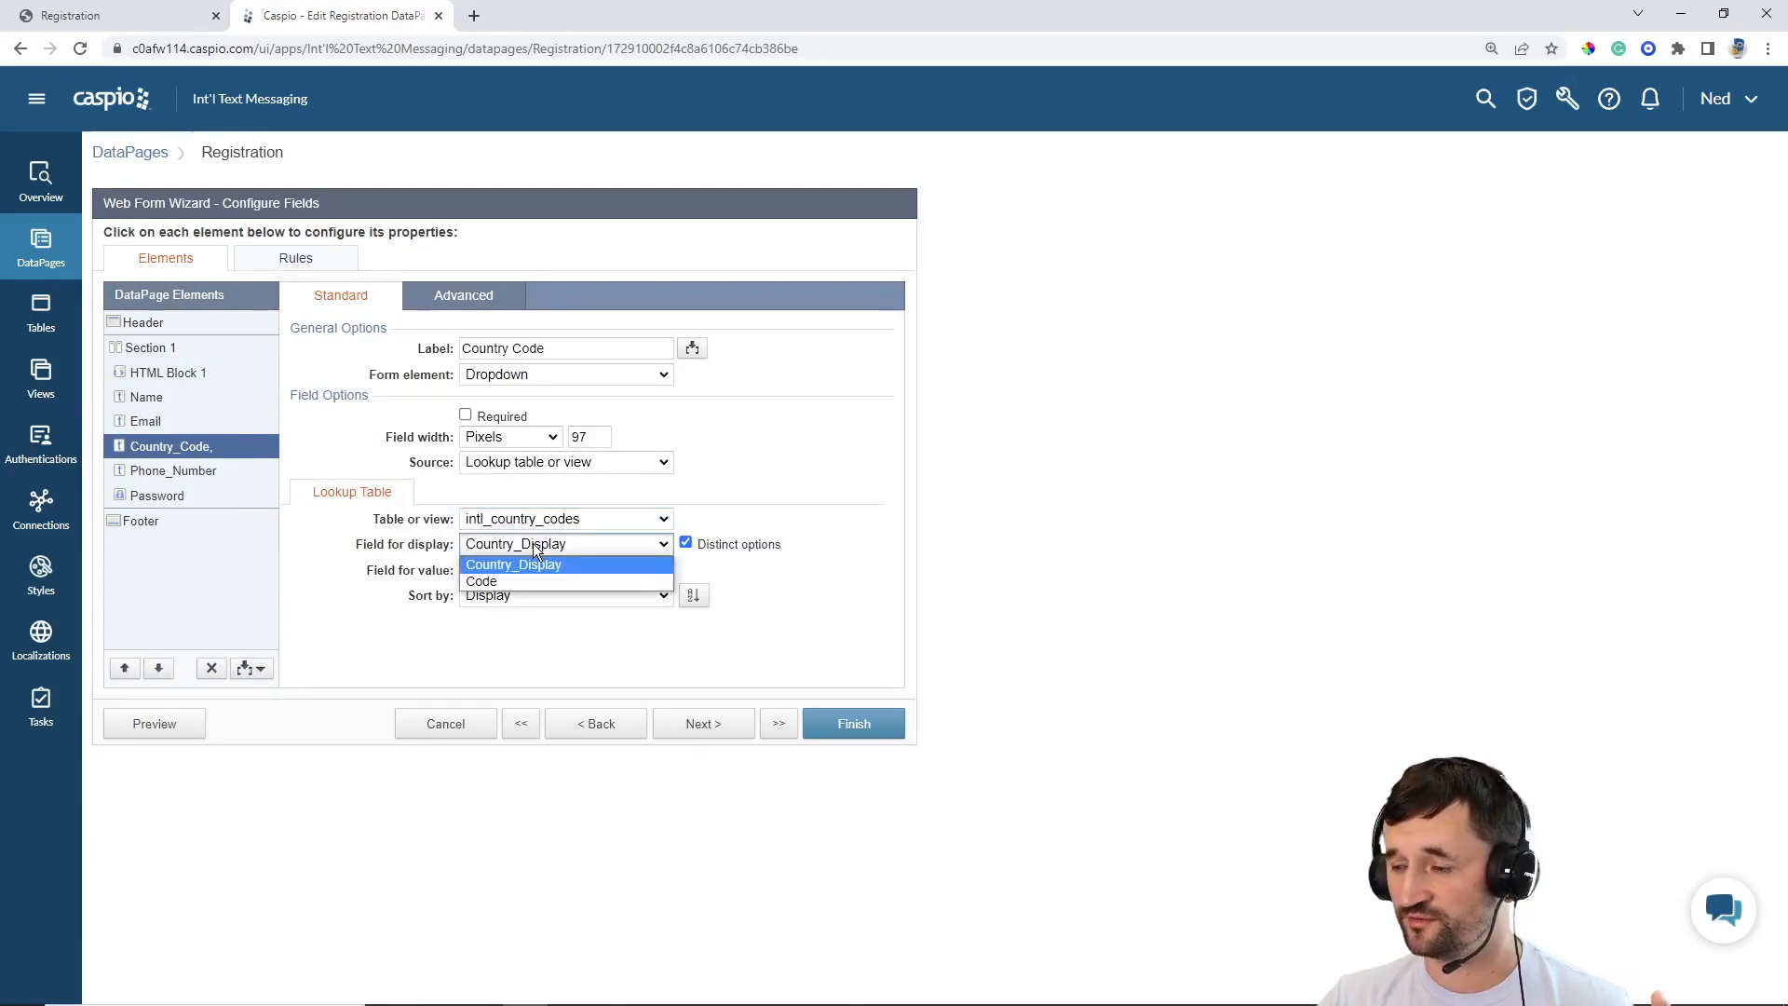
pyautogui.click(481, 580)
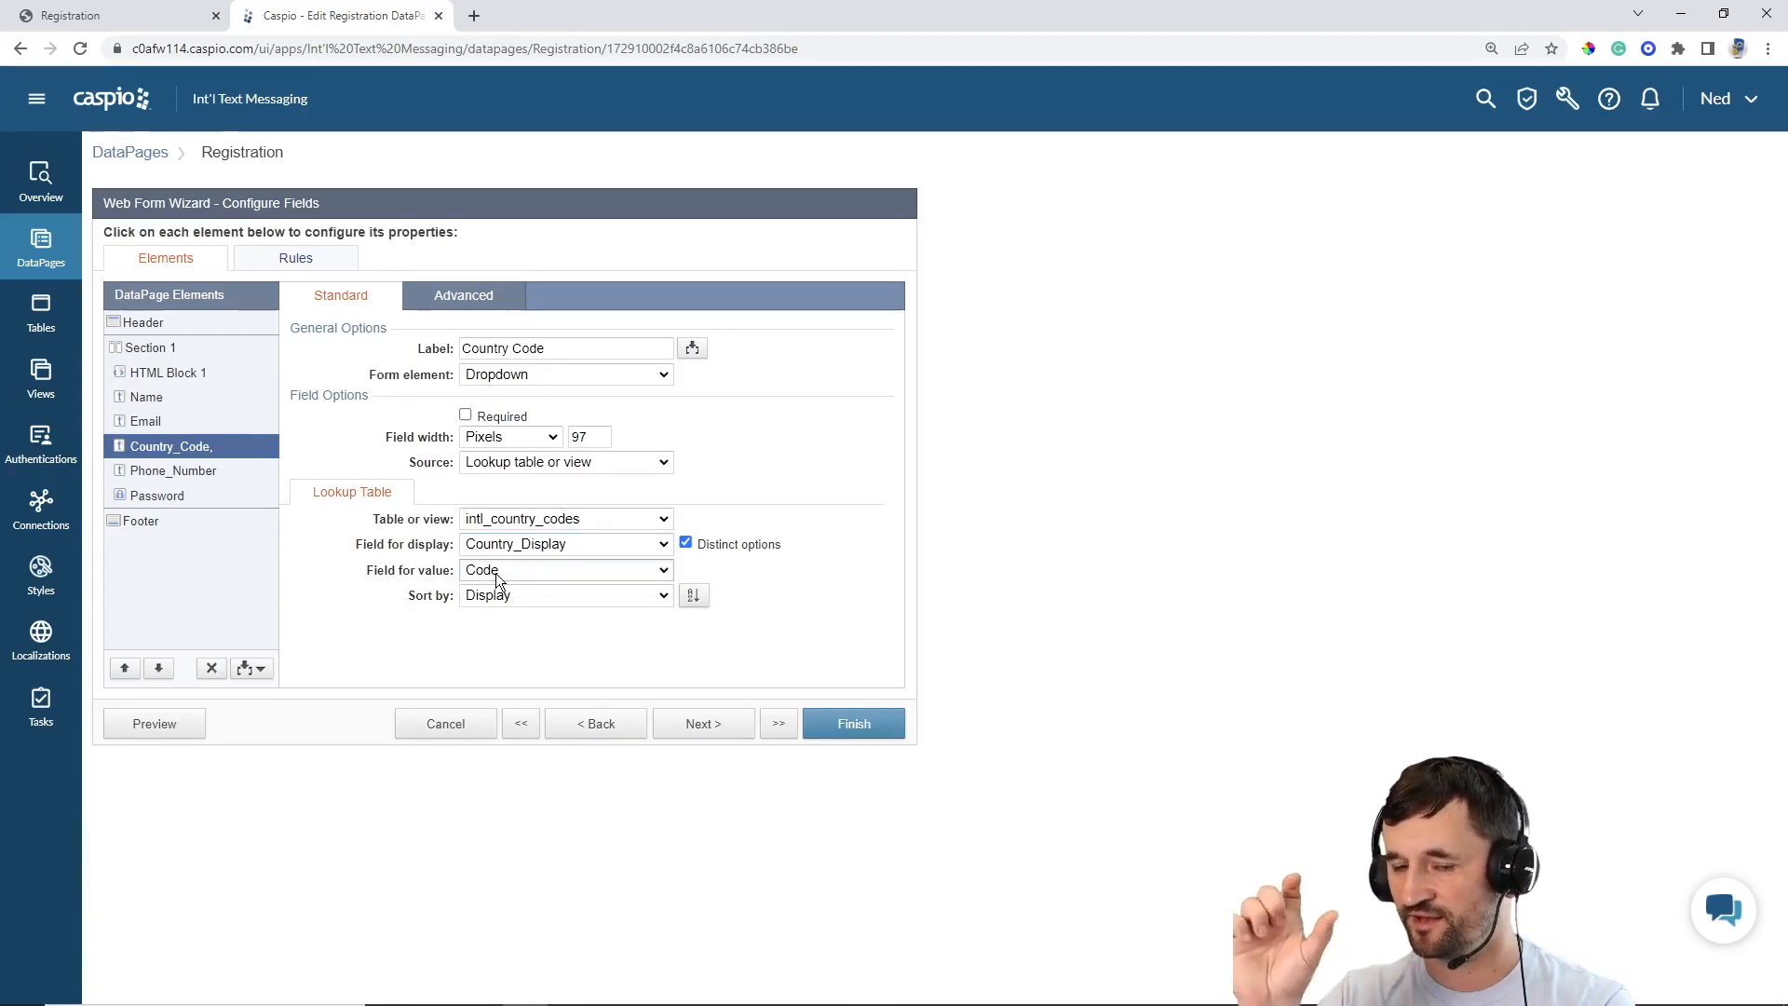
pyautogui.click(173, 469)
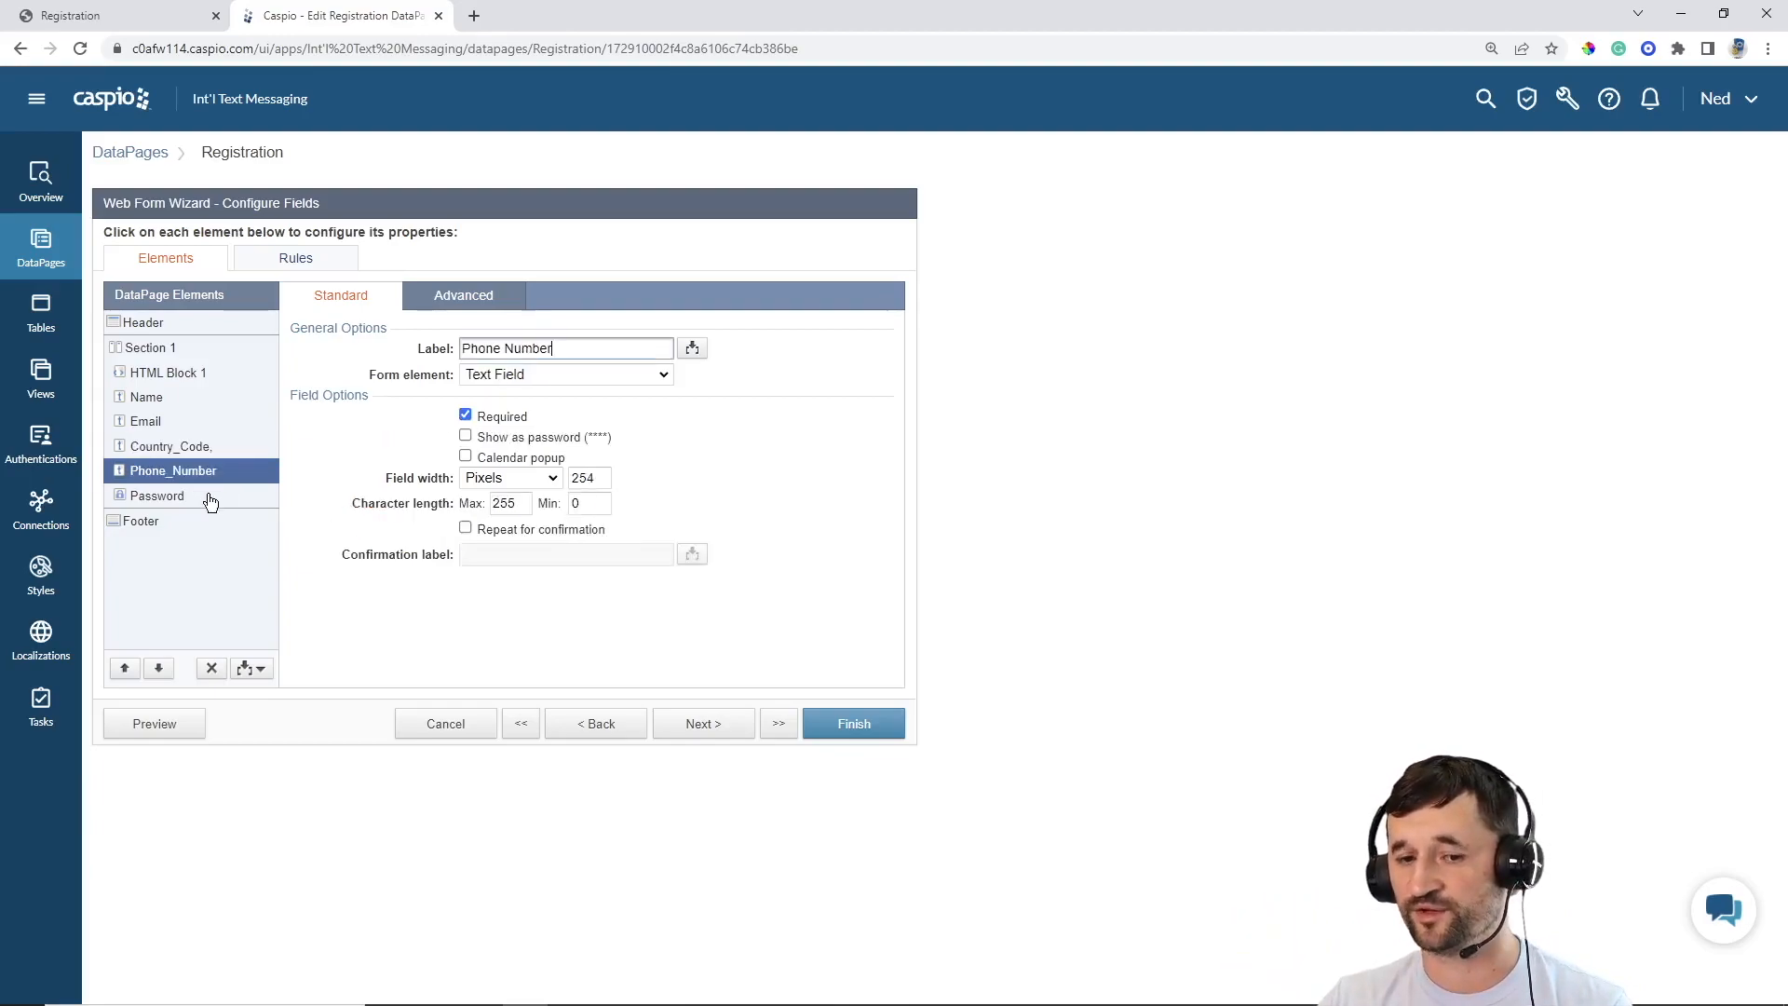
pyautogui.click(702, 723)
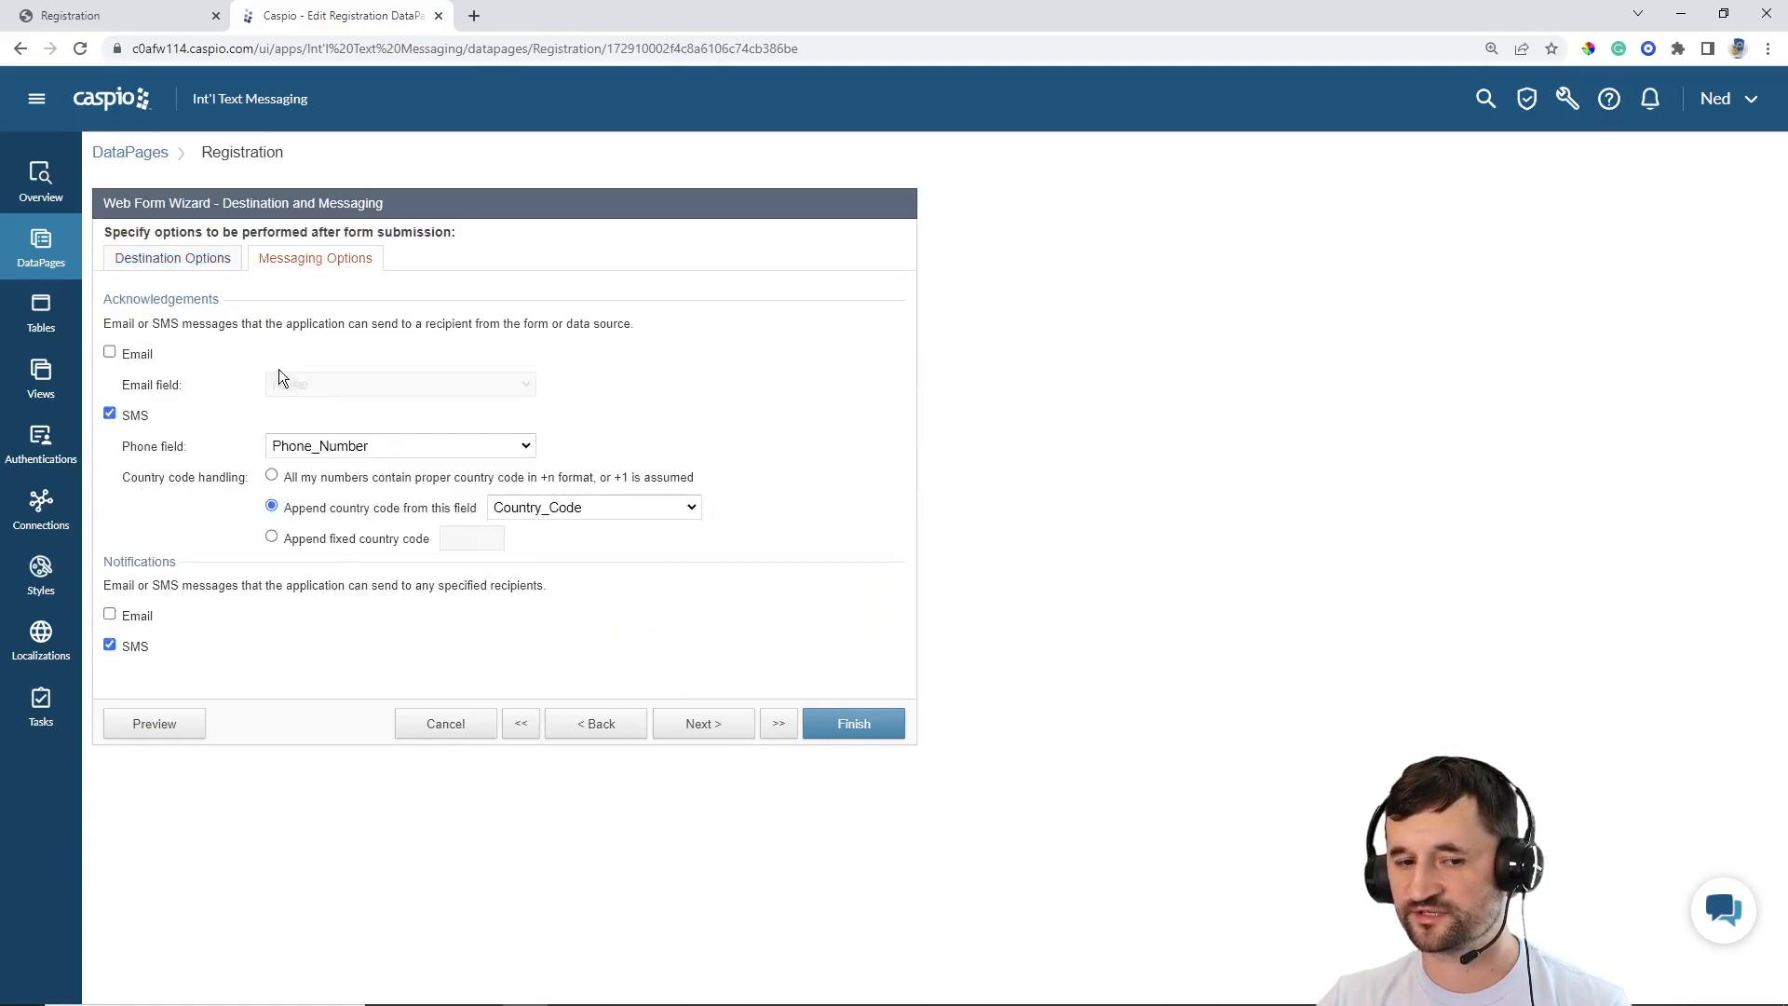
pyautogui.moveTo(162, 468)
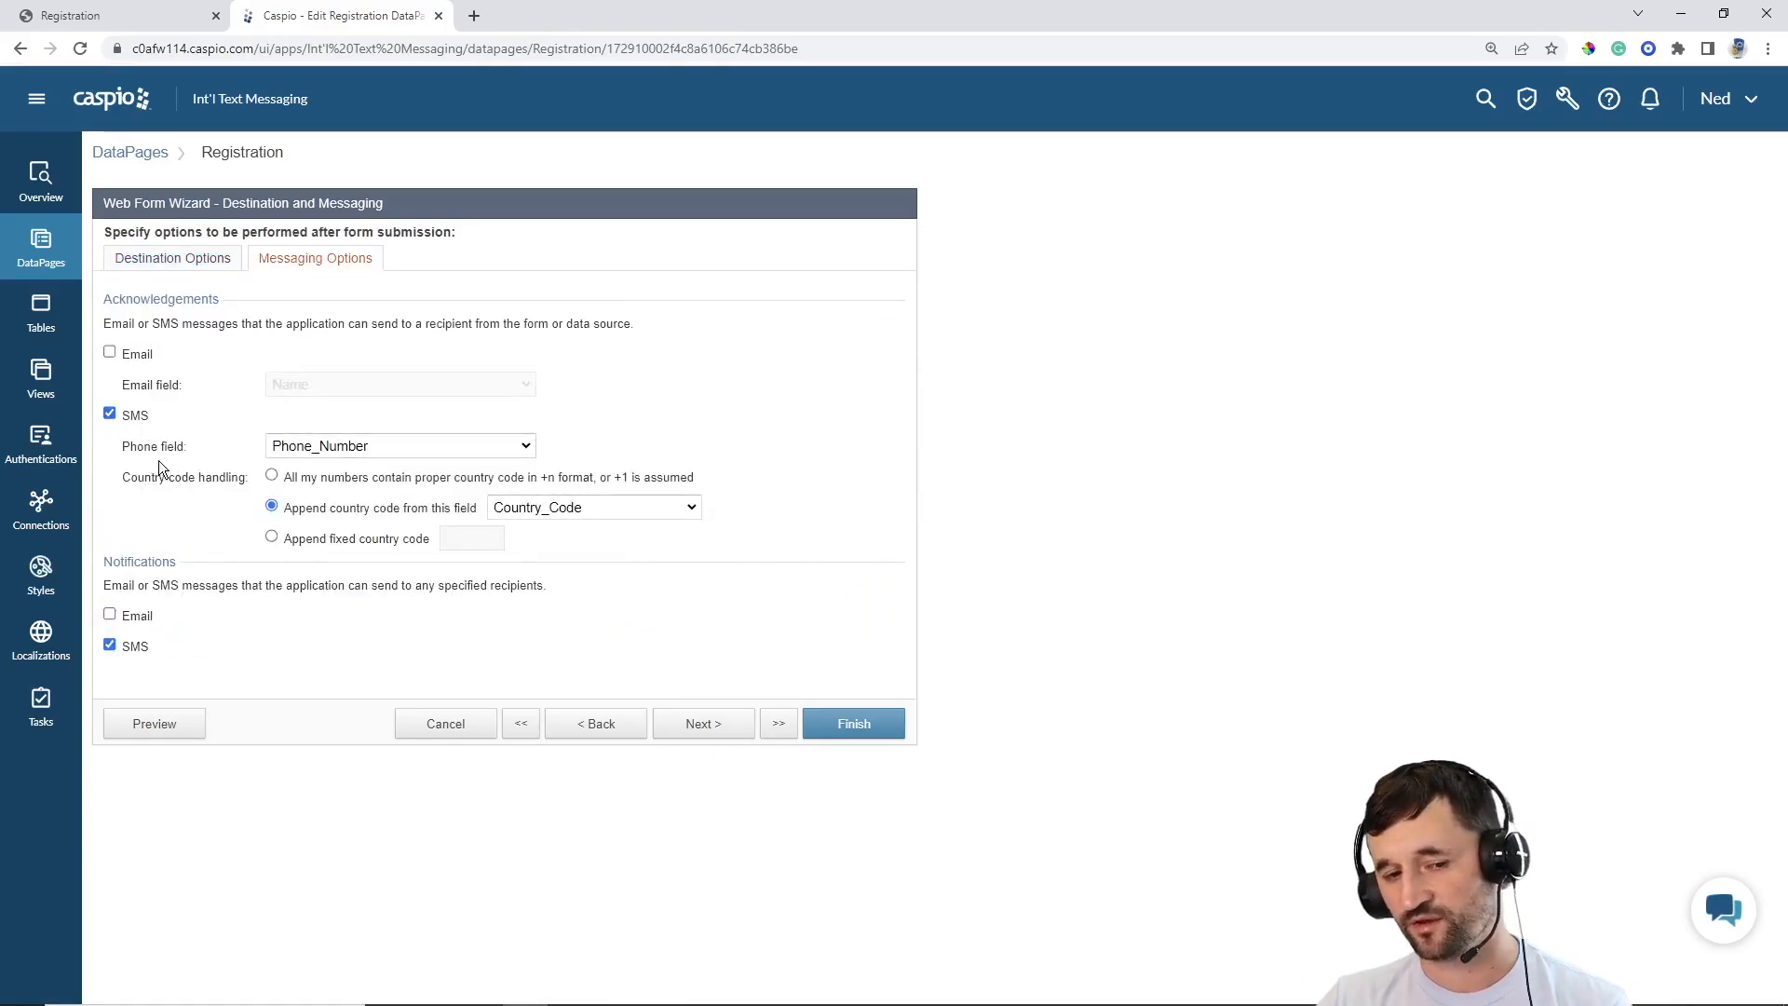
pyautogui.click(400, 446)
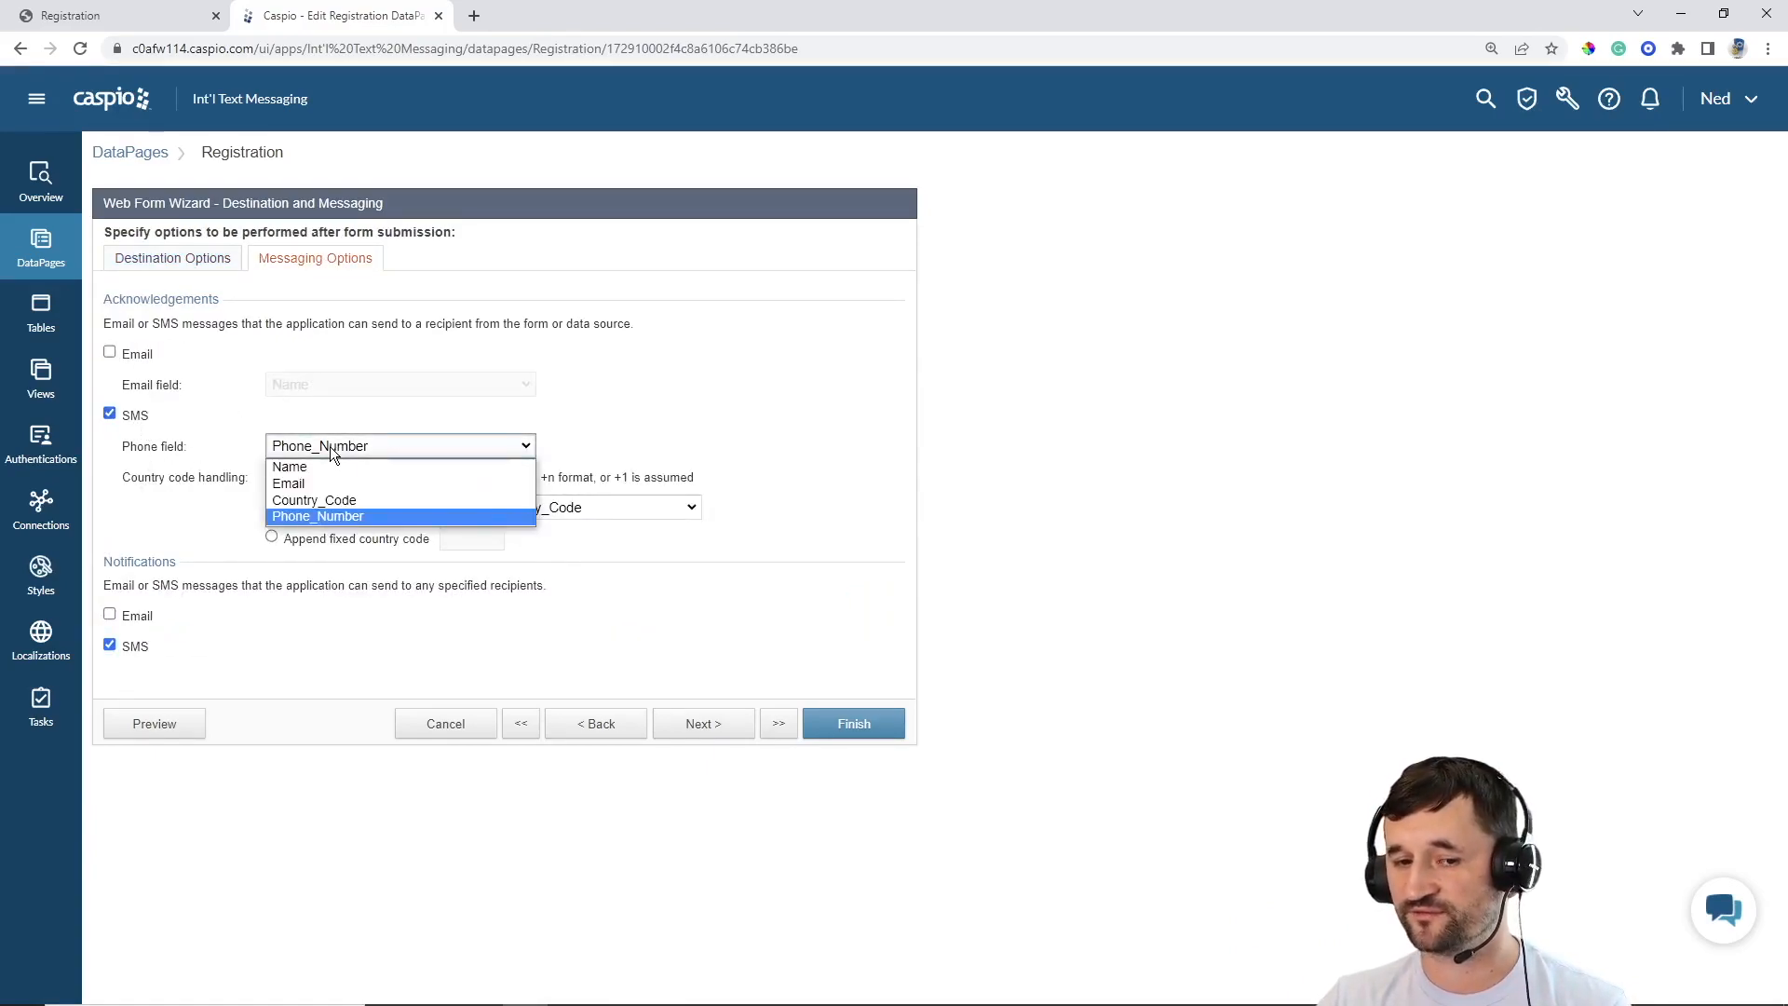
pyautogui.click(317, 515)
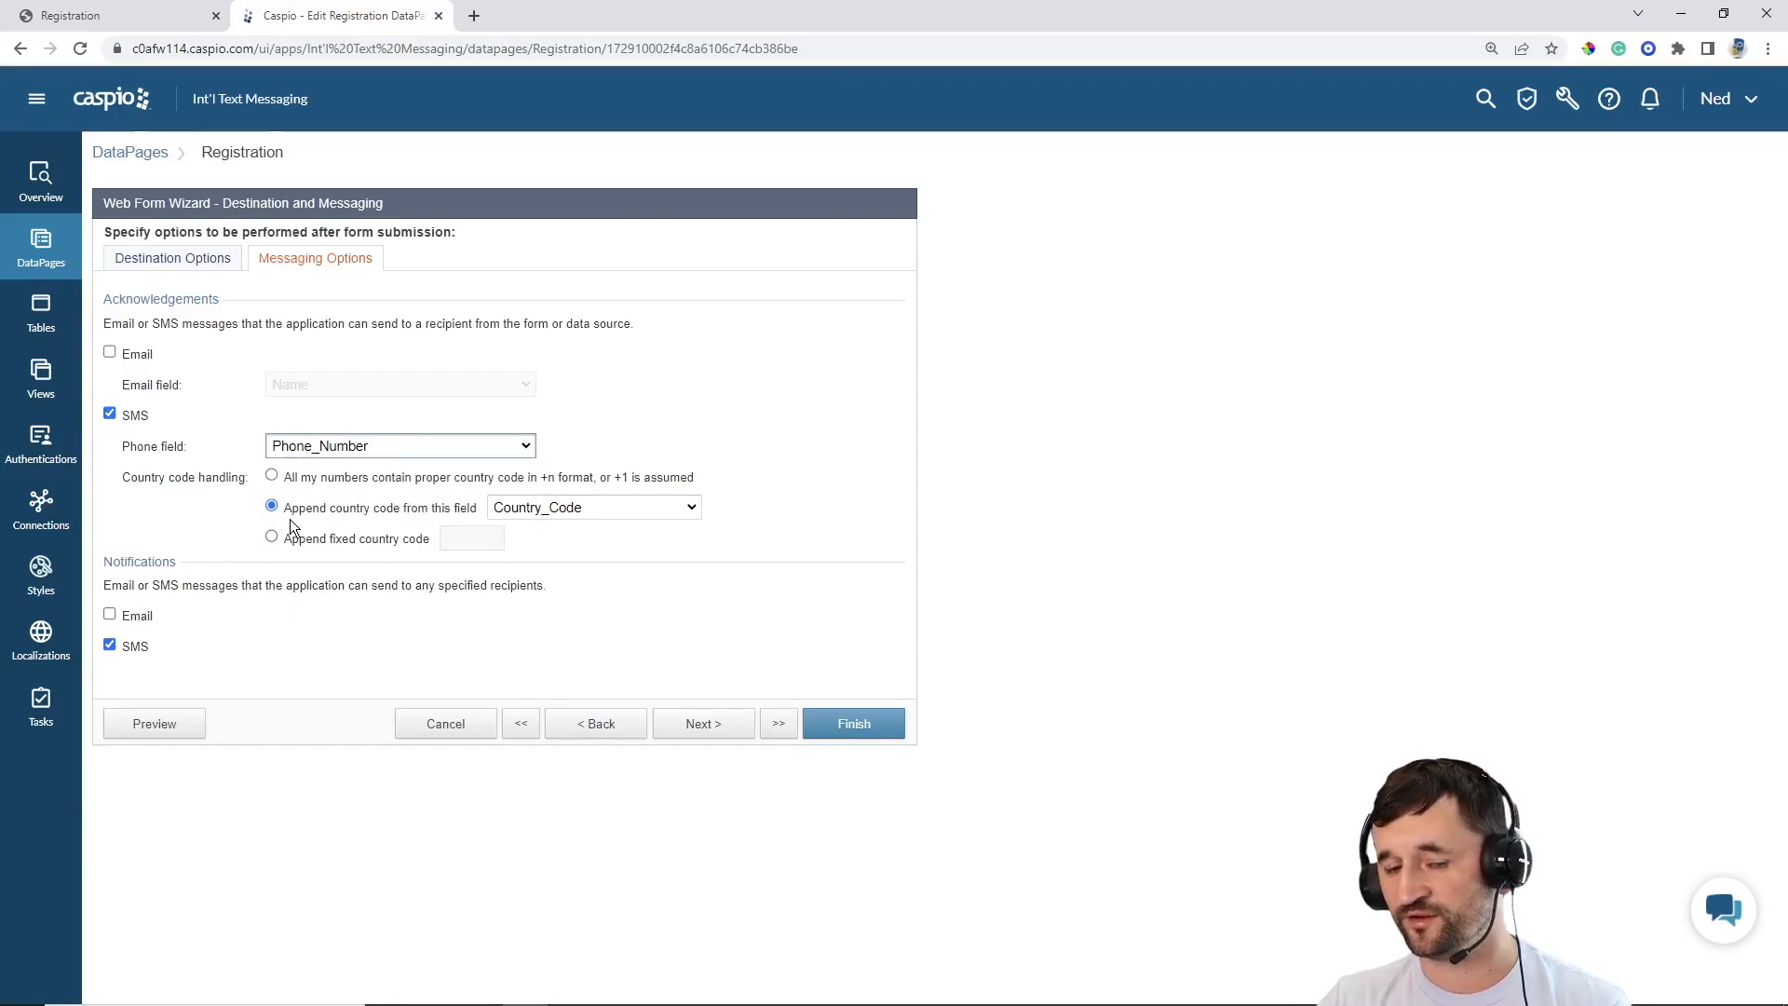
pyautogui.moveTo(400, 524)
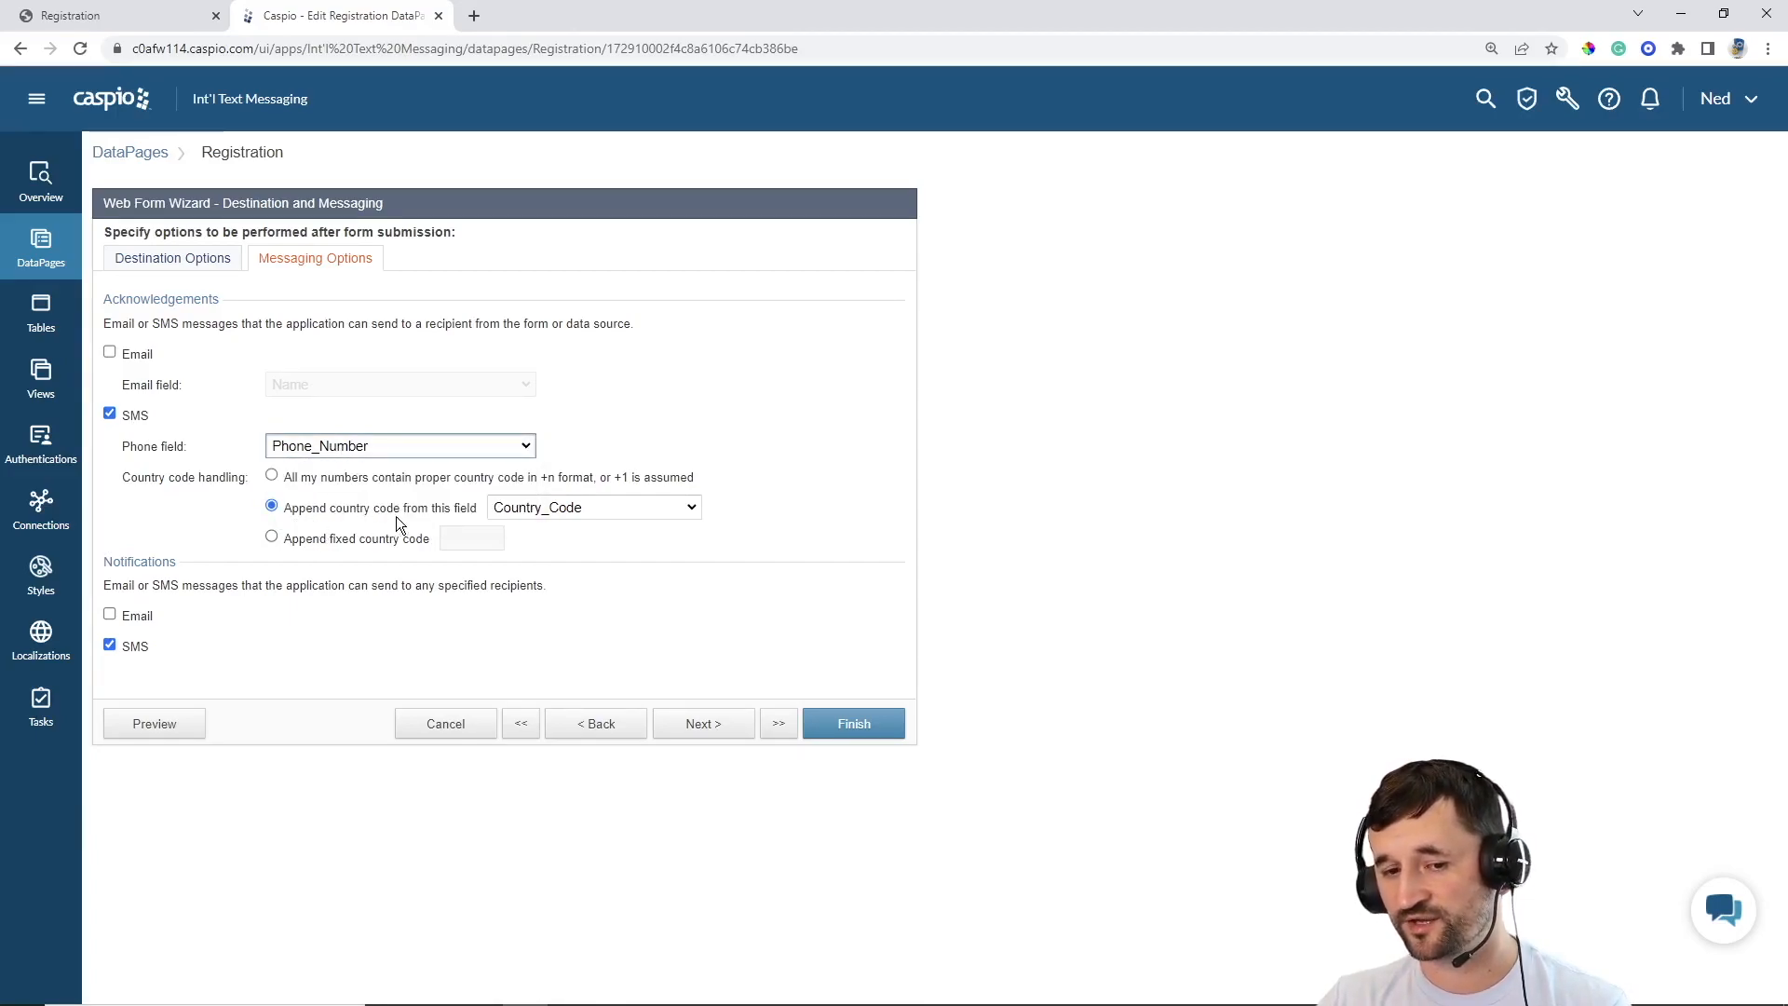
pyautogui.click(591, 507)
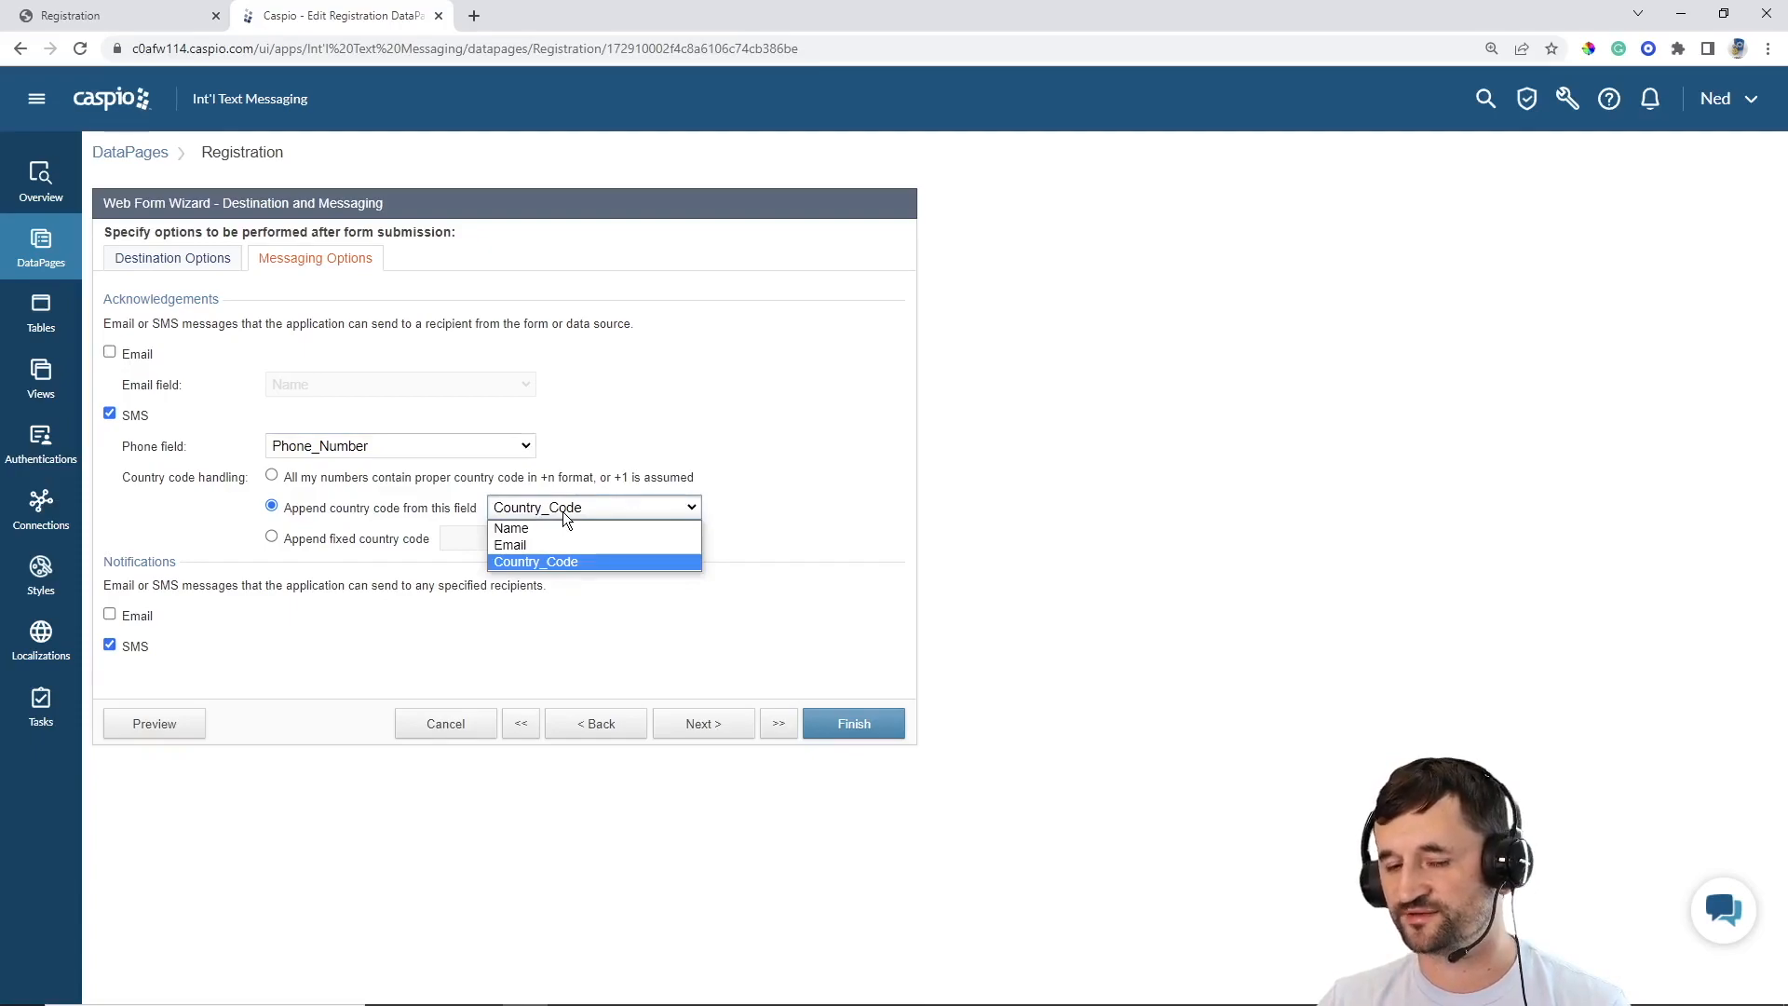
pyautogui.click(537, 561)
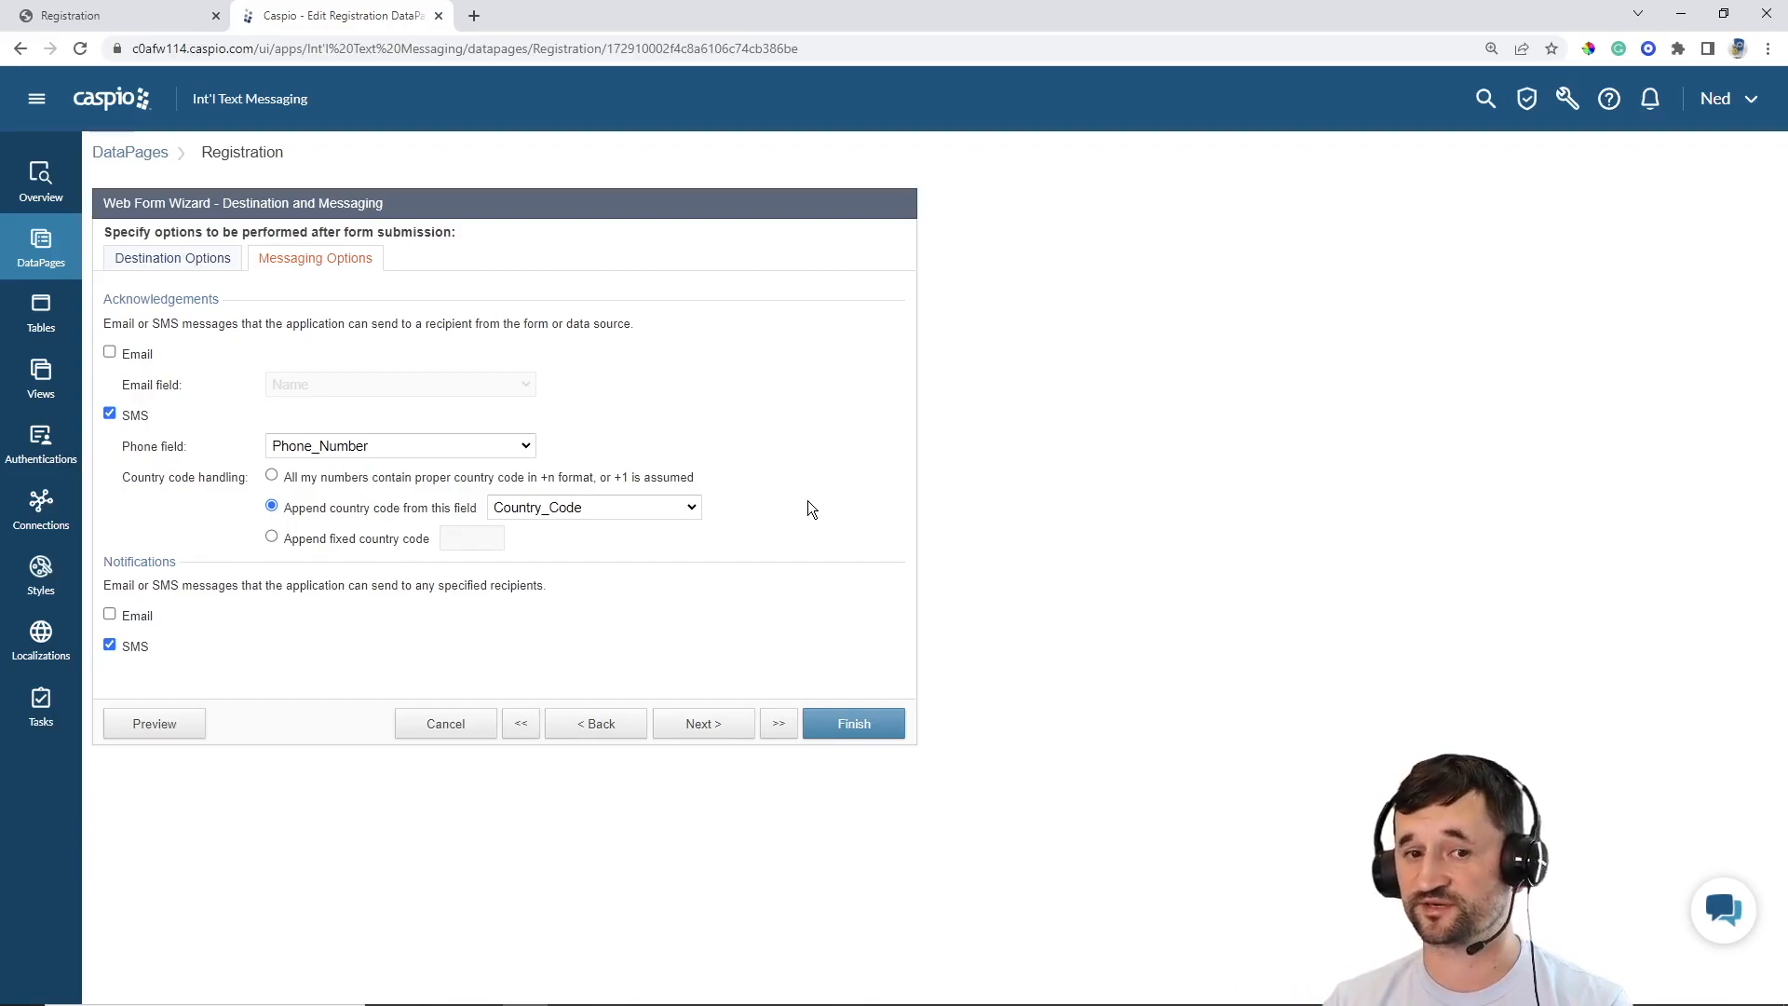
pyautogui.moveTo(702, 722)
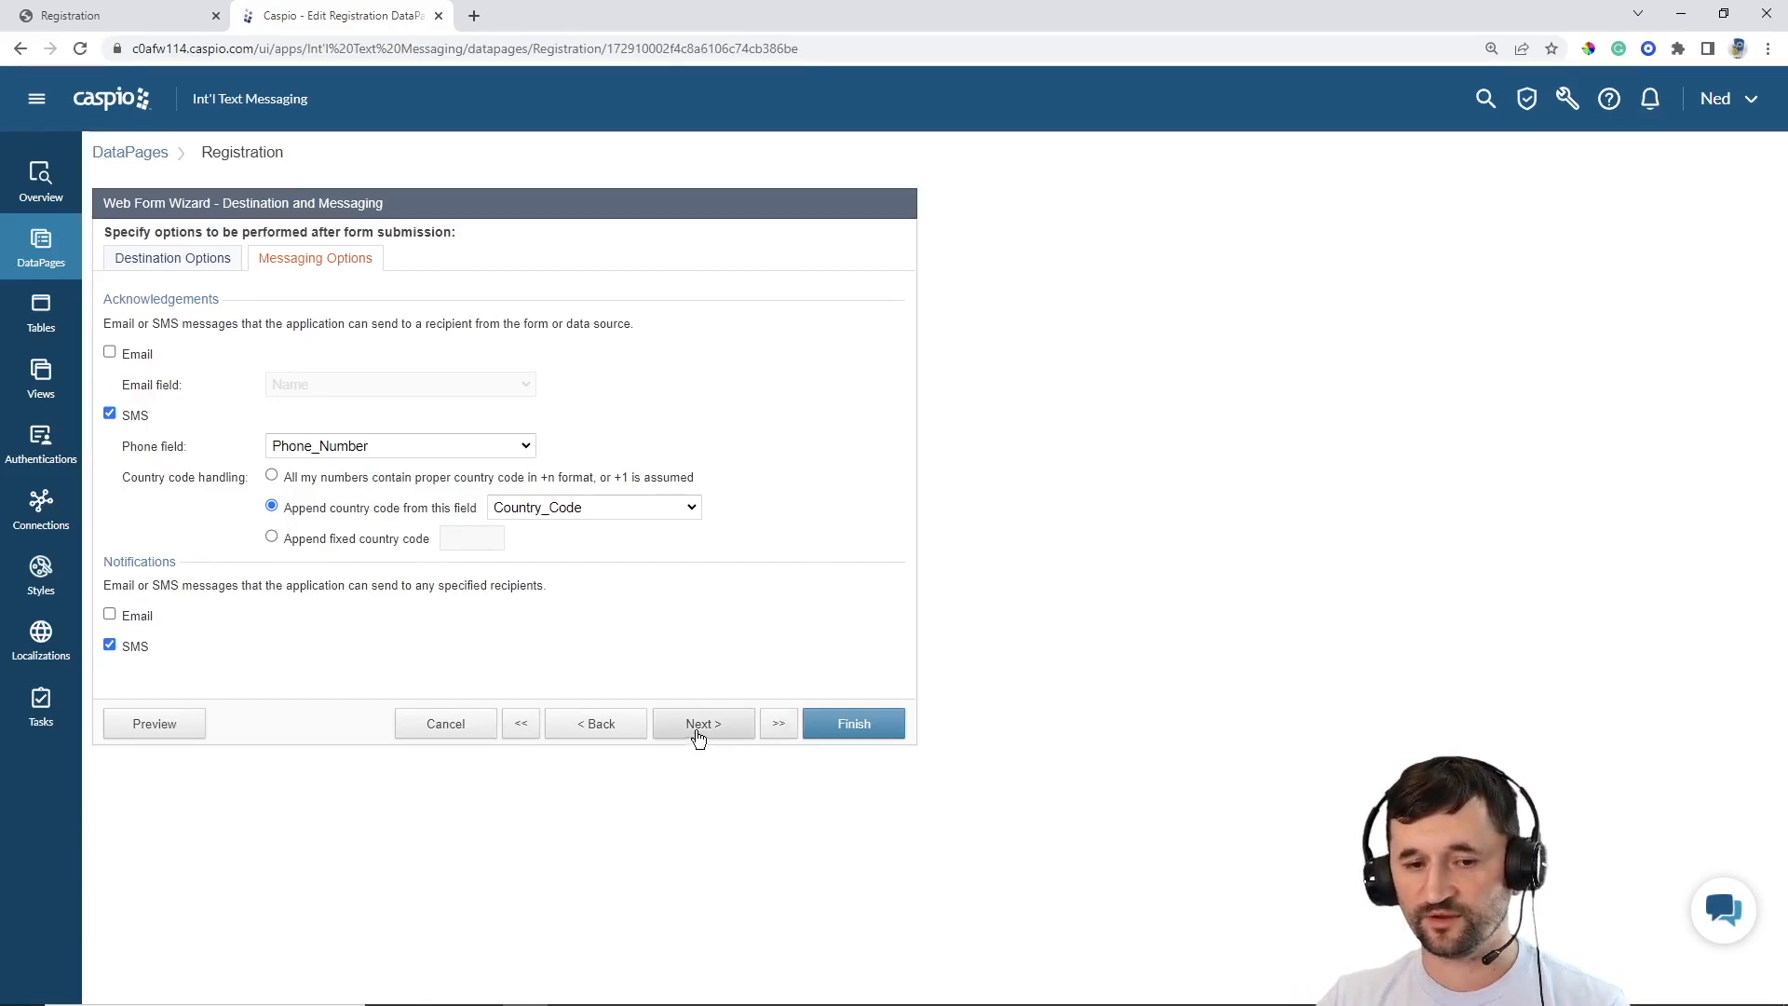
pyautogui.moveTo(159, 667)
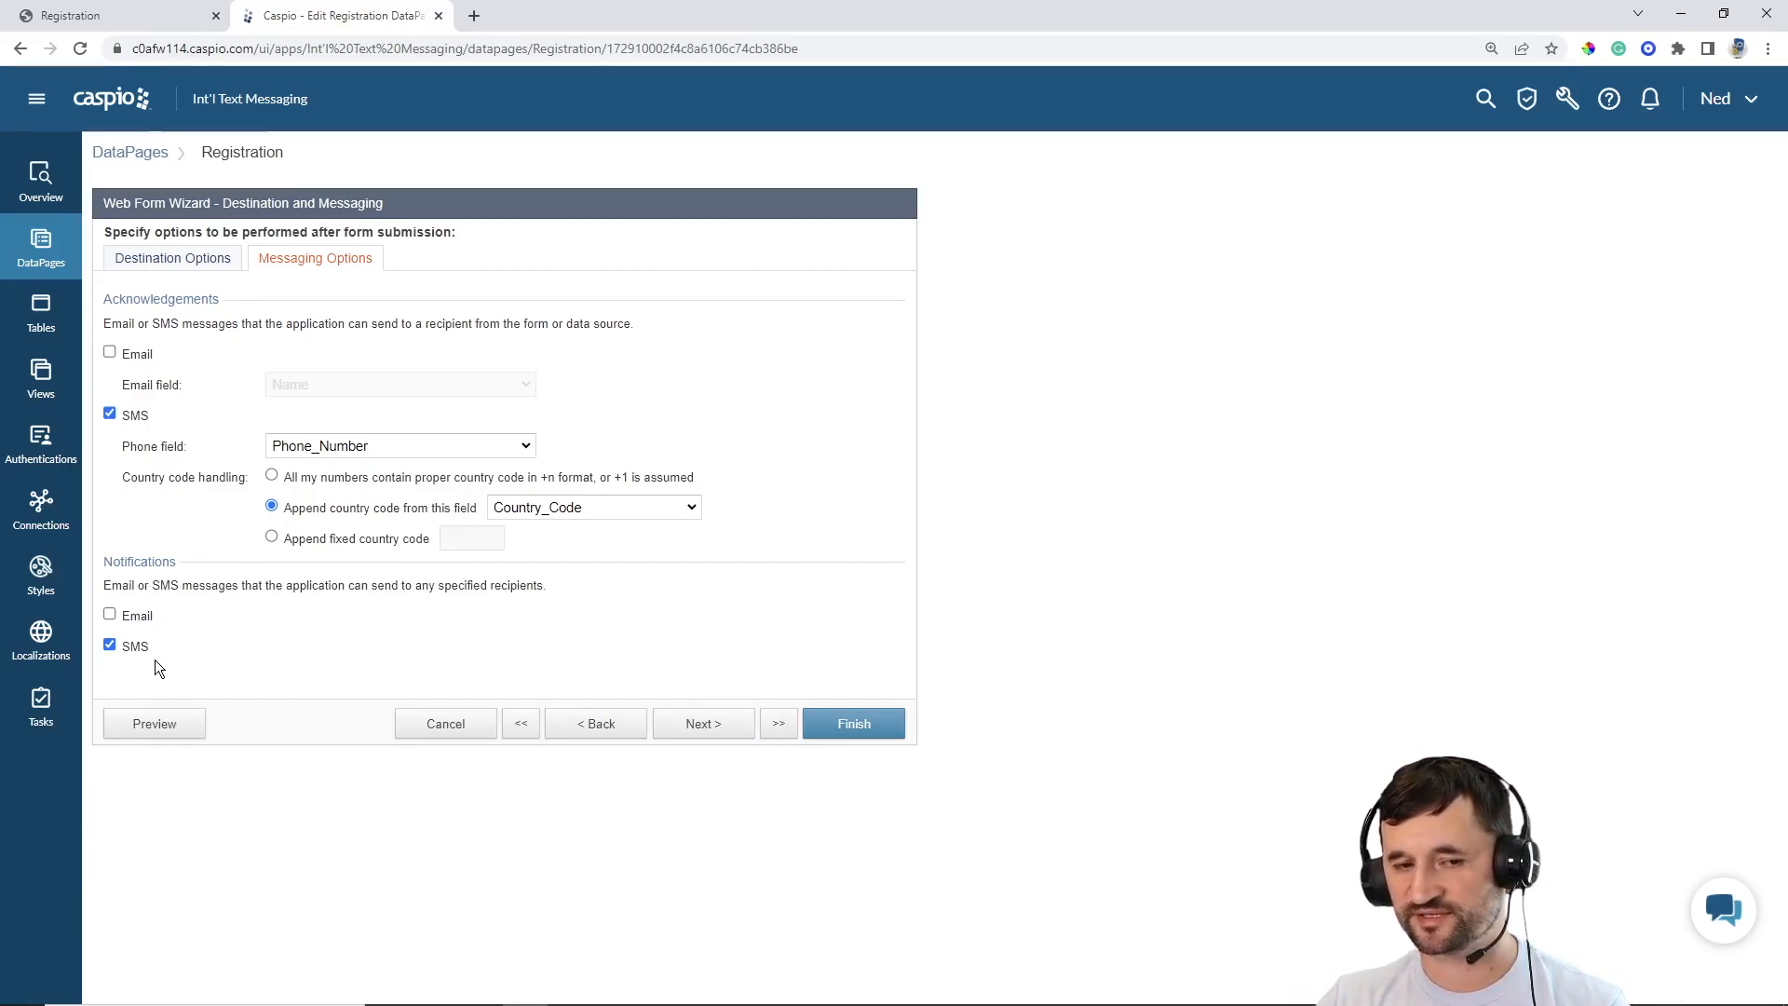
pyautogui.moveTo(704, 723)
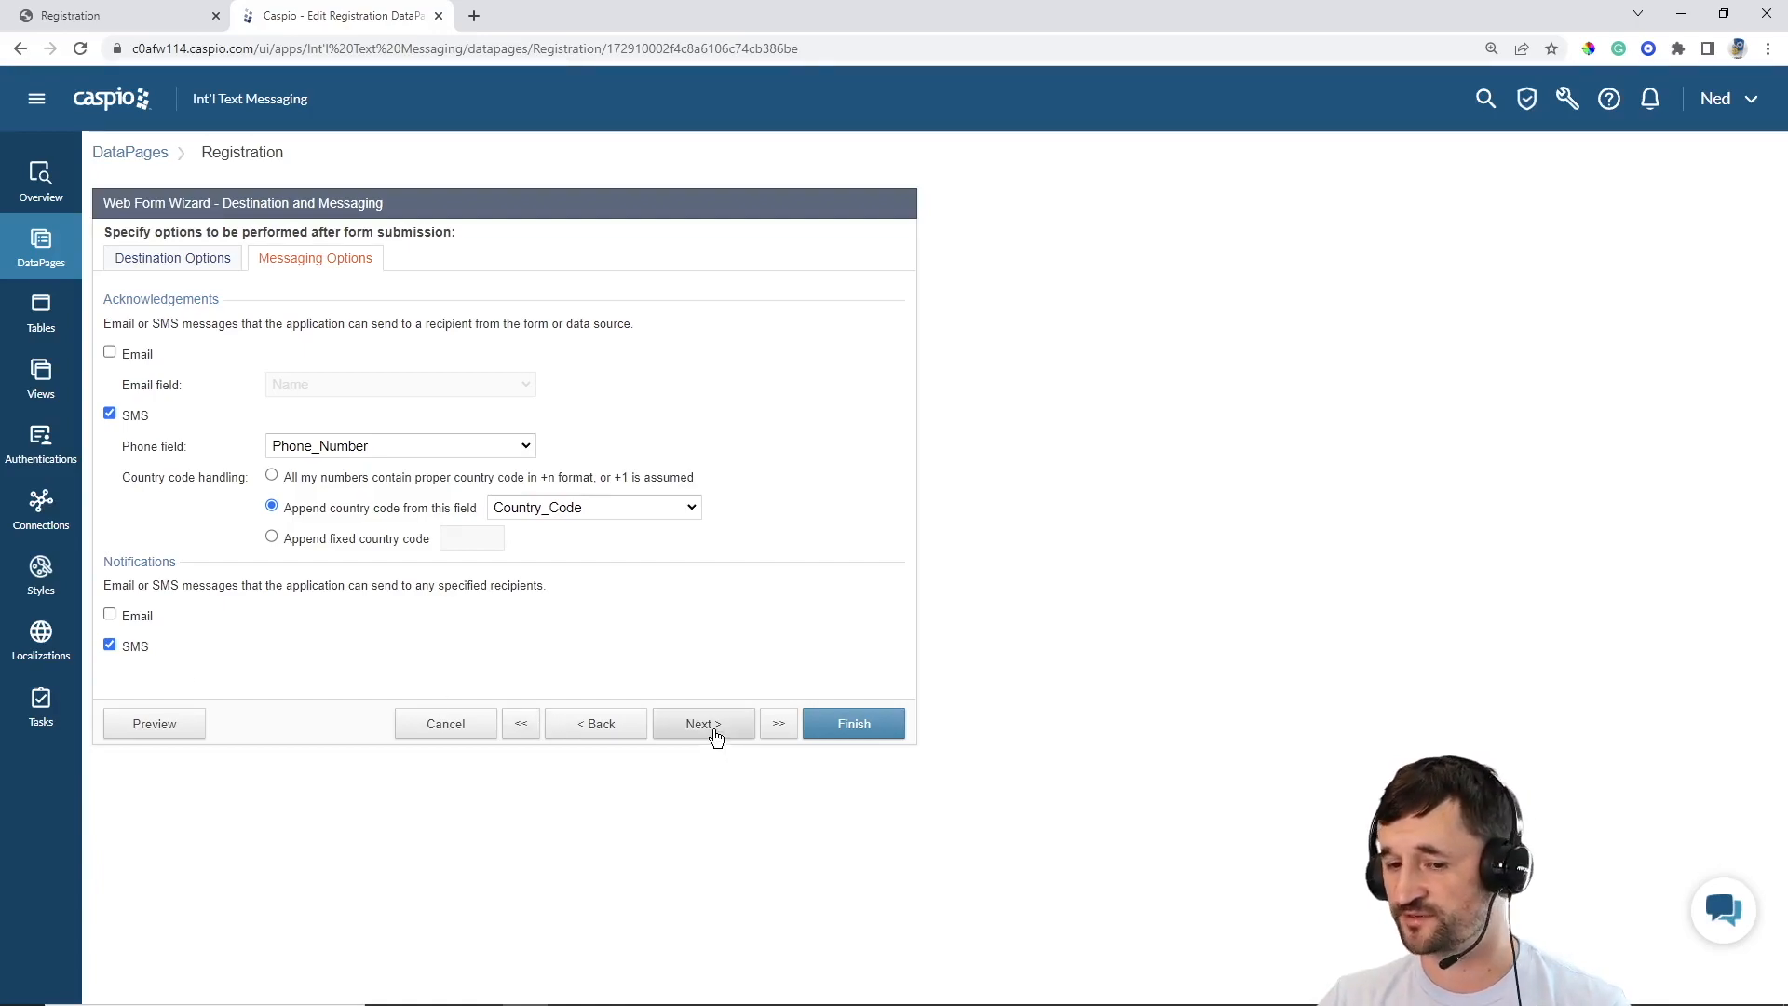
pyautogui.click(702, 723)
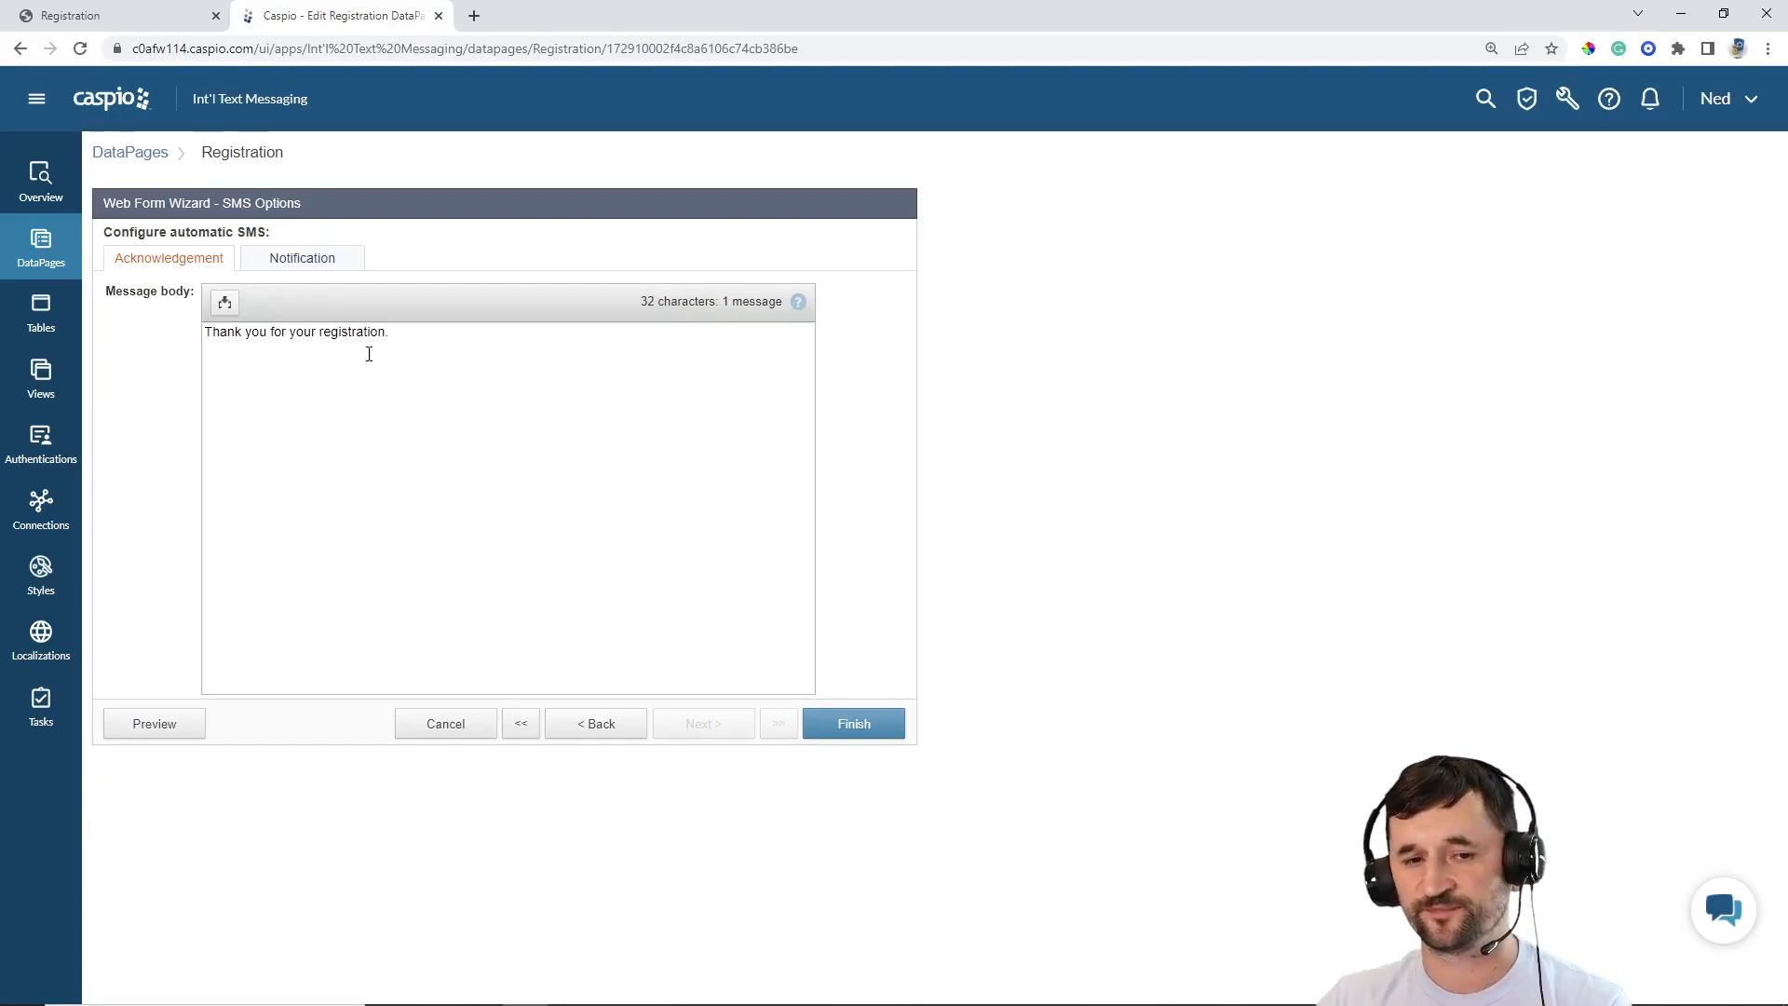
pyautogui.click(301, 257)
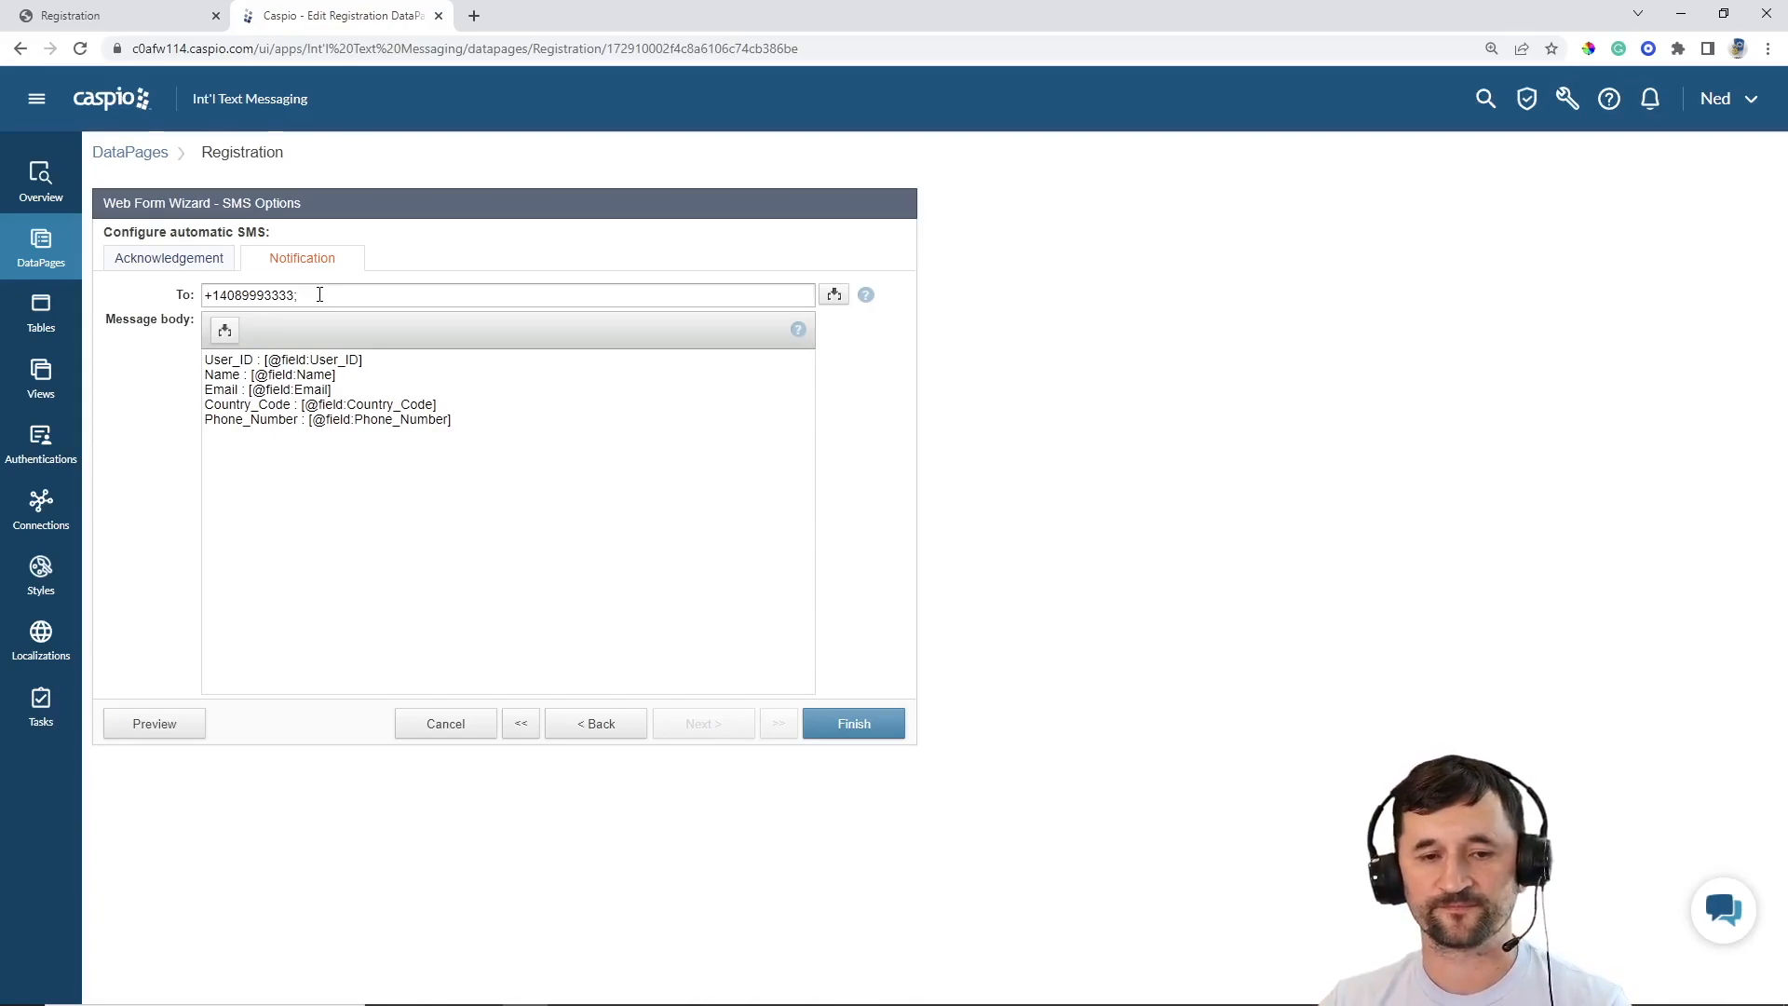
pyautogui.click(445, 723)
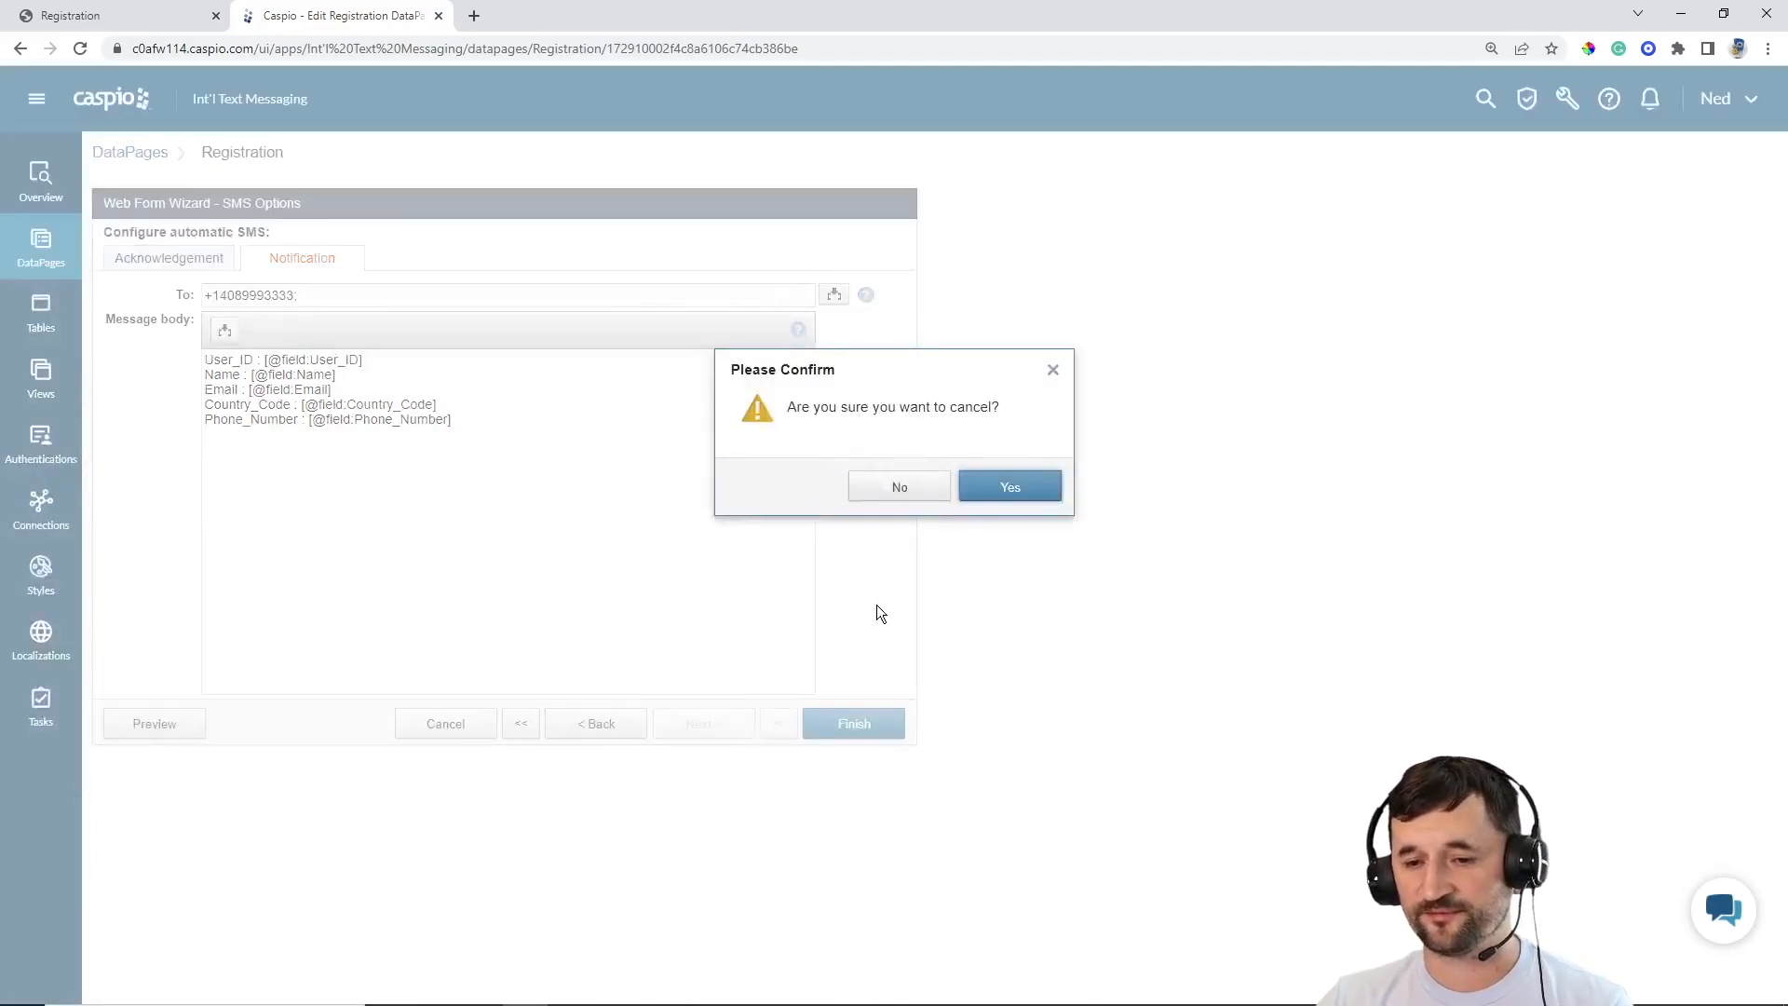
# Discard the Registration edits and list the Tasks, including the enabled 'intl event reminder'.
pyautogui.click(1007, 487)
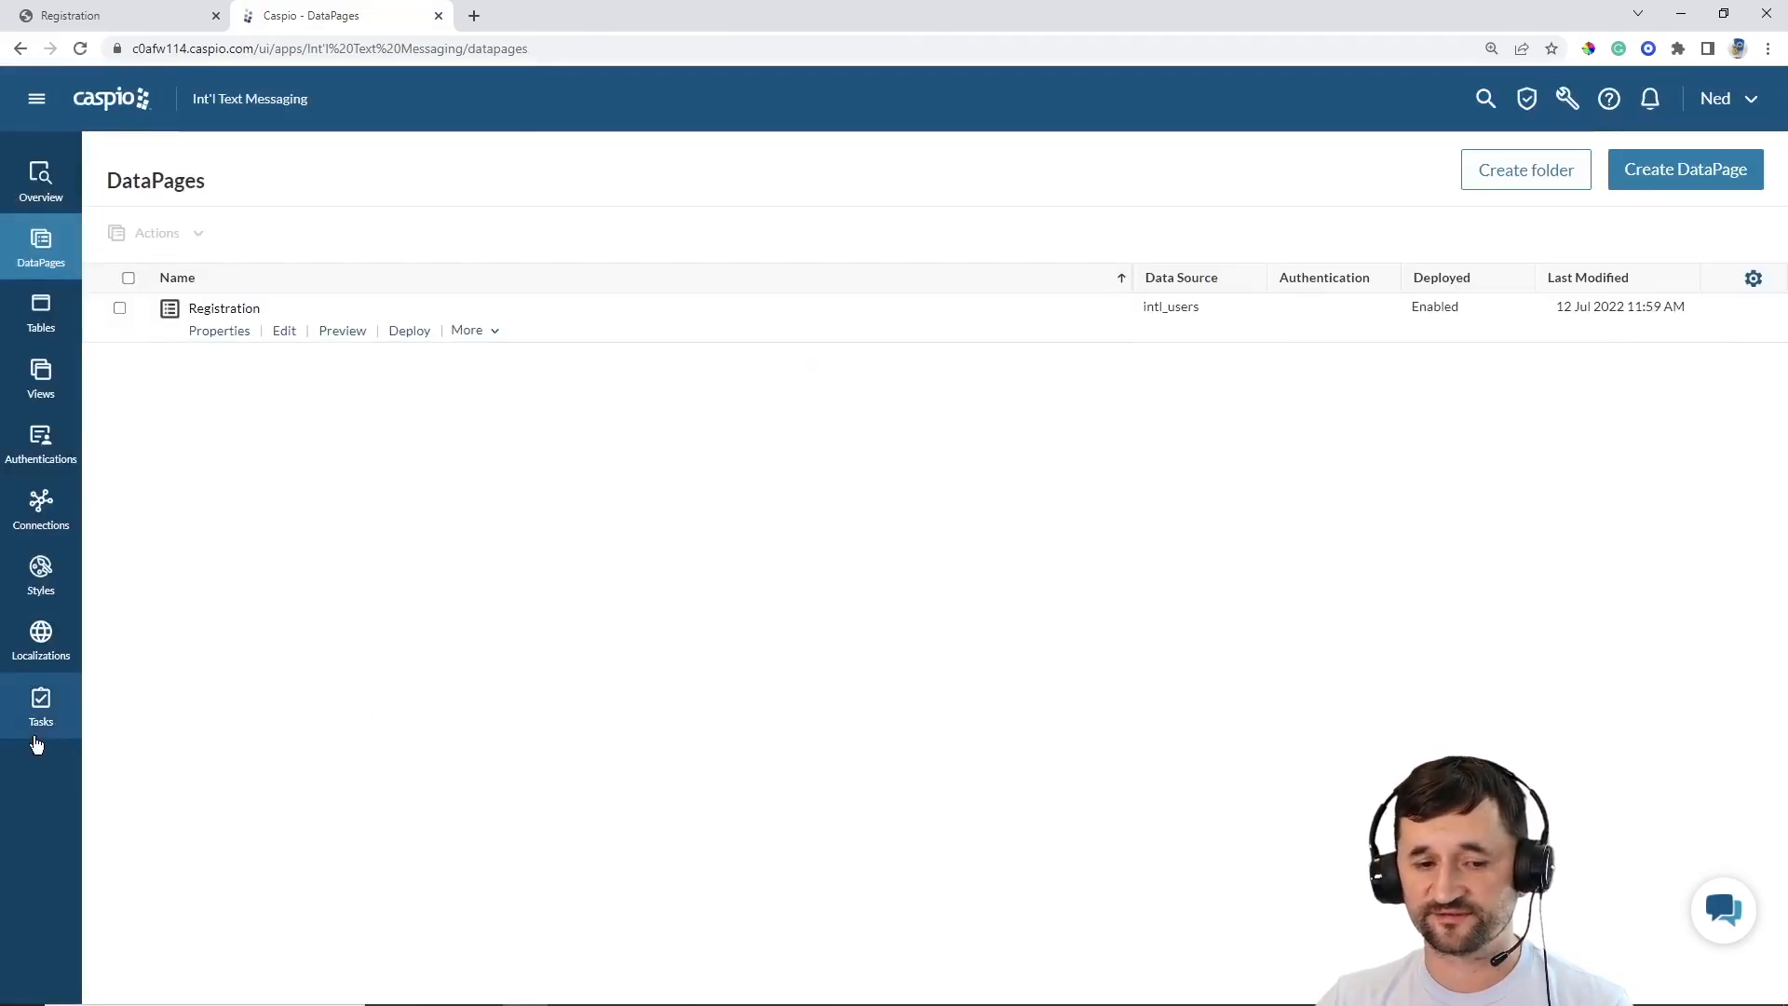
pyautogui.click(40, 707)
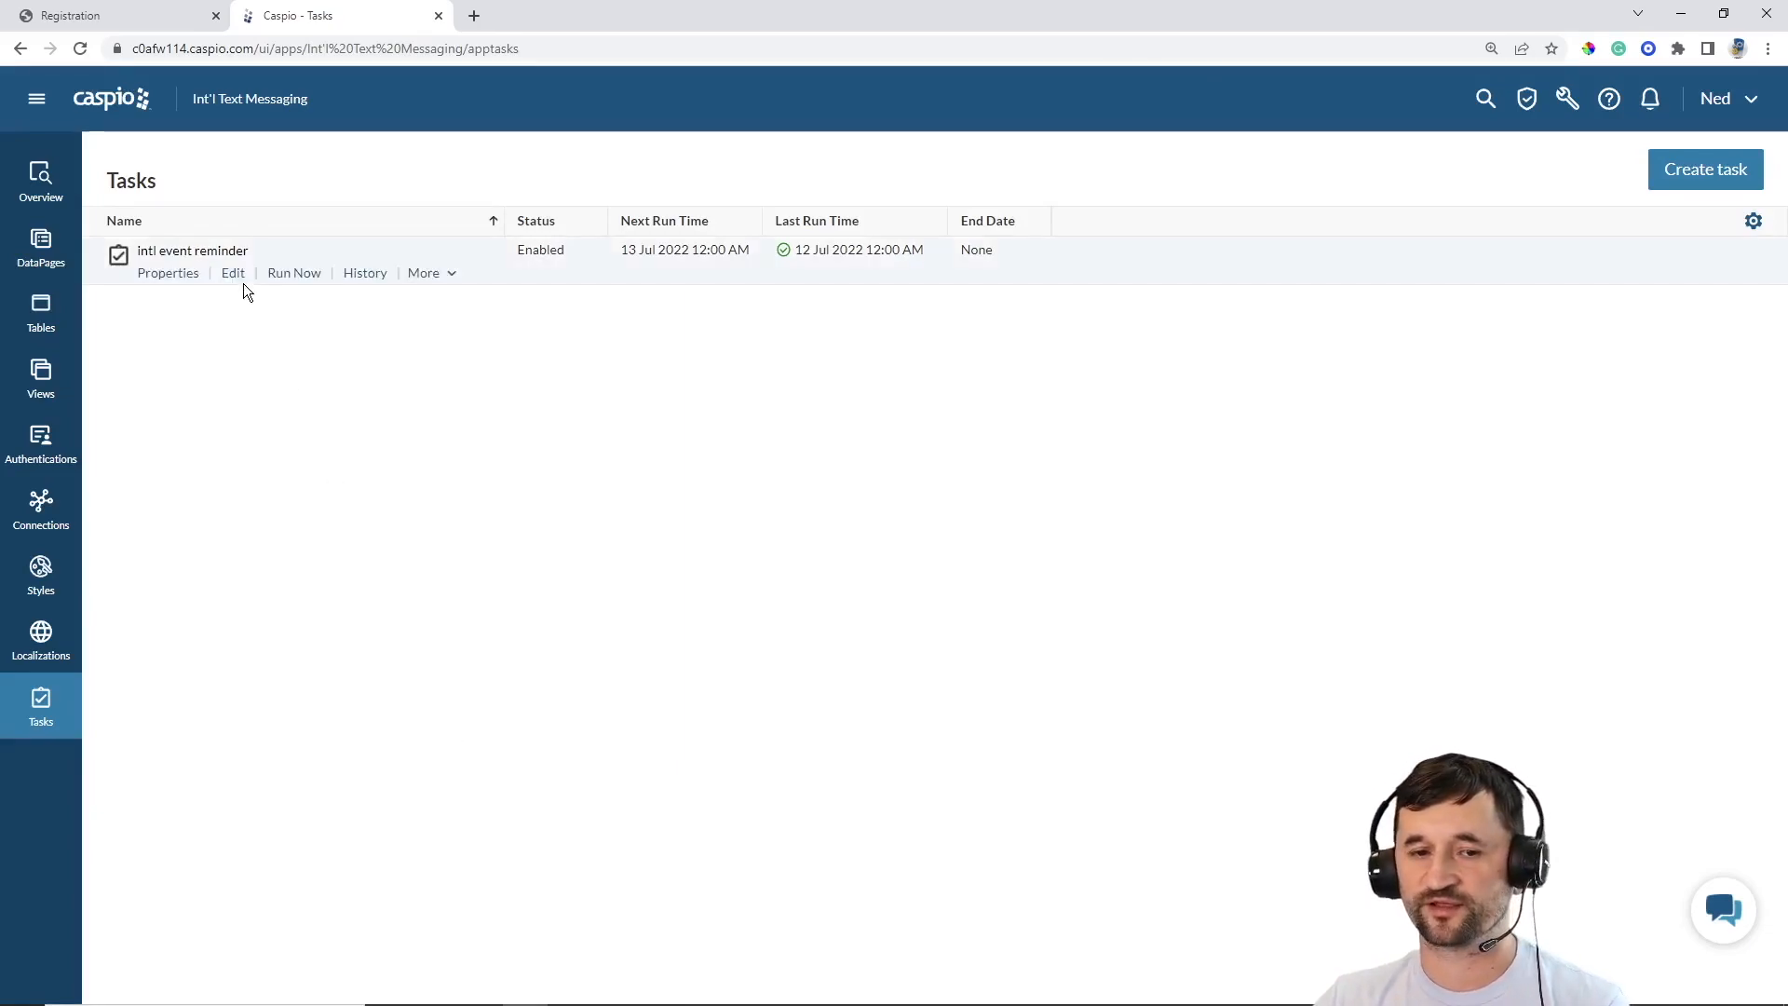
pyautogui.click(232, 273)
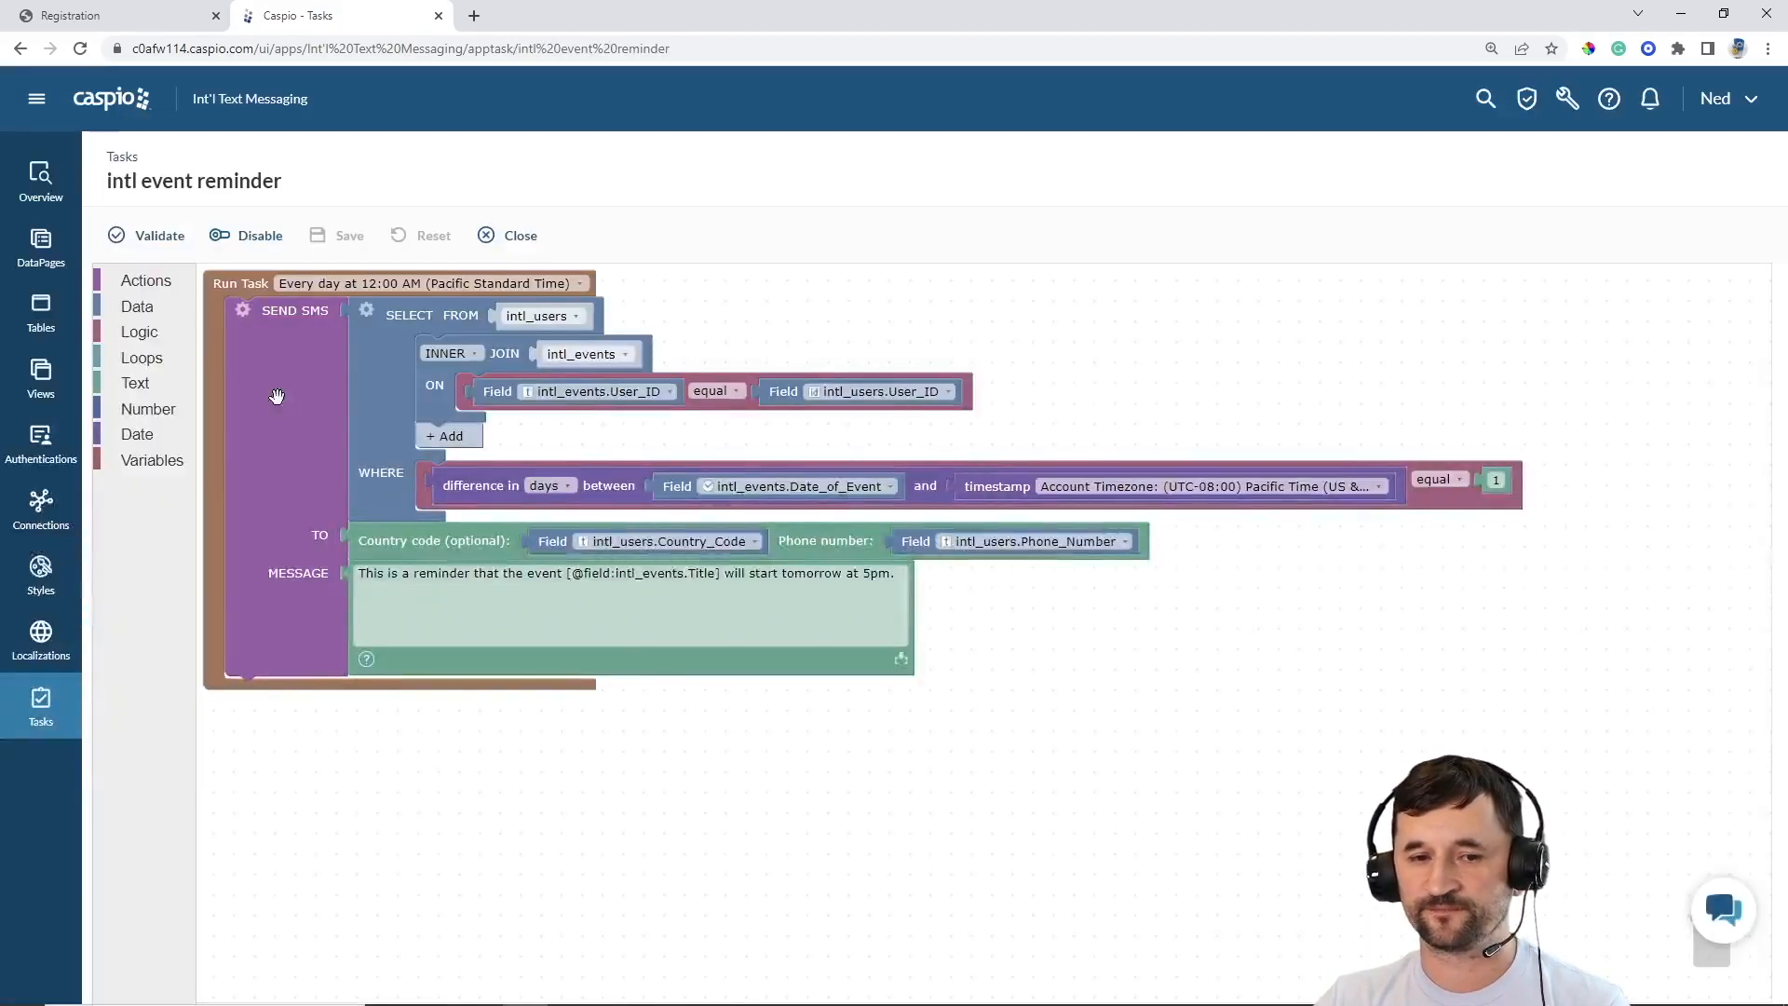
pyautogui.moveTo(248, 296)
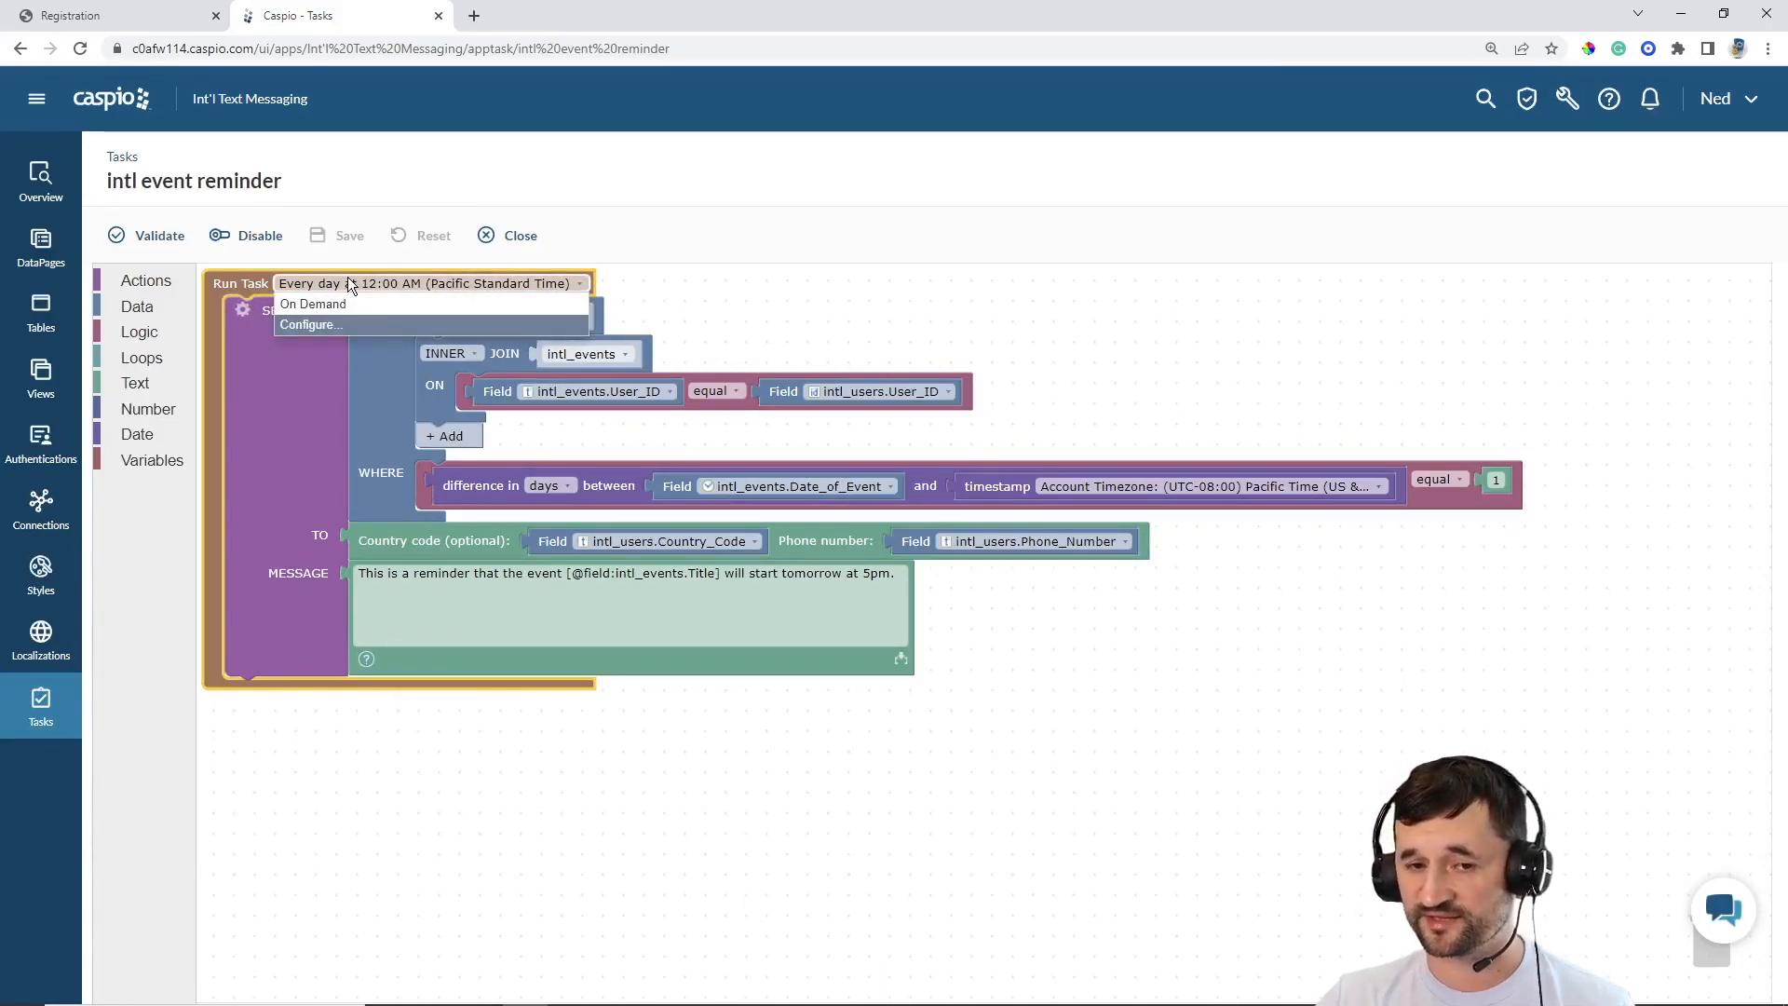
pyautogui.click(310, 324)
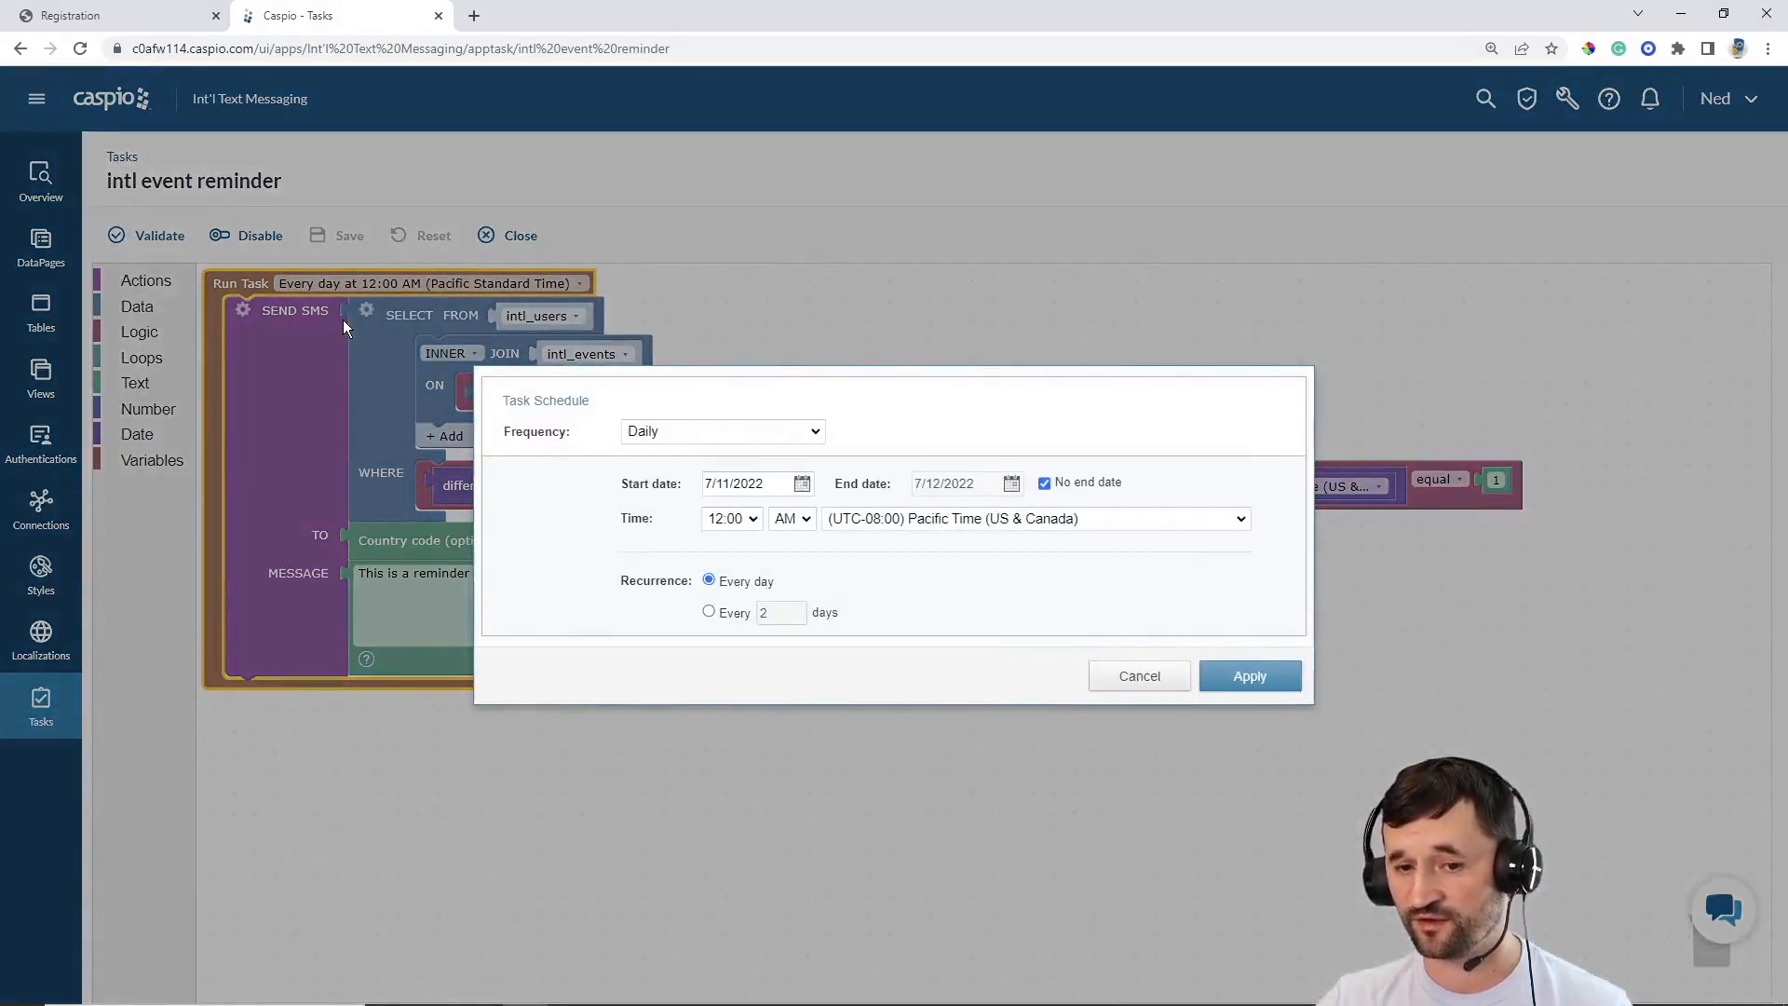
pyautogui.click(721, 431)
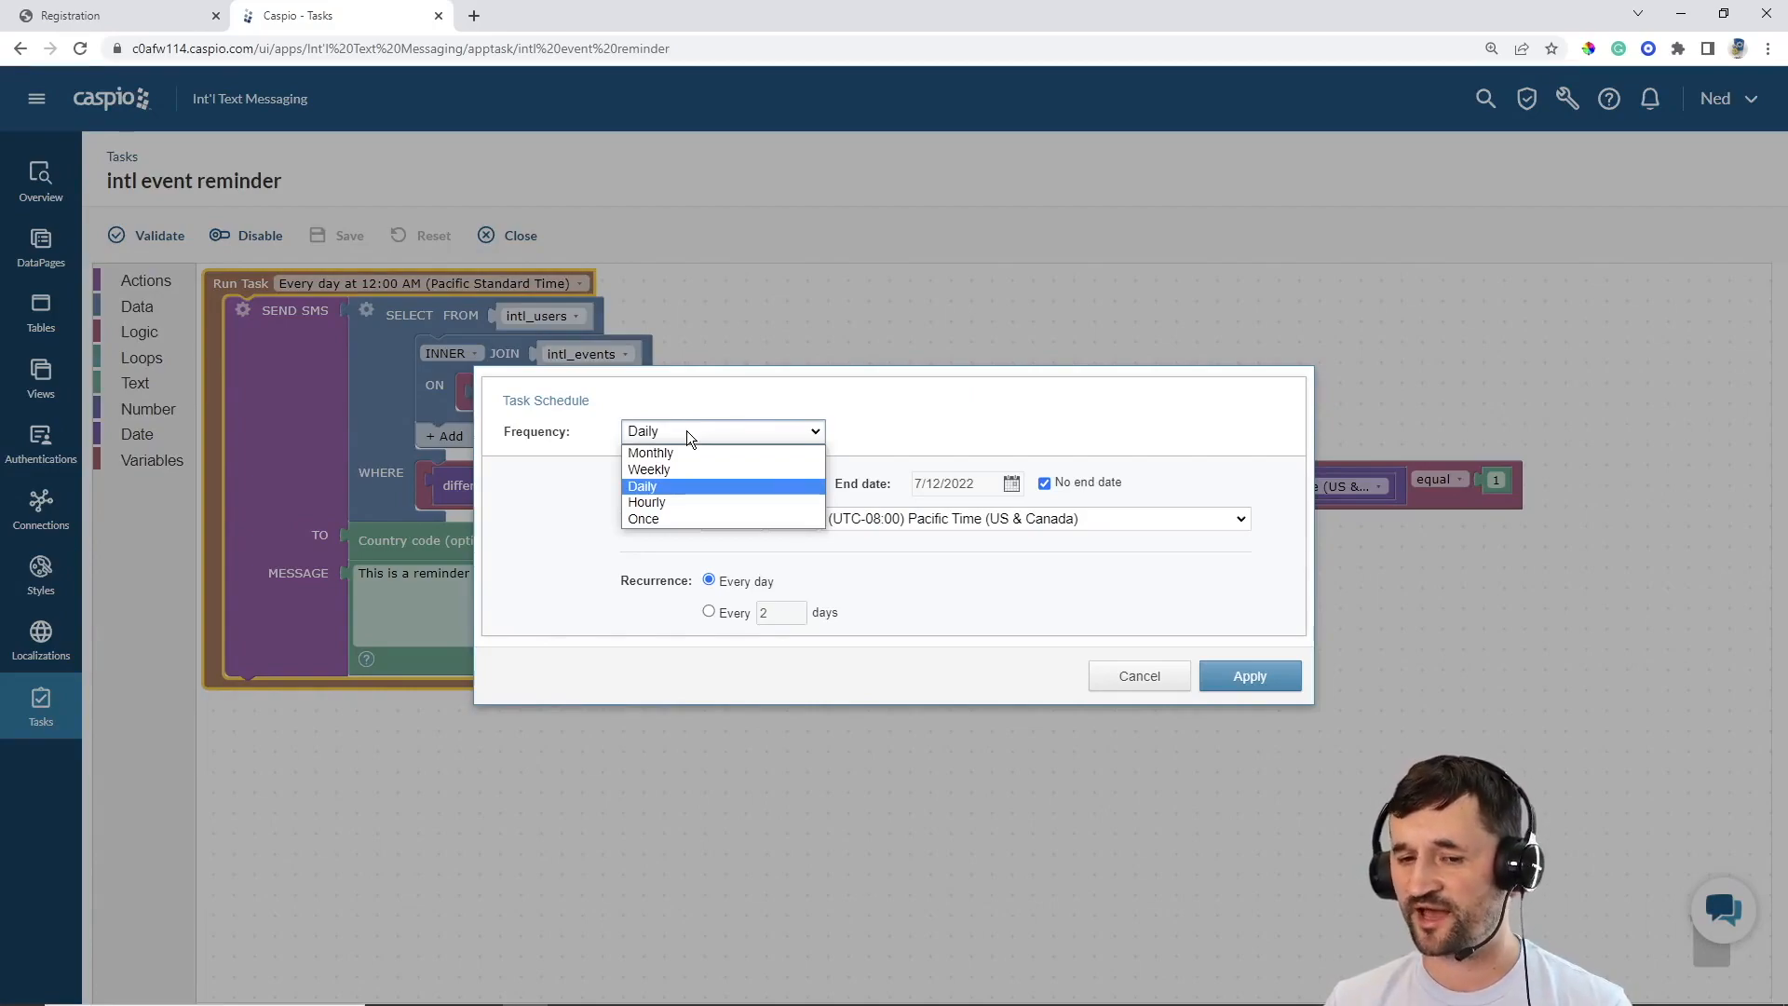
pyautogui.moveTo(1123, 667)
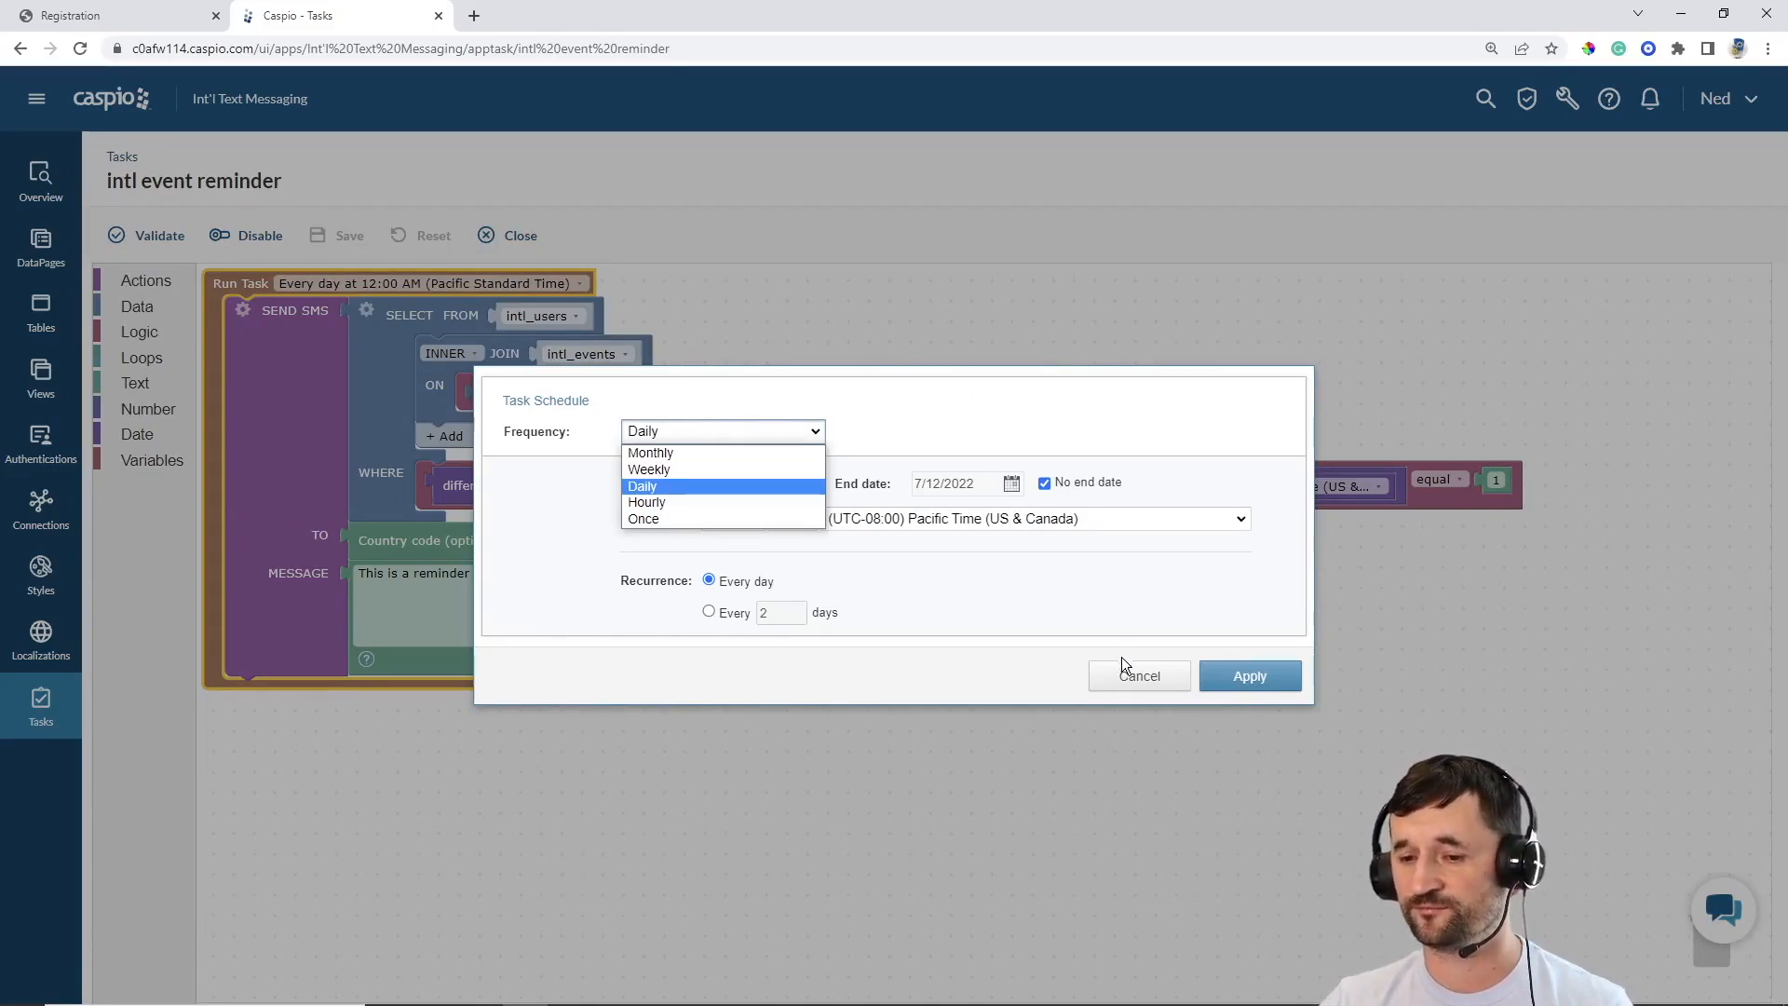
pyautogui.click(1138, 675)
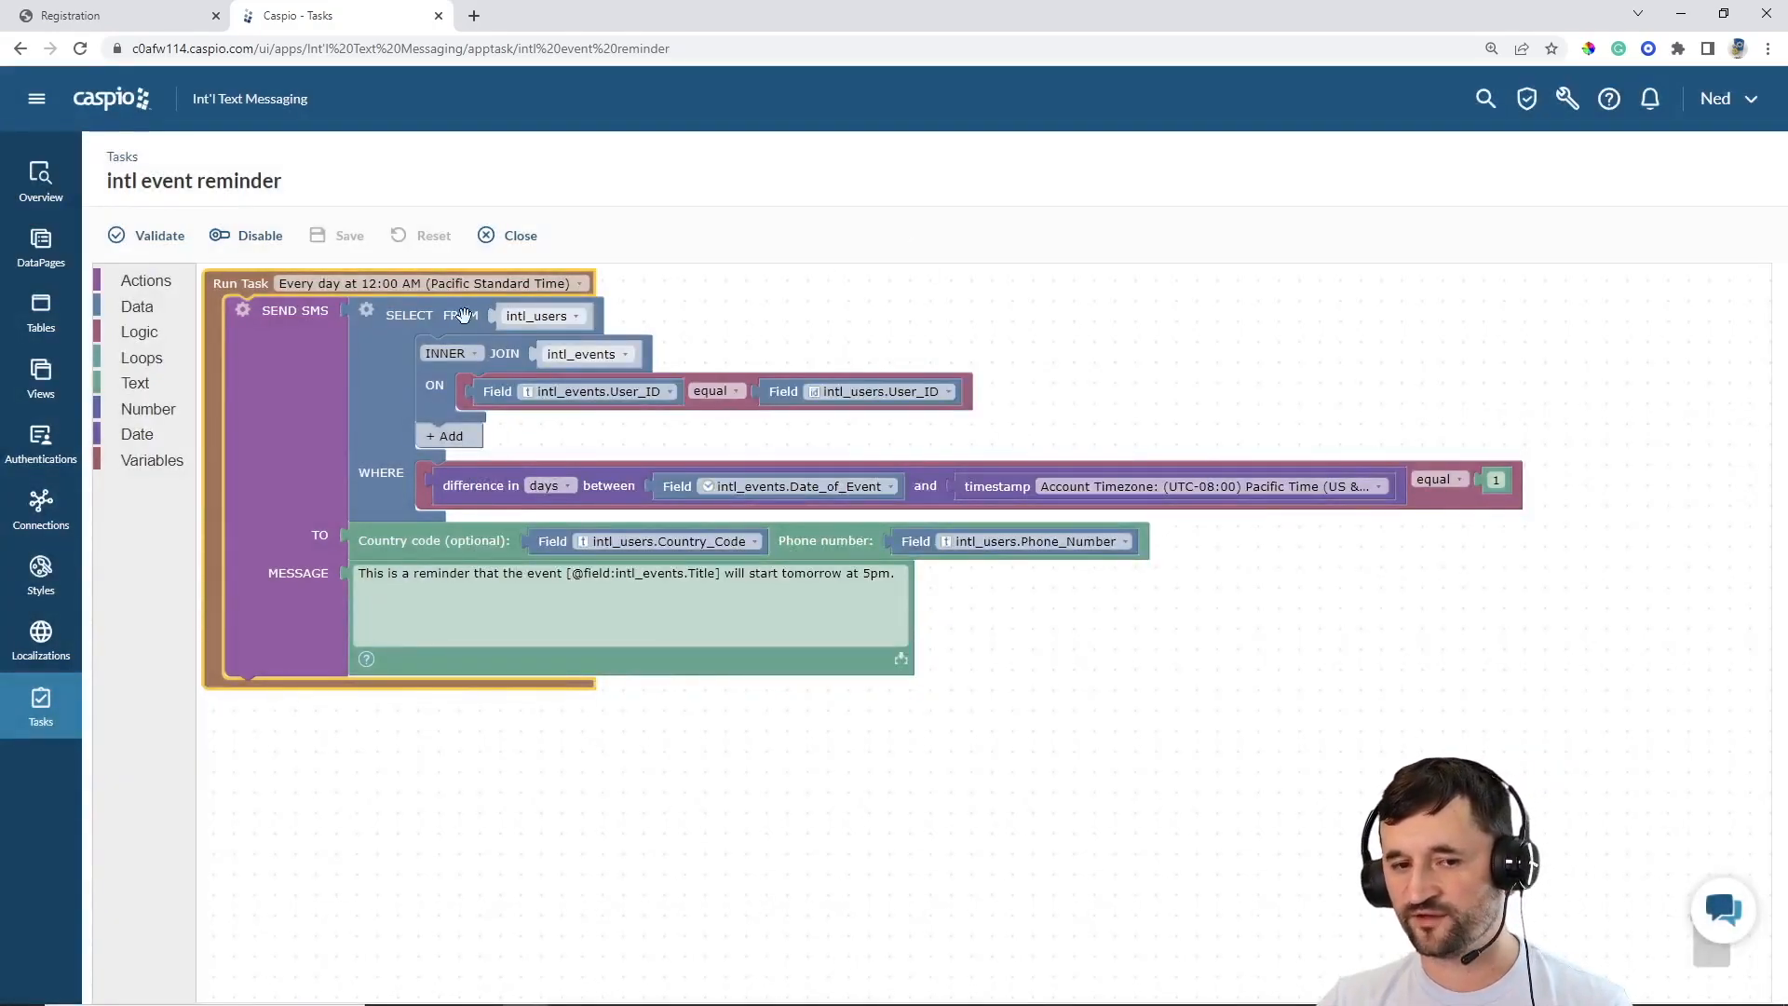
pyautogui.click(146, 280)
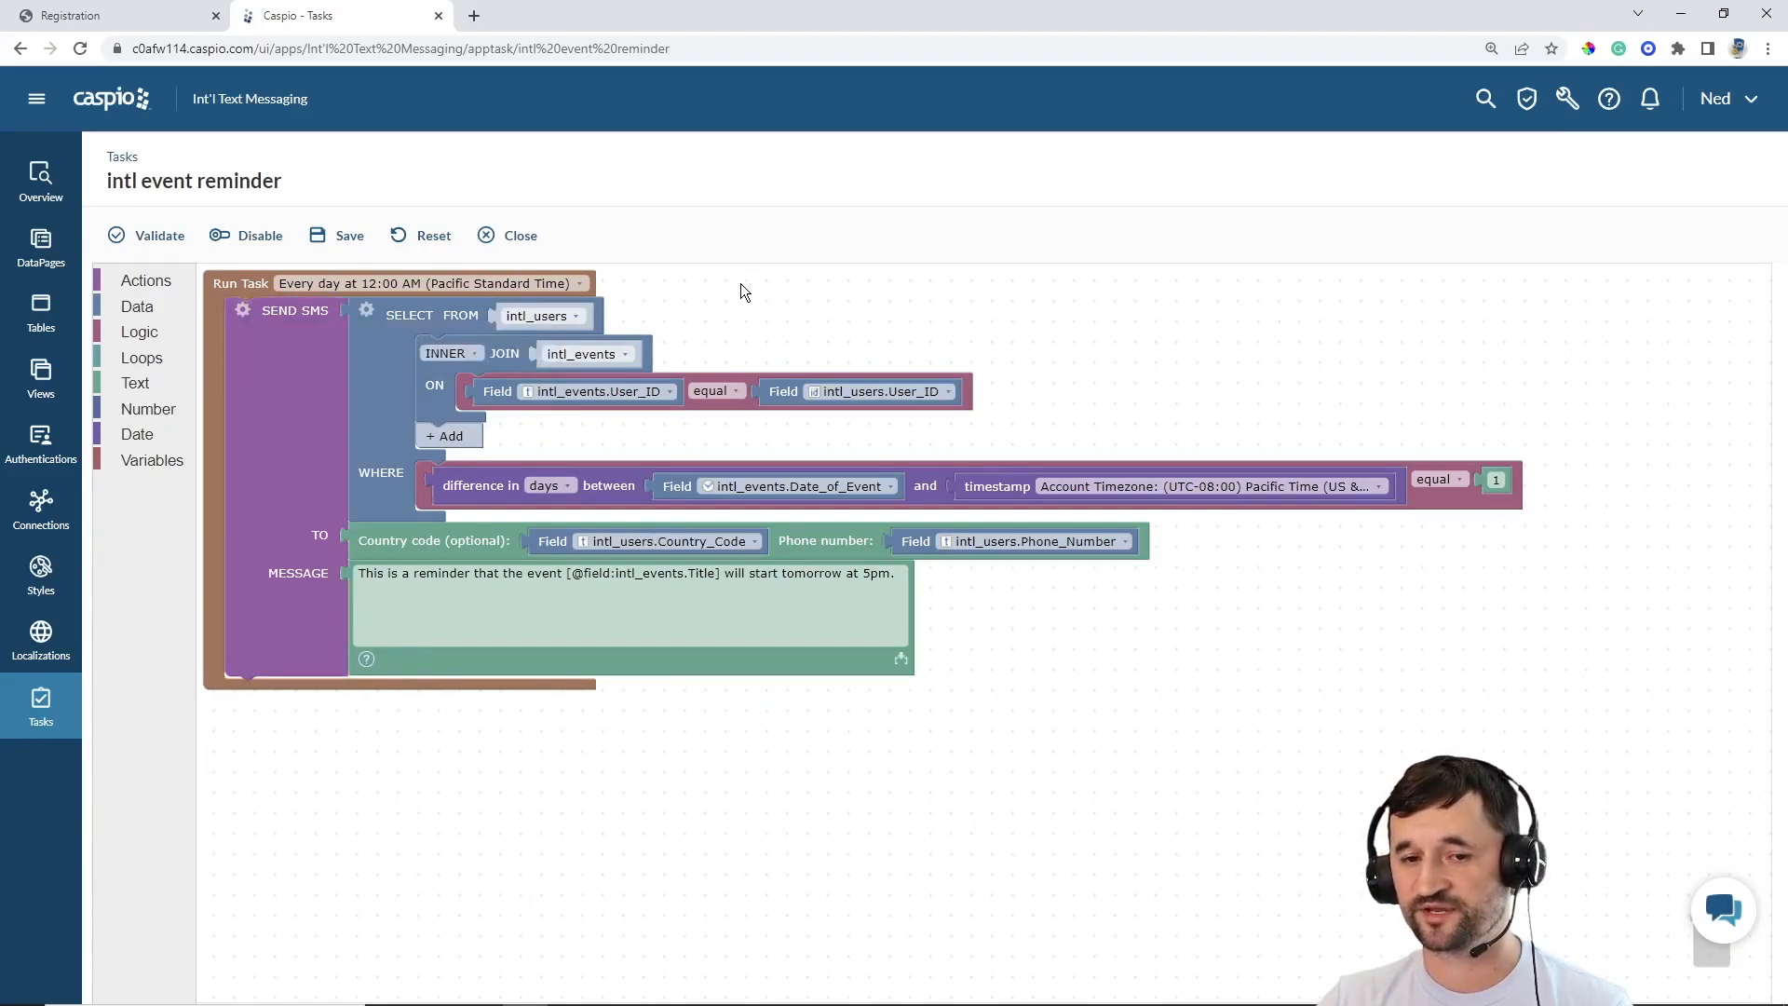
pyautogui.moveTo(730, 295)
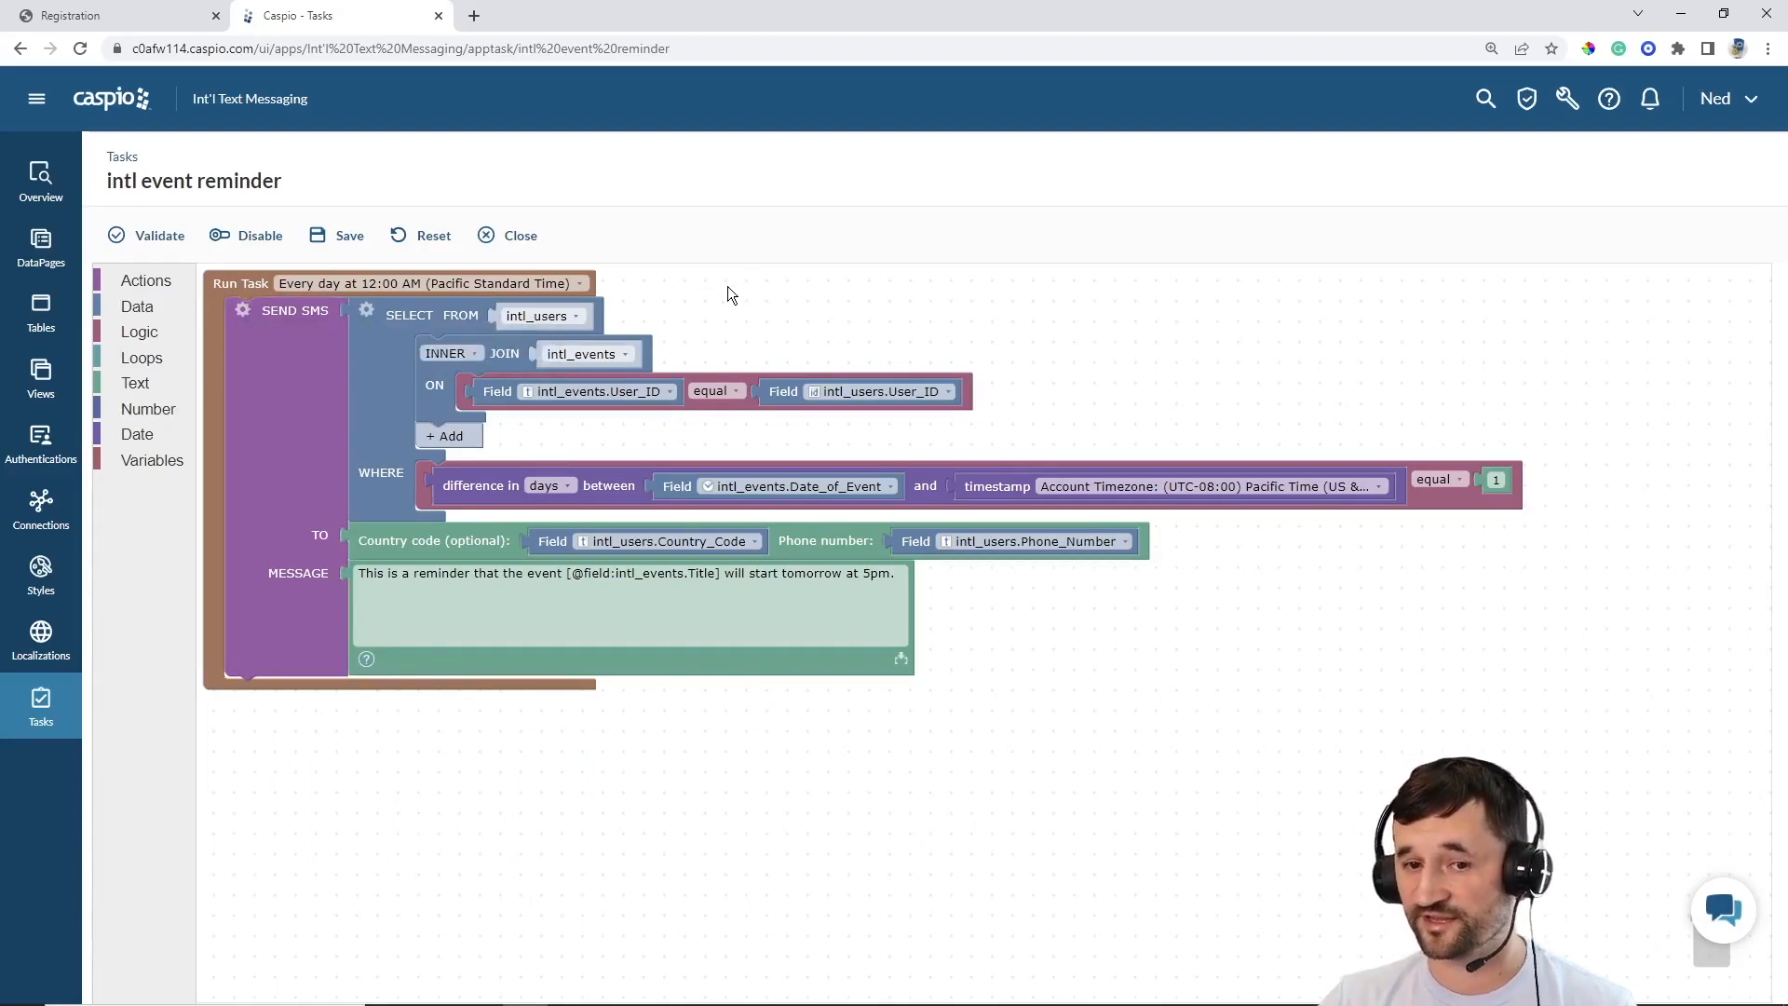
pyautogui.moveTo(458, 311)
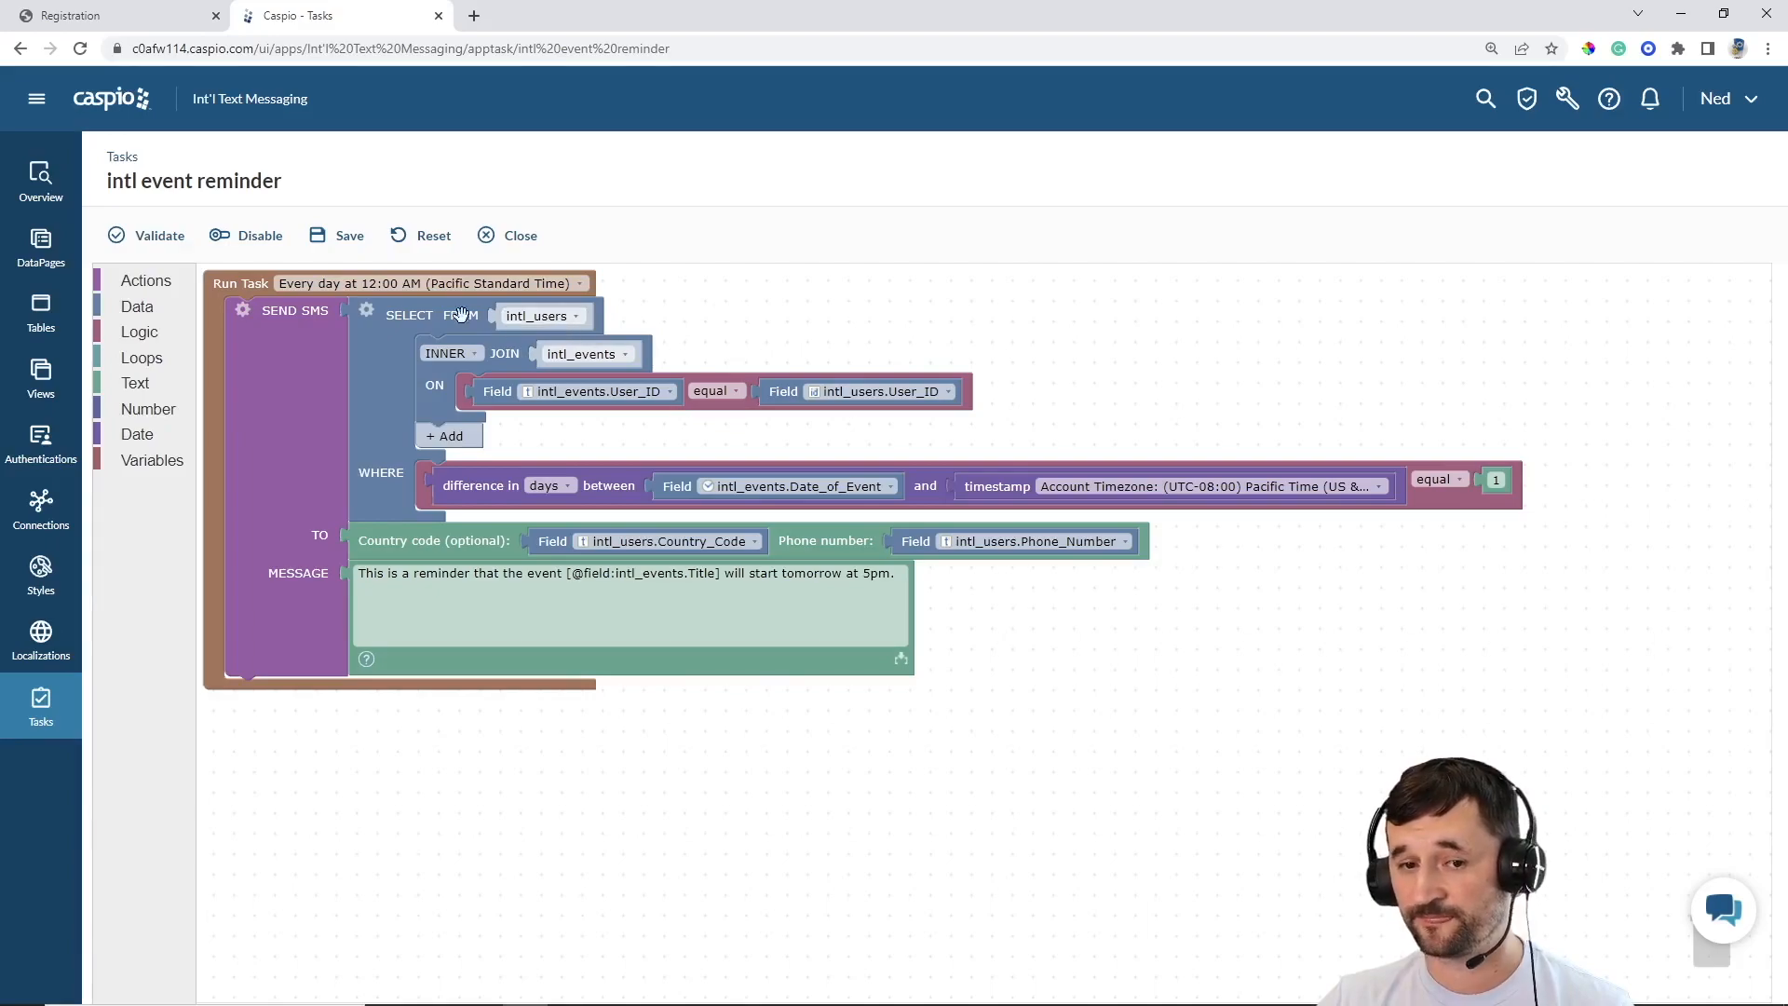
pyautogui.click(366, 310)
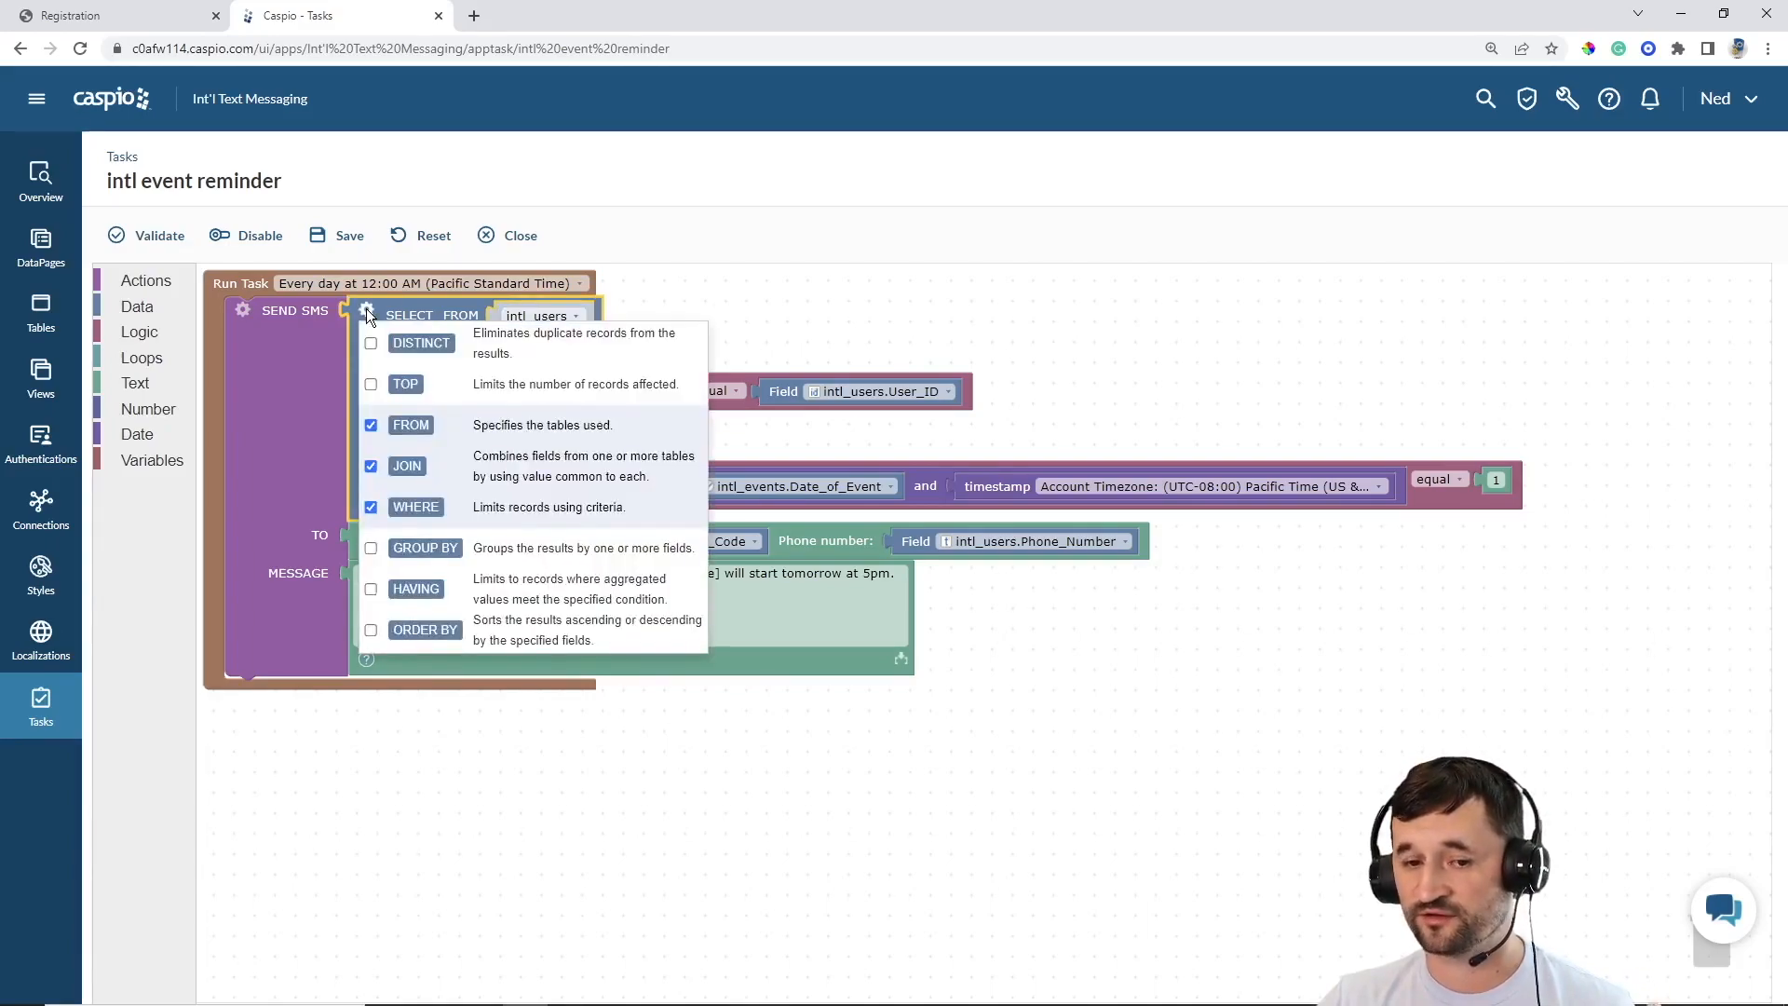
pyautogui.moveTo(387, 471)
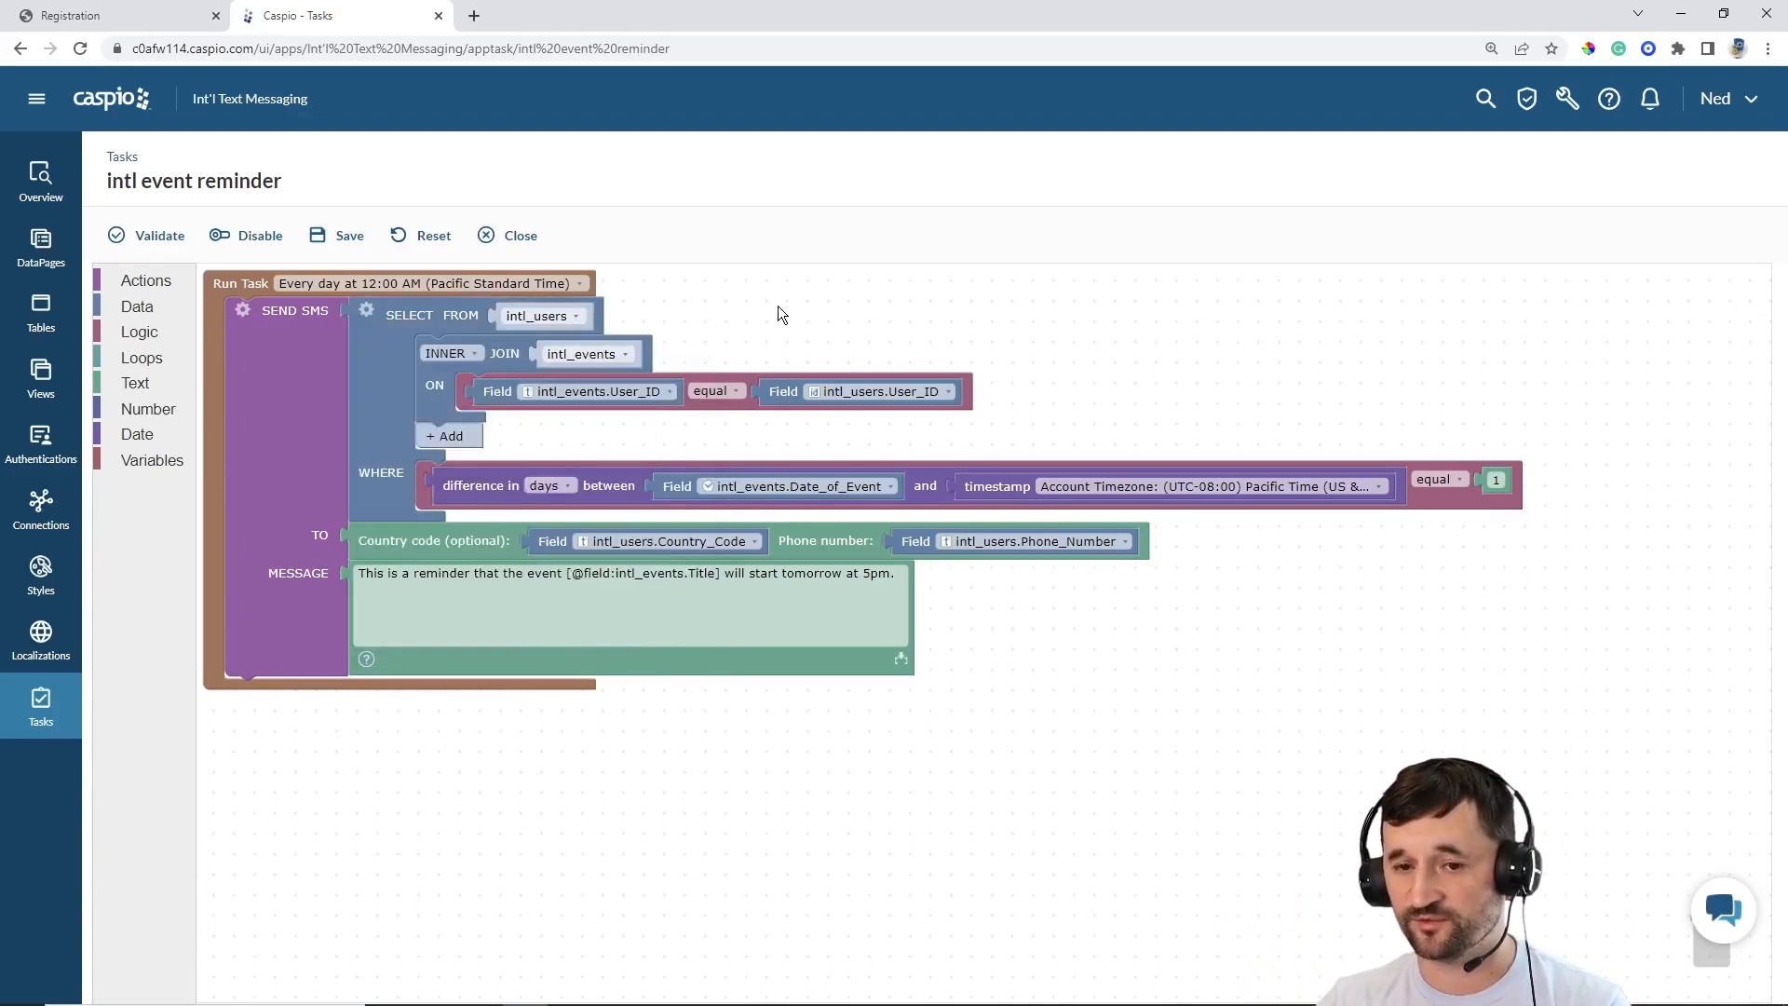
pyautogui.moveTo(604, 354)
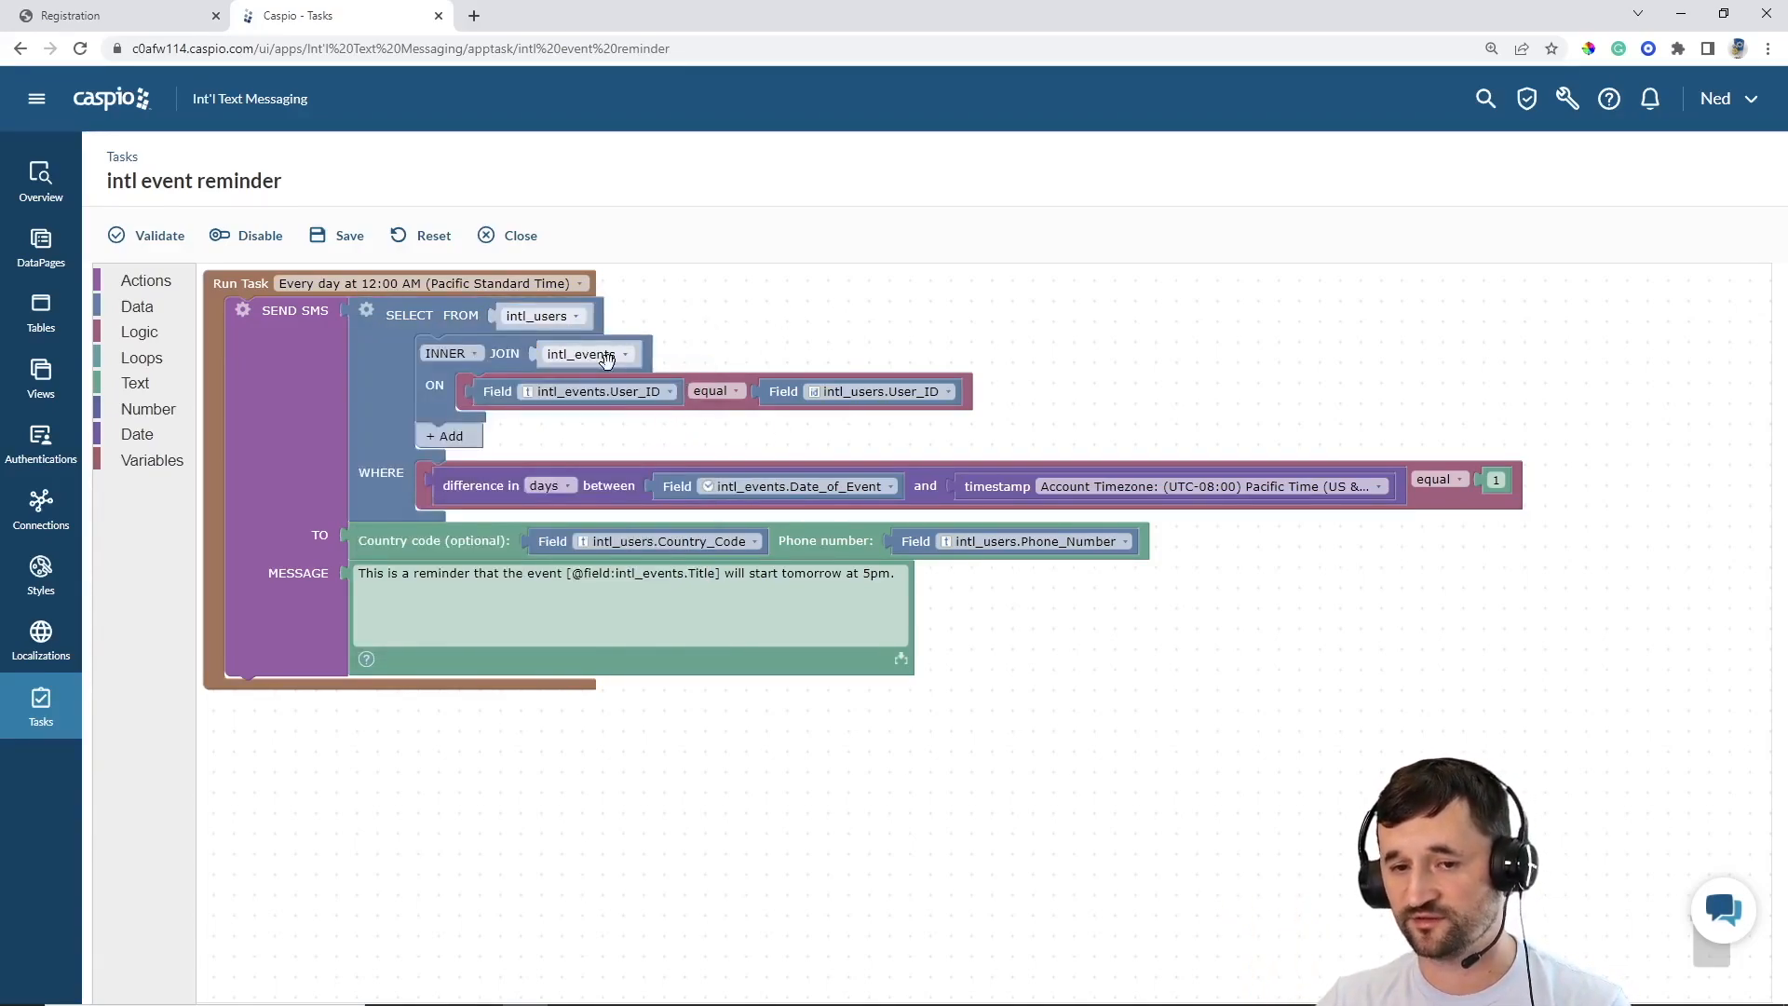
pyautogui.moveTo(853, 451)
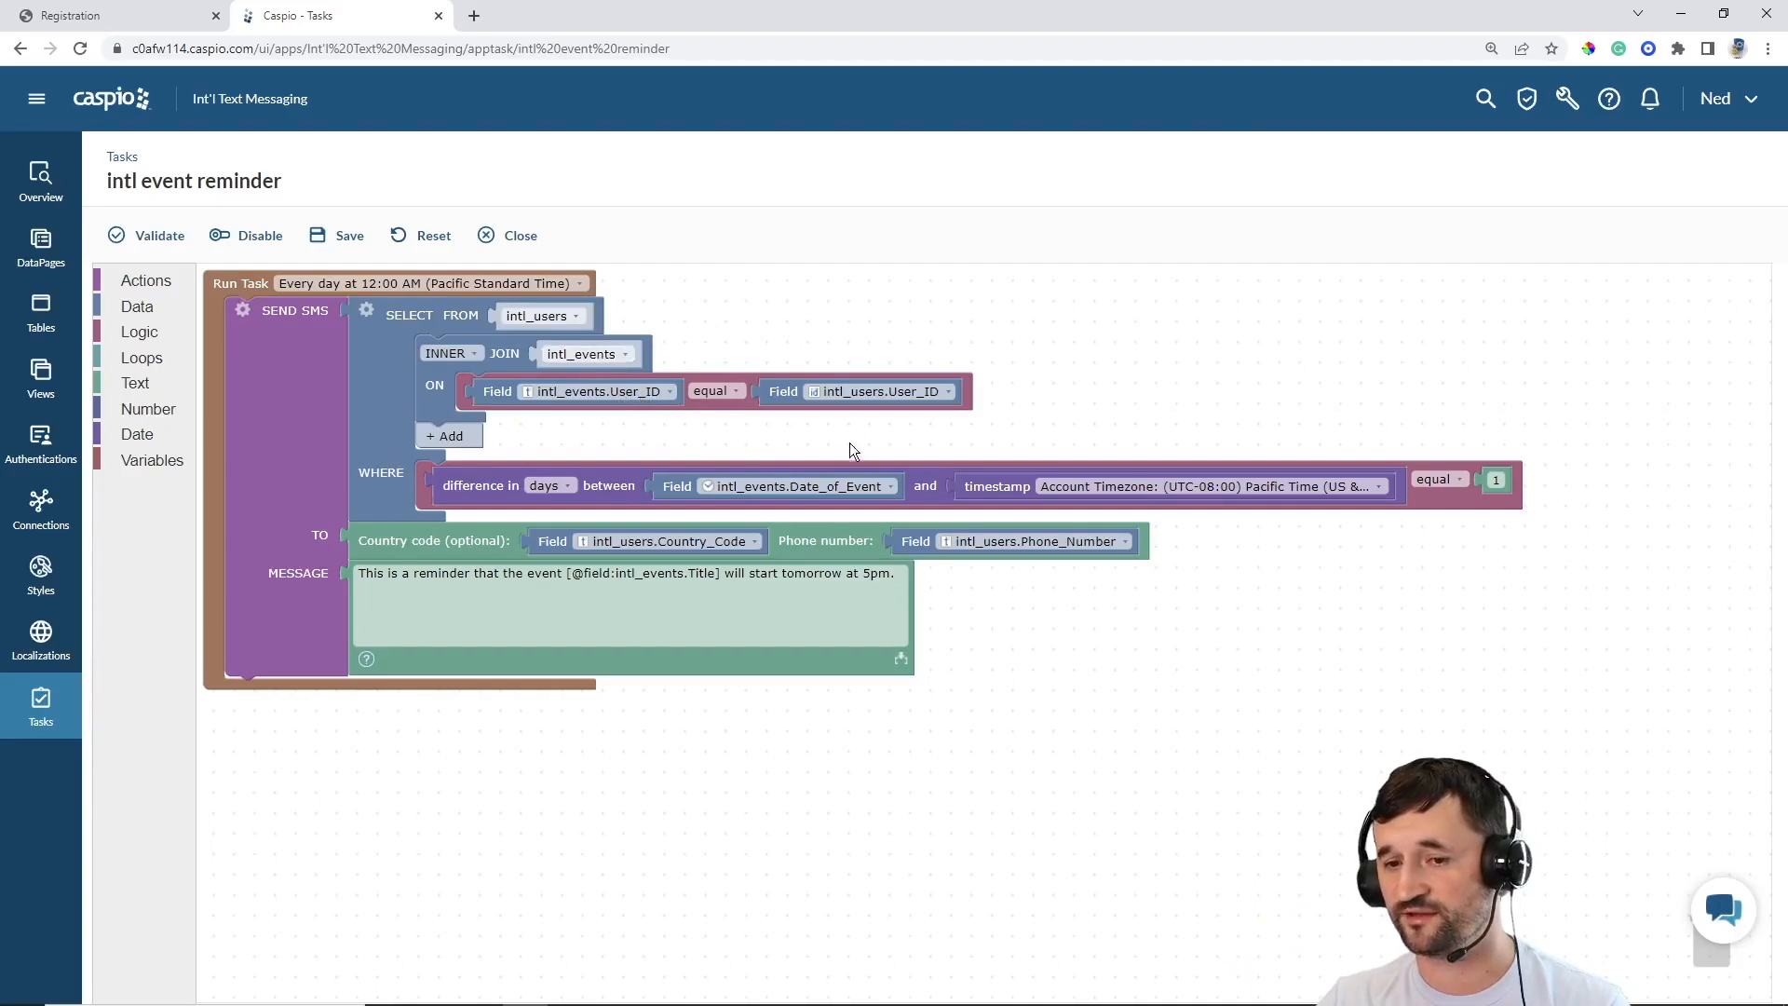
pyautogui.moveTo(920, 422)
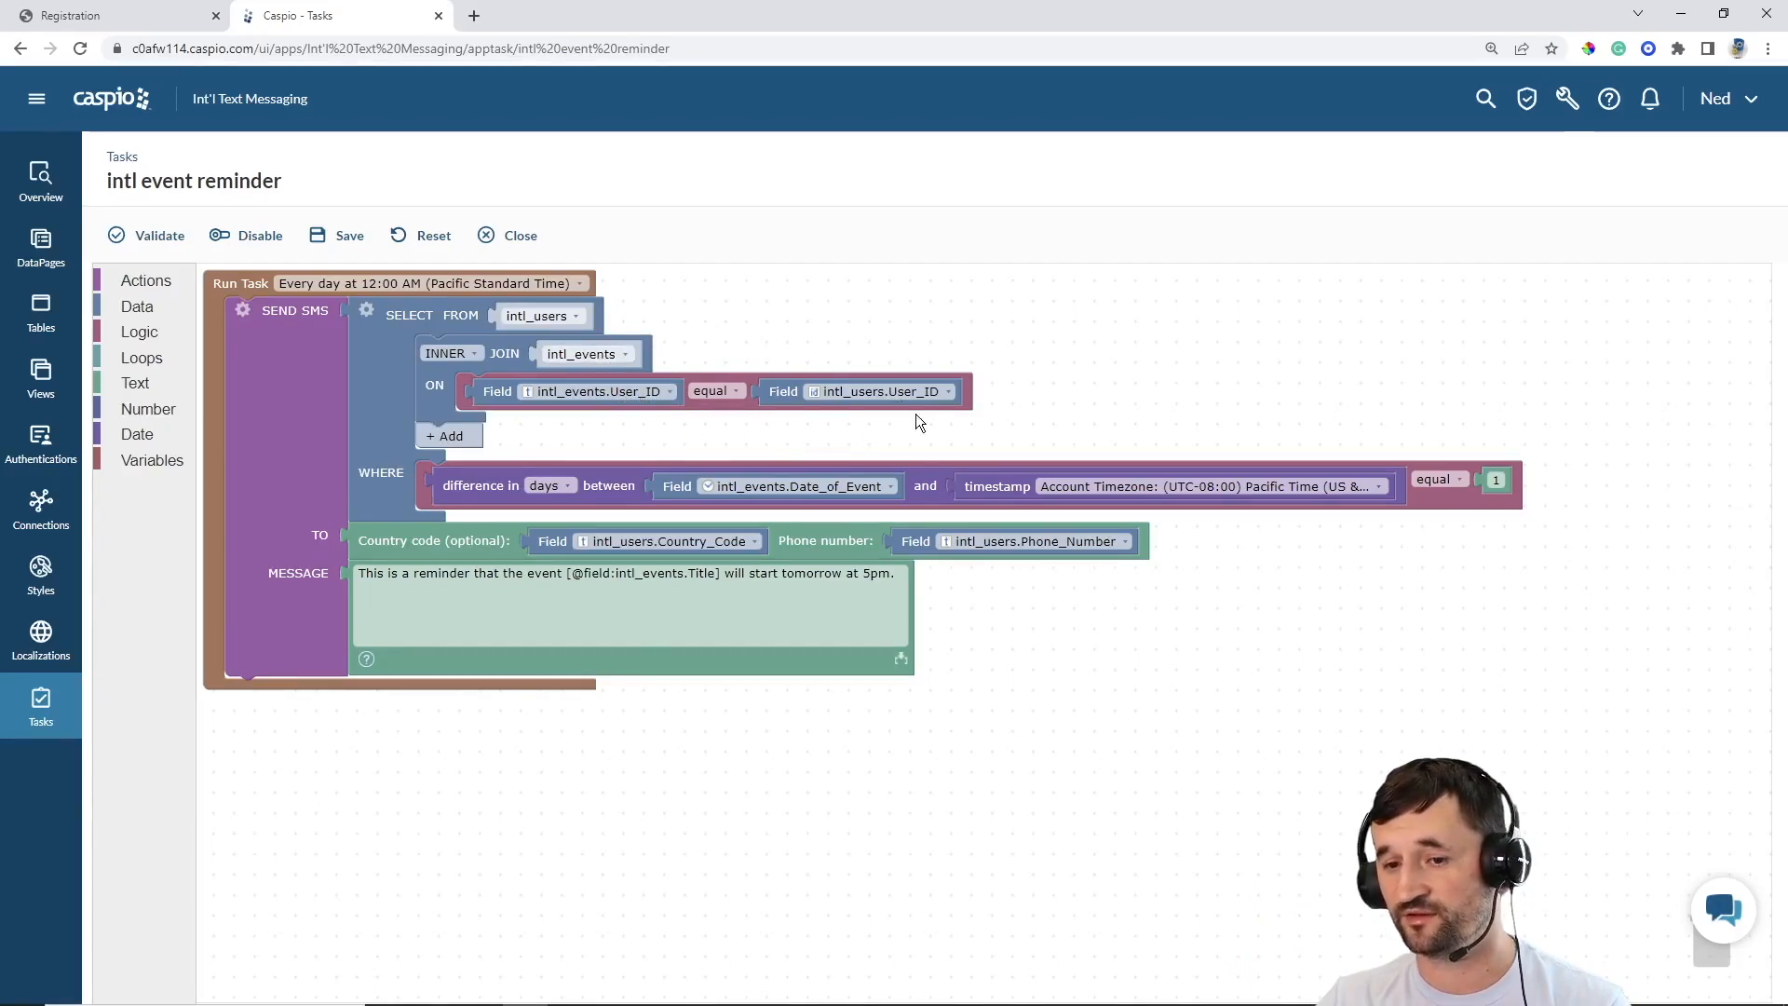
pyautogui.moveTo(646, 426)
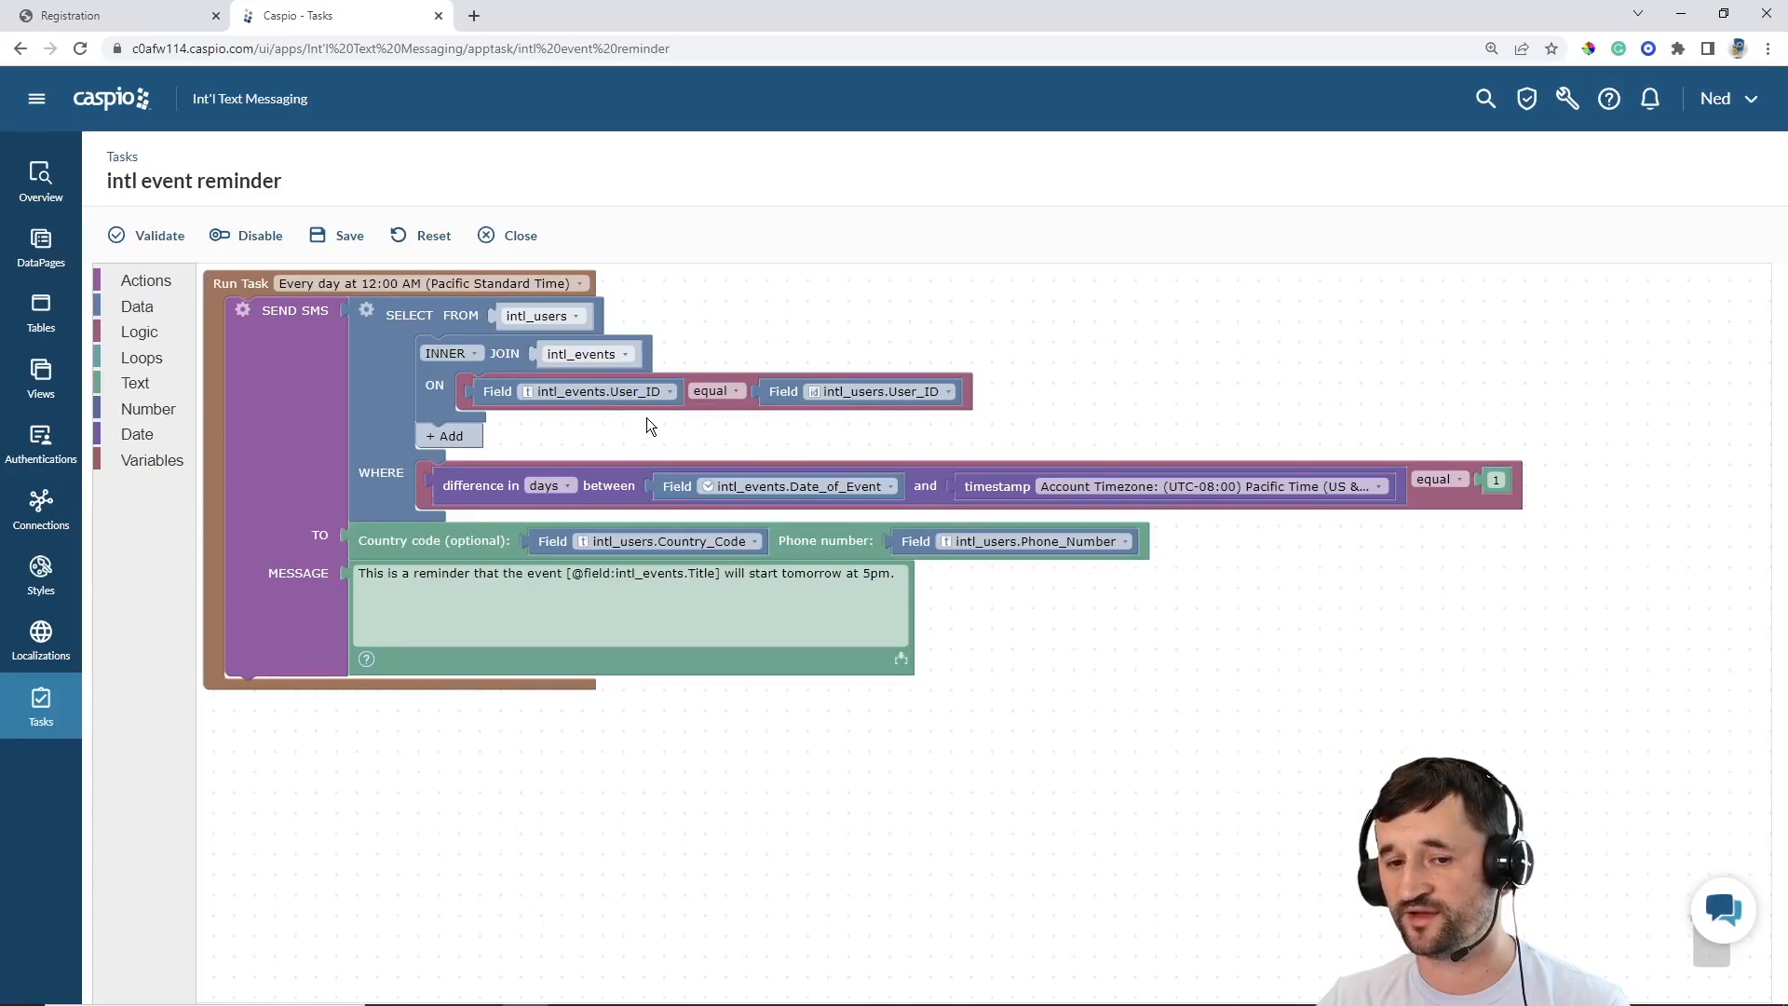
pyautogui.moveTo(389, 493)
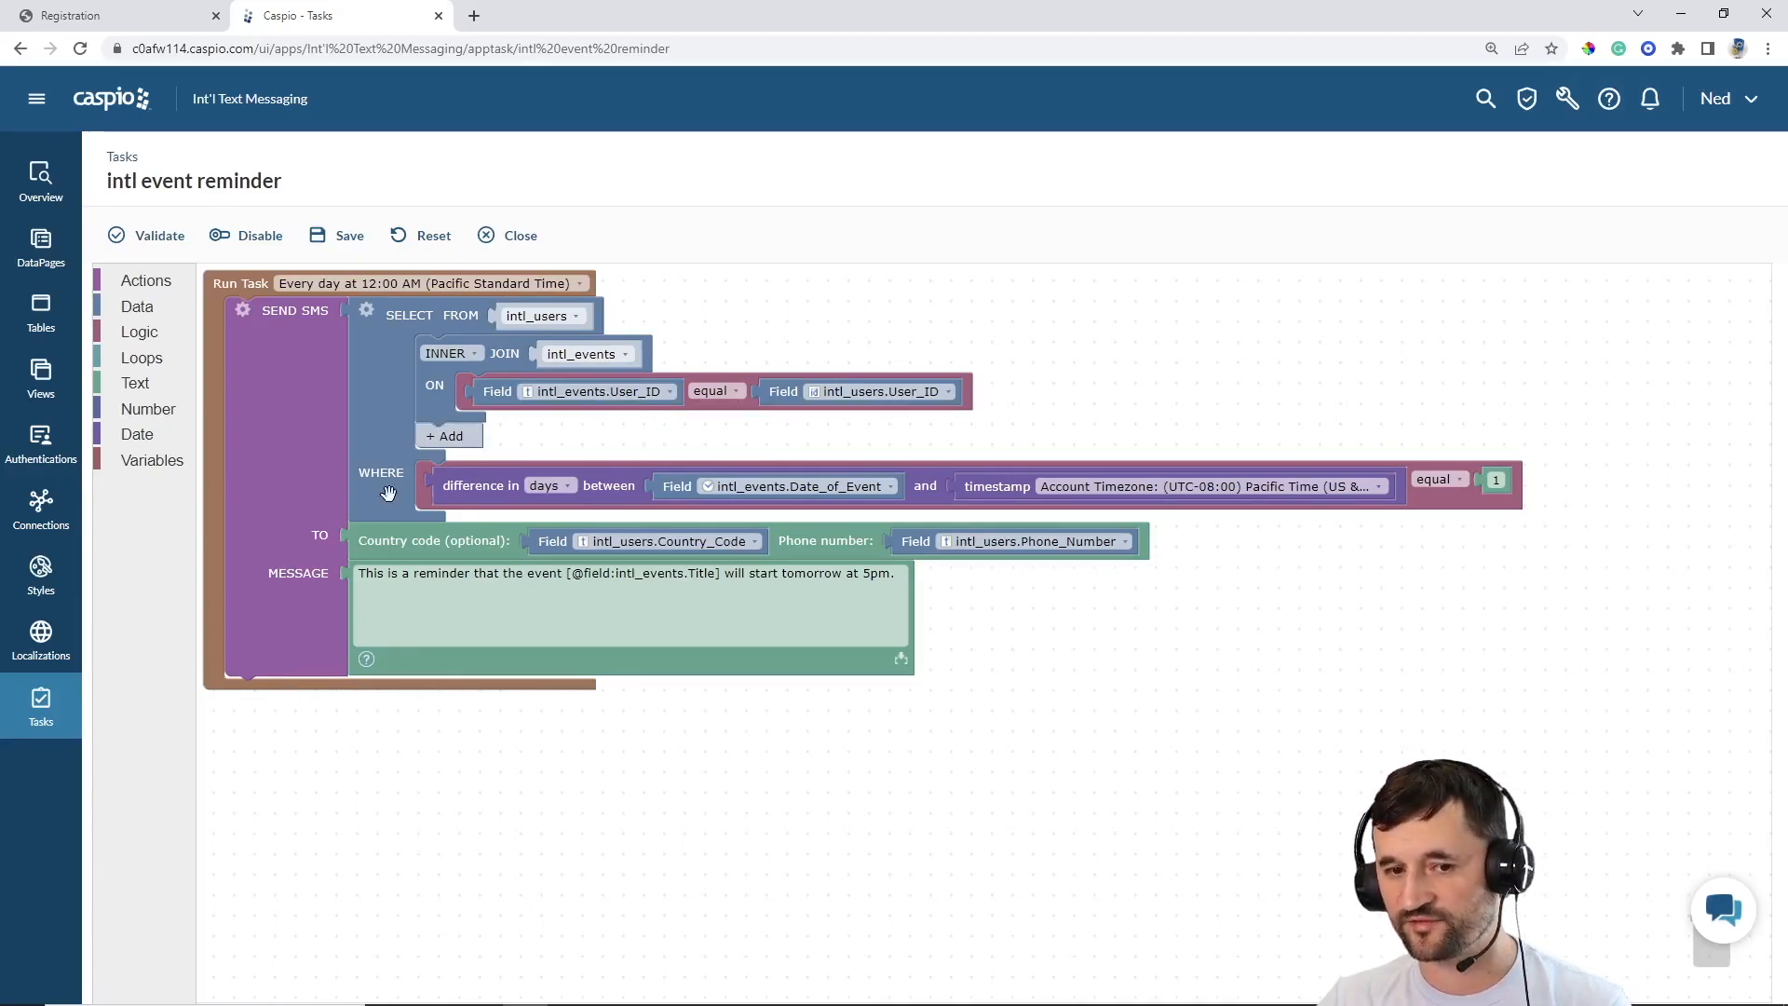
pyautogui.moveTo(382, 445)
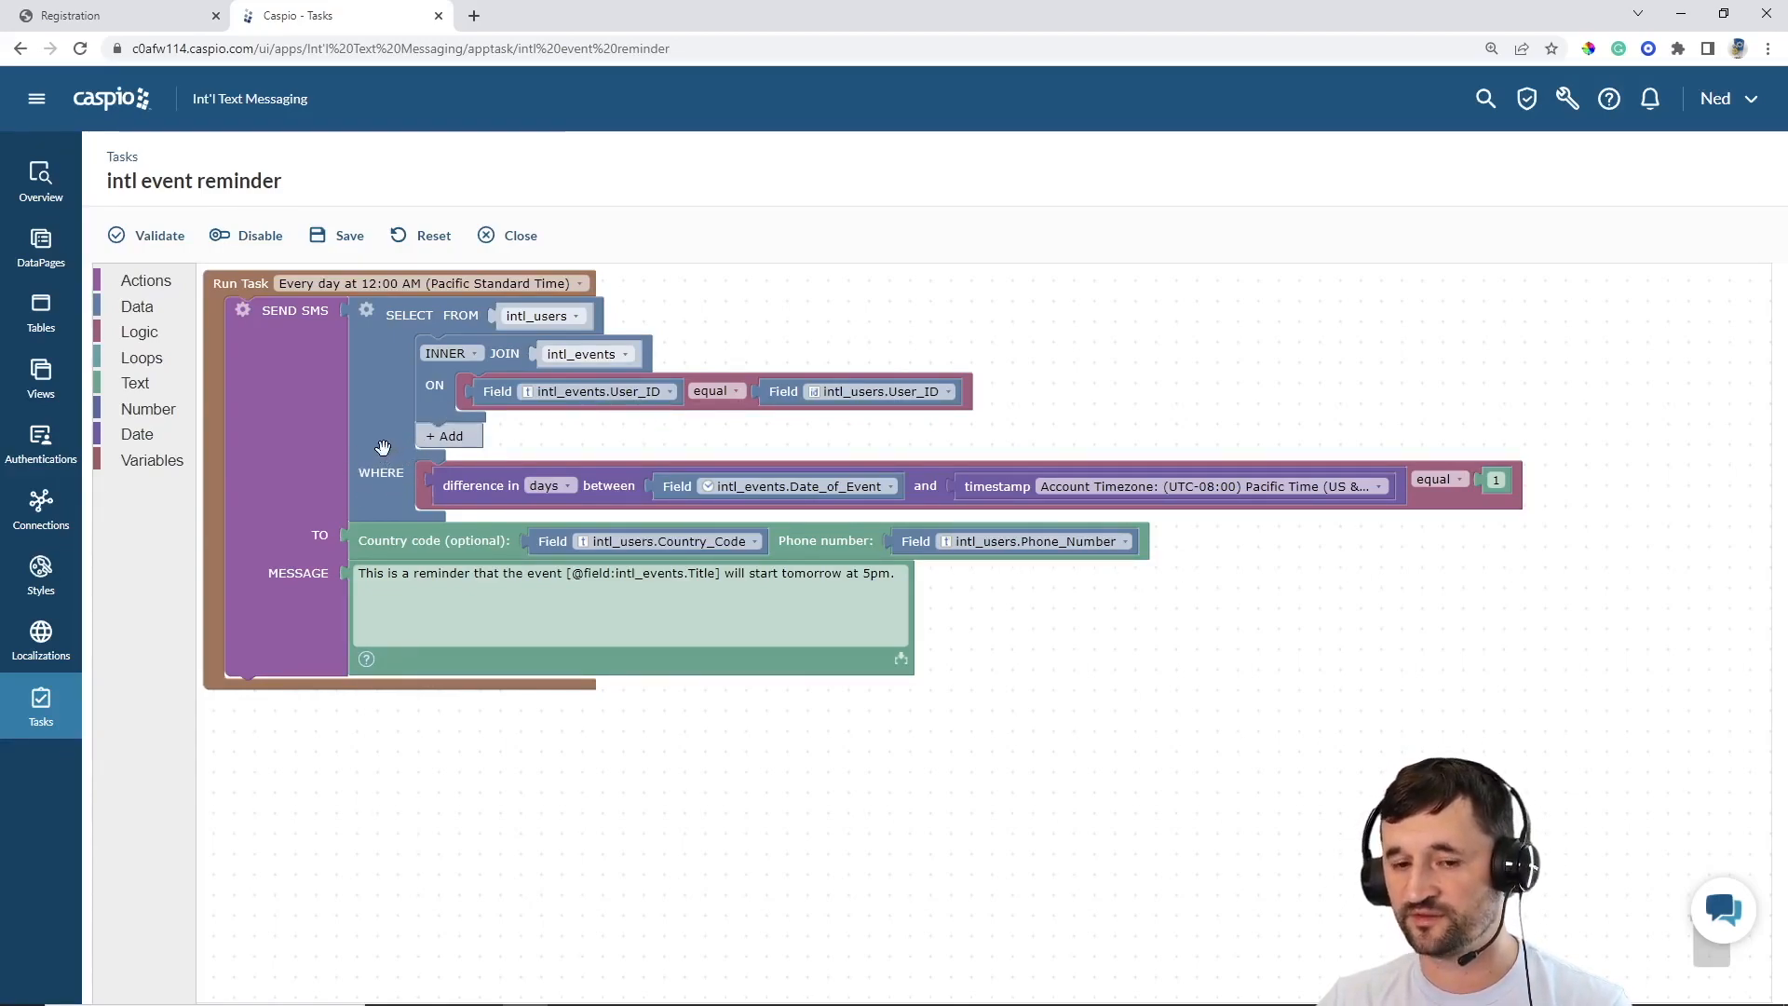
pyautogui.moveTo(509, 505)
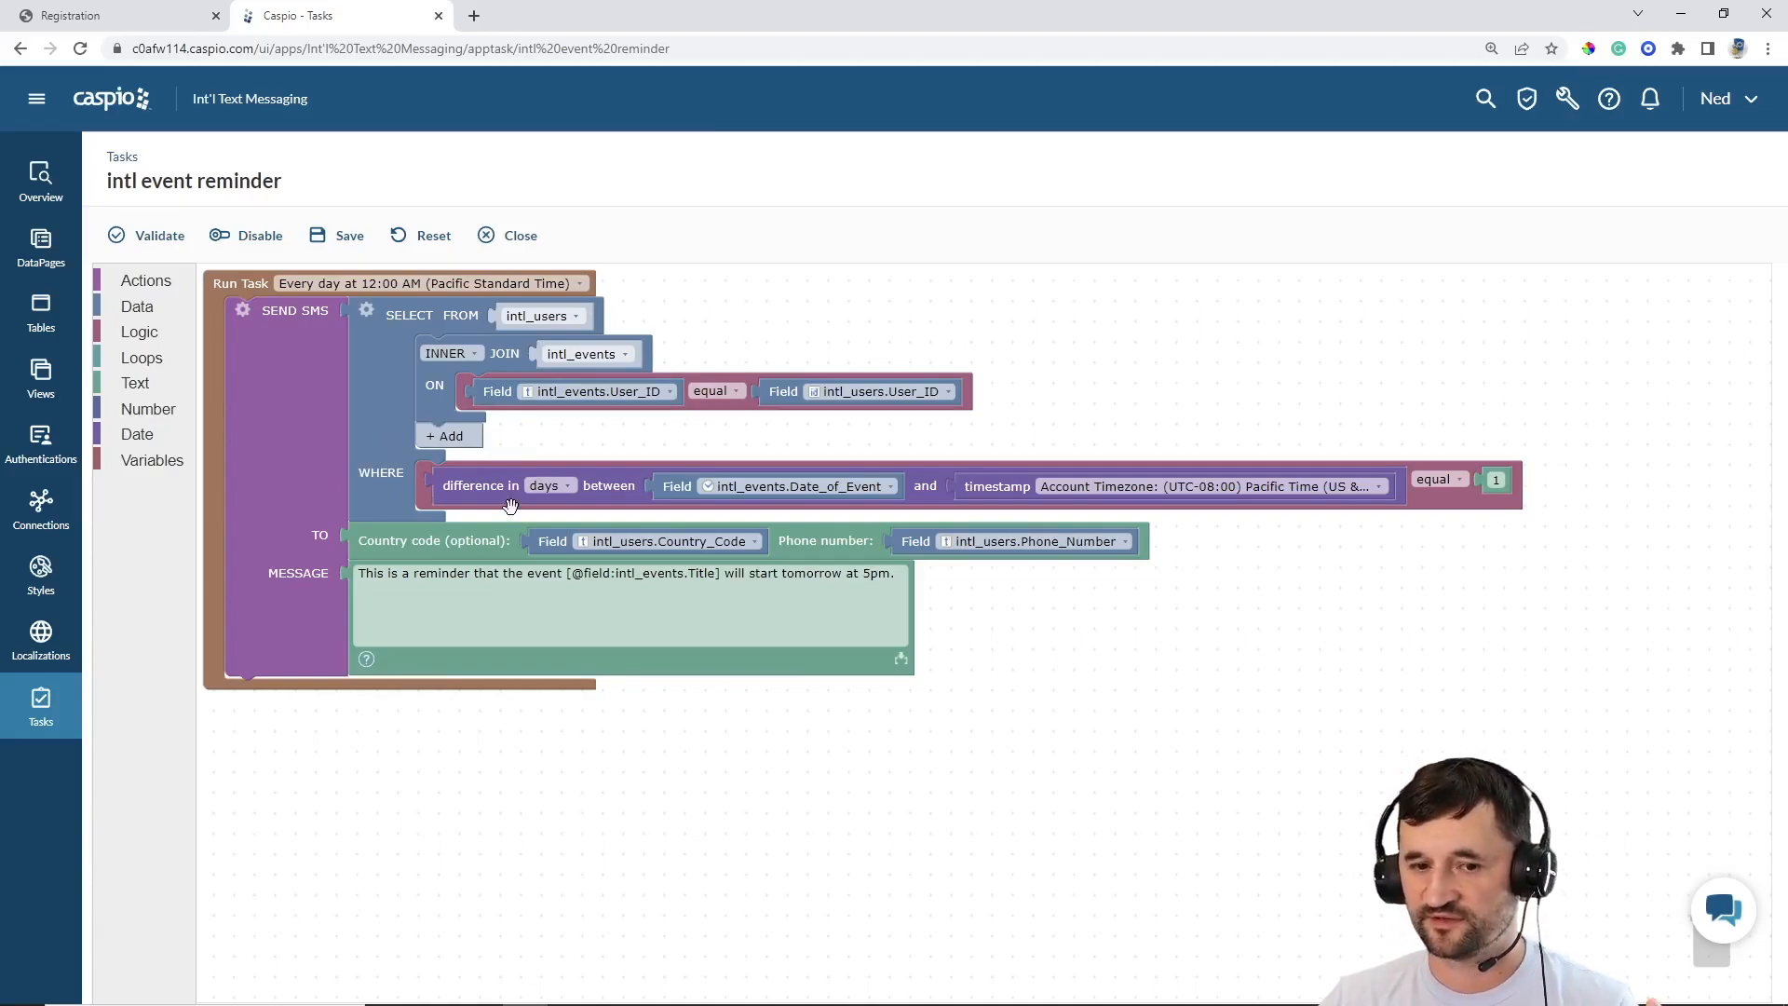
pyautogui.click(550, 484)
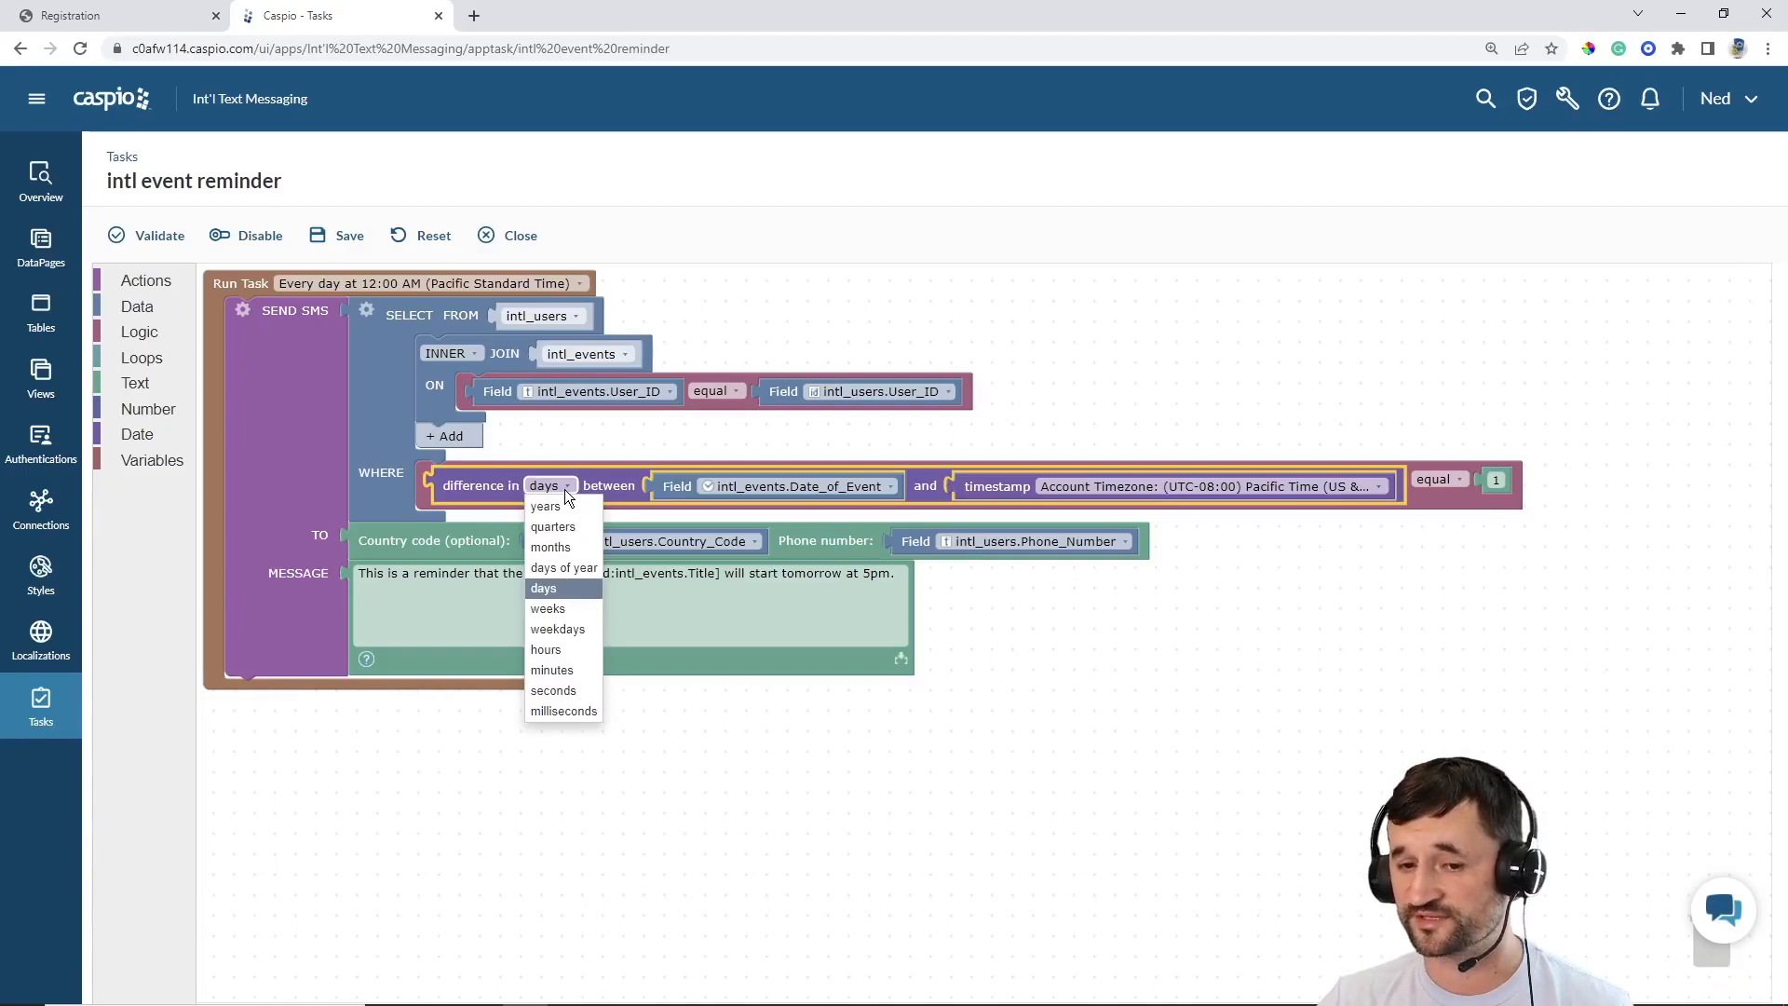
pyautogui.click(543, 589)
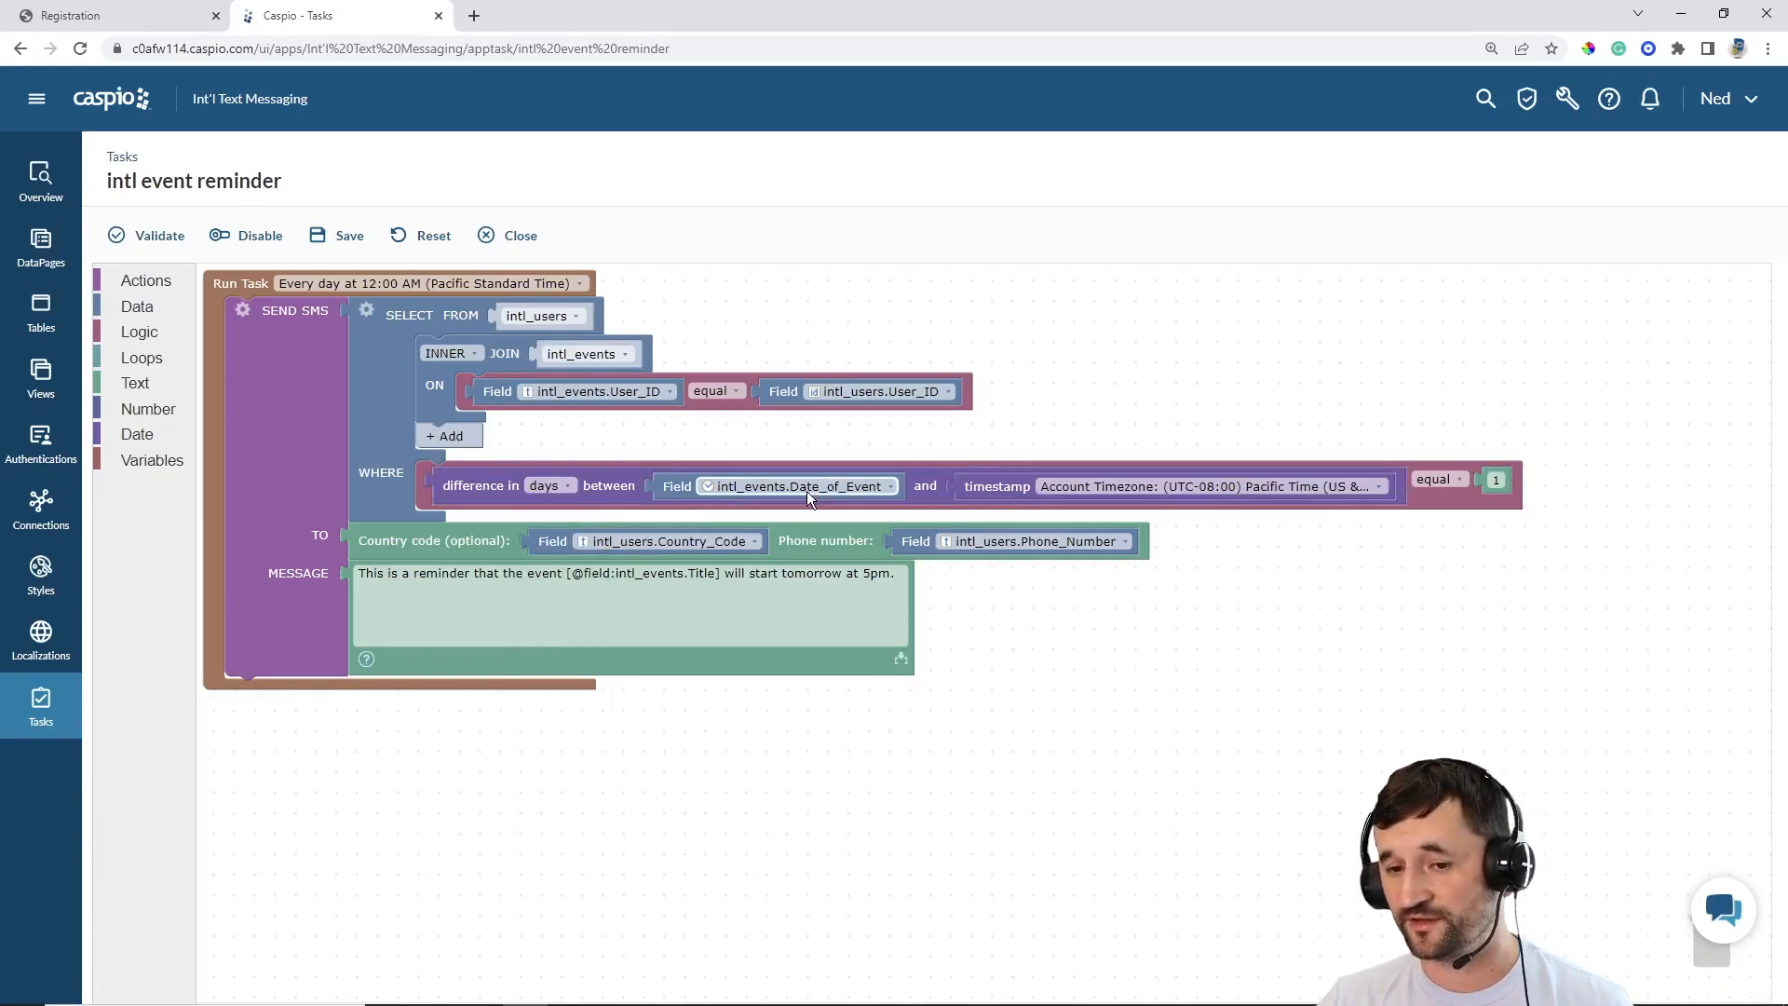
pyautogui.moveTo(844, 494)
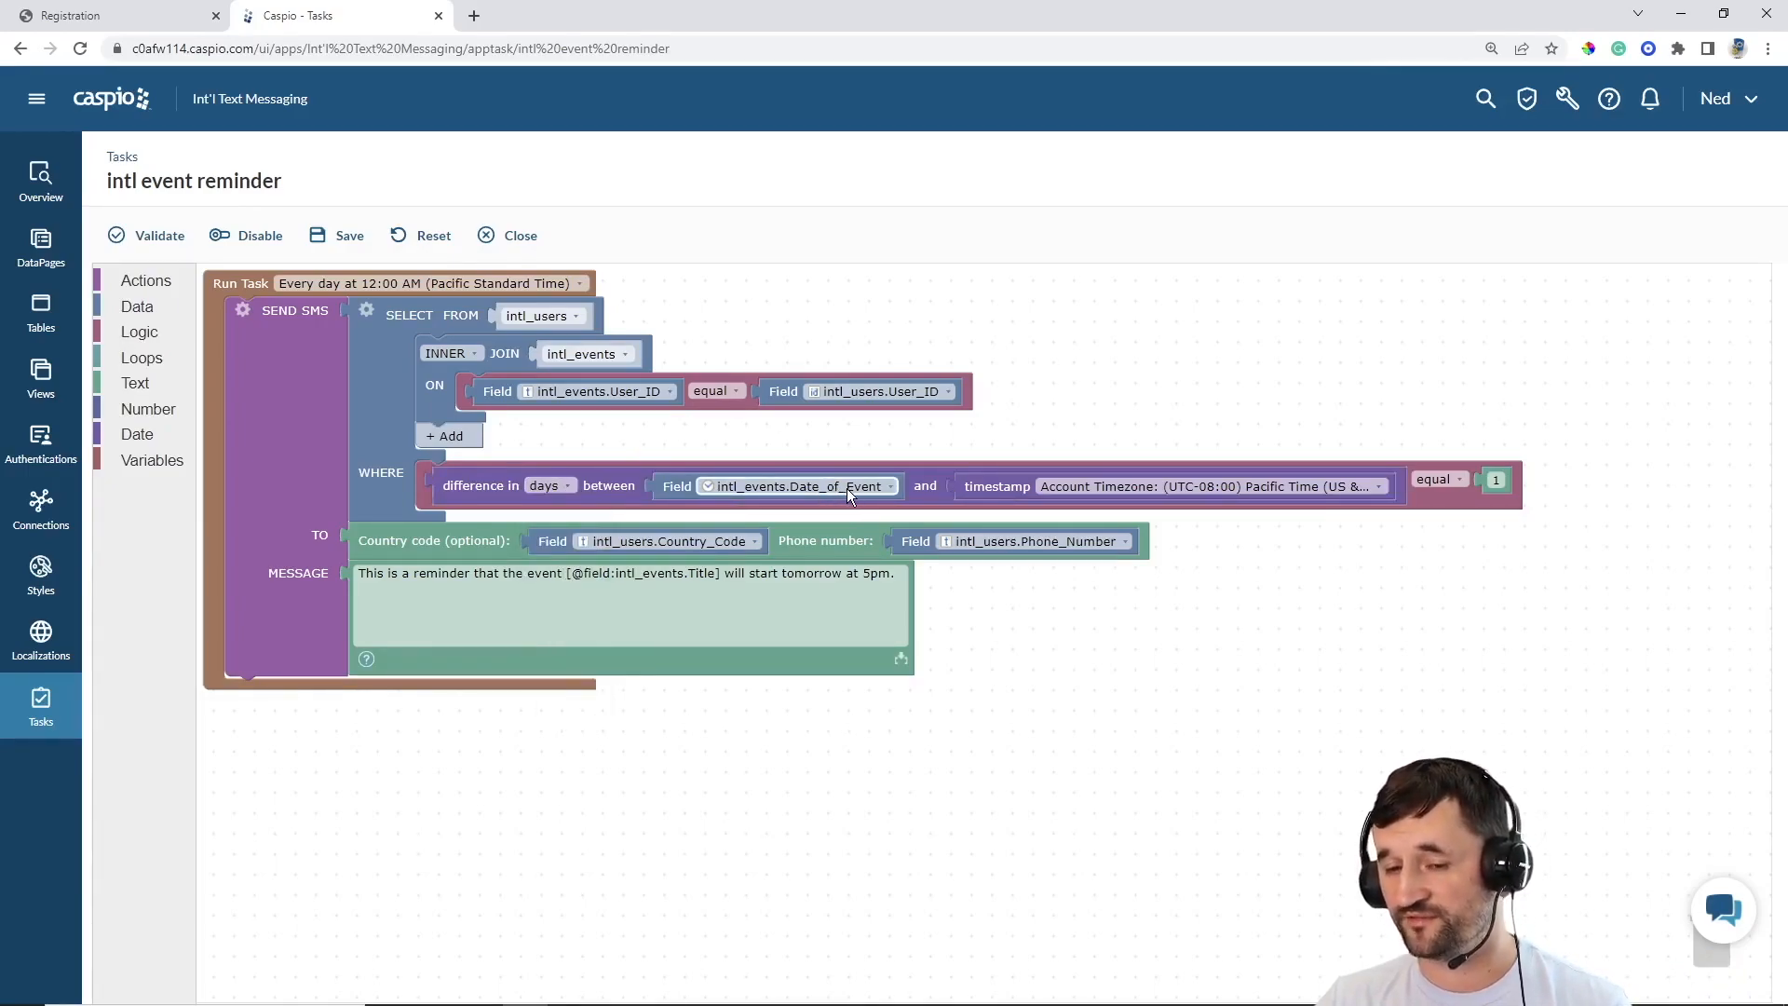
pyautogui.moveTo(773, 407)
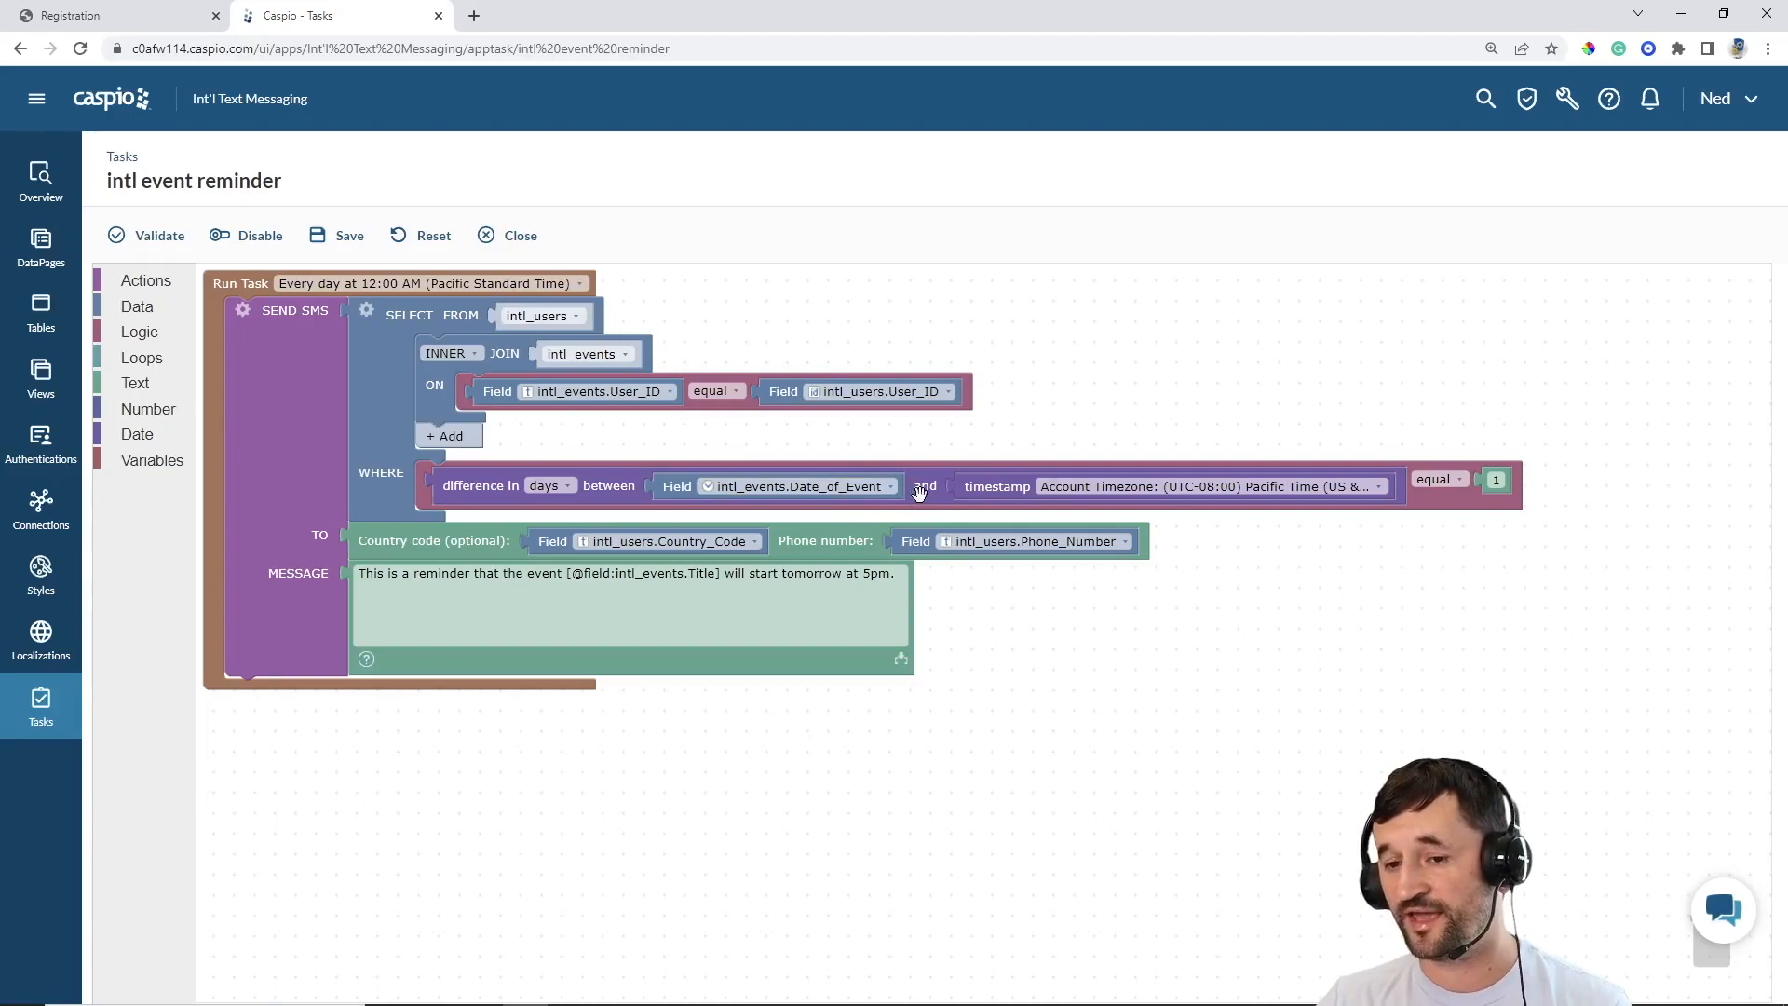
pyautogui.moveTo(1214, 442)
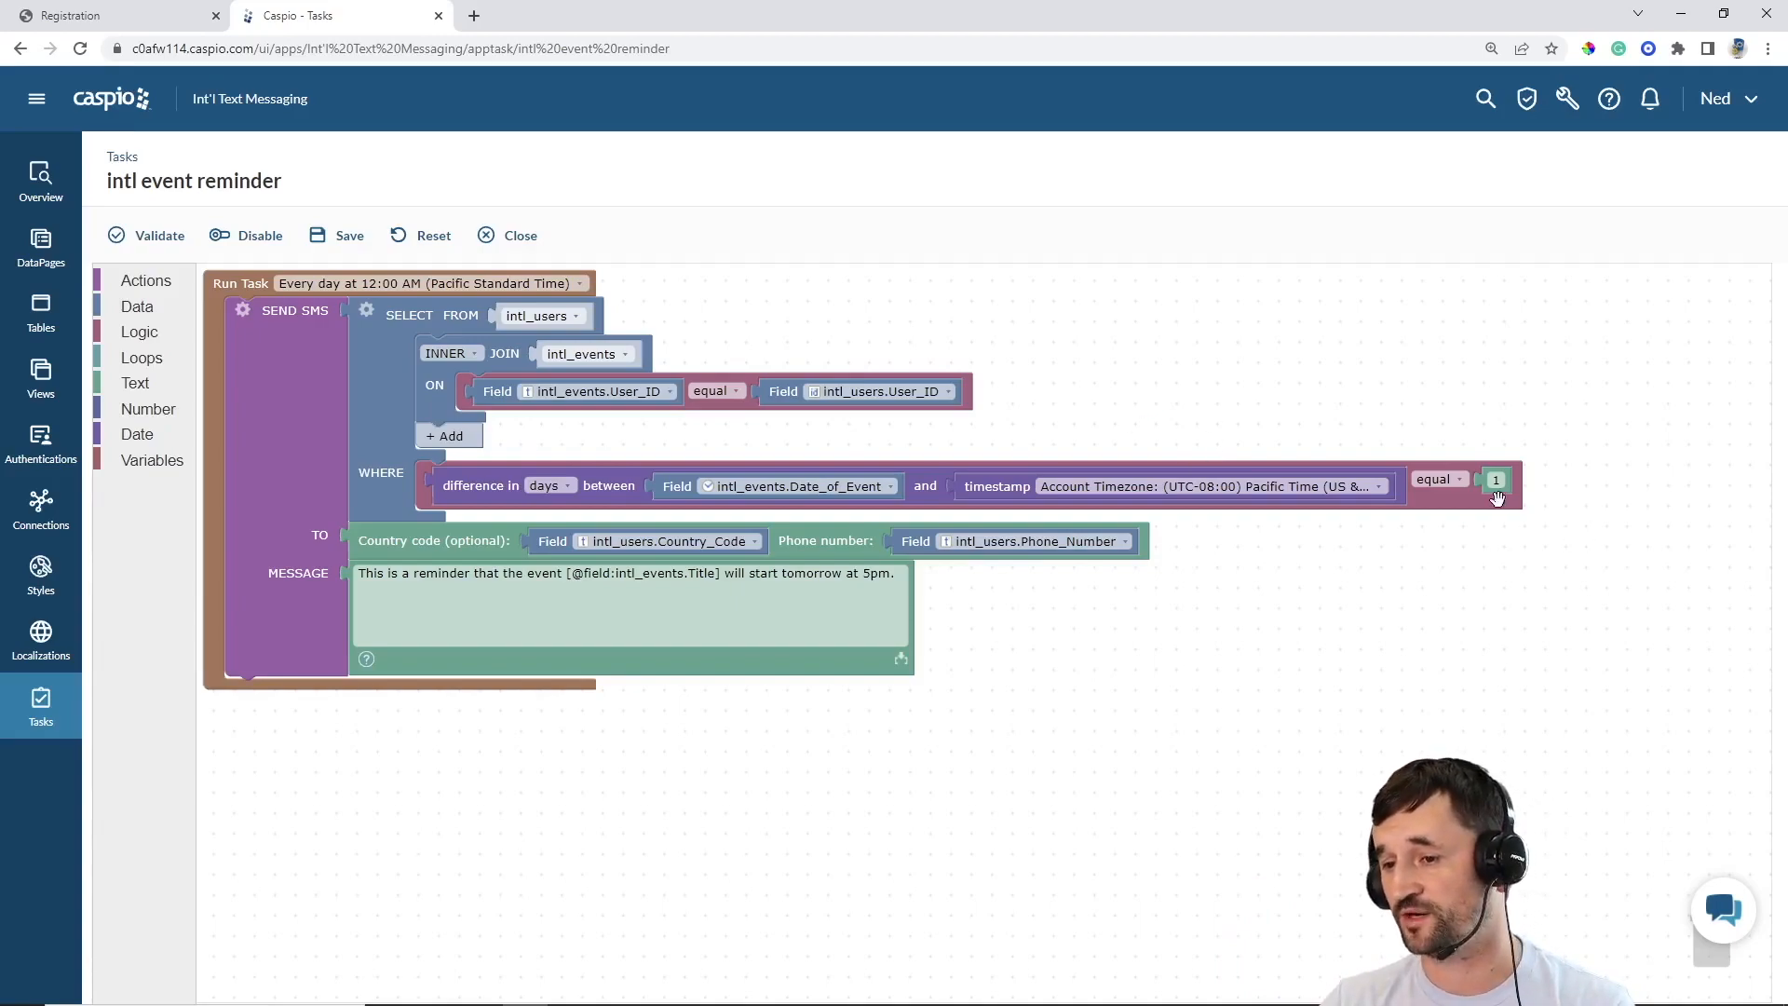
pyautogui.moveTo(1518, 504)
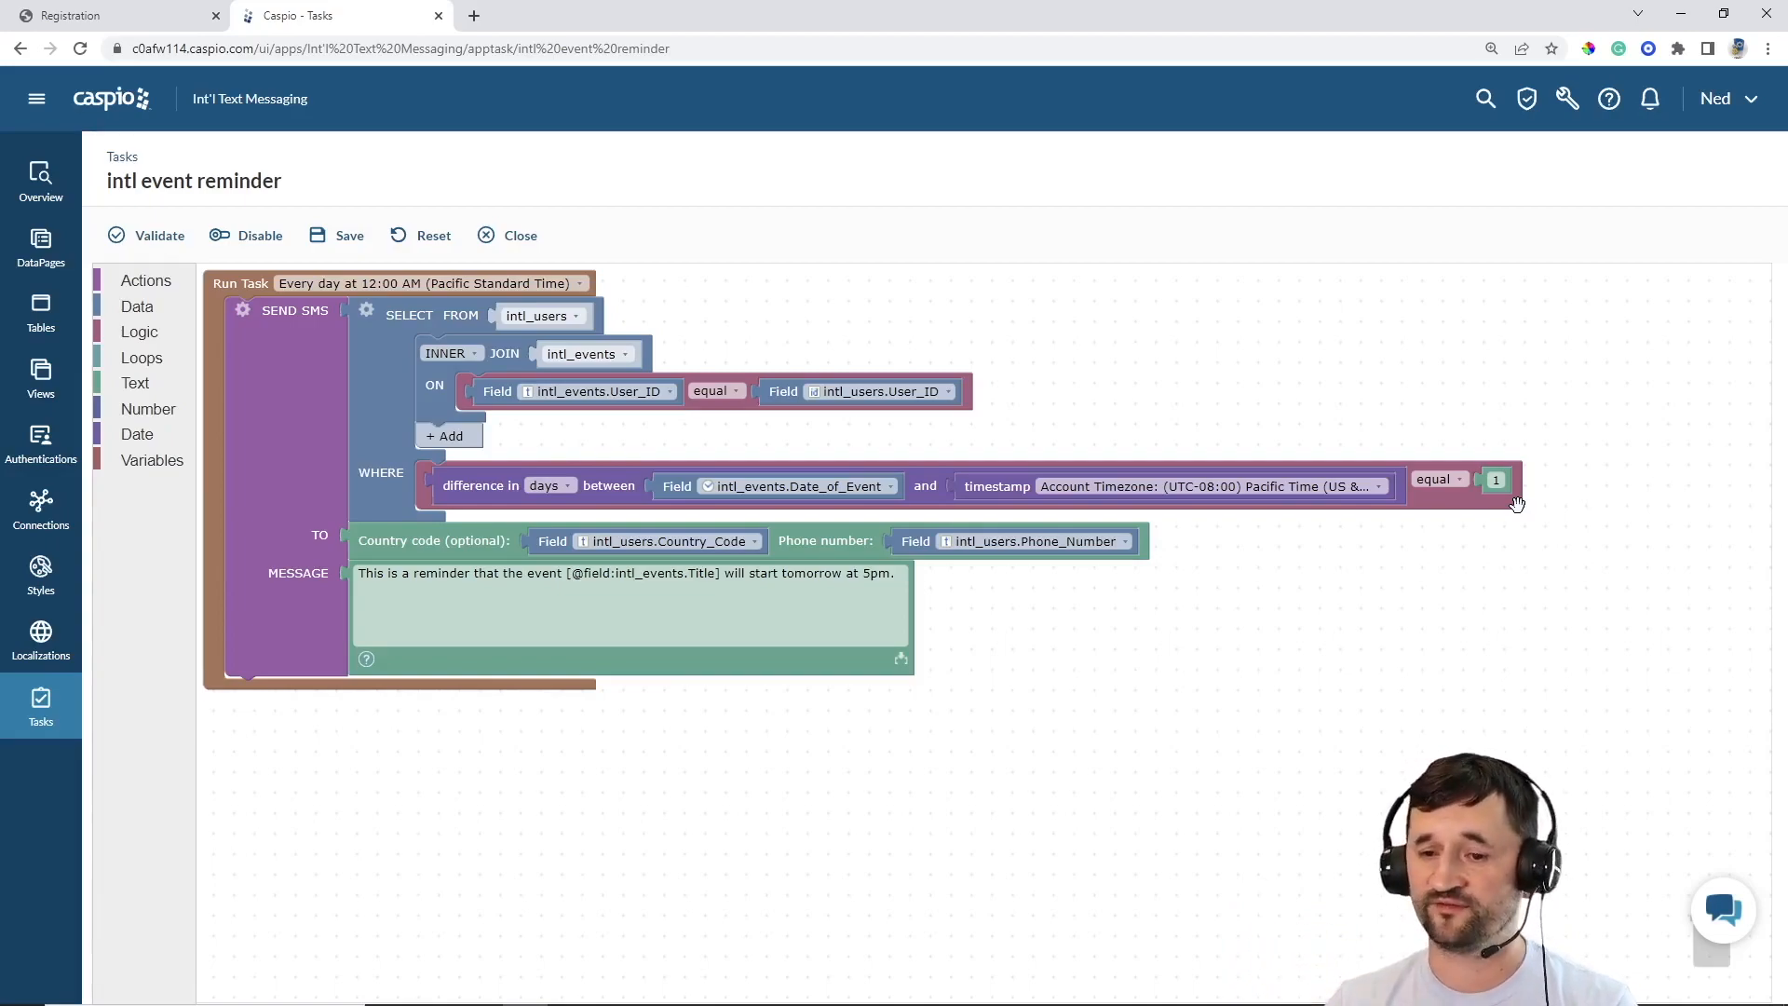
pyautogui.click(677, 599)
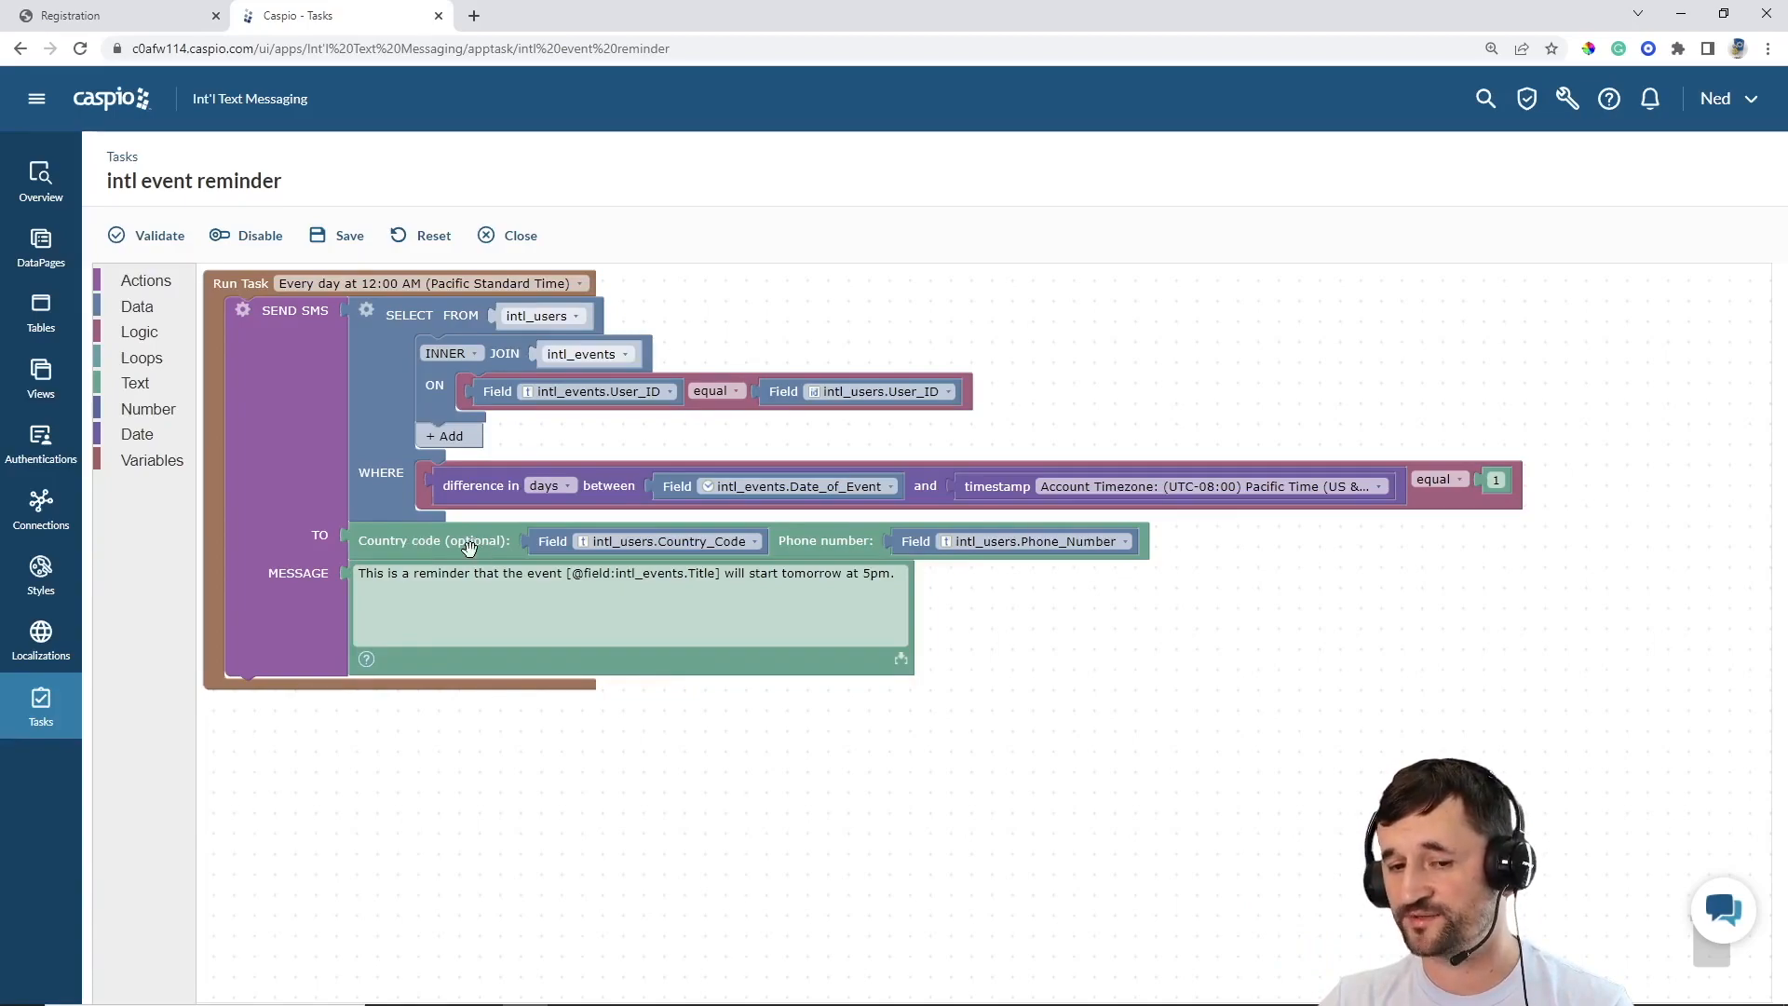
pyautogui.click(667, 540)
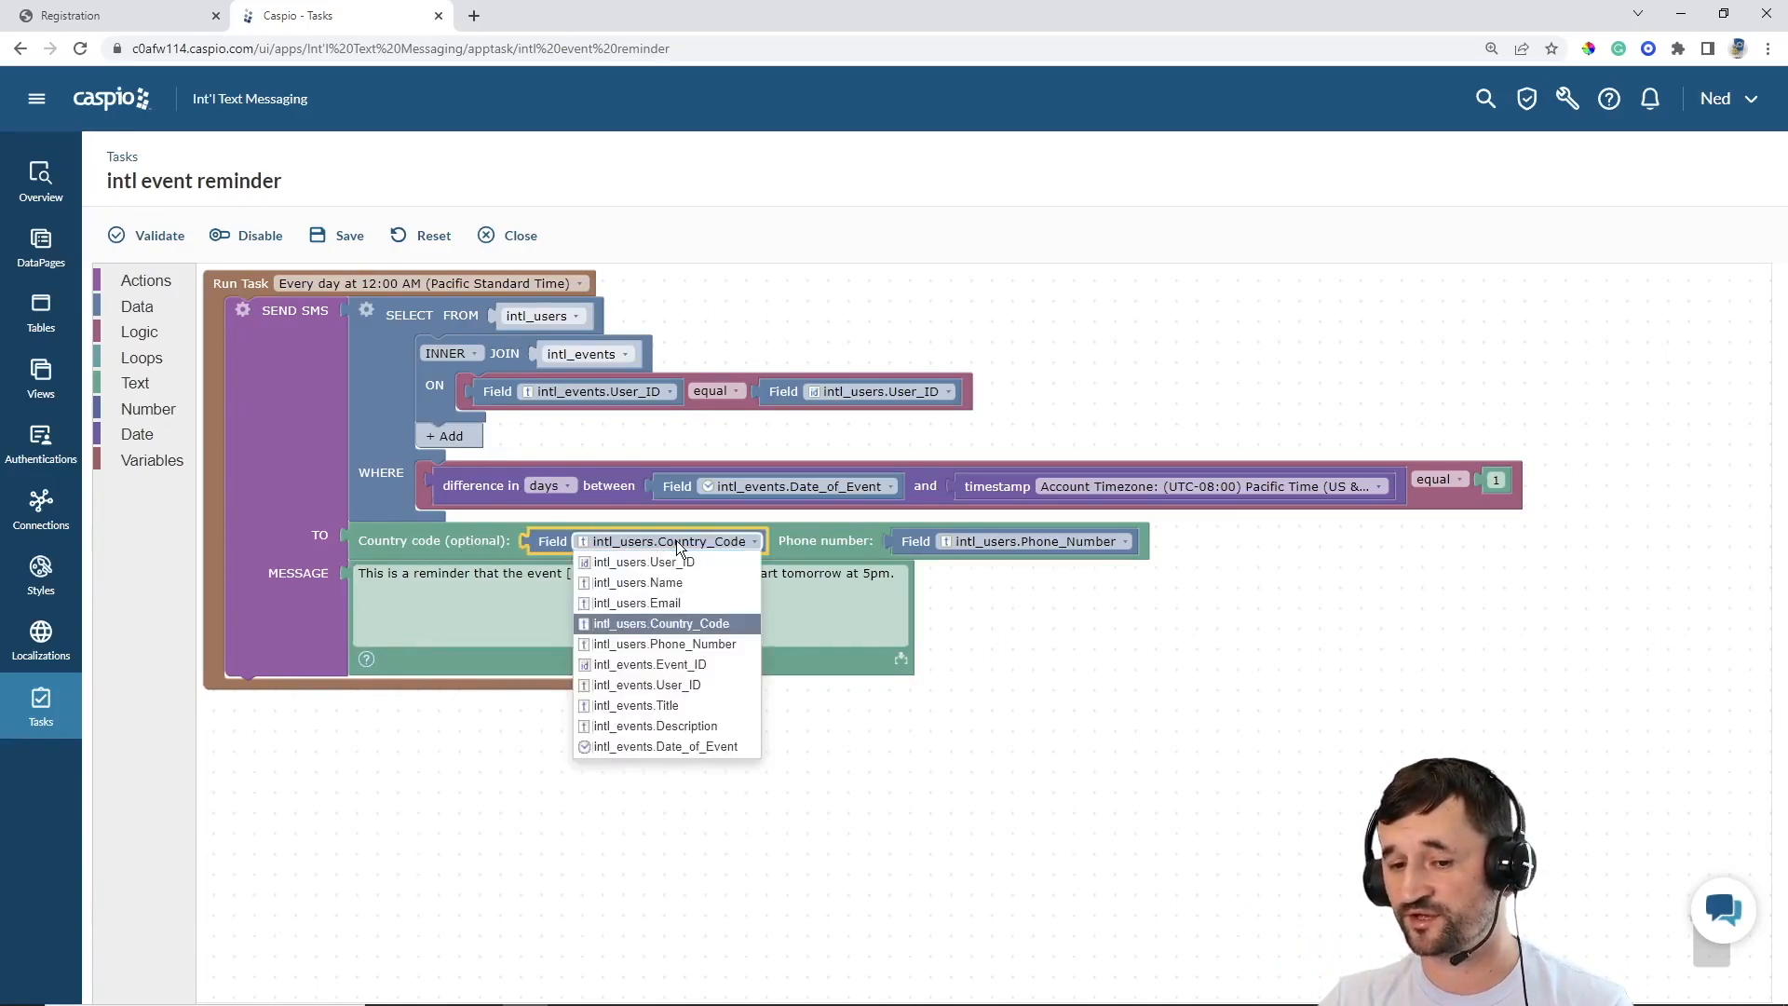
pyautogui.click(661, 624)
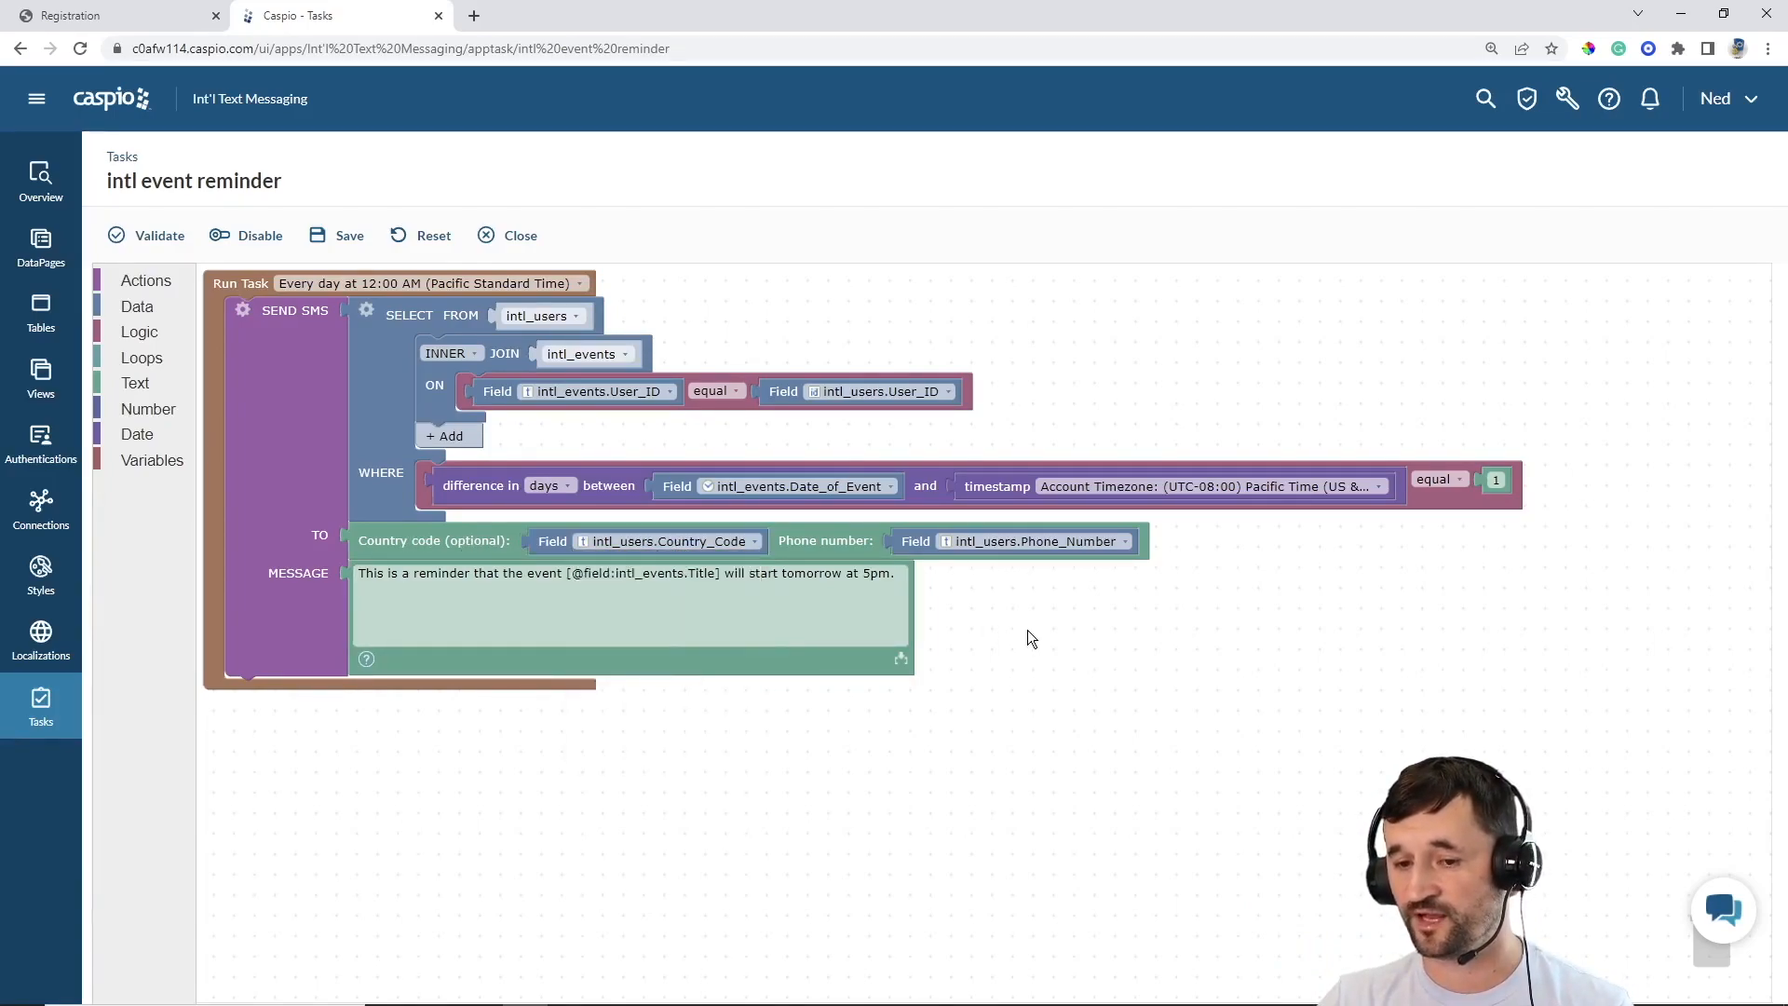
pyautogui.moveTo(1015, 540)
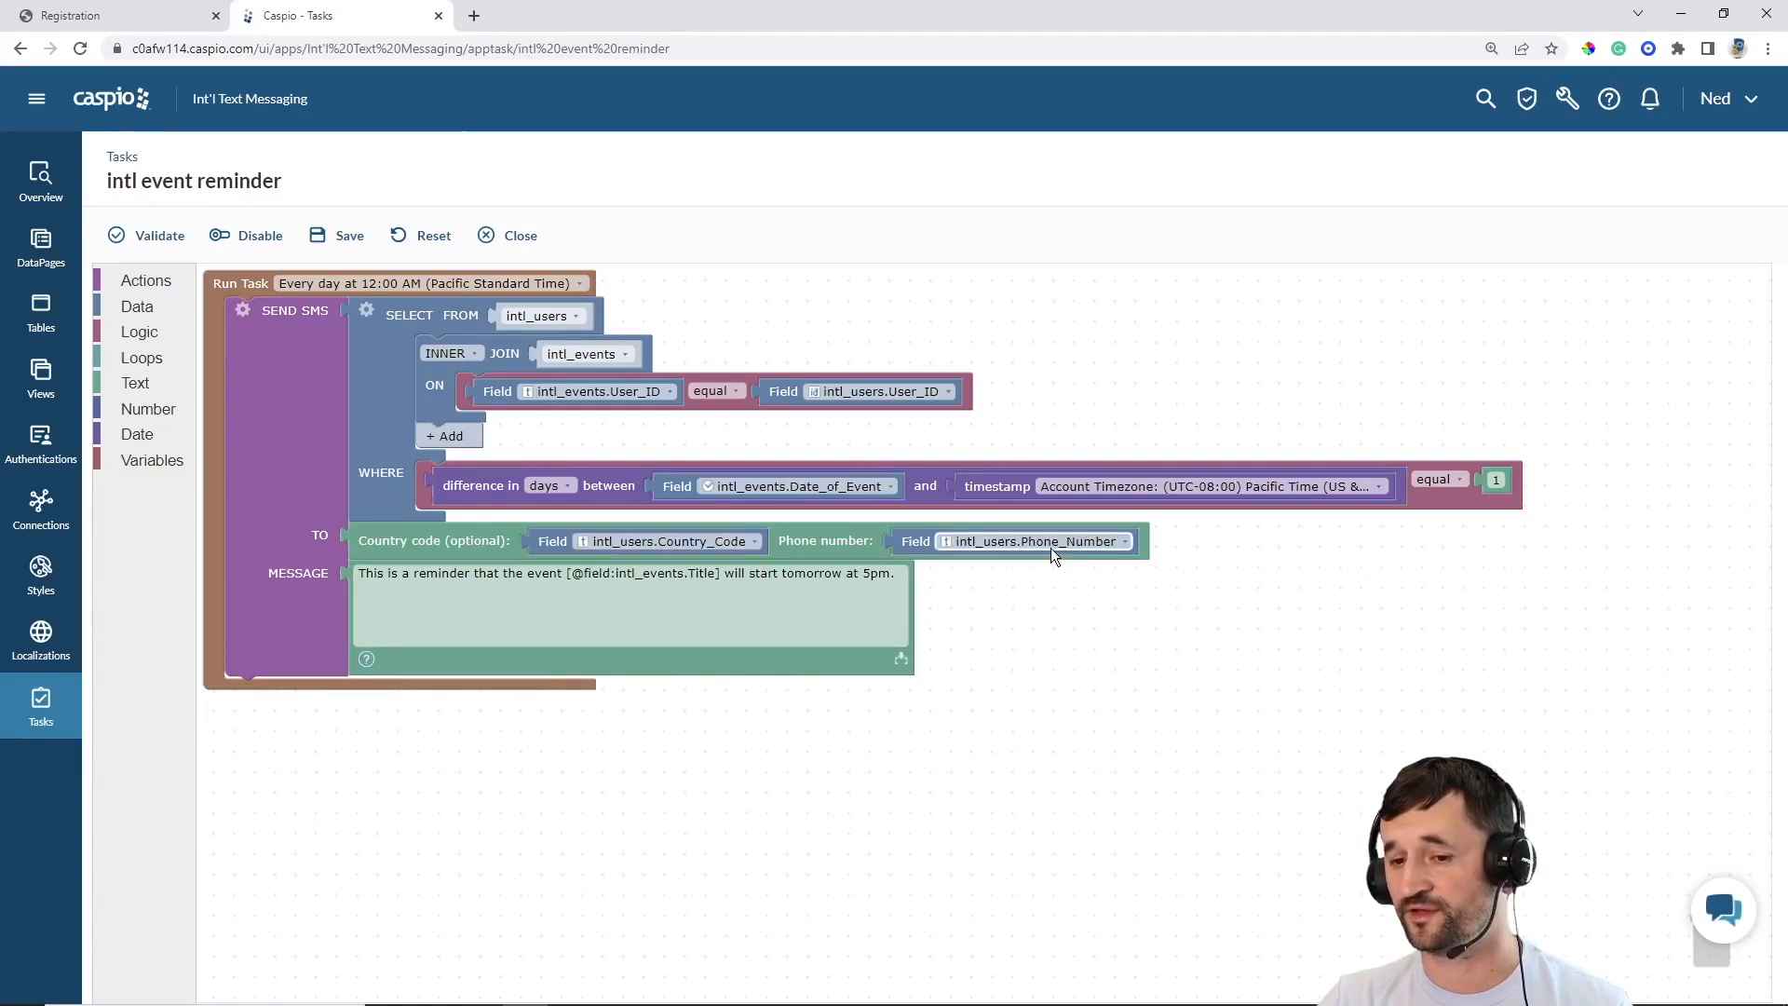